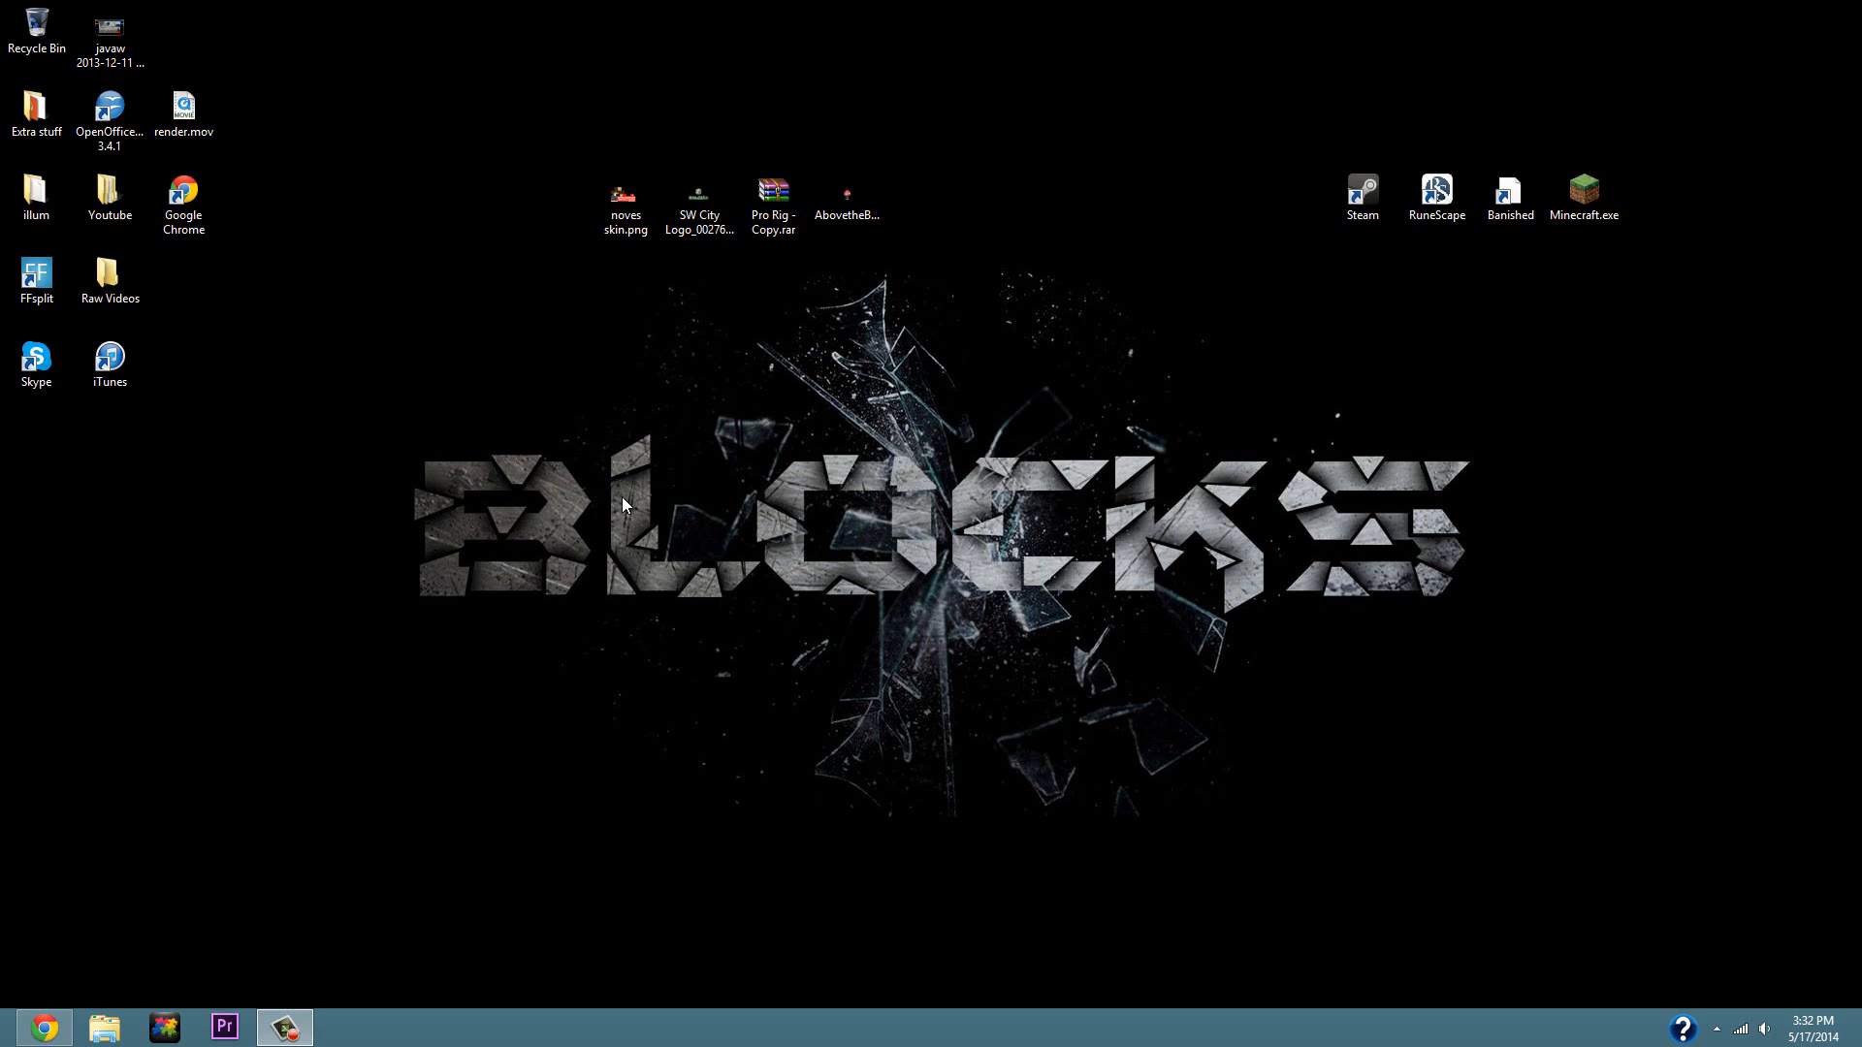
pyautogui.moveTo(615, 527)
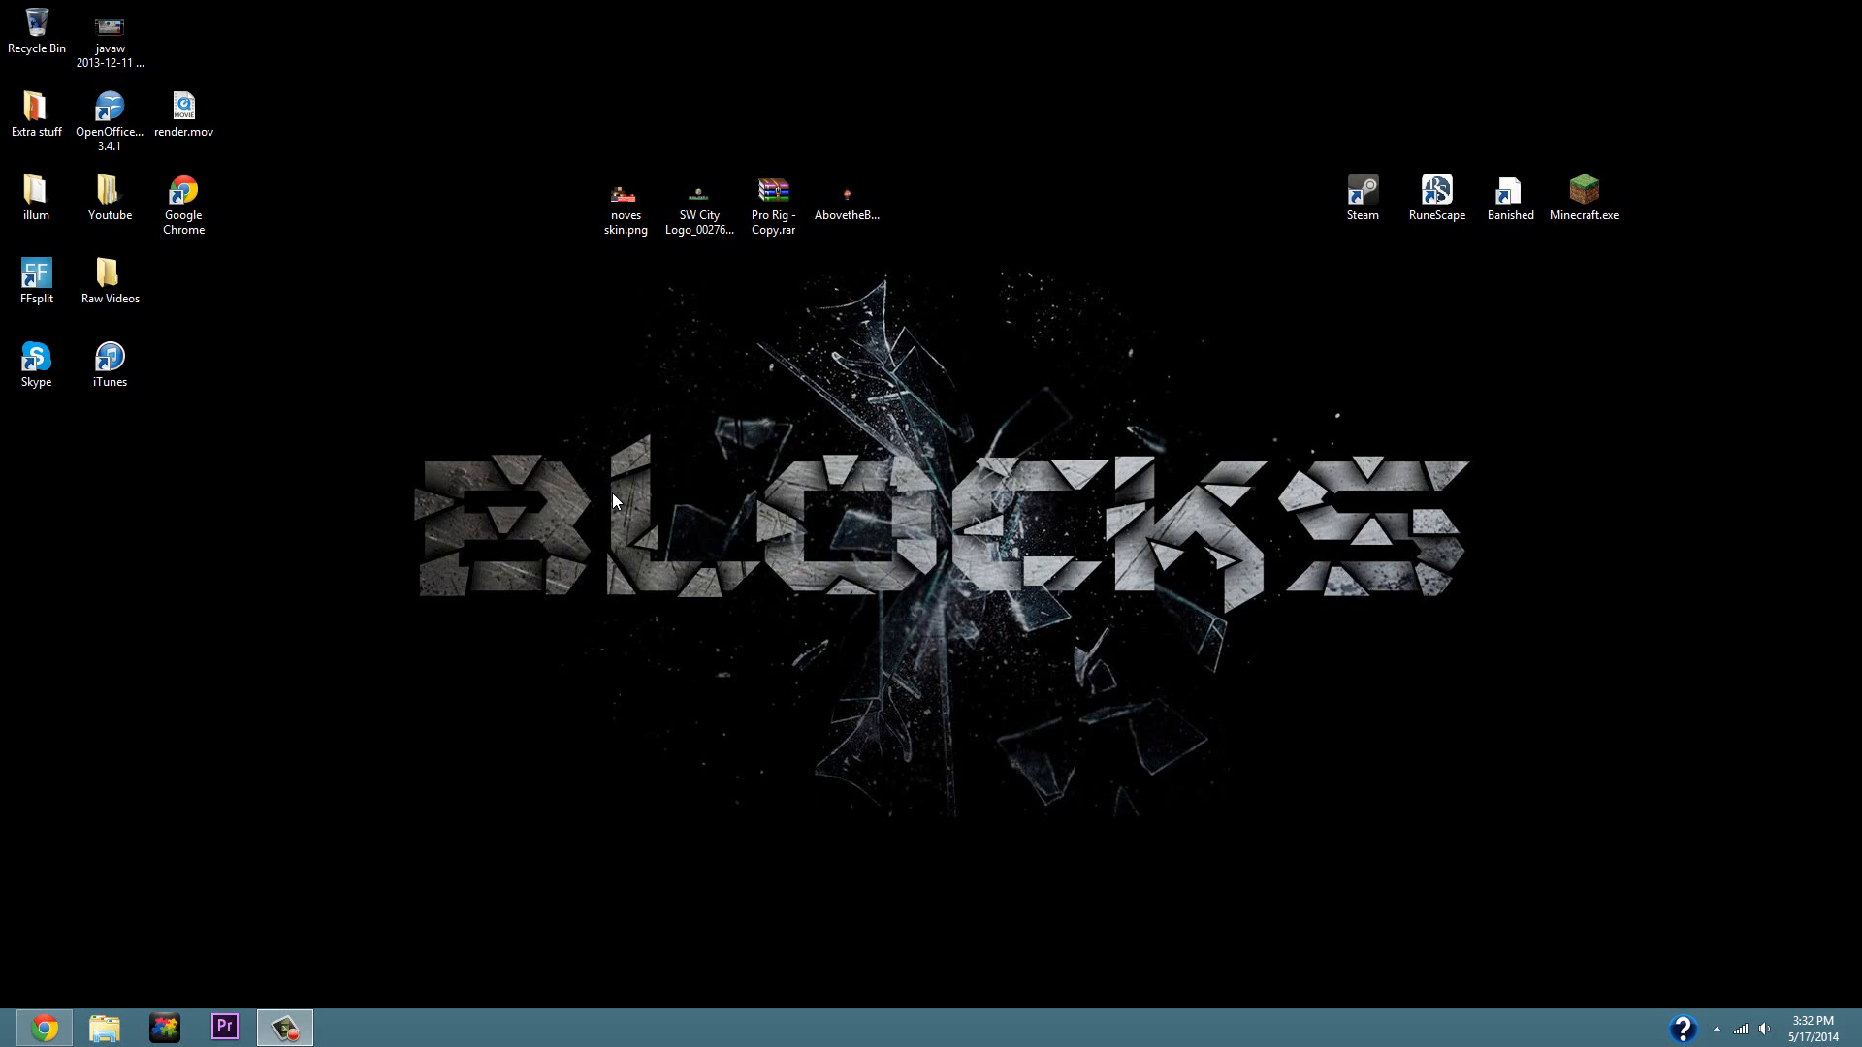
pyautogui.moveTo(609, 484)
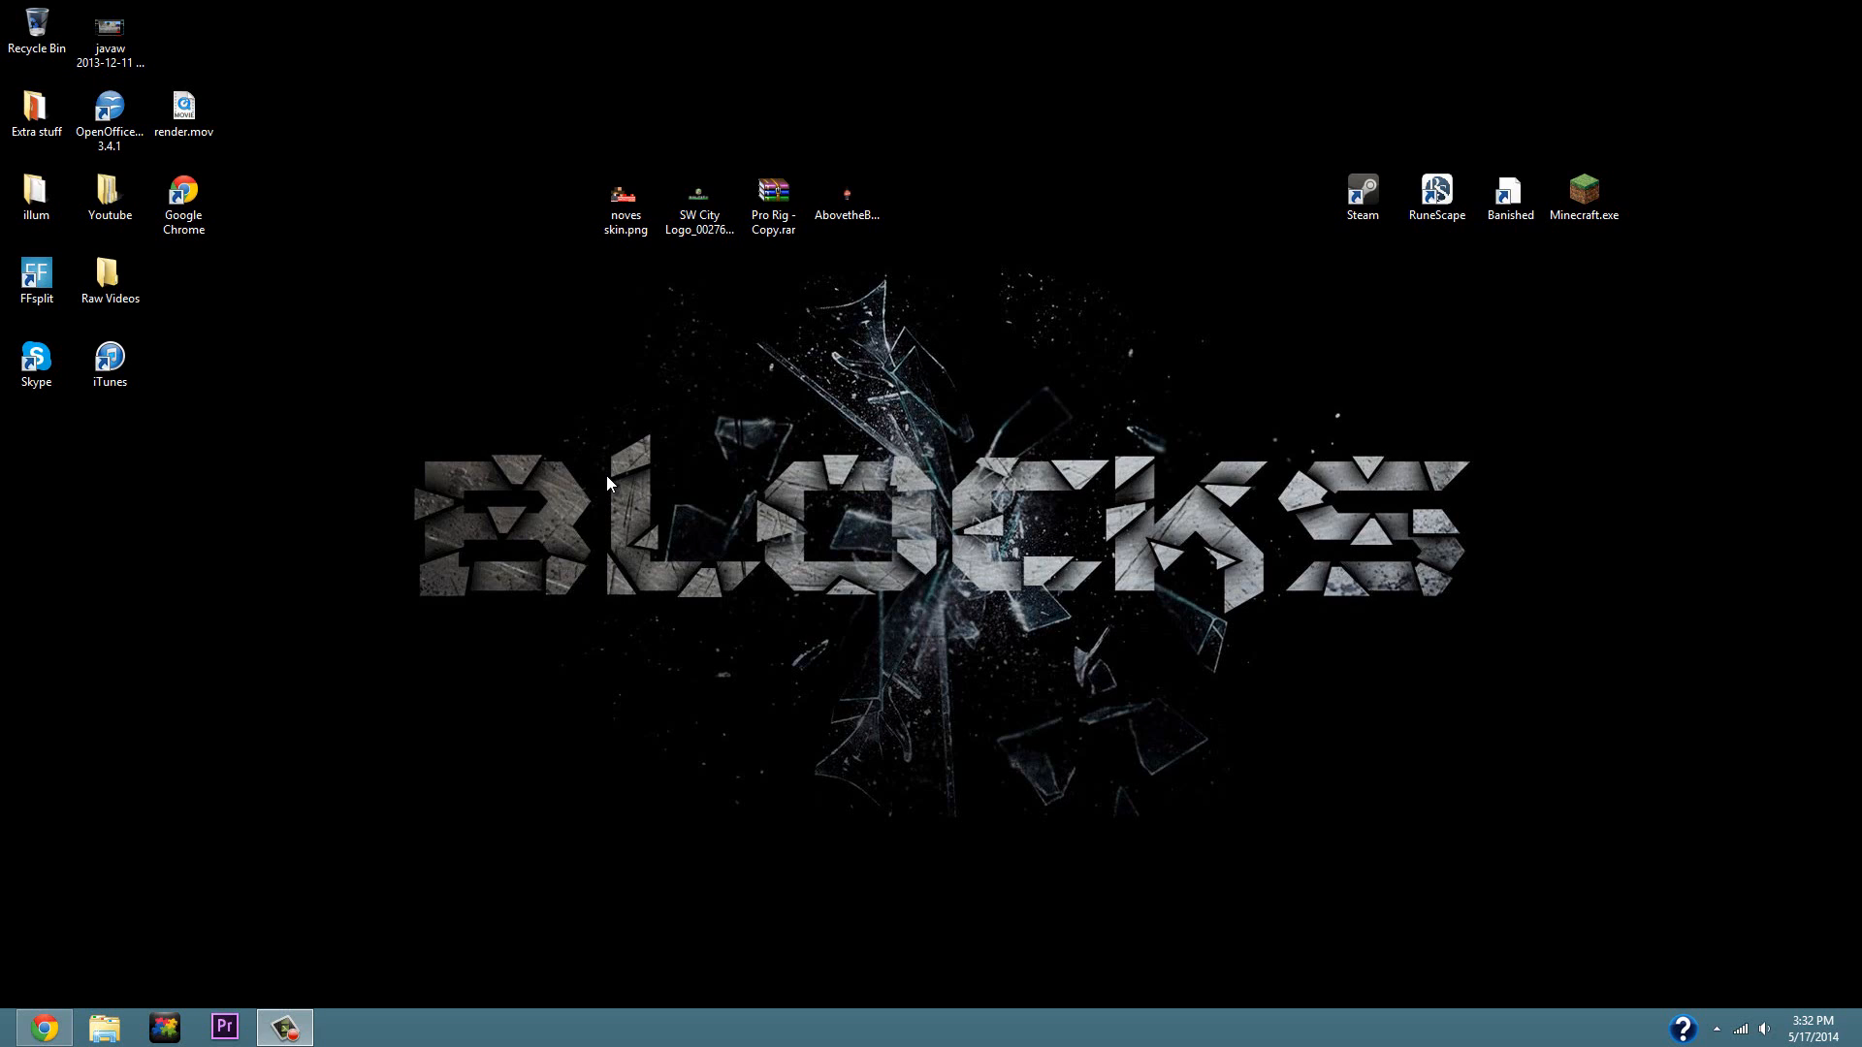
pyautogui.moveTo(543, 467)
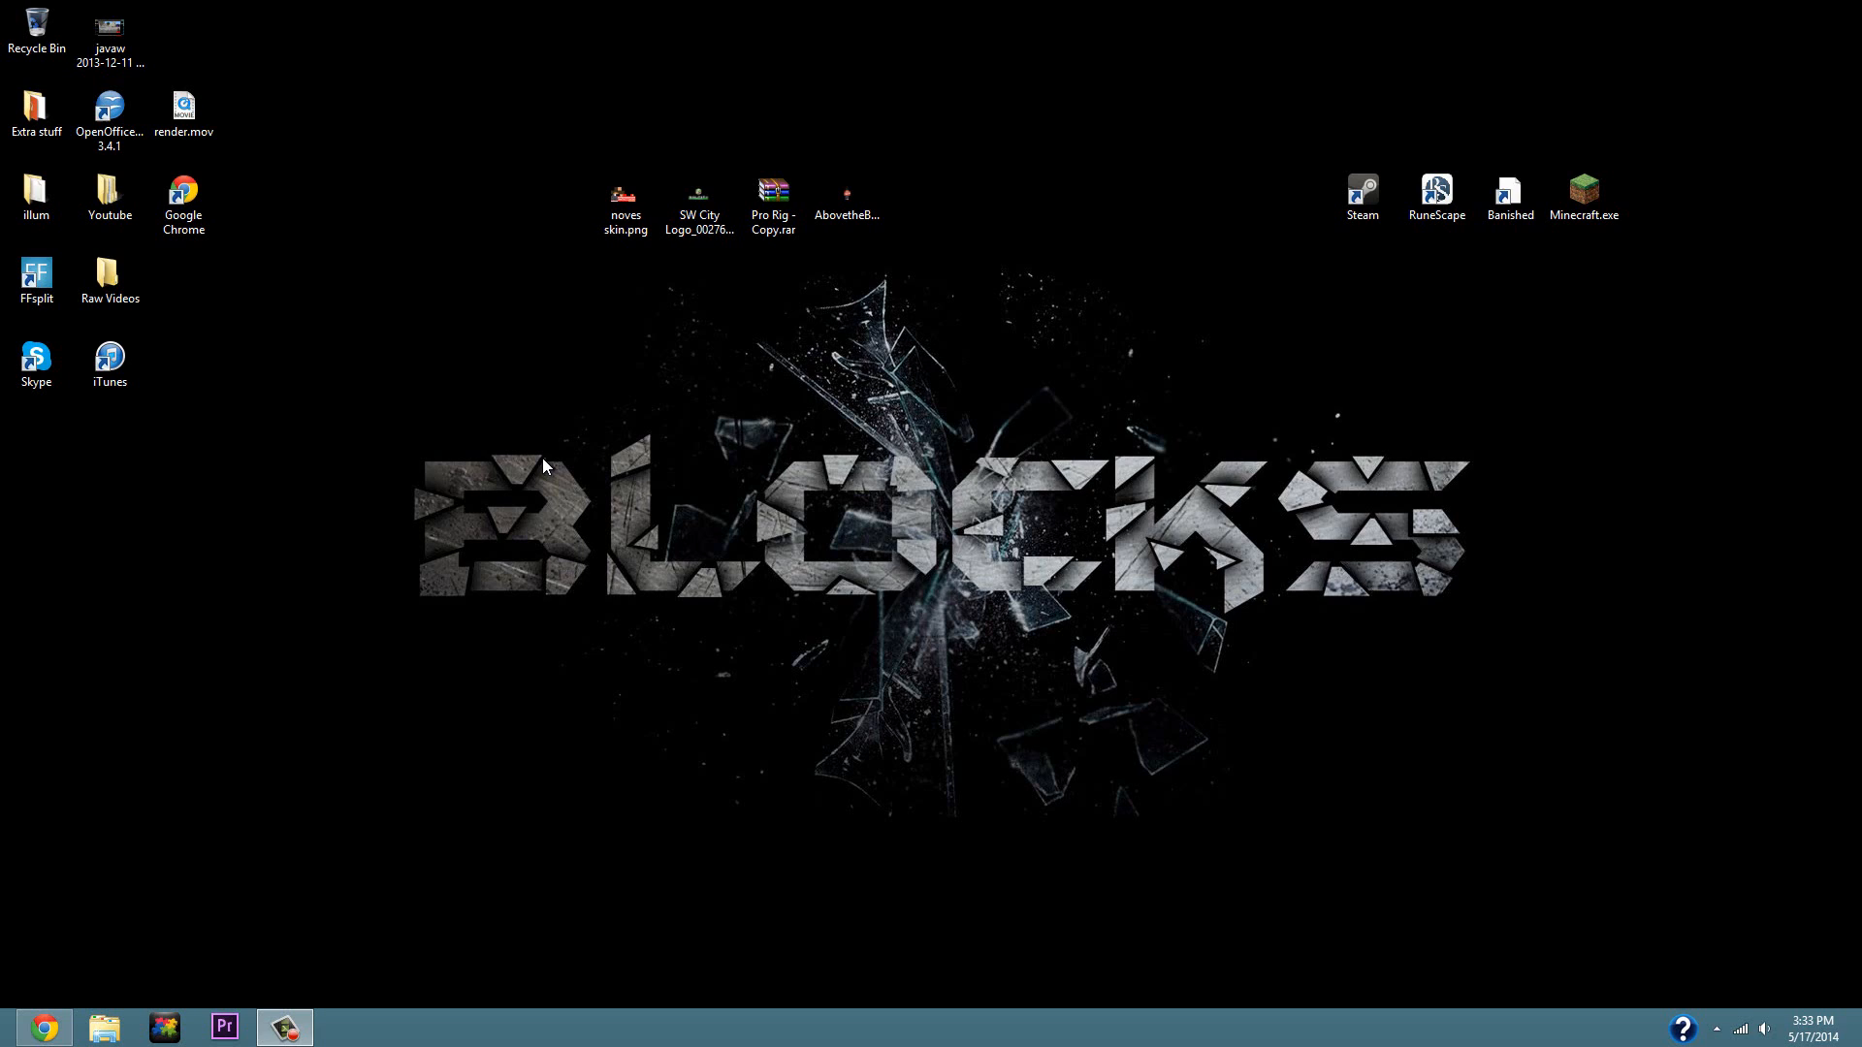
pyautogui.moveTo(598, 531)
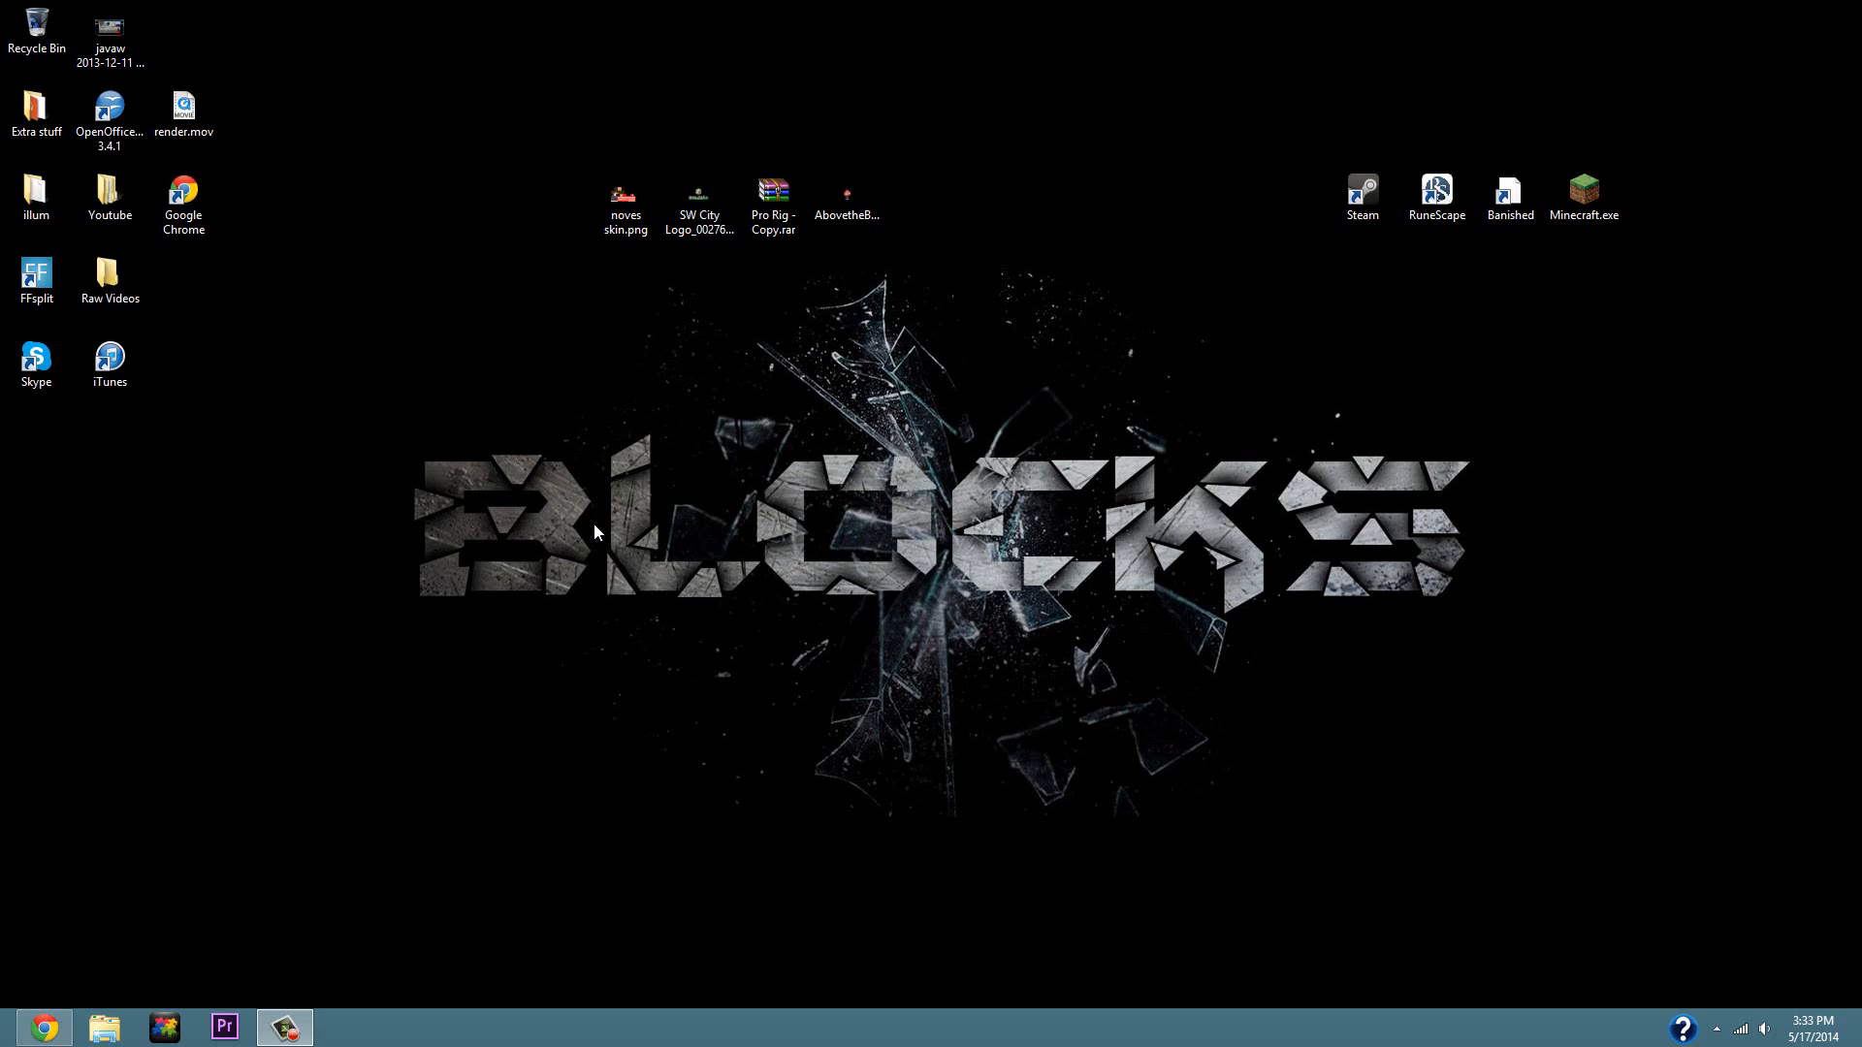
pyautogui.moveTo(609, 599)
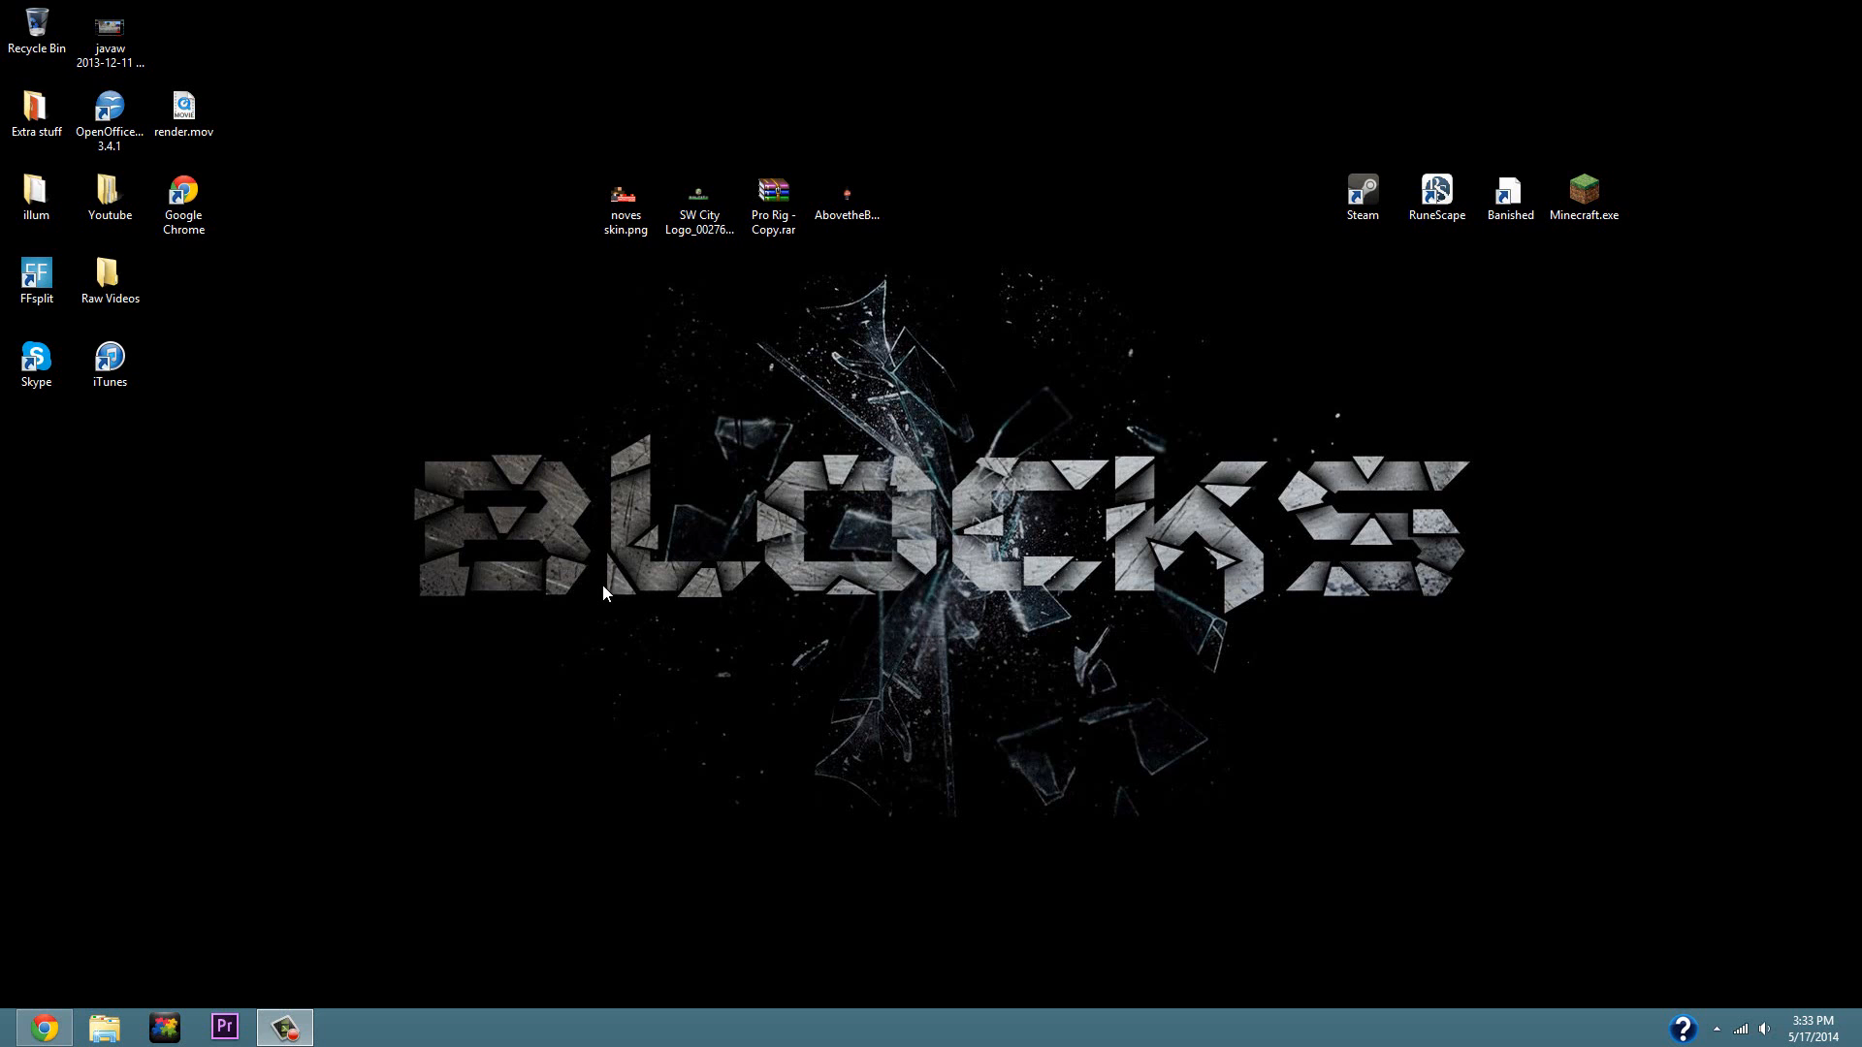
pyautogui.moveTo(718, 585)
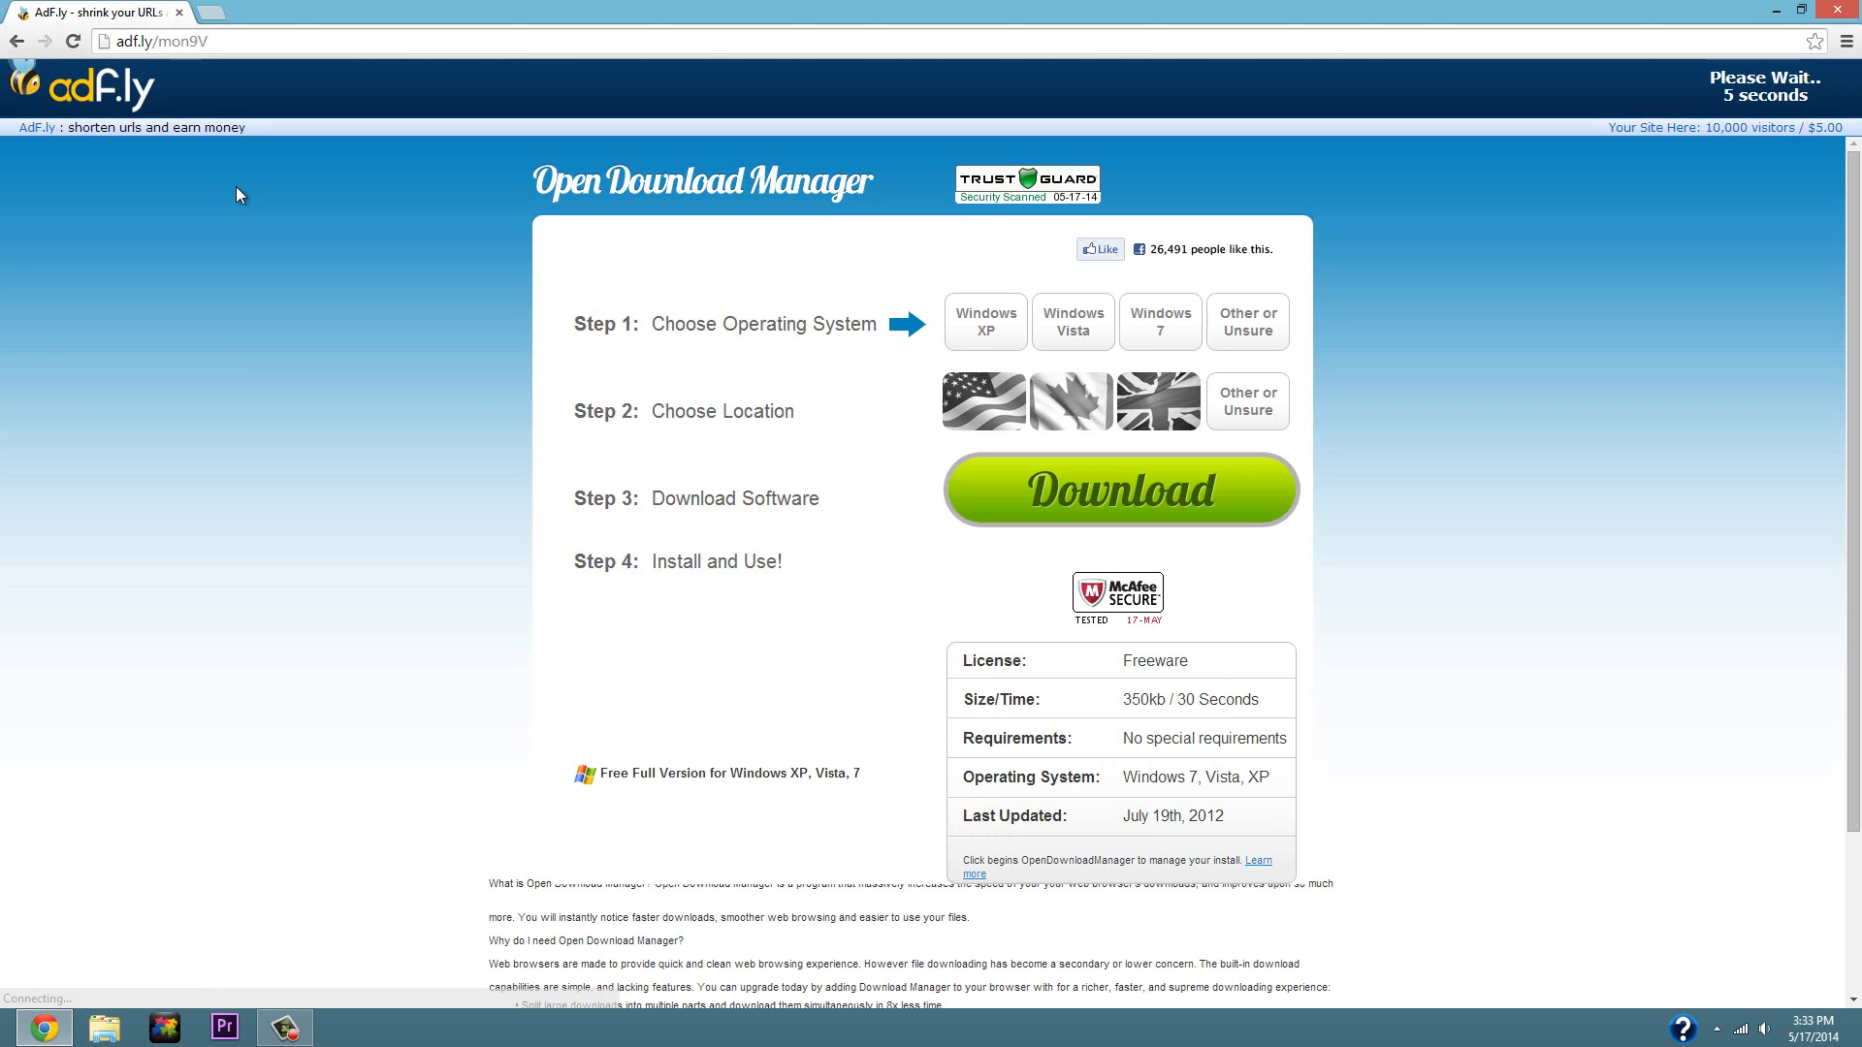
pyautogui.moveTo(1028, 240)
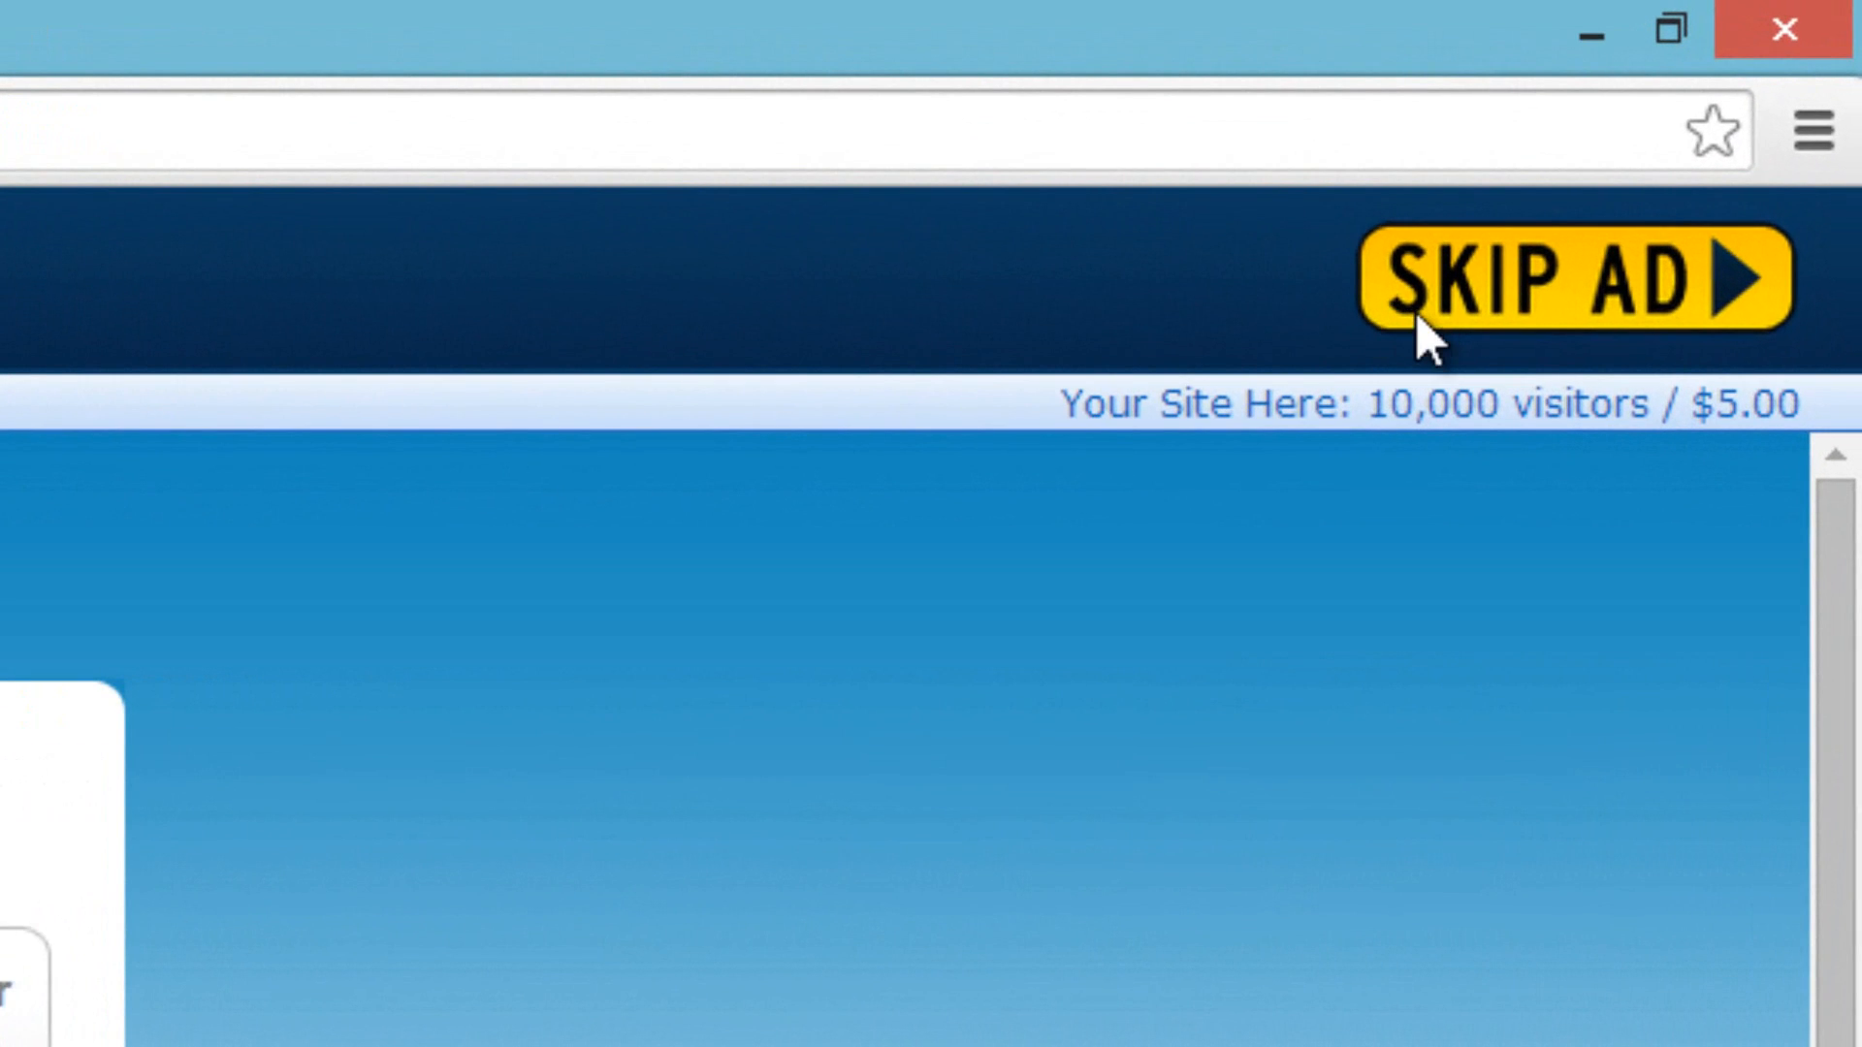
# Skip the adf.ly ad to download the TooManyItems 1.7.9 zip, then close Chrome.
pyautogui.click(1576, 280)
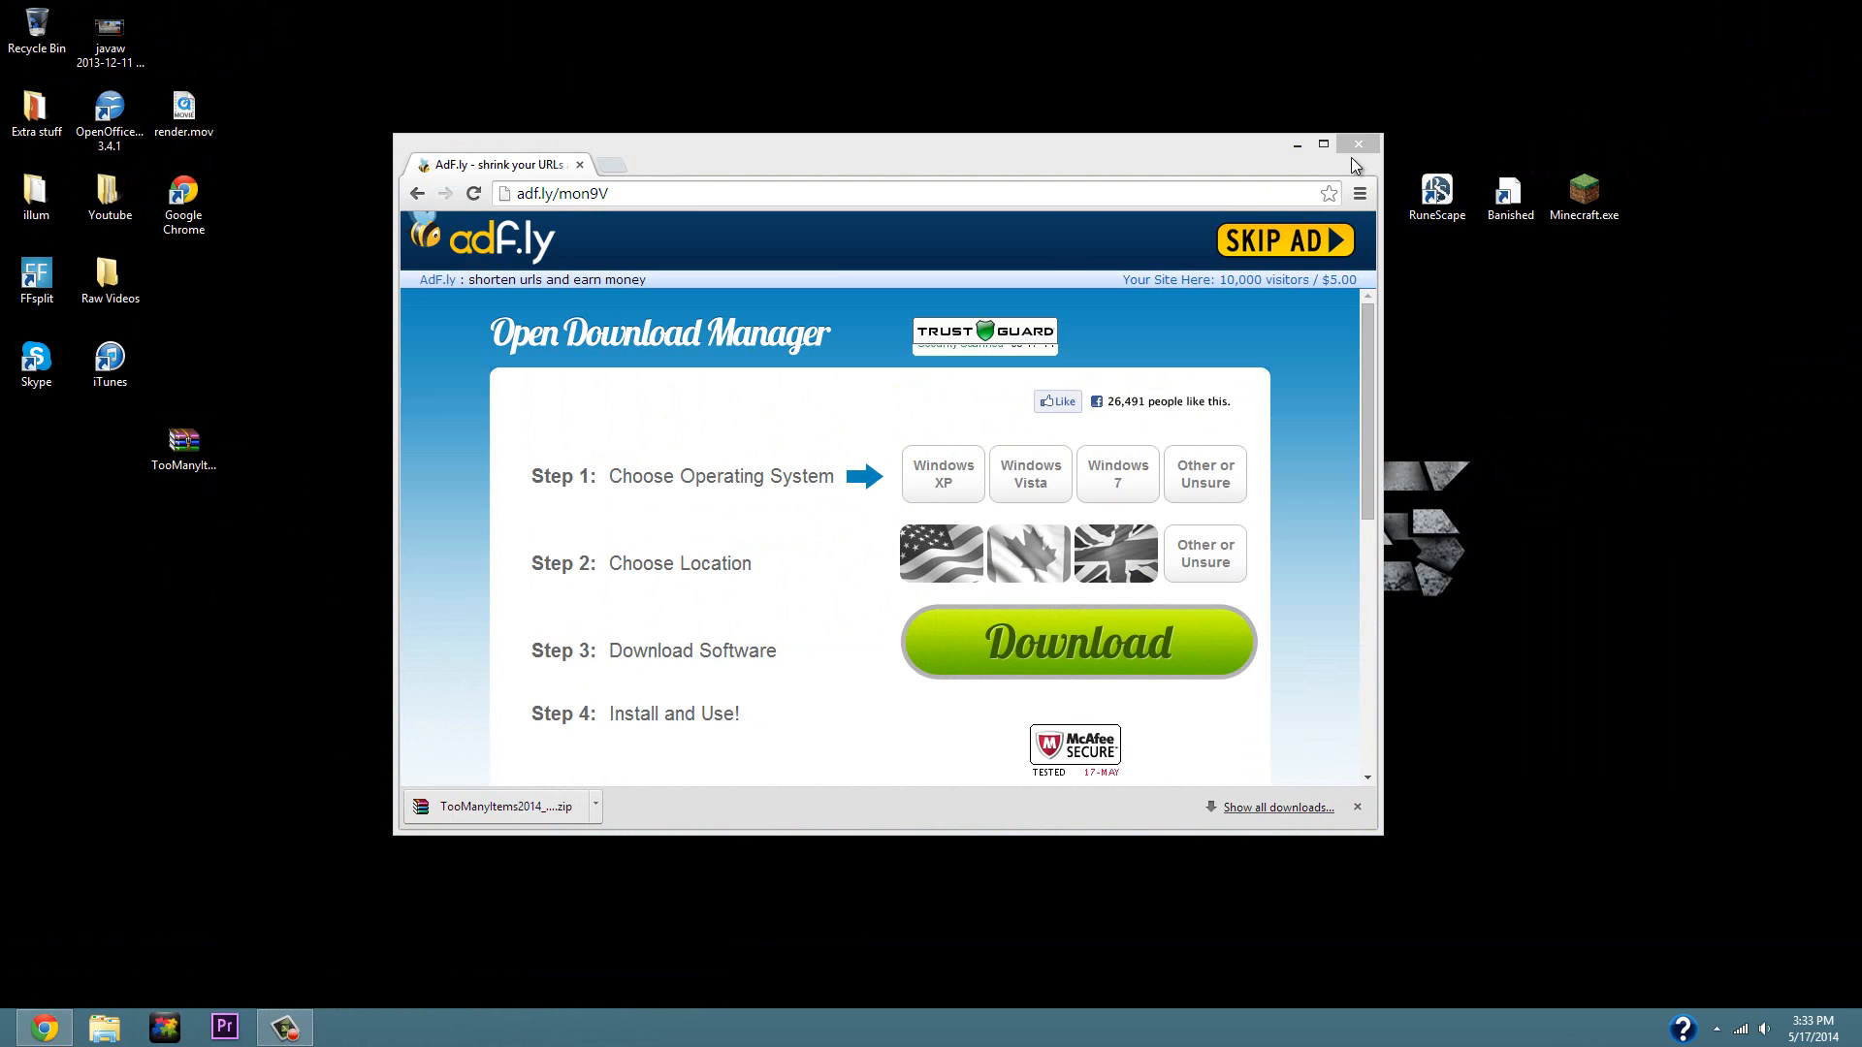
pyautogui.moveTo(1357, 155)
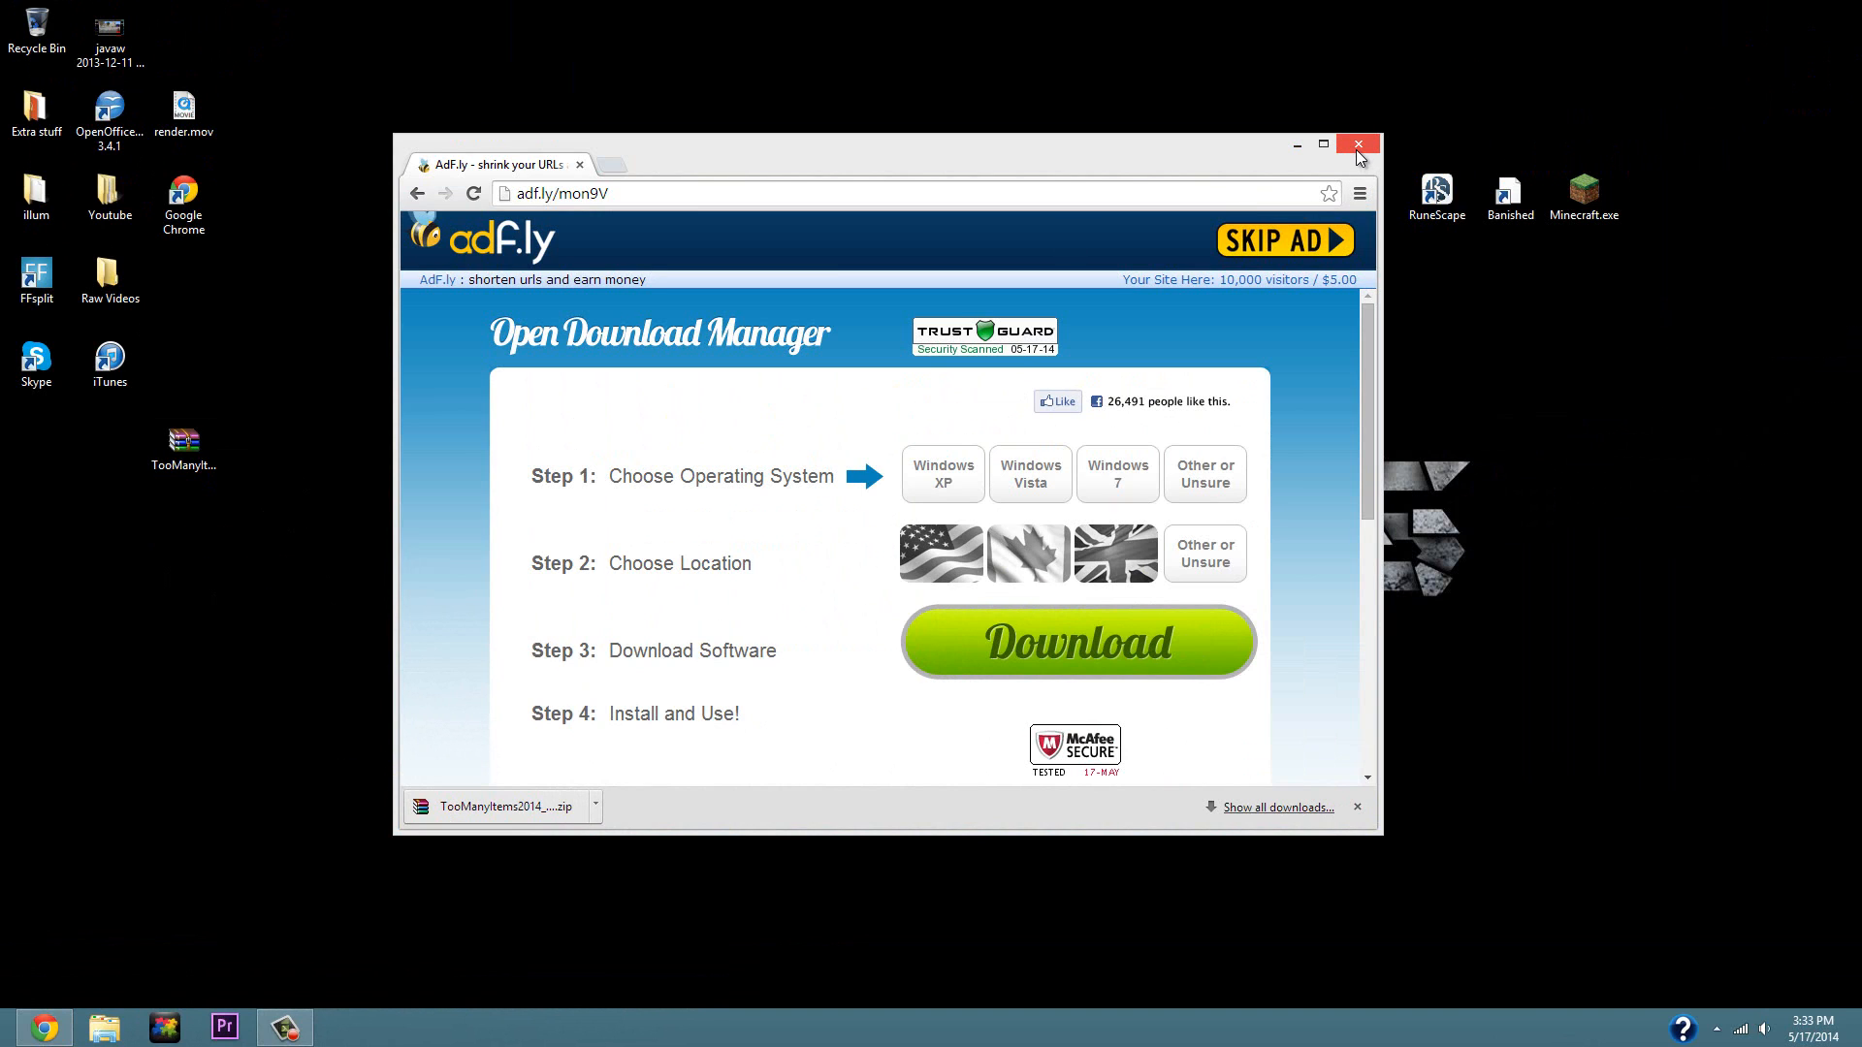
pyautogui.click(1357, 144)
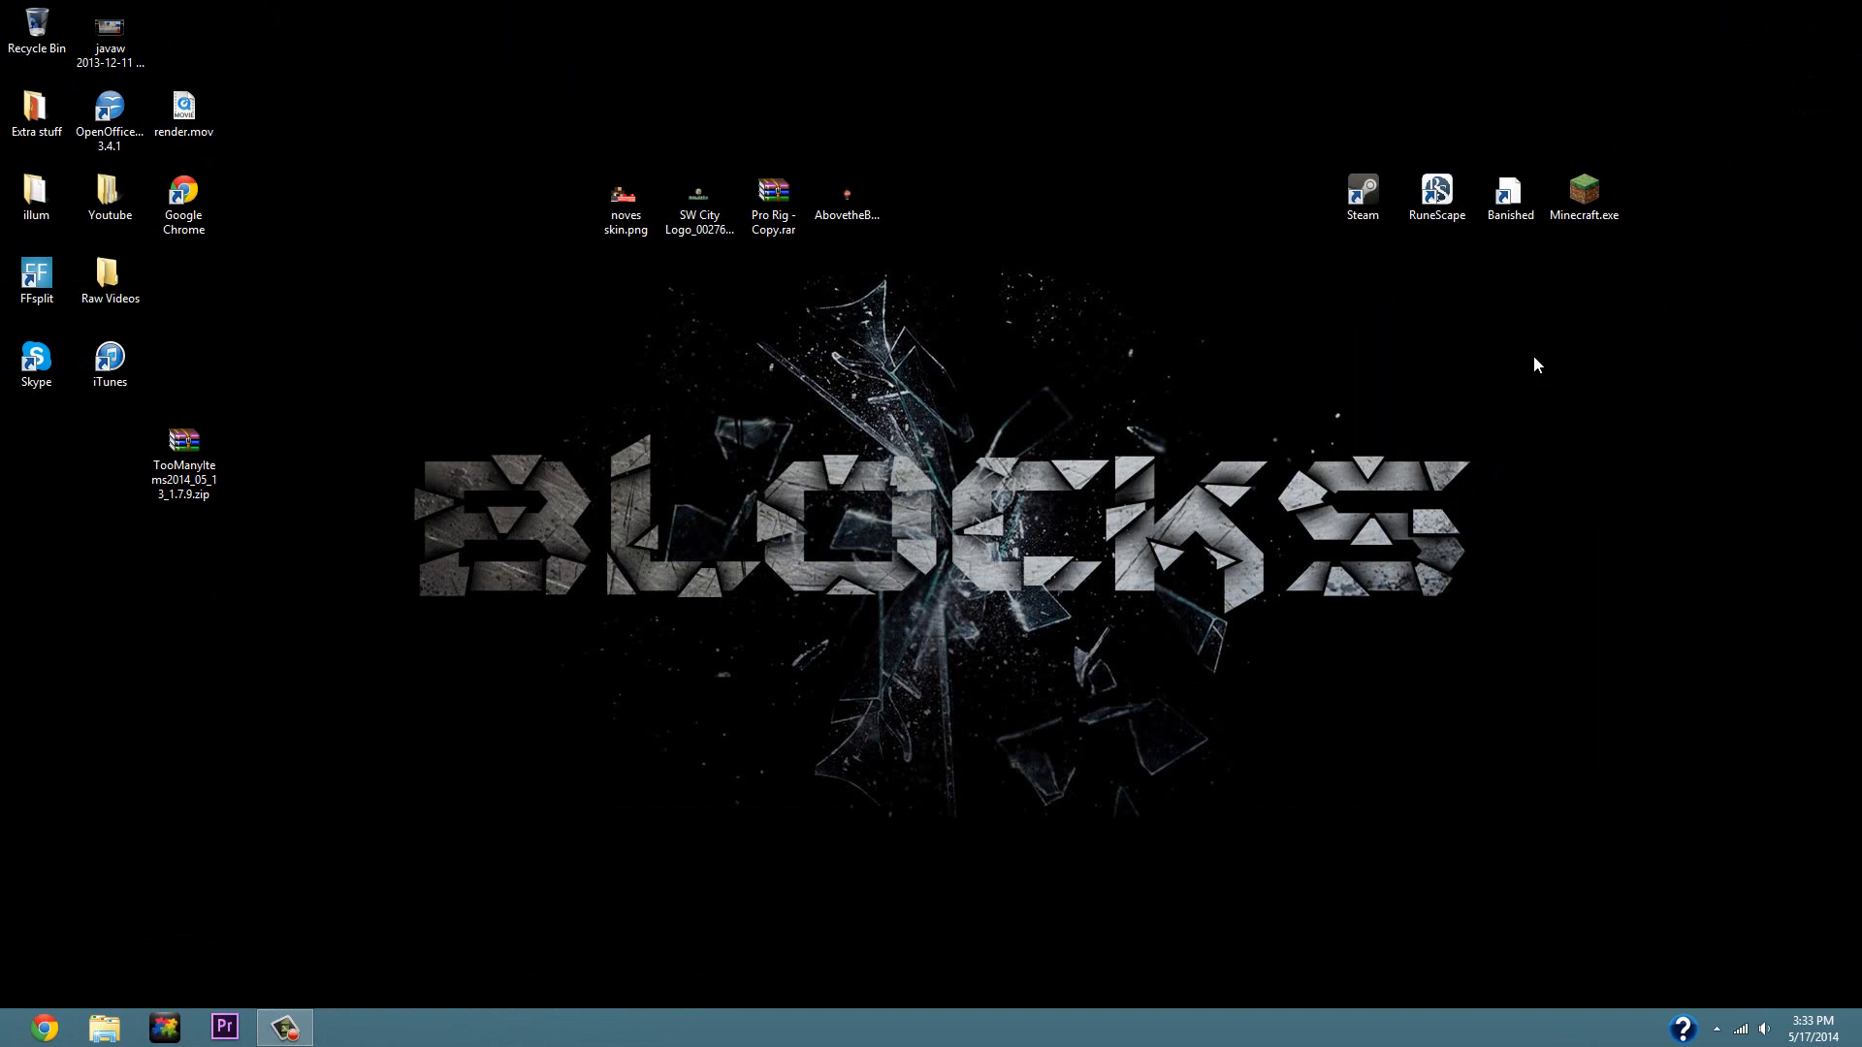
pyautogui.moveTo(1206, 498)
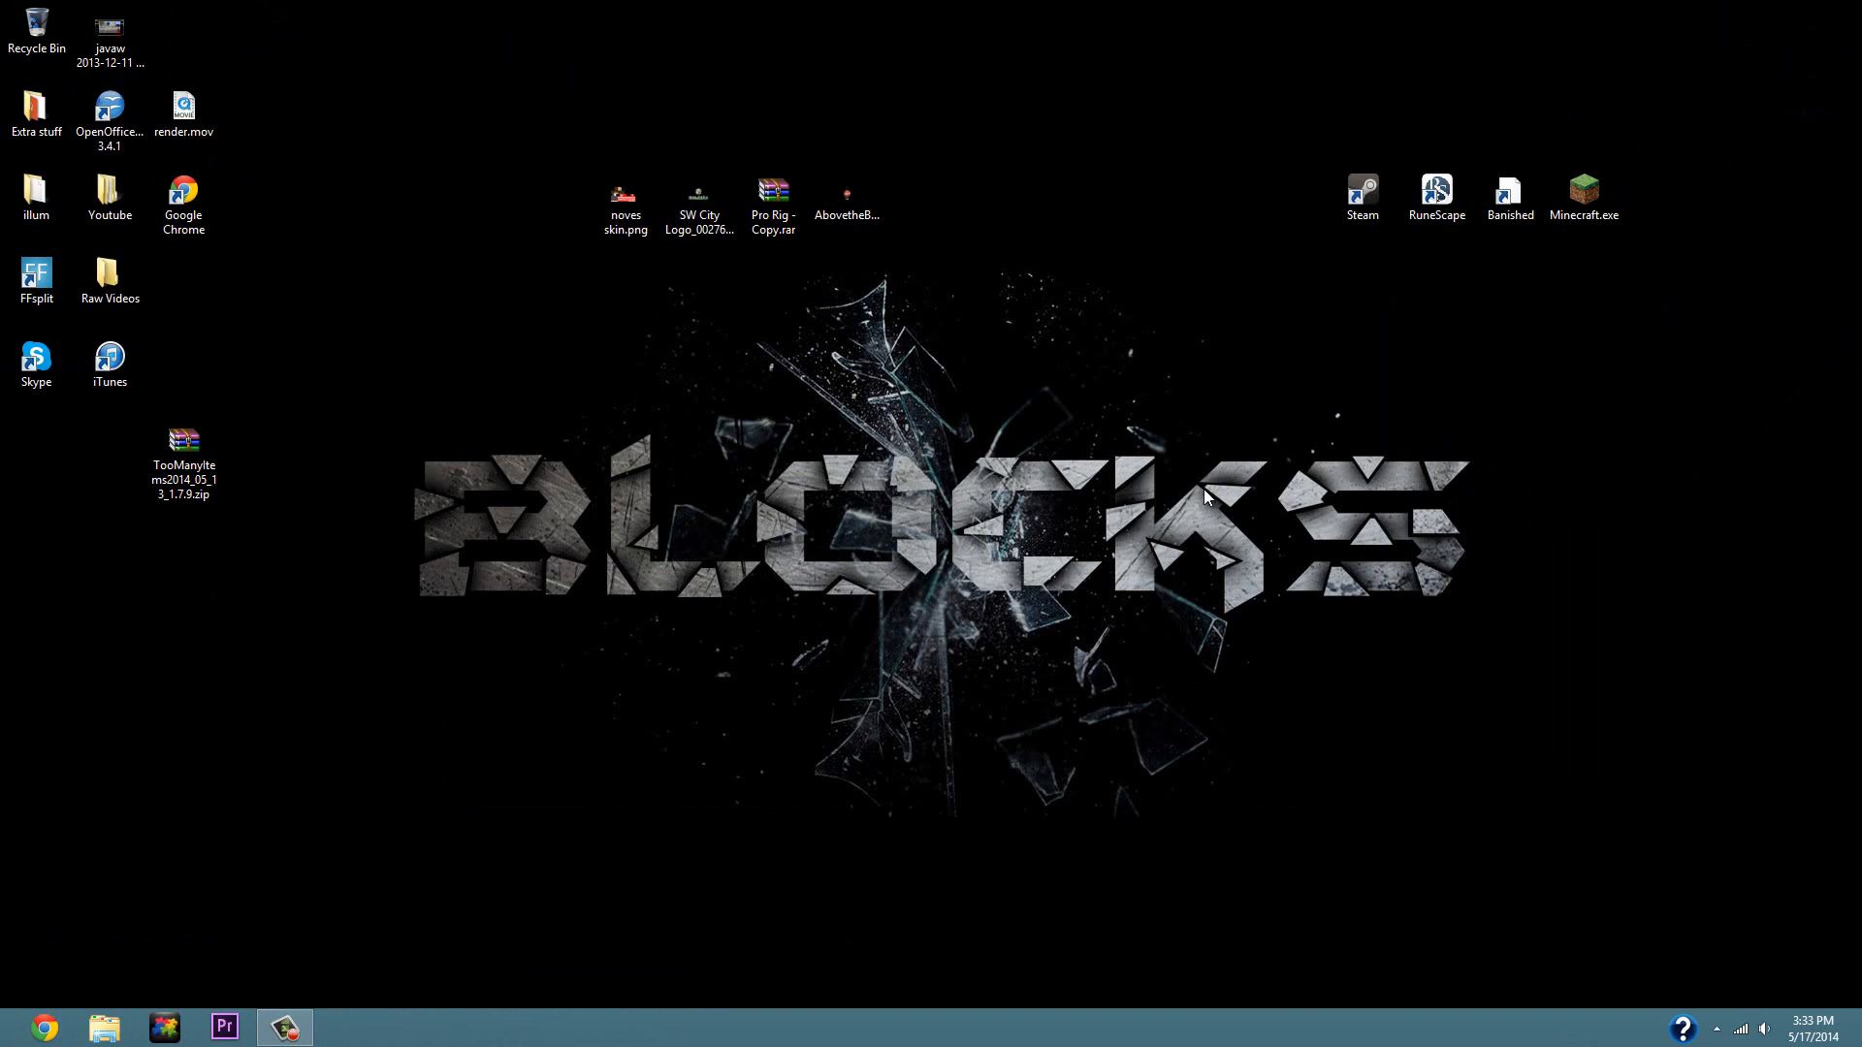
# Start Minecraft.exe and bring up the Profile Editor for the NovesGaming profile.
pyautogui.doubleClick(1583, 188)
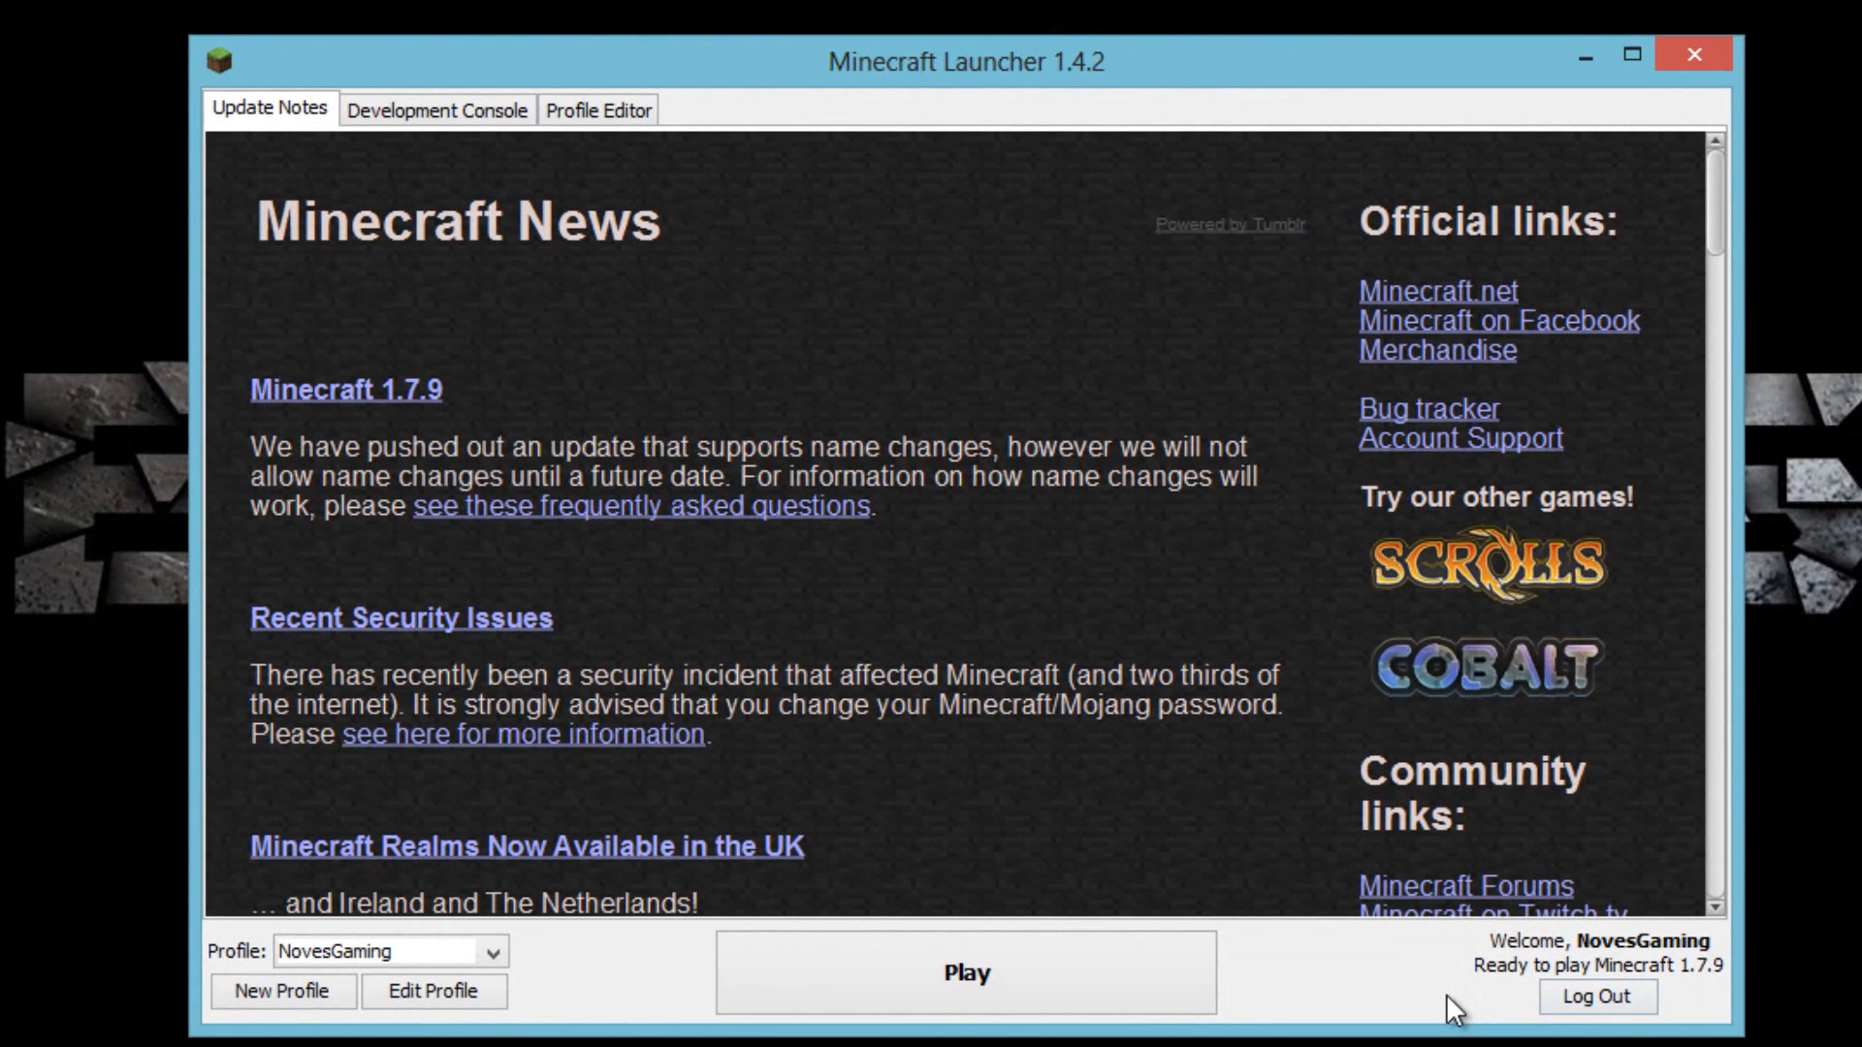
pyautogui.moveTo(1586, 989)
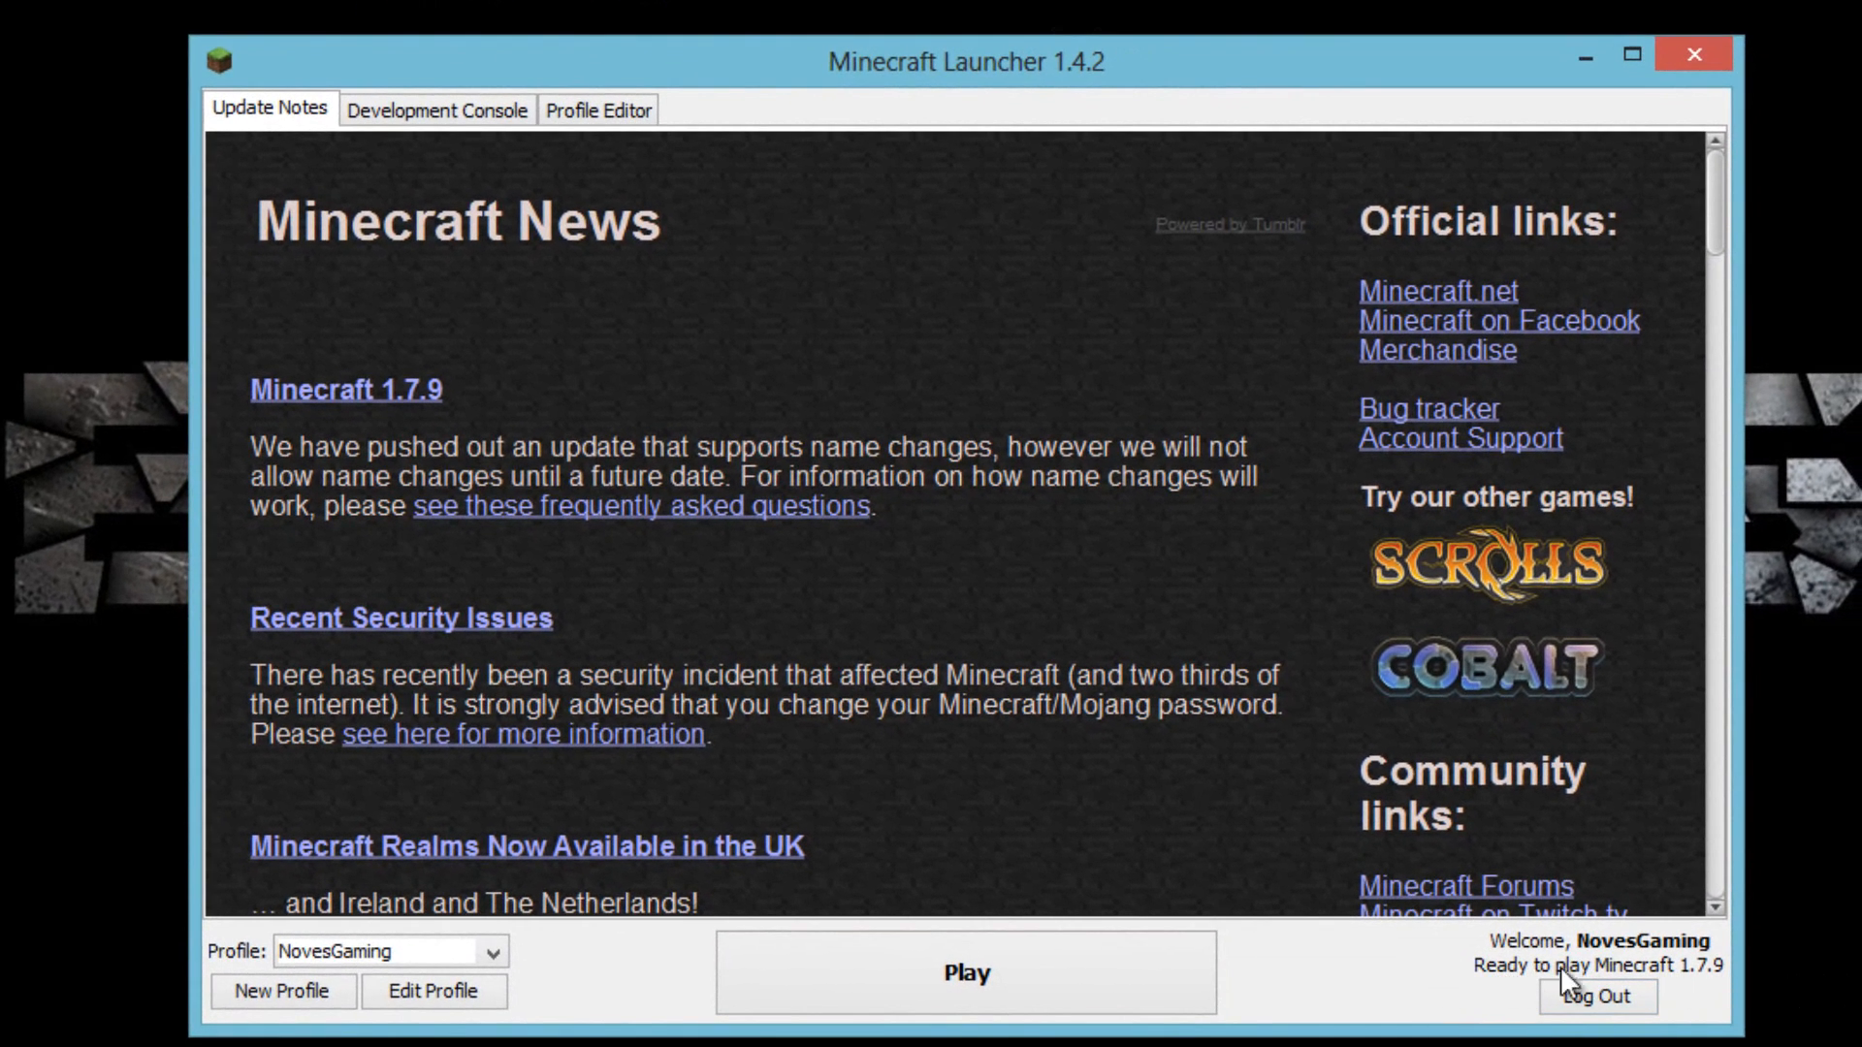
pyautogui.moveTo(915, 1001)
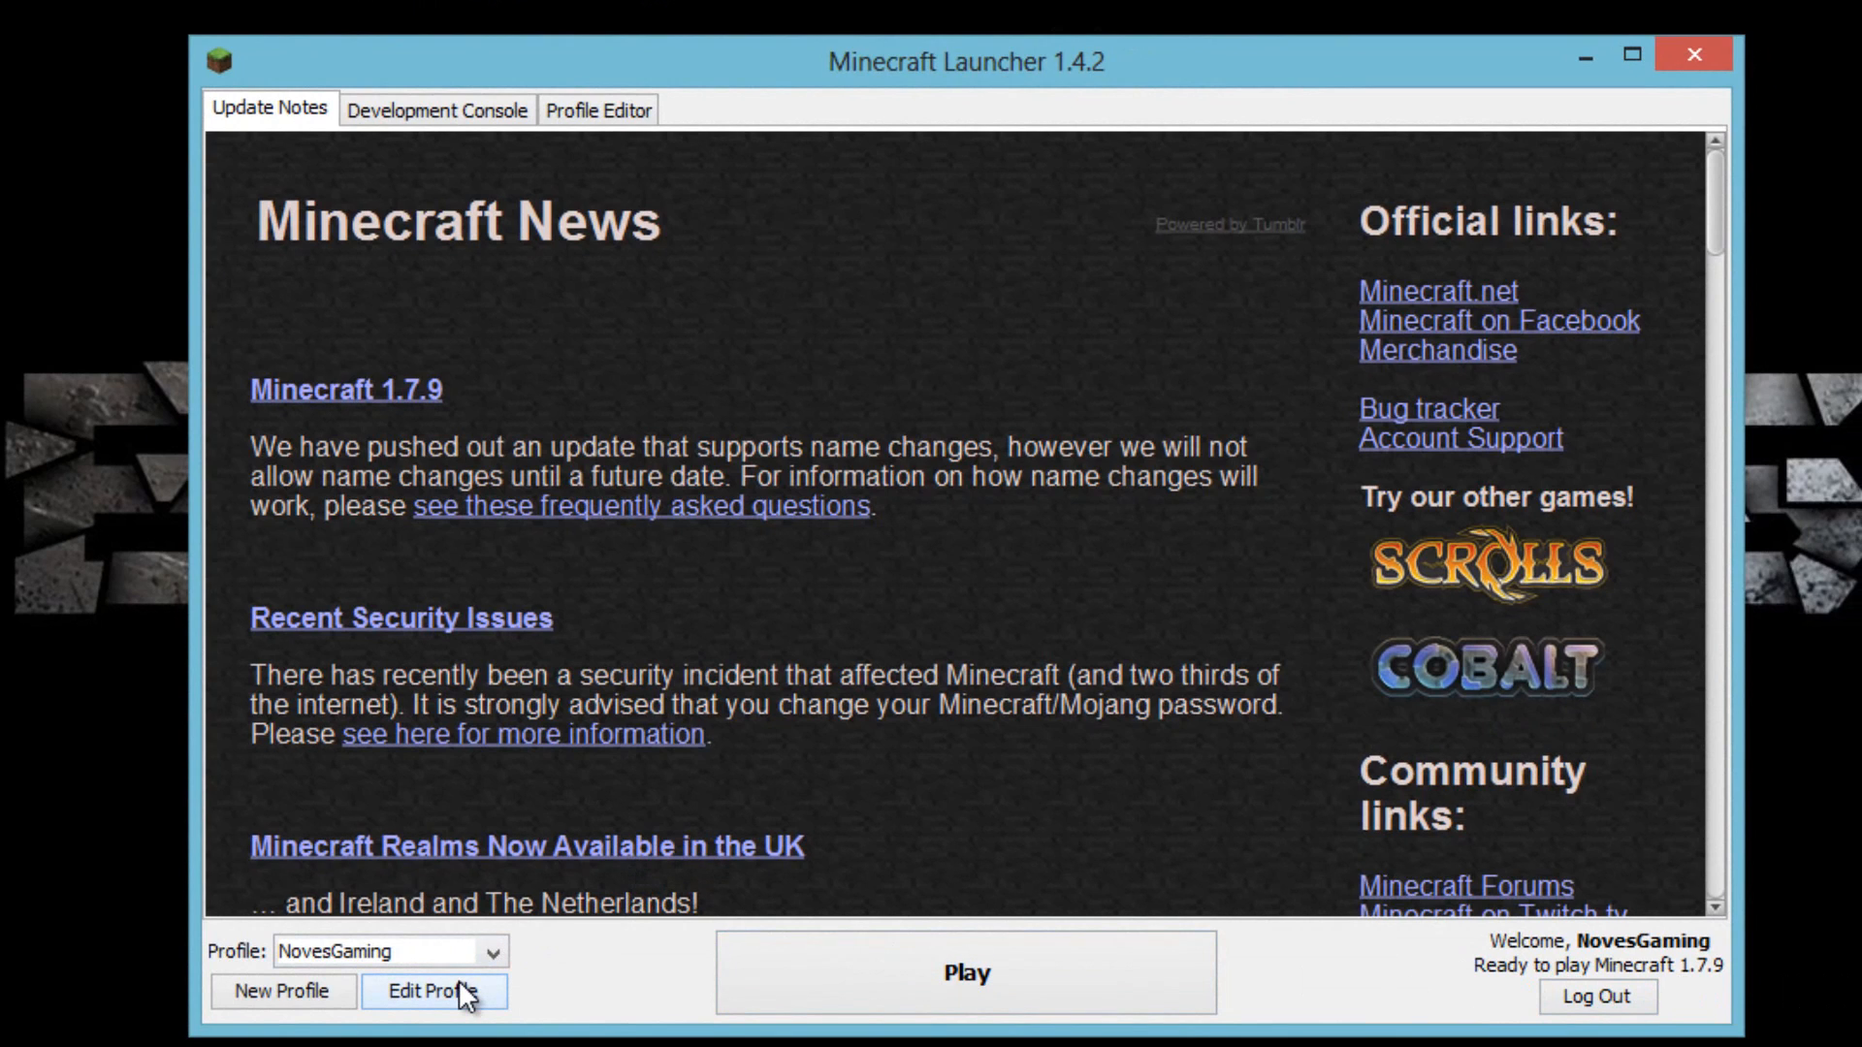
pyautogui.click(434, 1020)
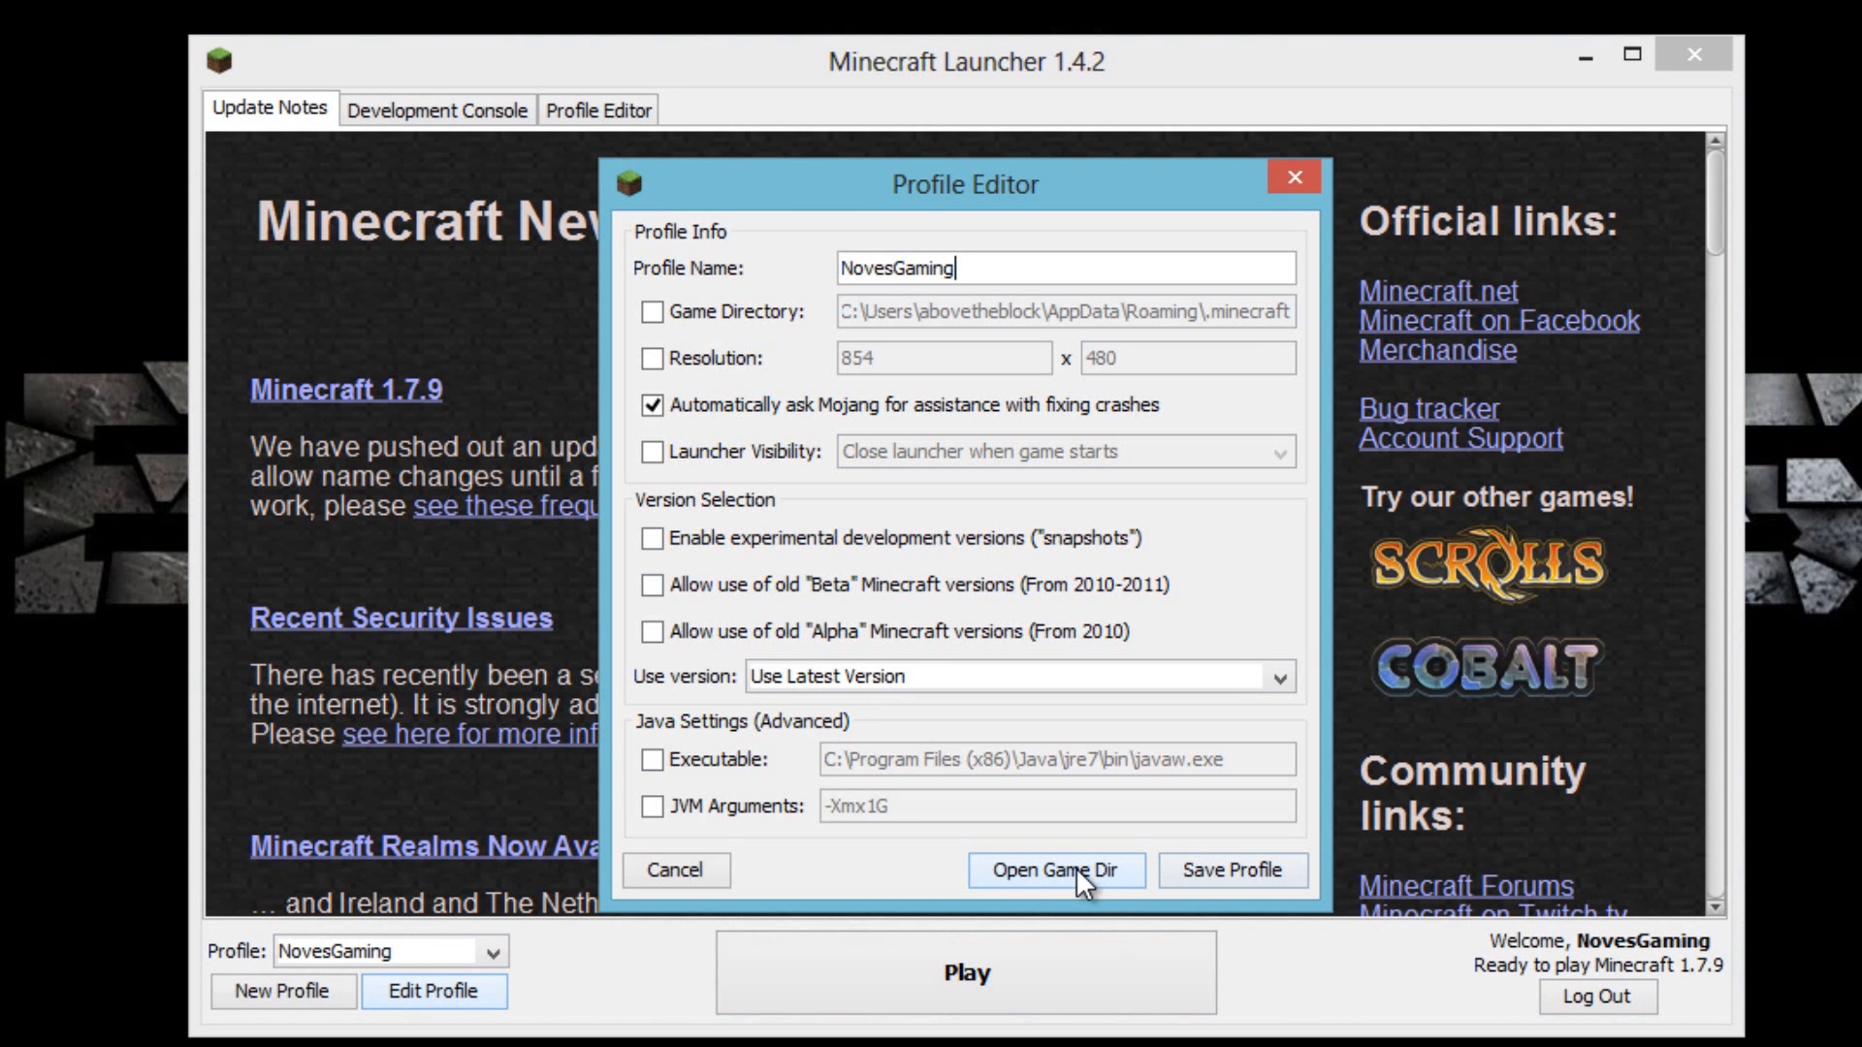
# Reach the .minecraft folder via %appdata% and enter its versions folder.
pyautogui.click(1057, 869)
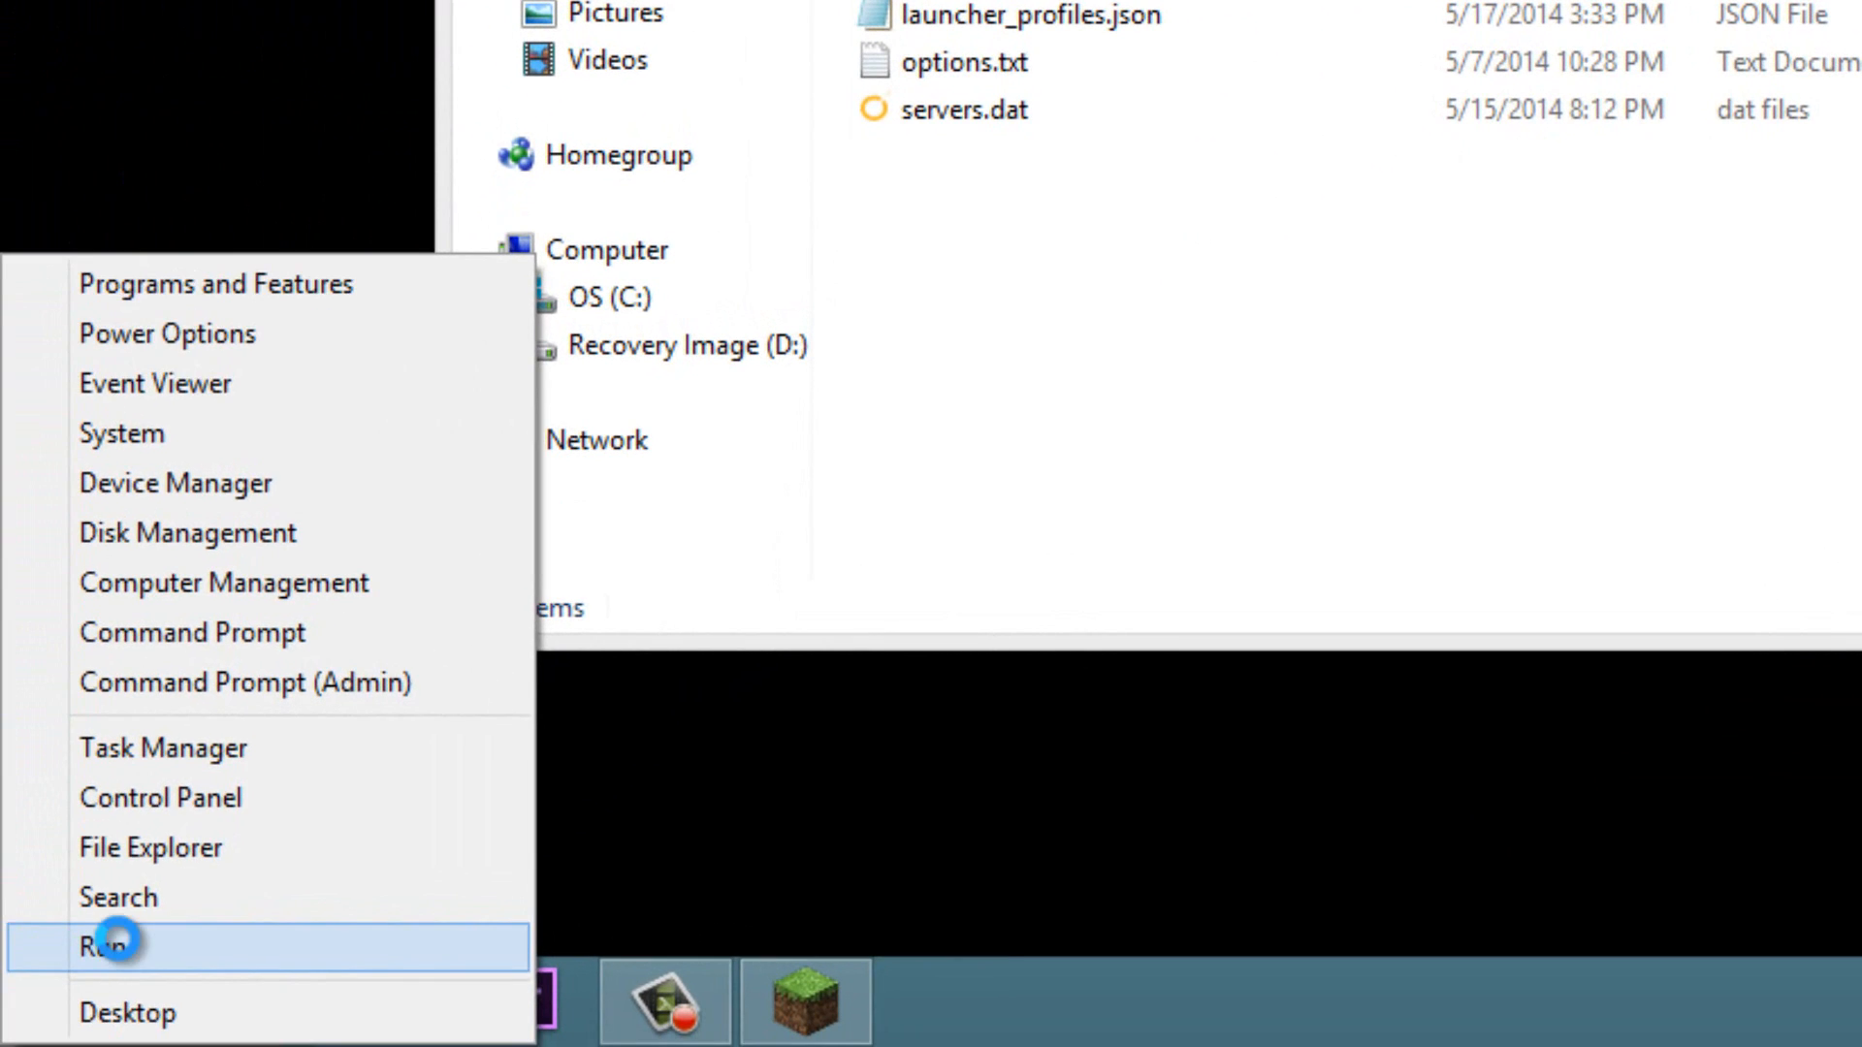
pyautogui.click(107, 940)
pyautogui.write('%appdata%')
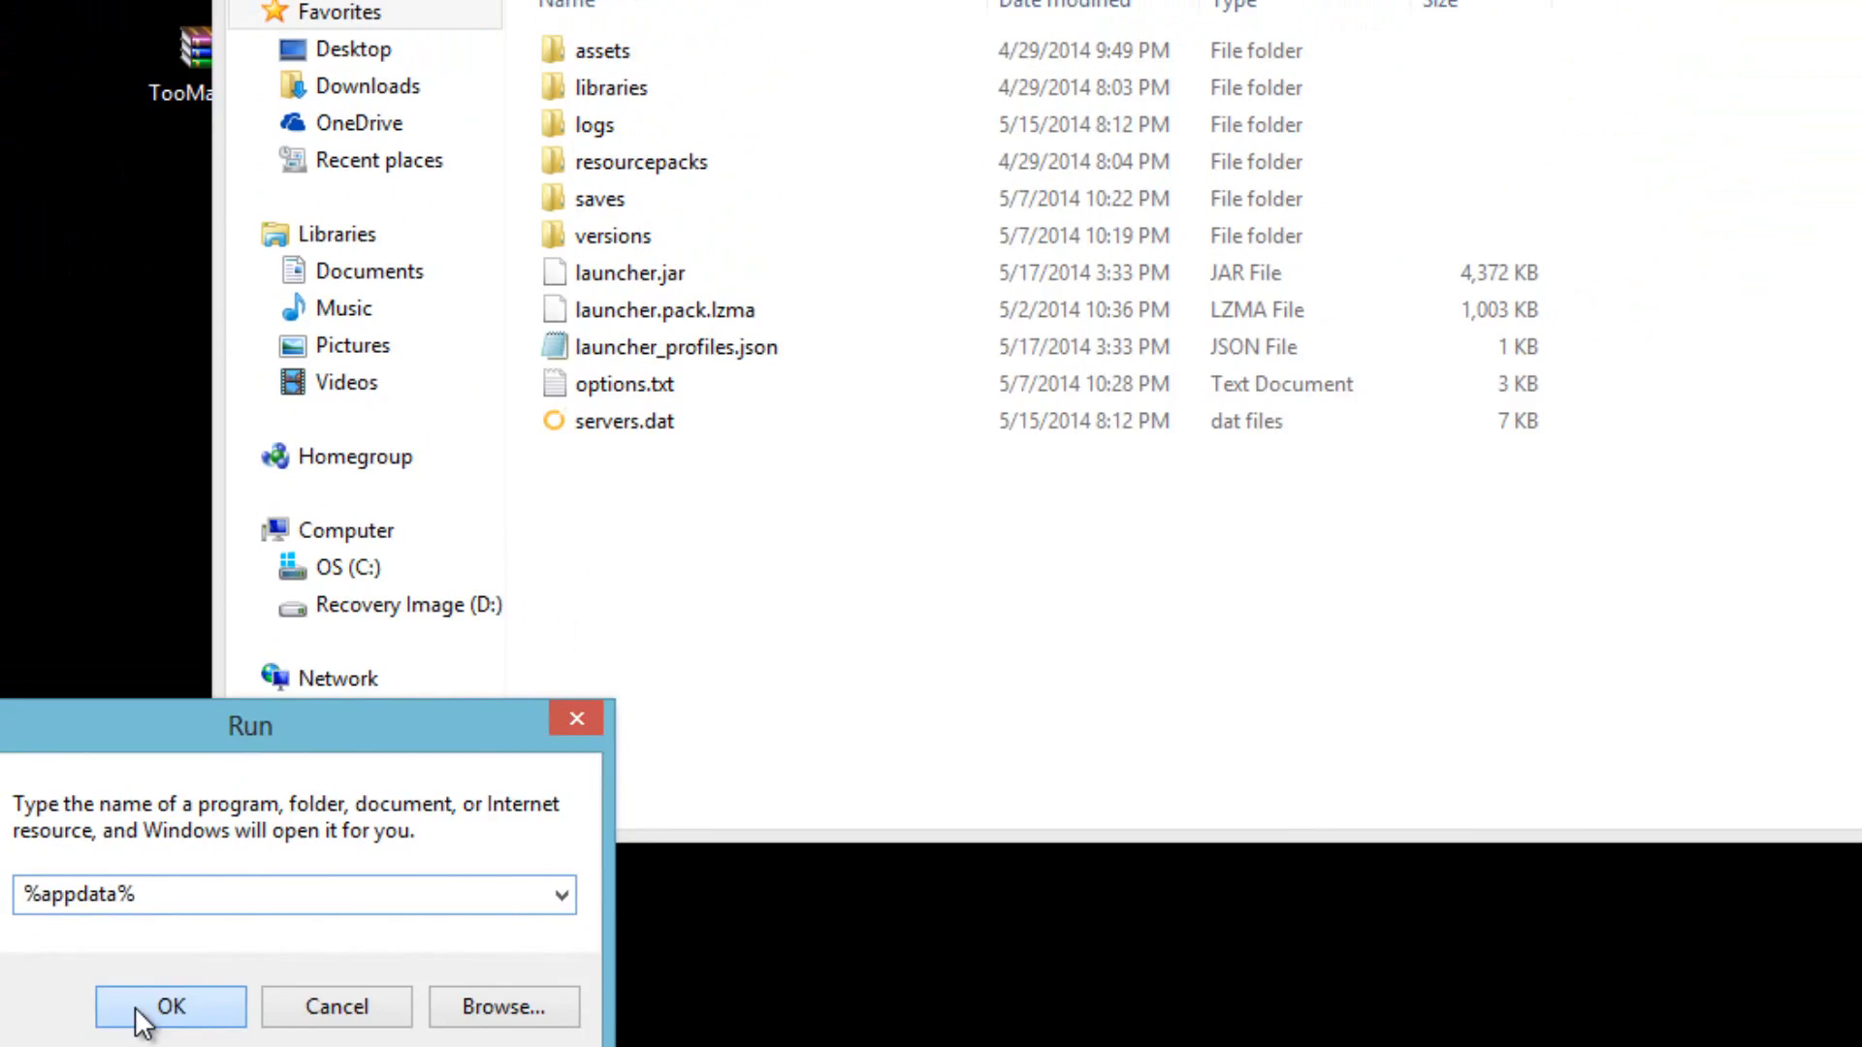
pyautogui.click(167, 1034)
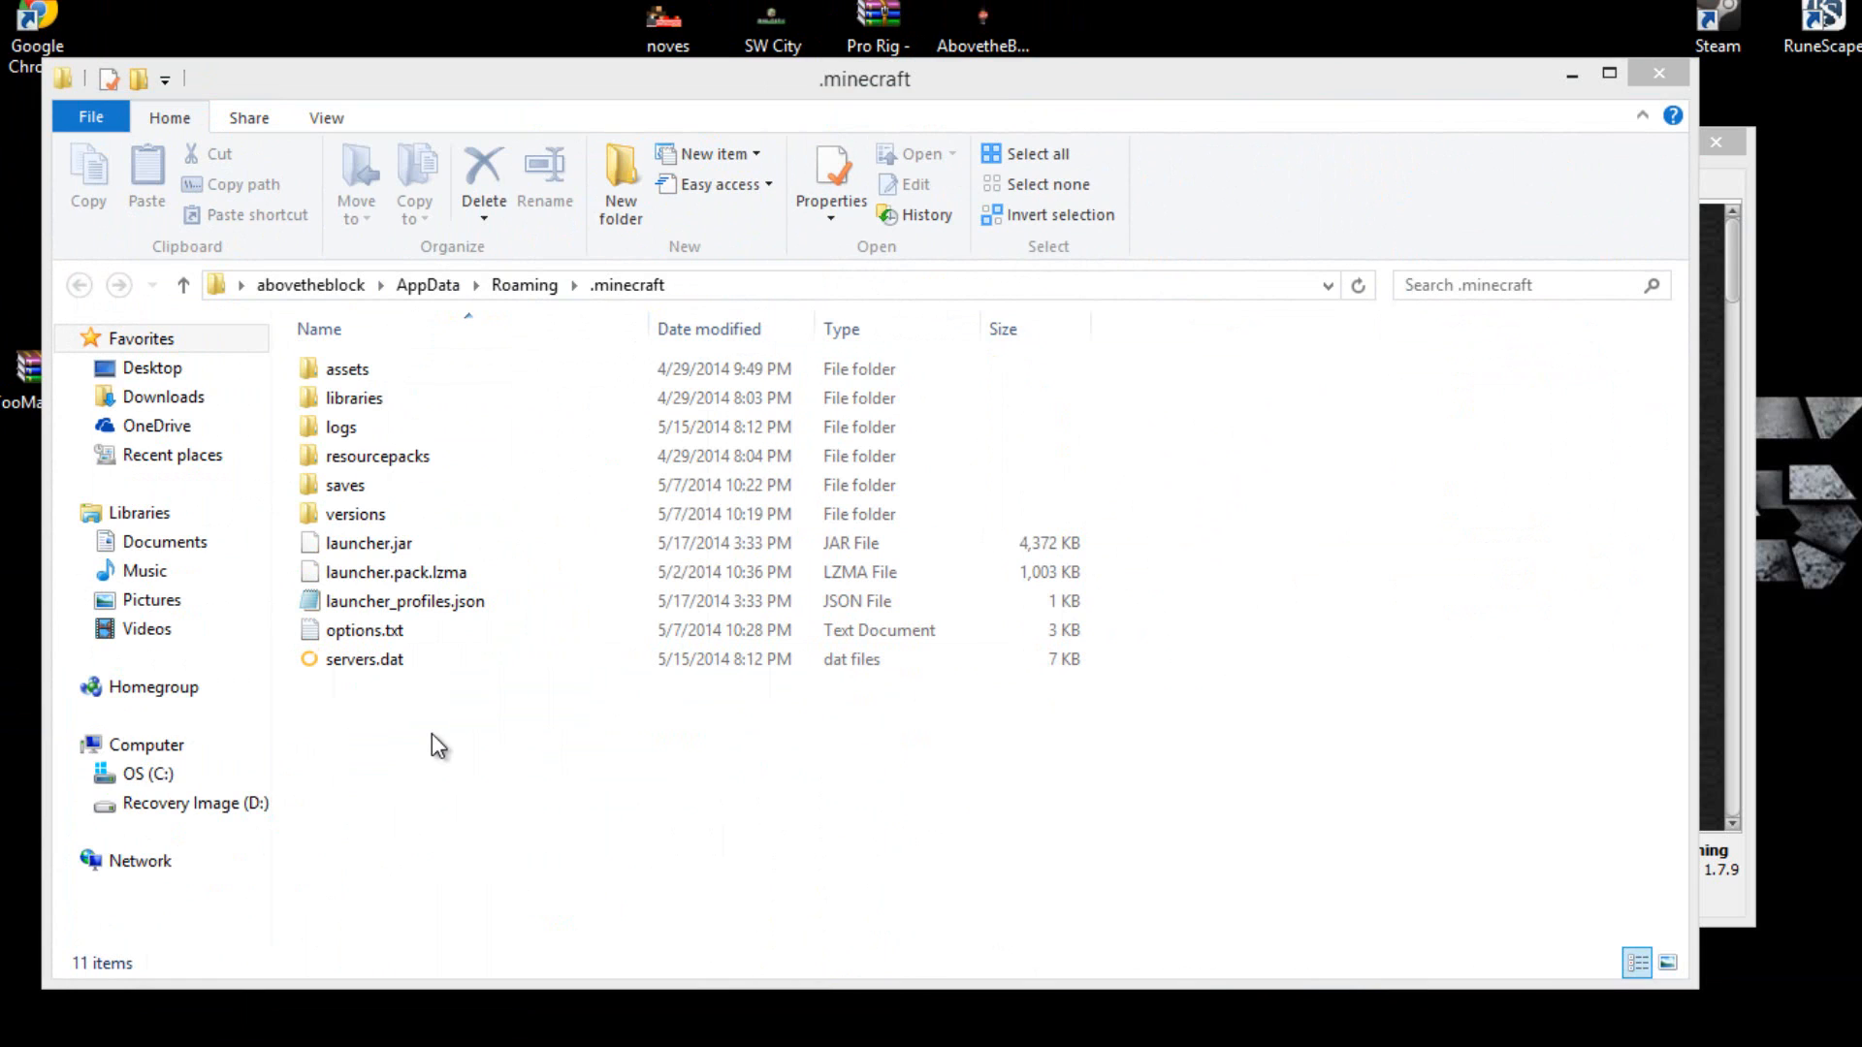
pyautogui.click(376, 455)
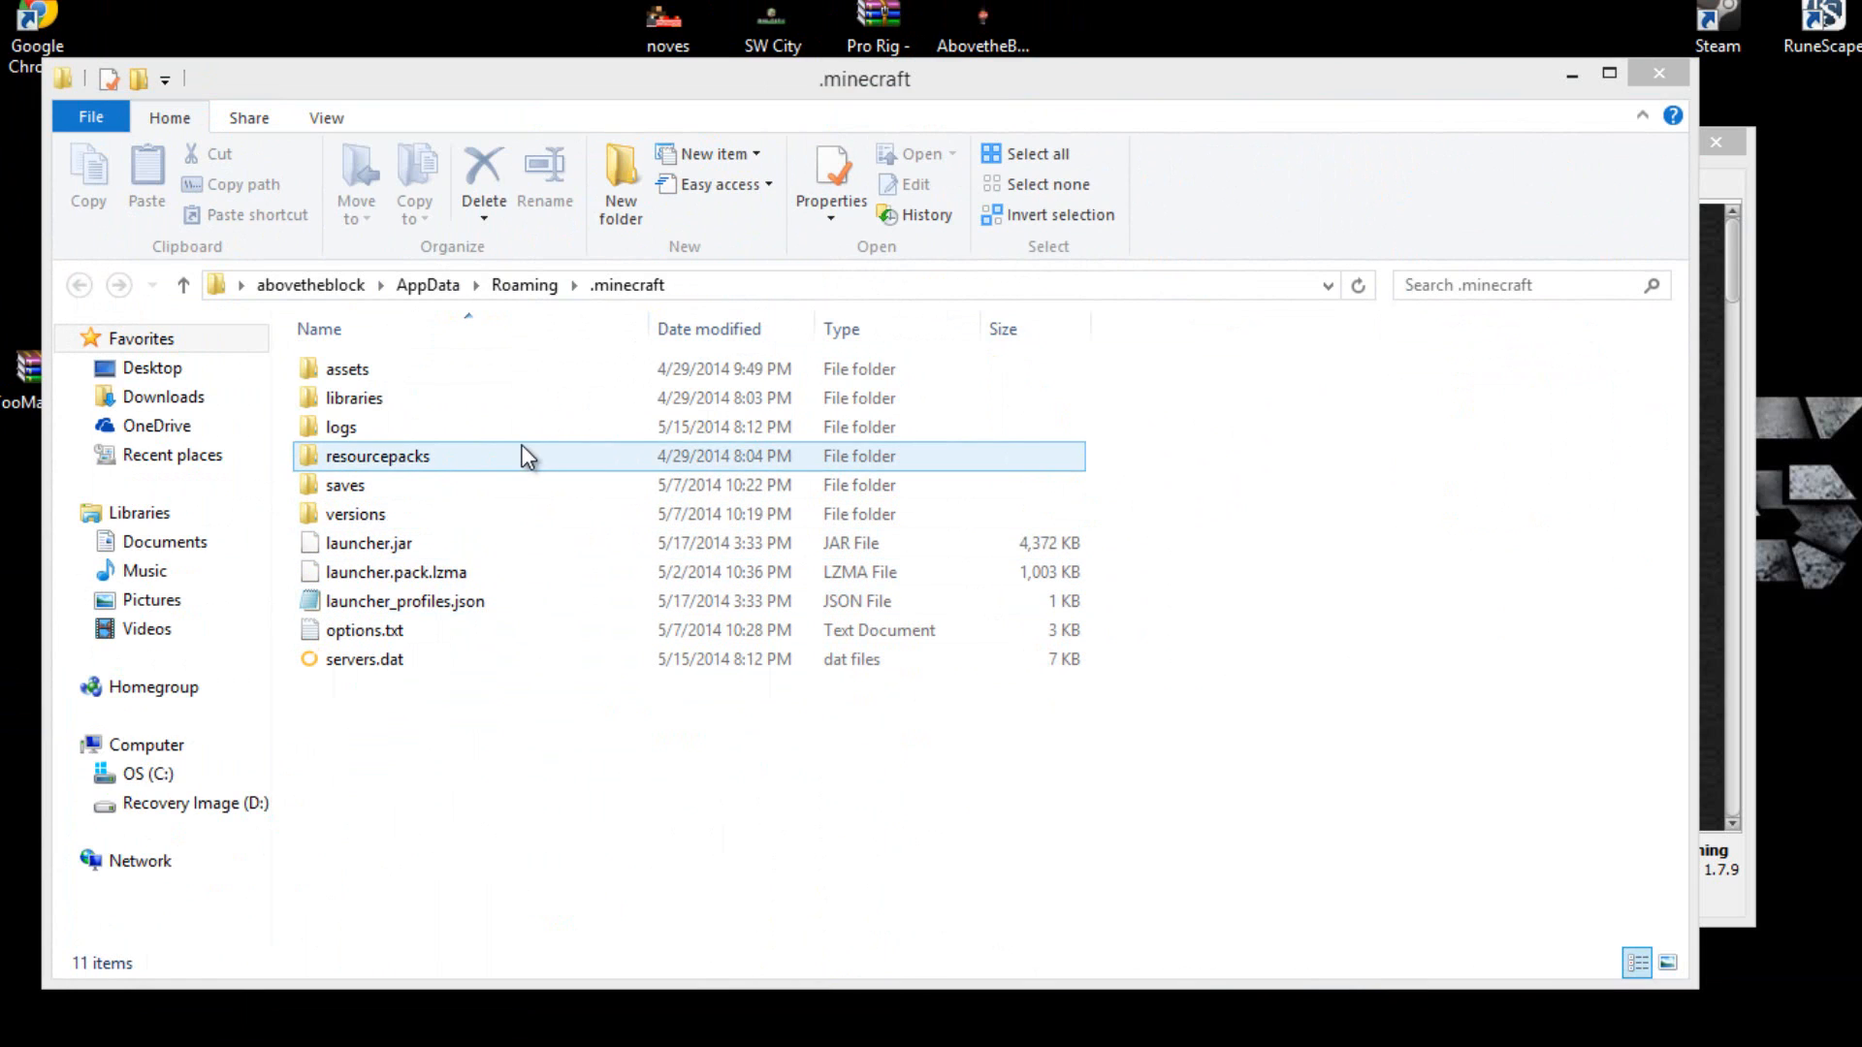
pyautogui.doubleClick(351, 514)
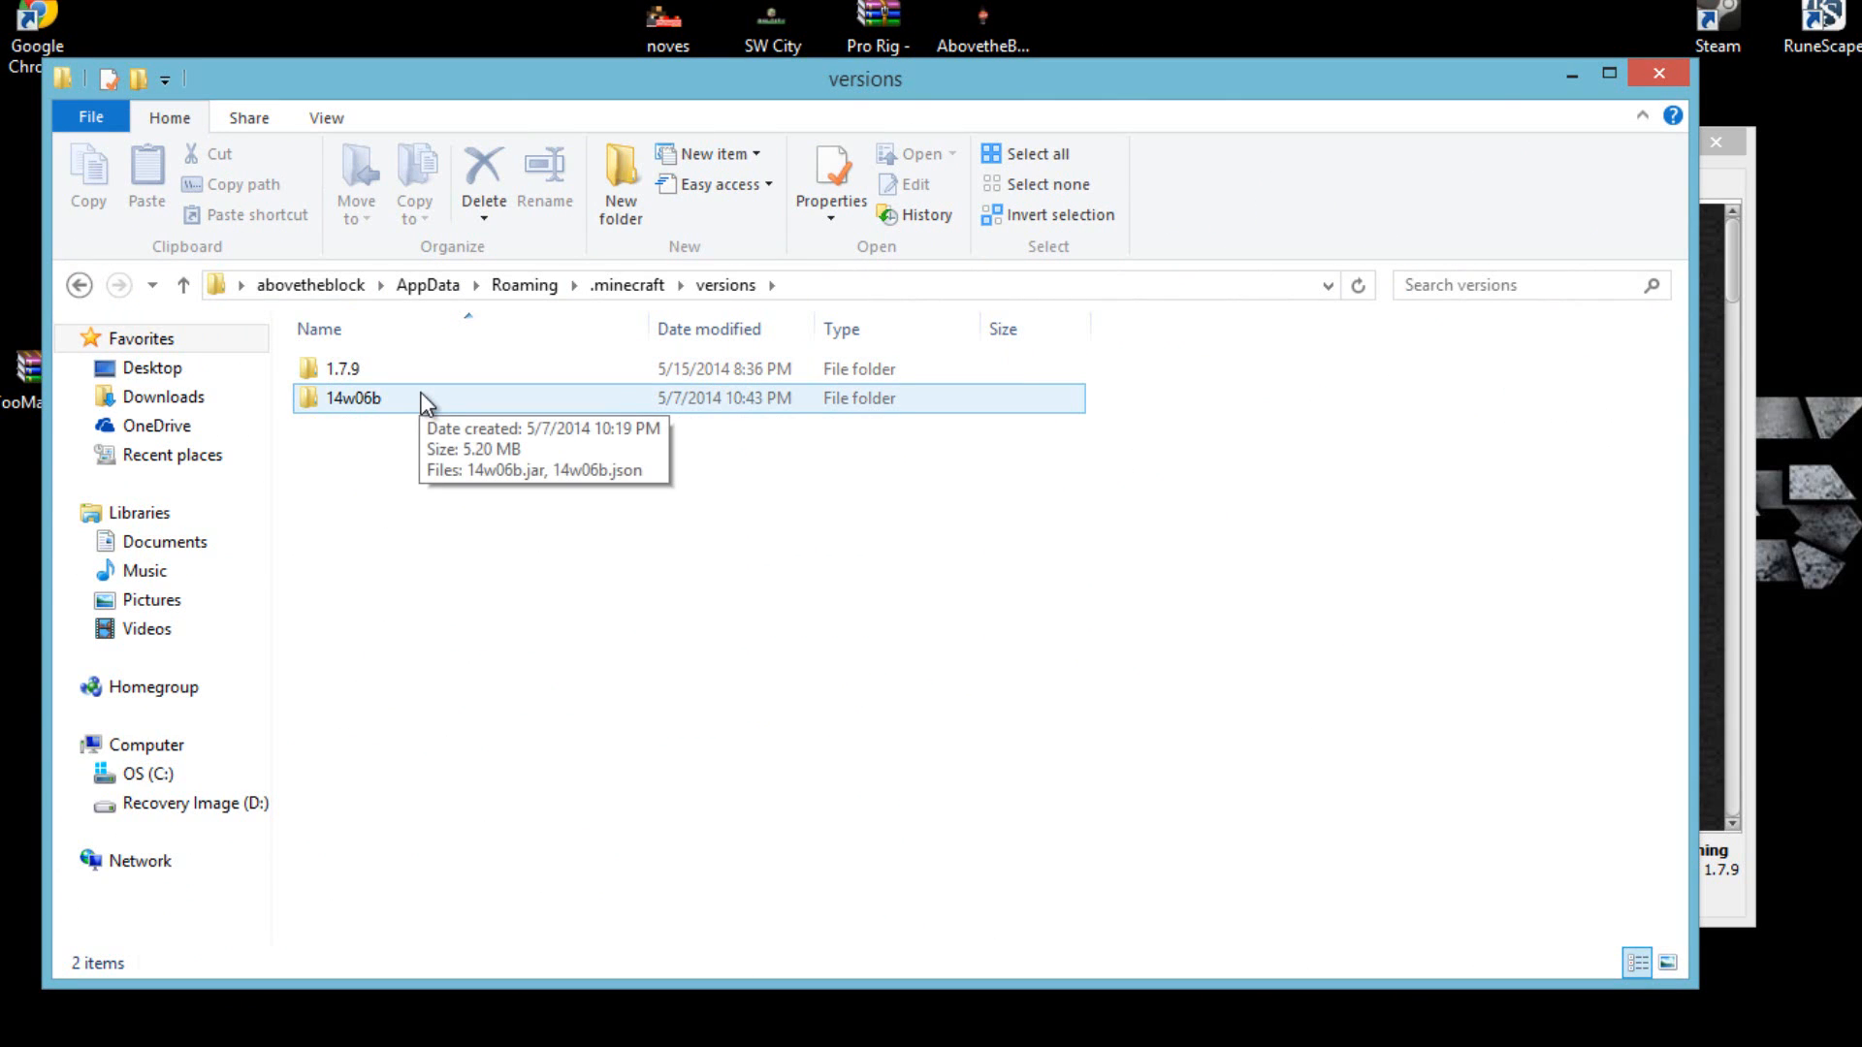
# Duplicate the 1.7.9 version folder as 1.7.9 - Copy.
pyautogui.click(342, 369)
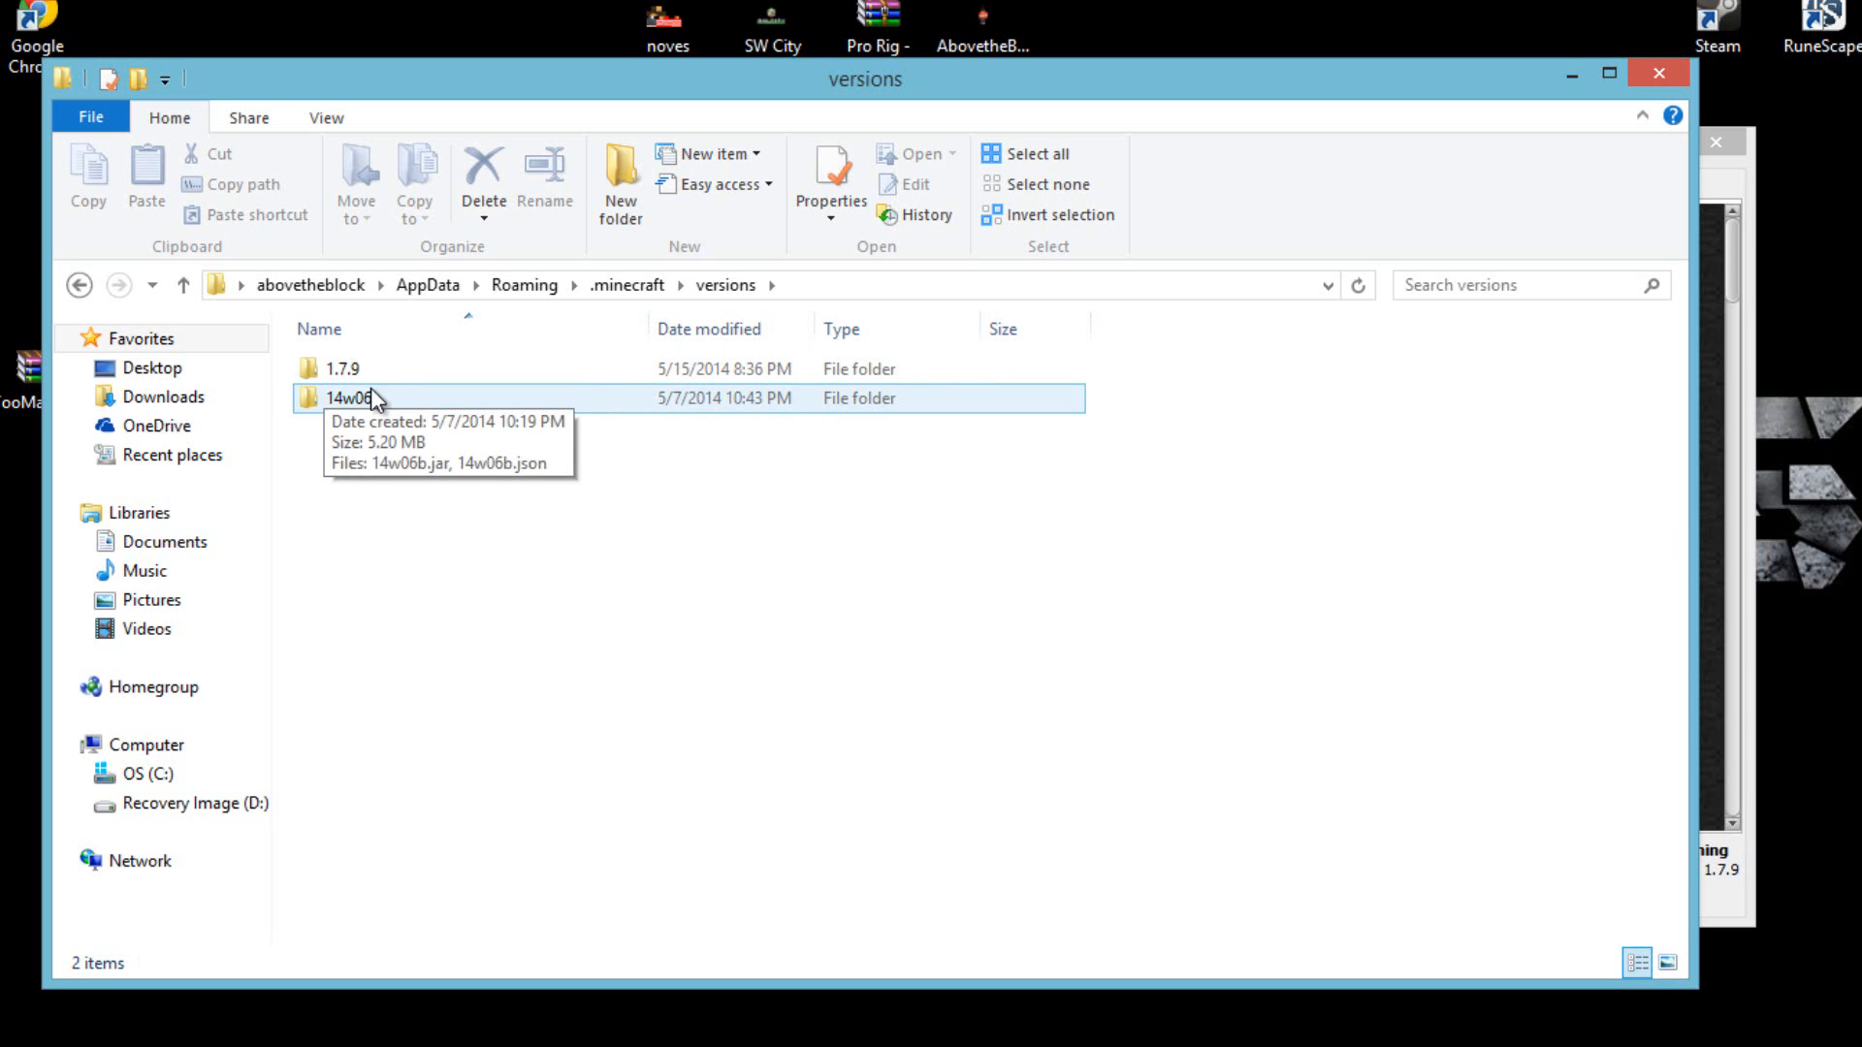
pyautogui.rightClick(342, 368)
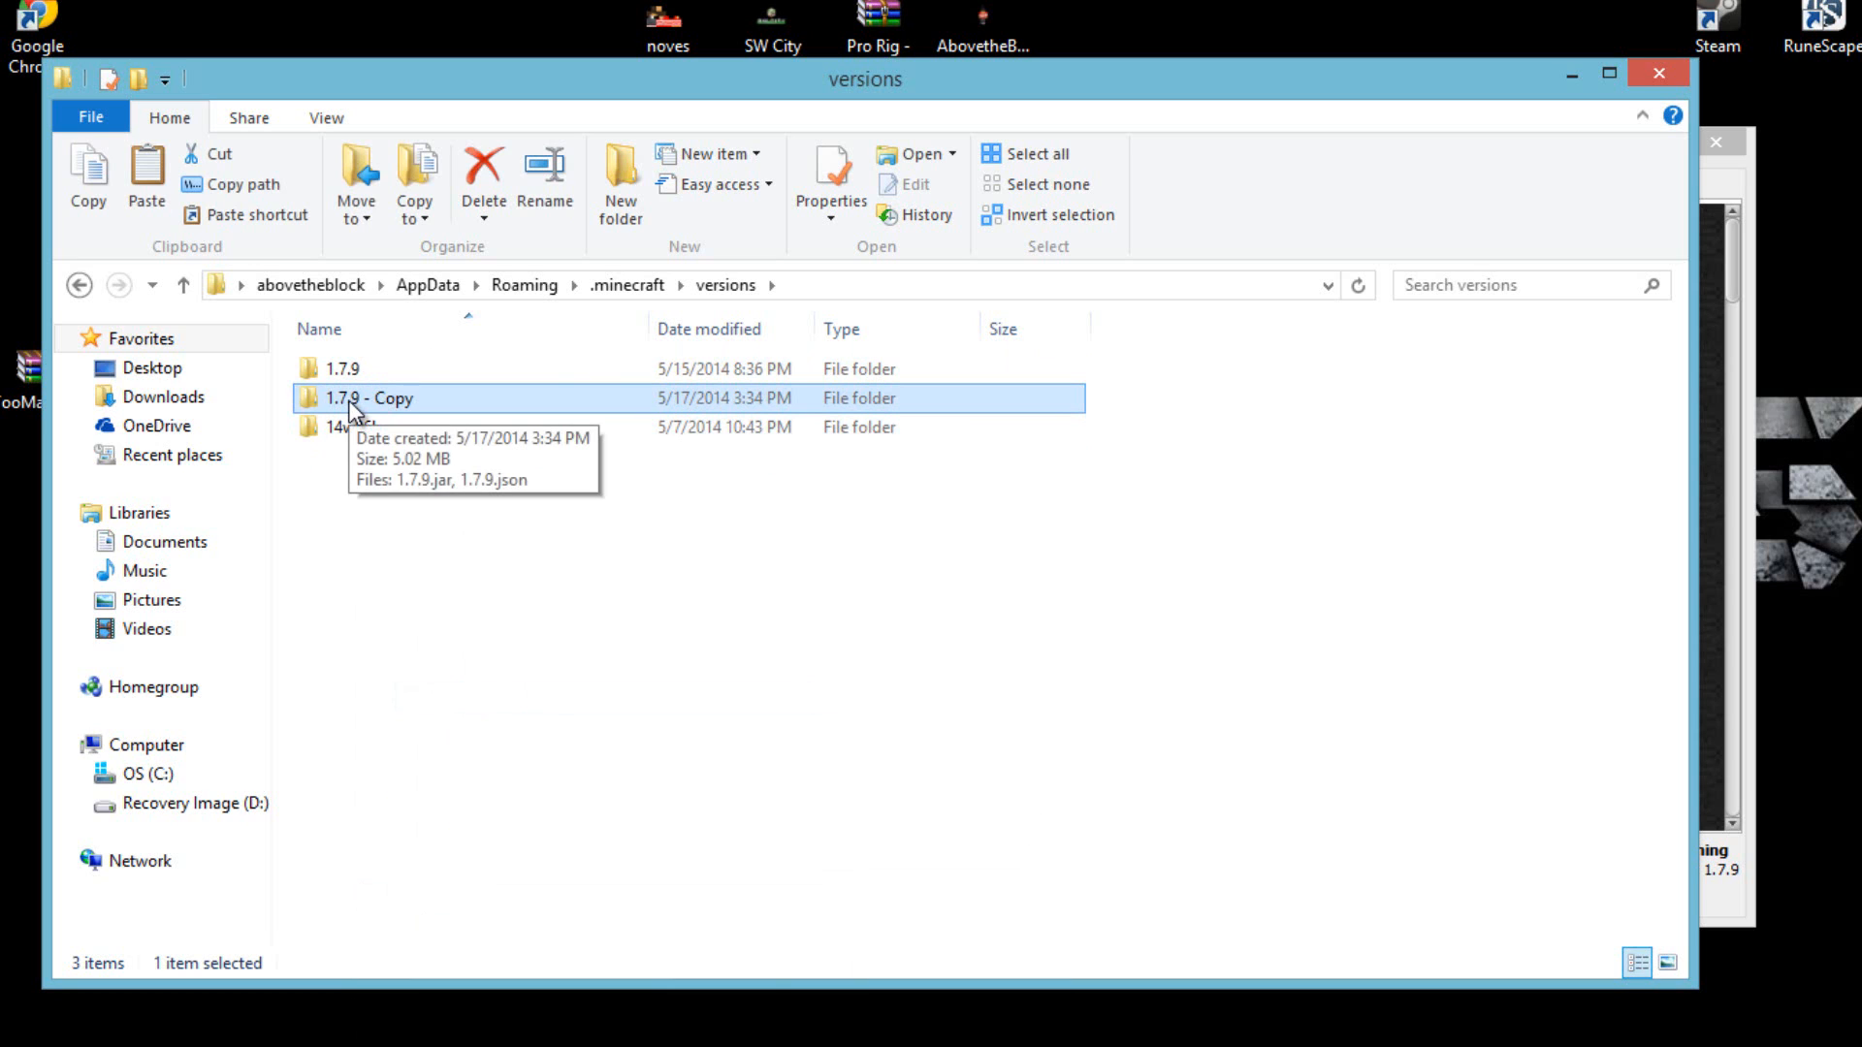
pyautogui.rightClick(353, 400)
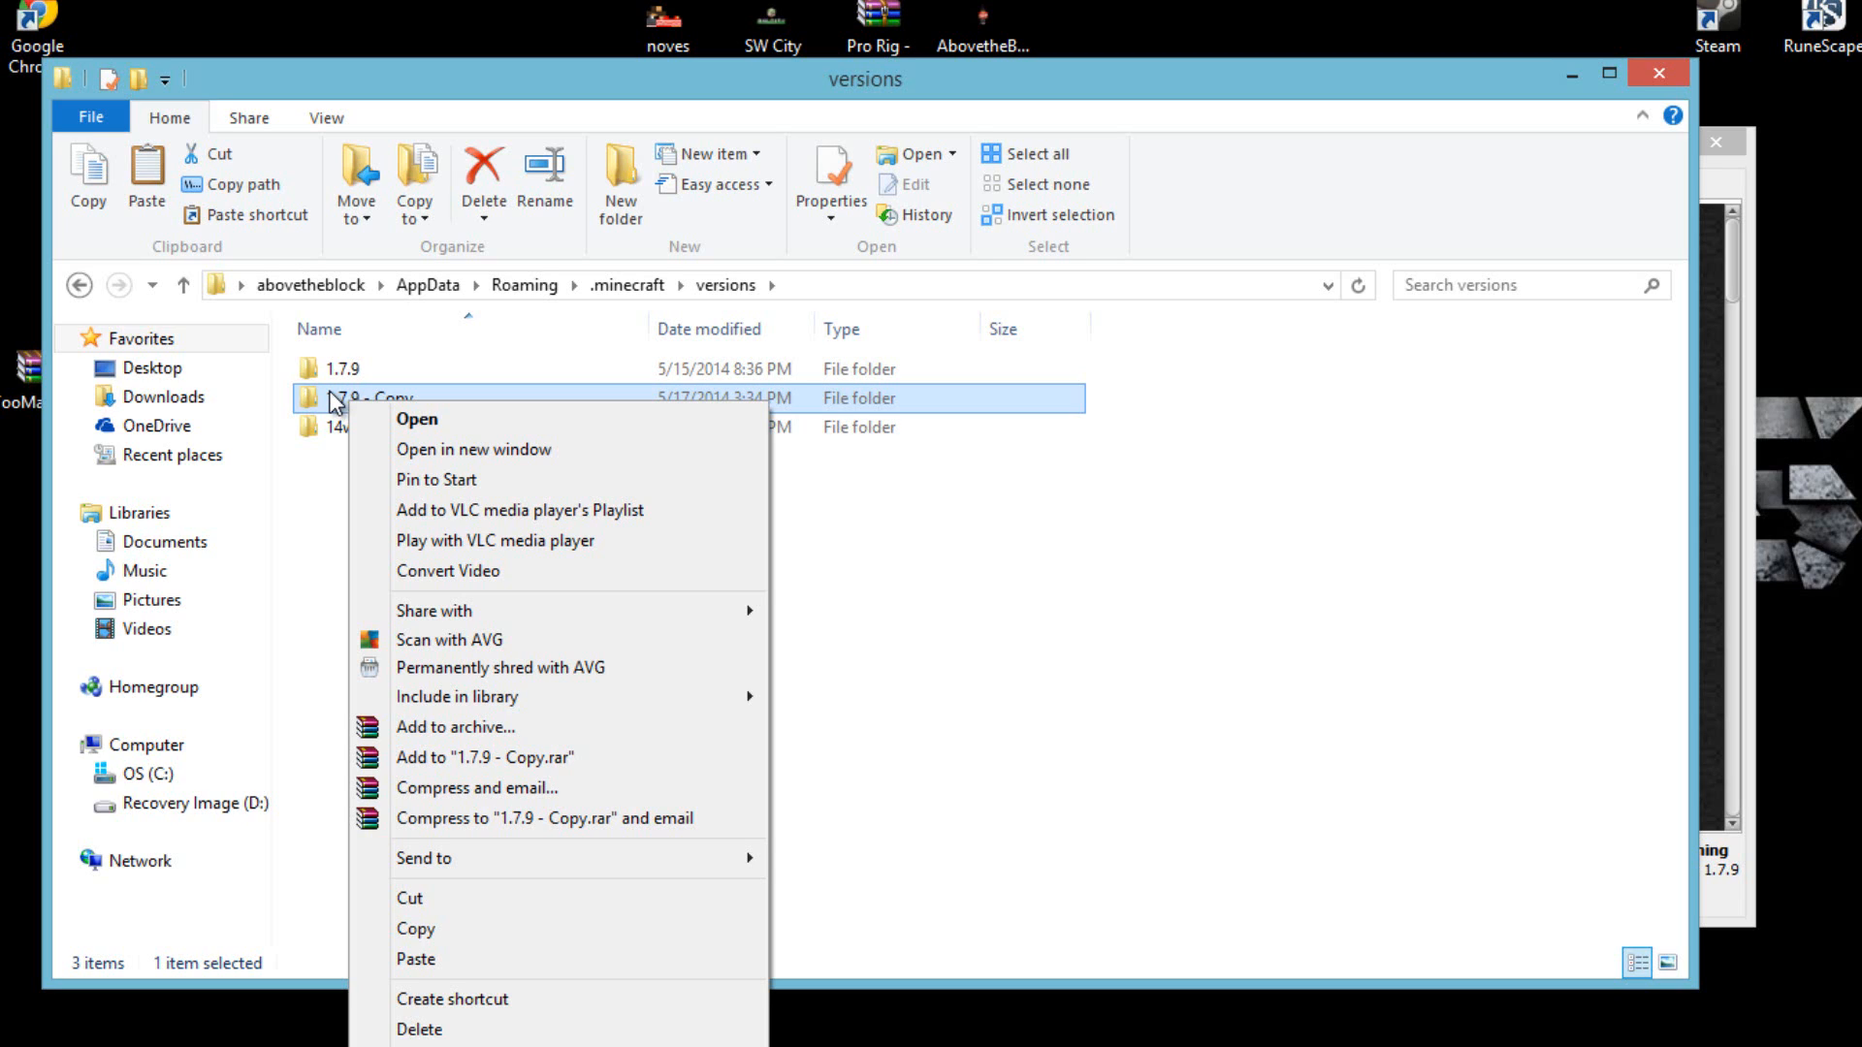
pyautogui.moveTo(353, 403)
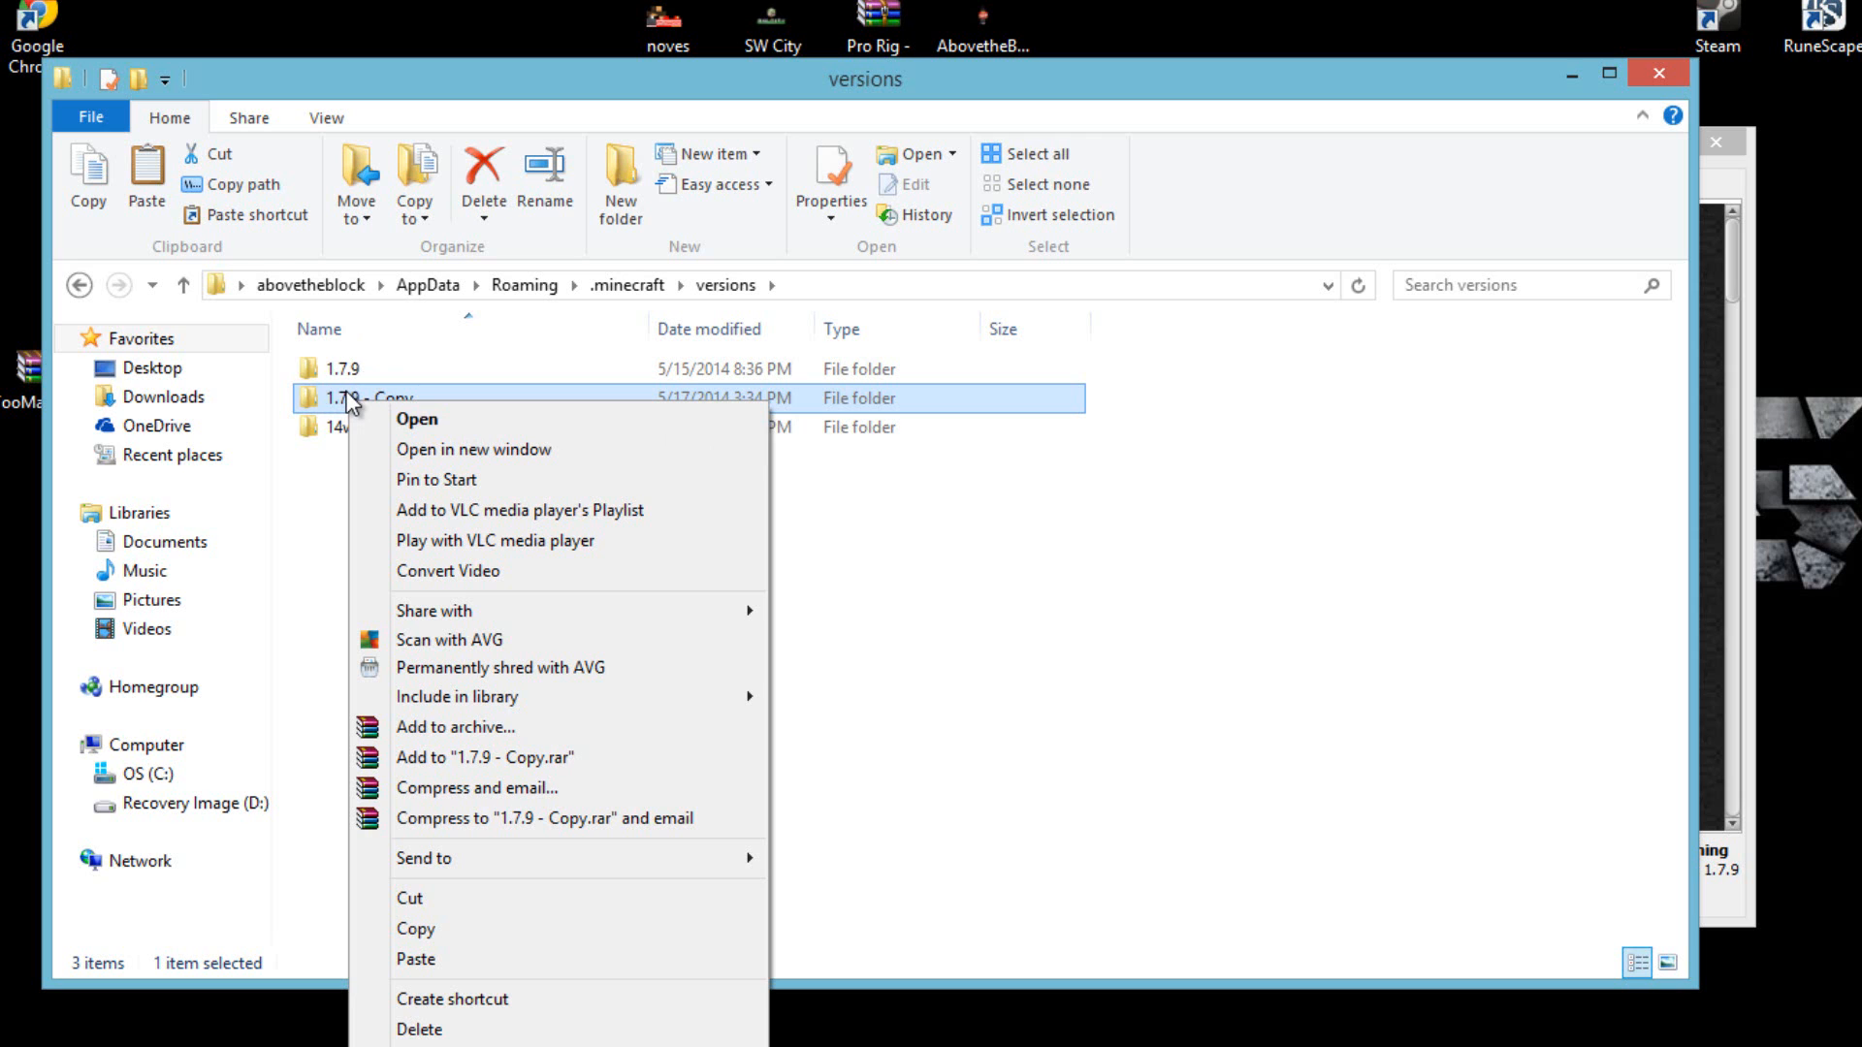
pyautogui.click(333, 369)
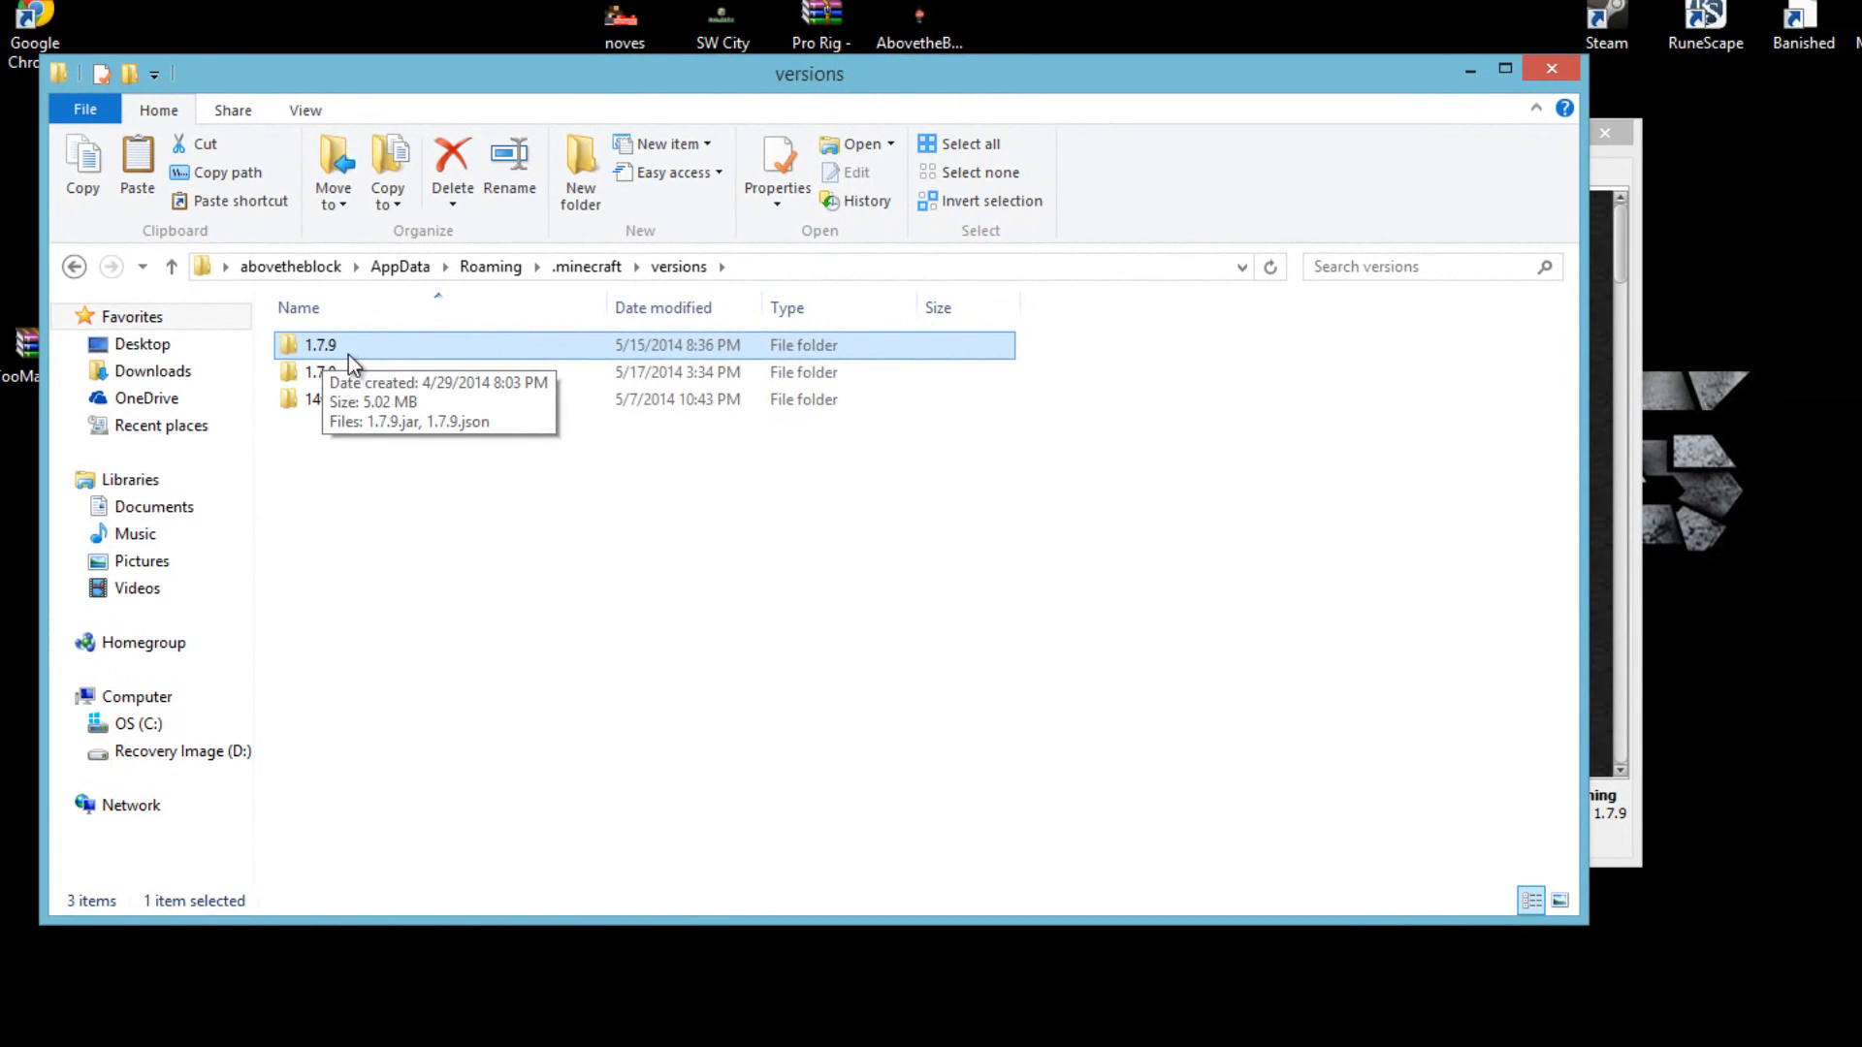
# Rename the 1.7.9 folder to 1.7.9_Toomanyitems and enter it.
pyautogui.rightClick(322, 345)
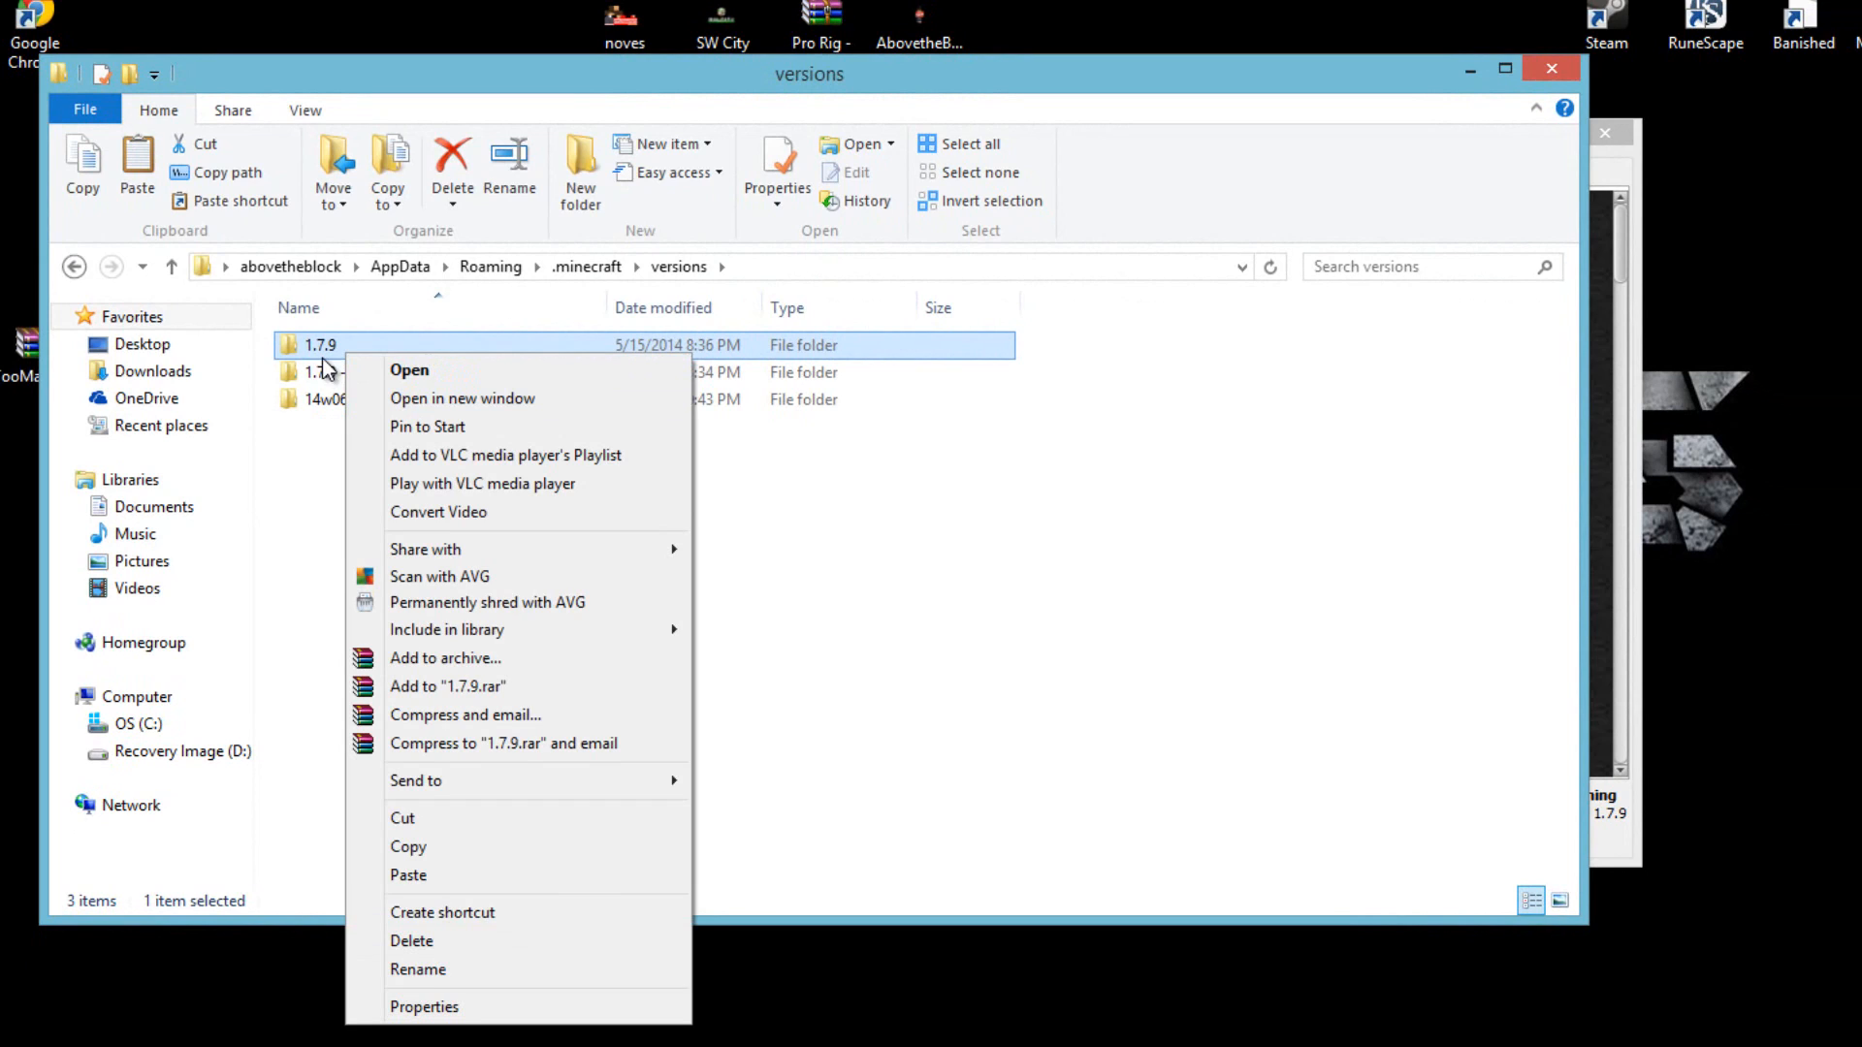
pyautogui.moveTo(450, 973)
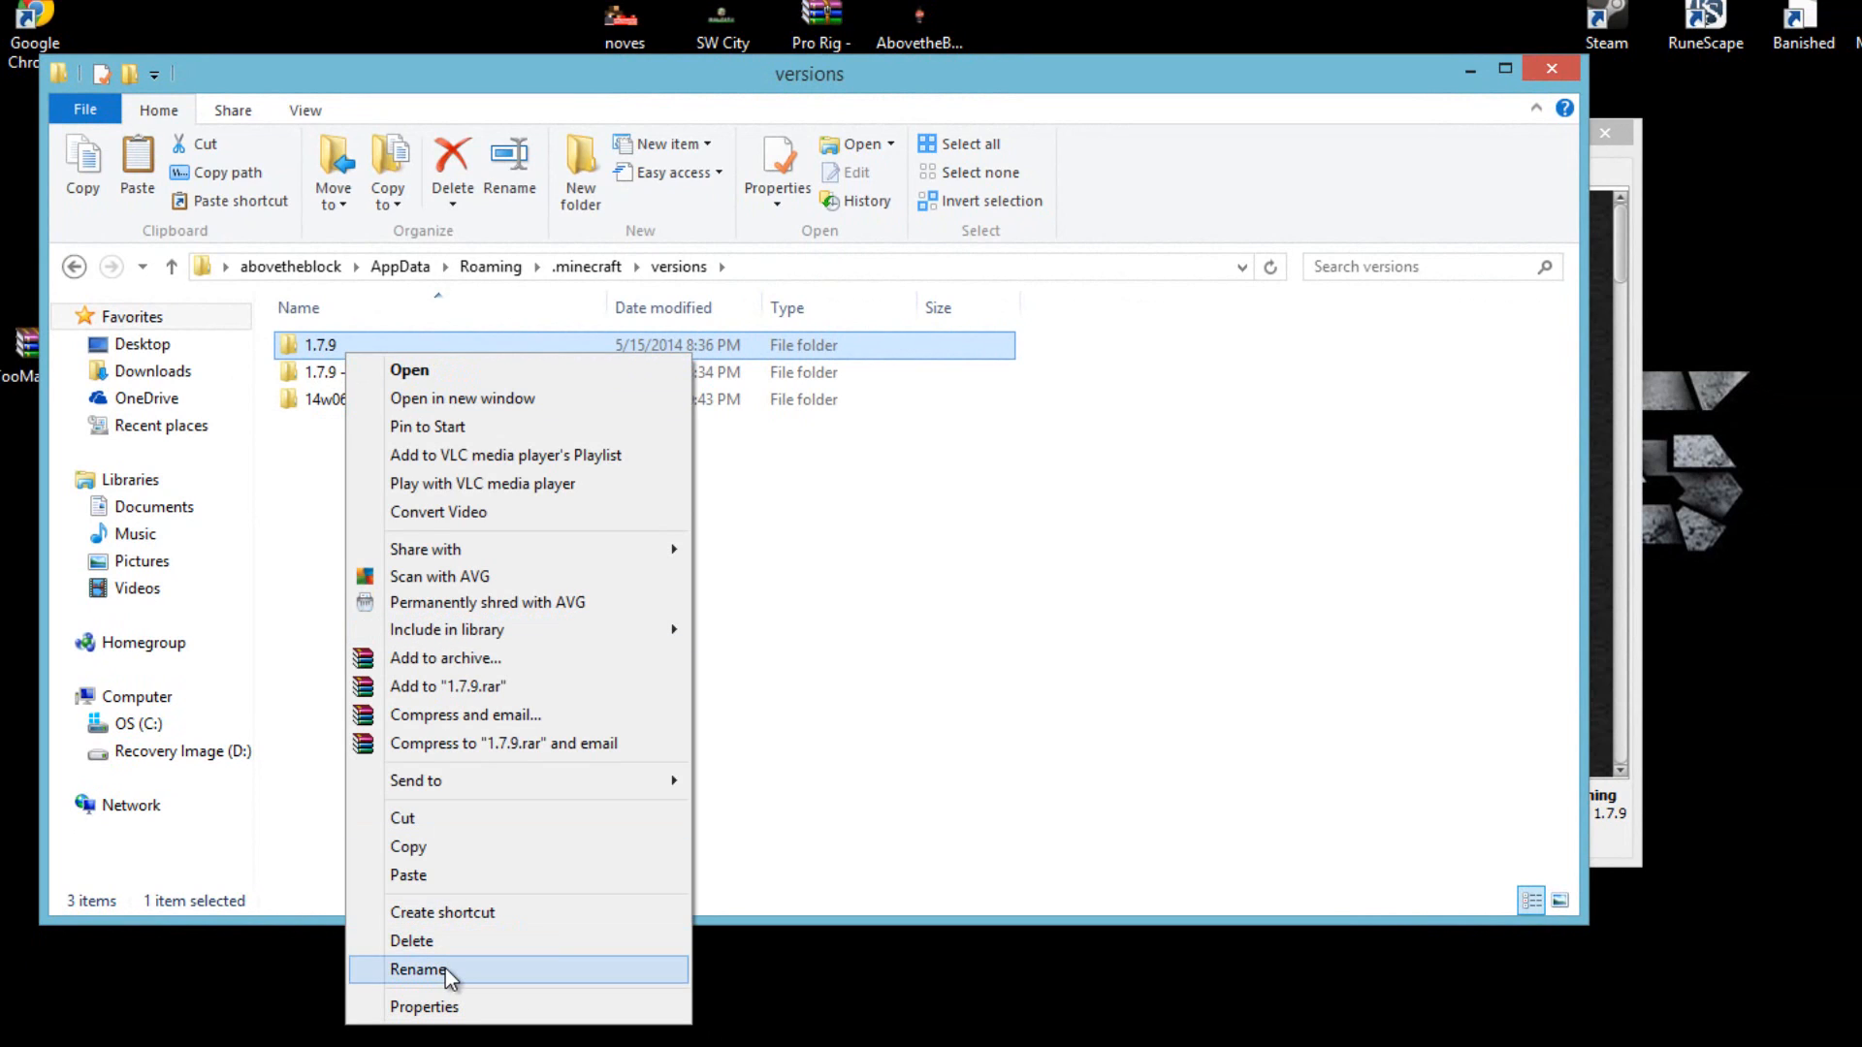
pyautogui.click(415, 970)
pyautogui.write('_T')
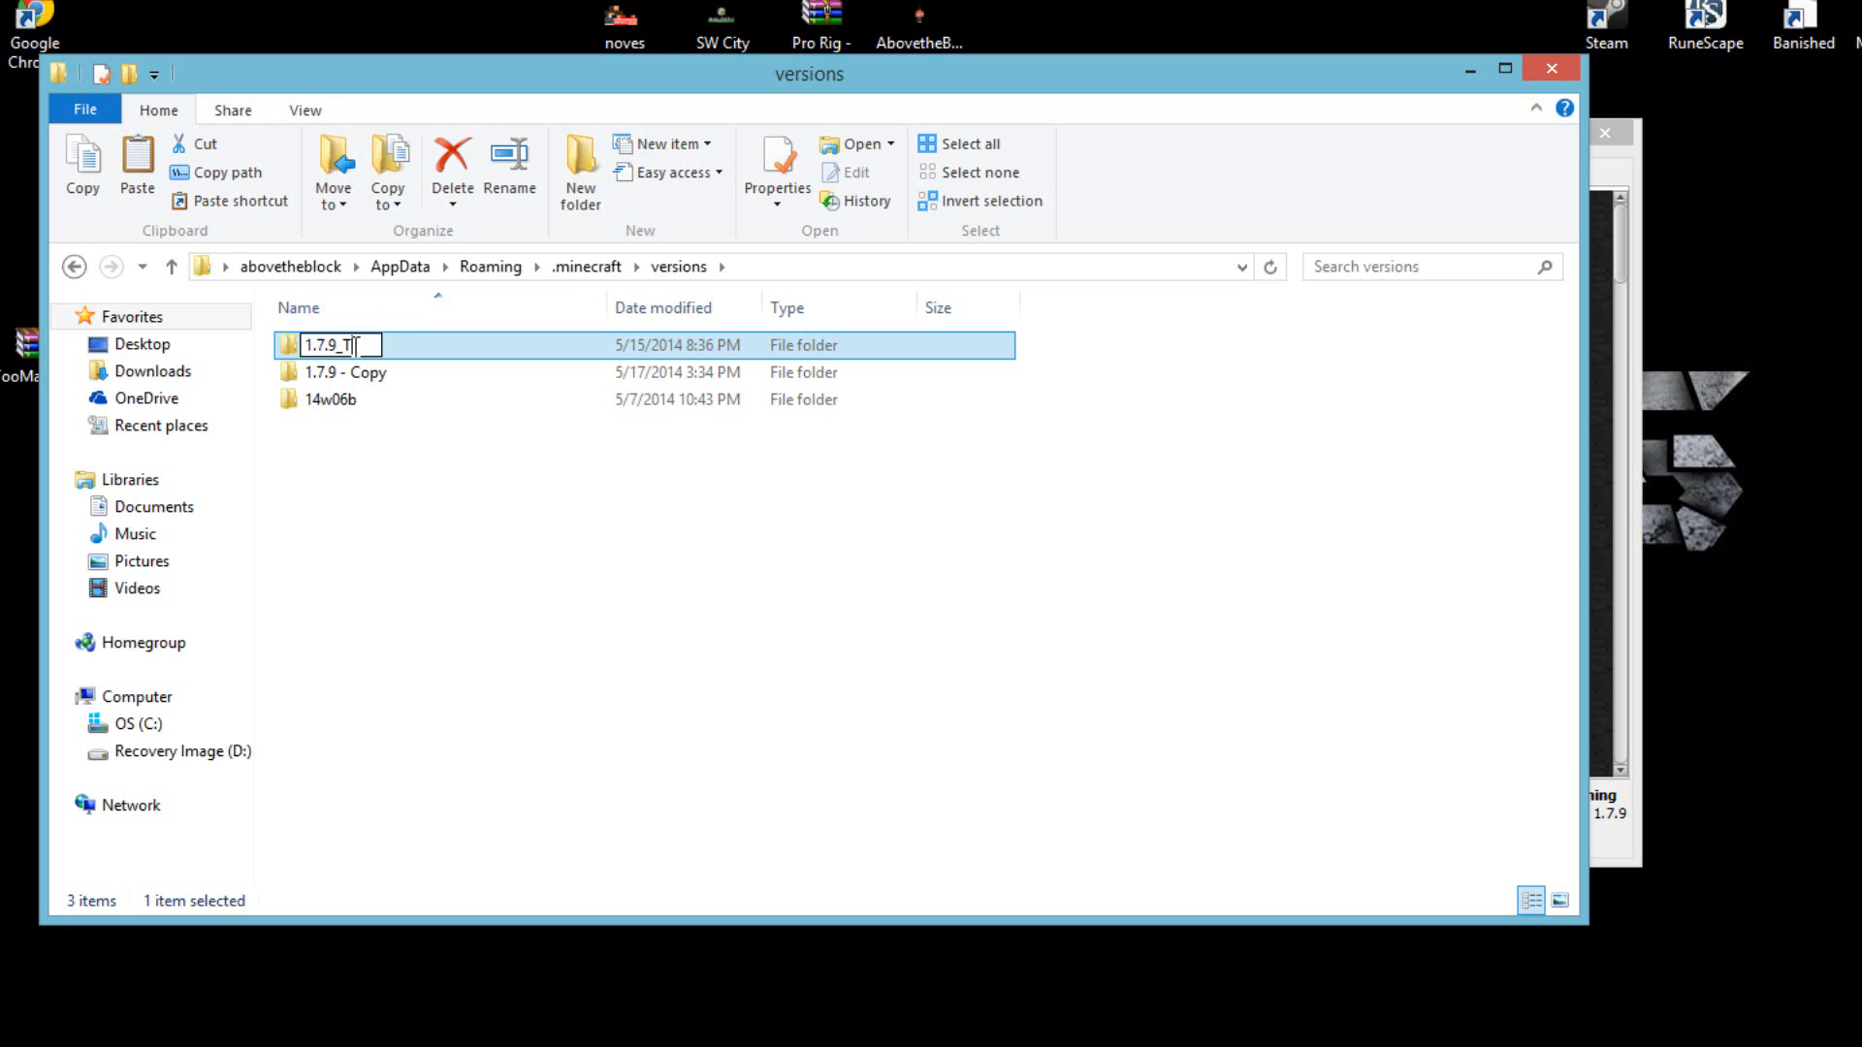
pyautogui.write('oomanyIte')
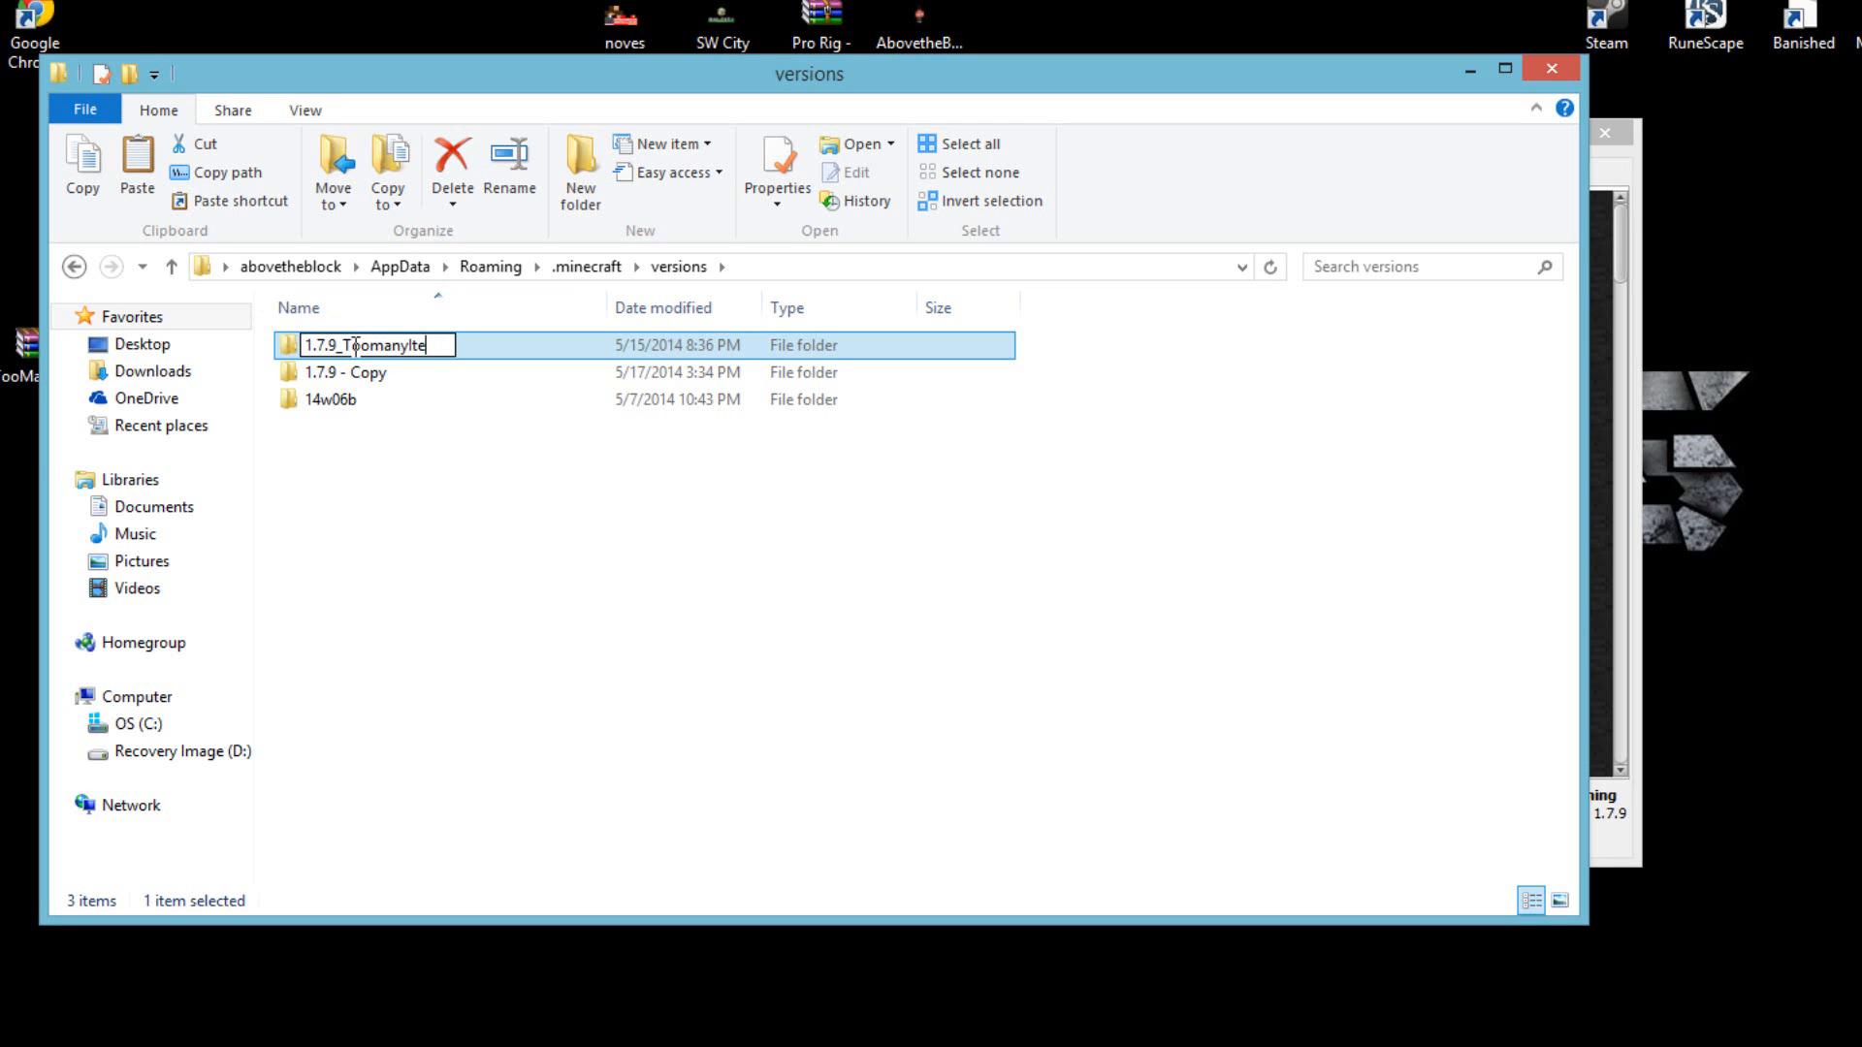
pyautogui.press('Backspace')
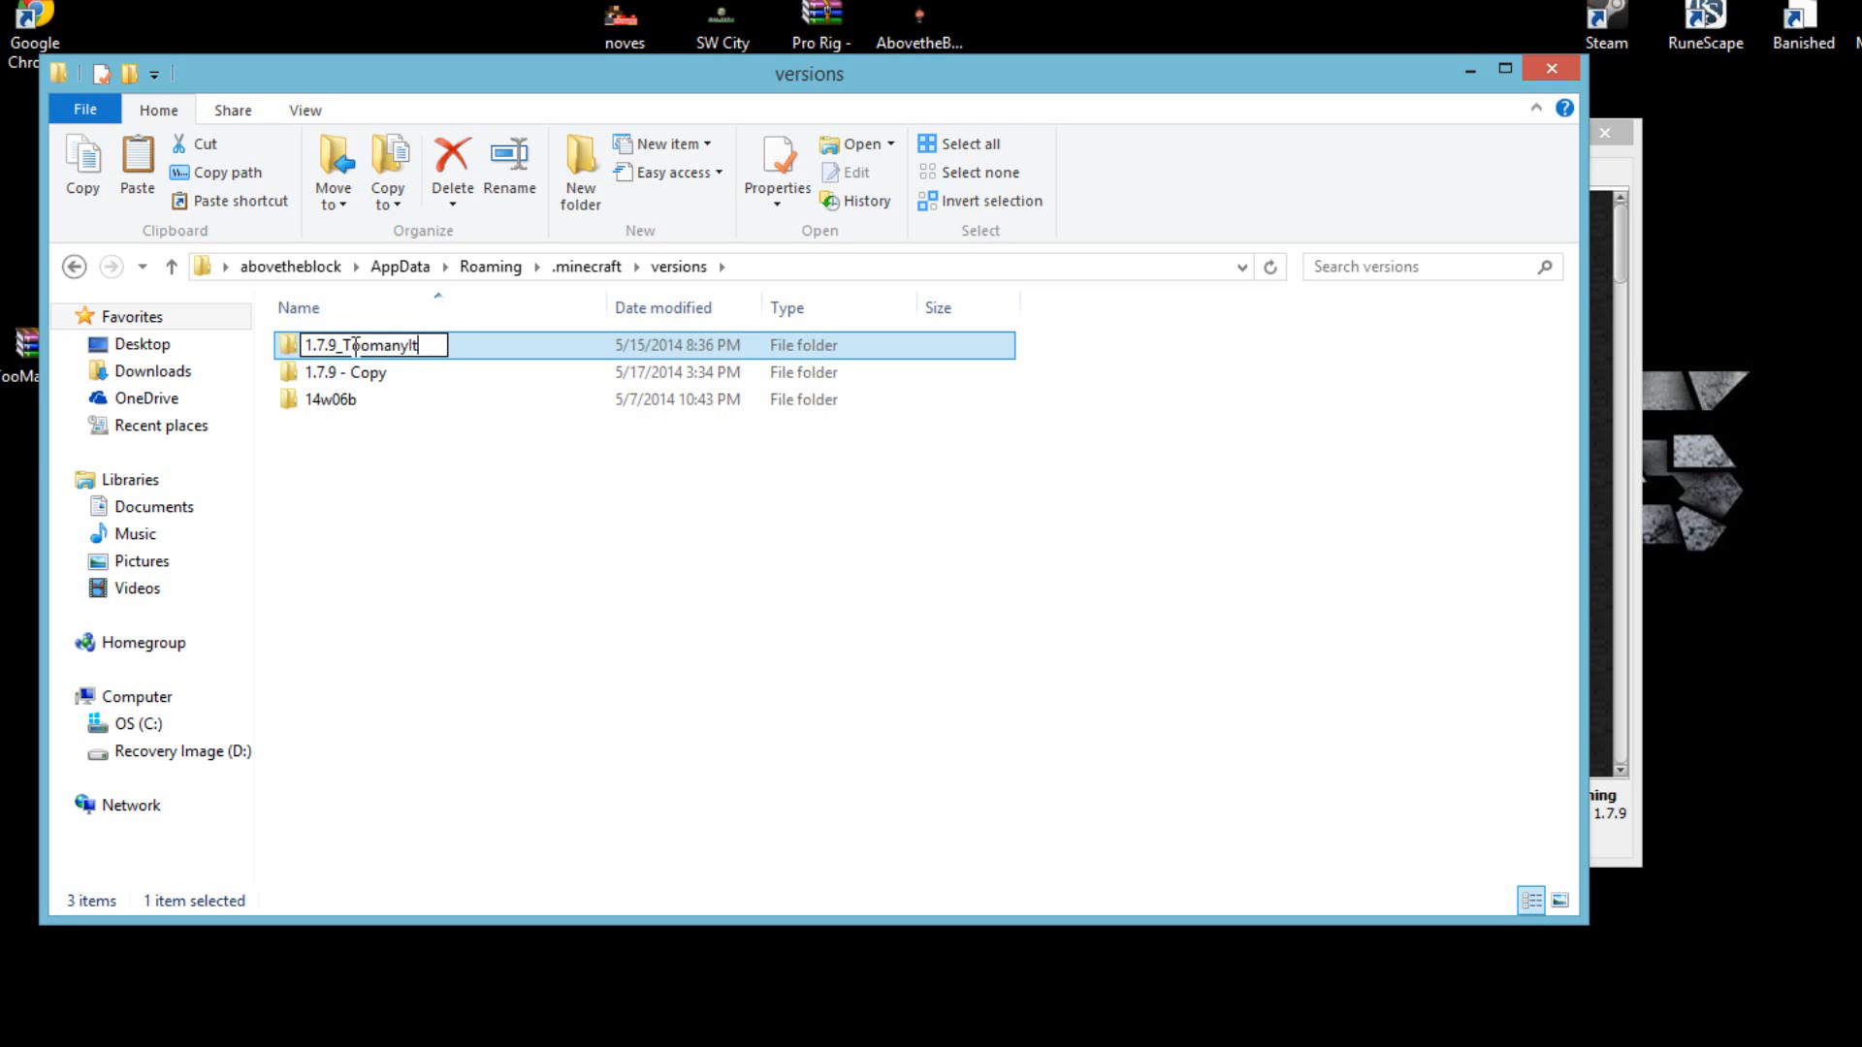
pyautogui.press('BackSpace')
pyautogui.write('items')
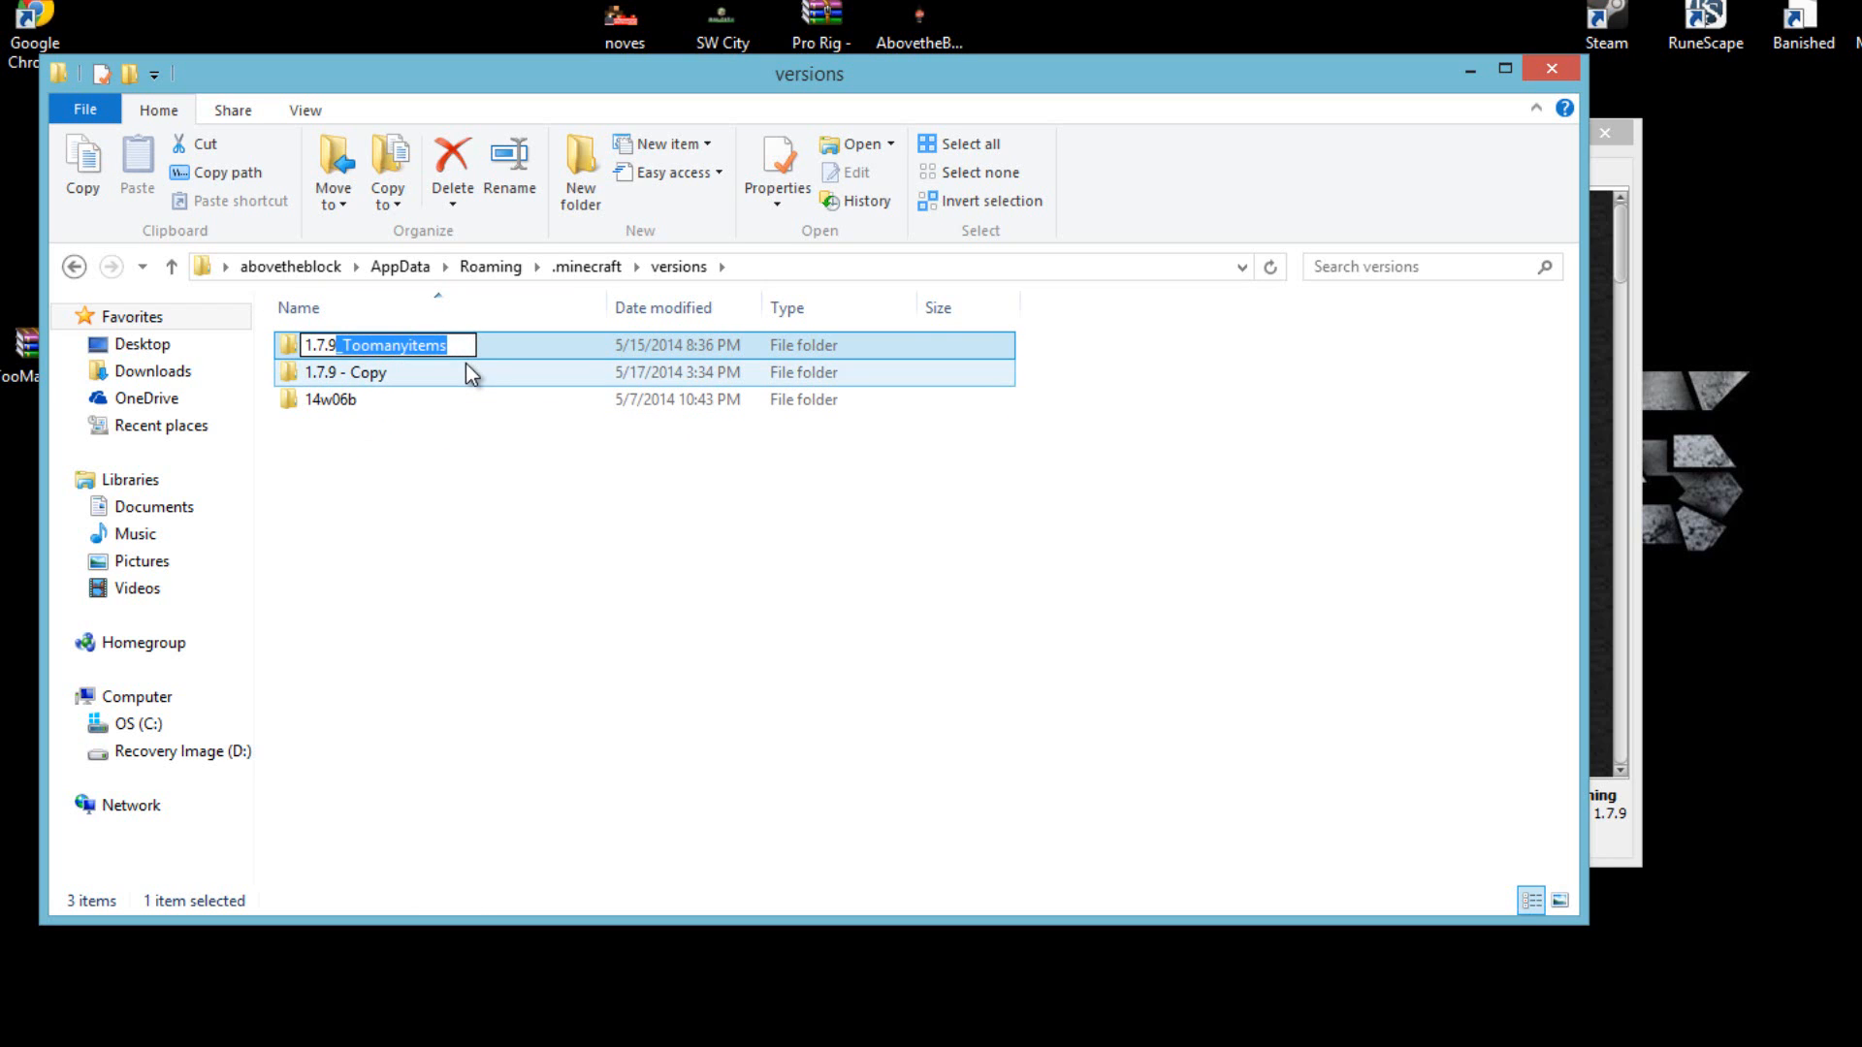
pyautogui.press('Enter')
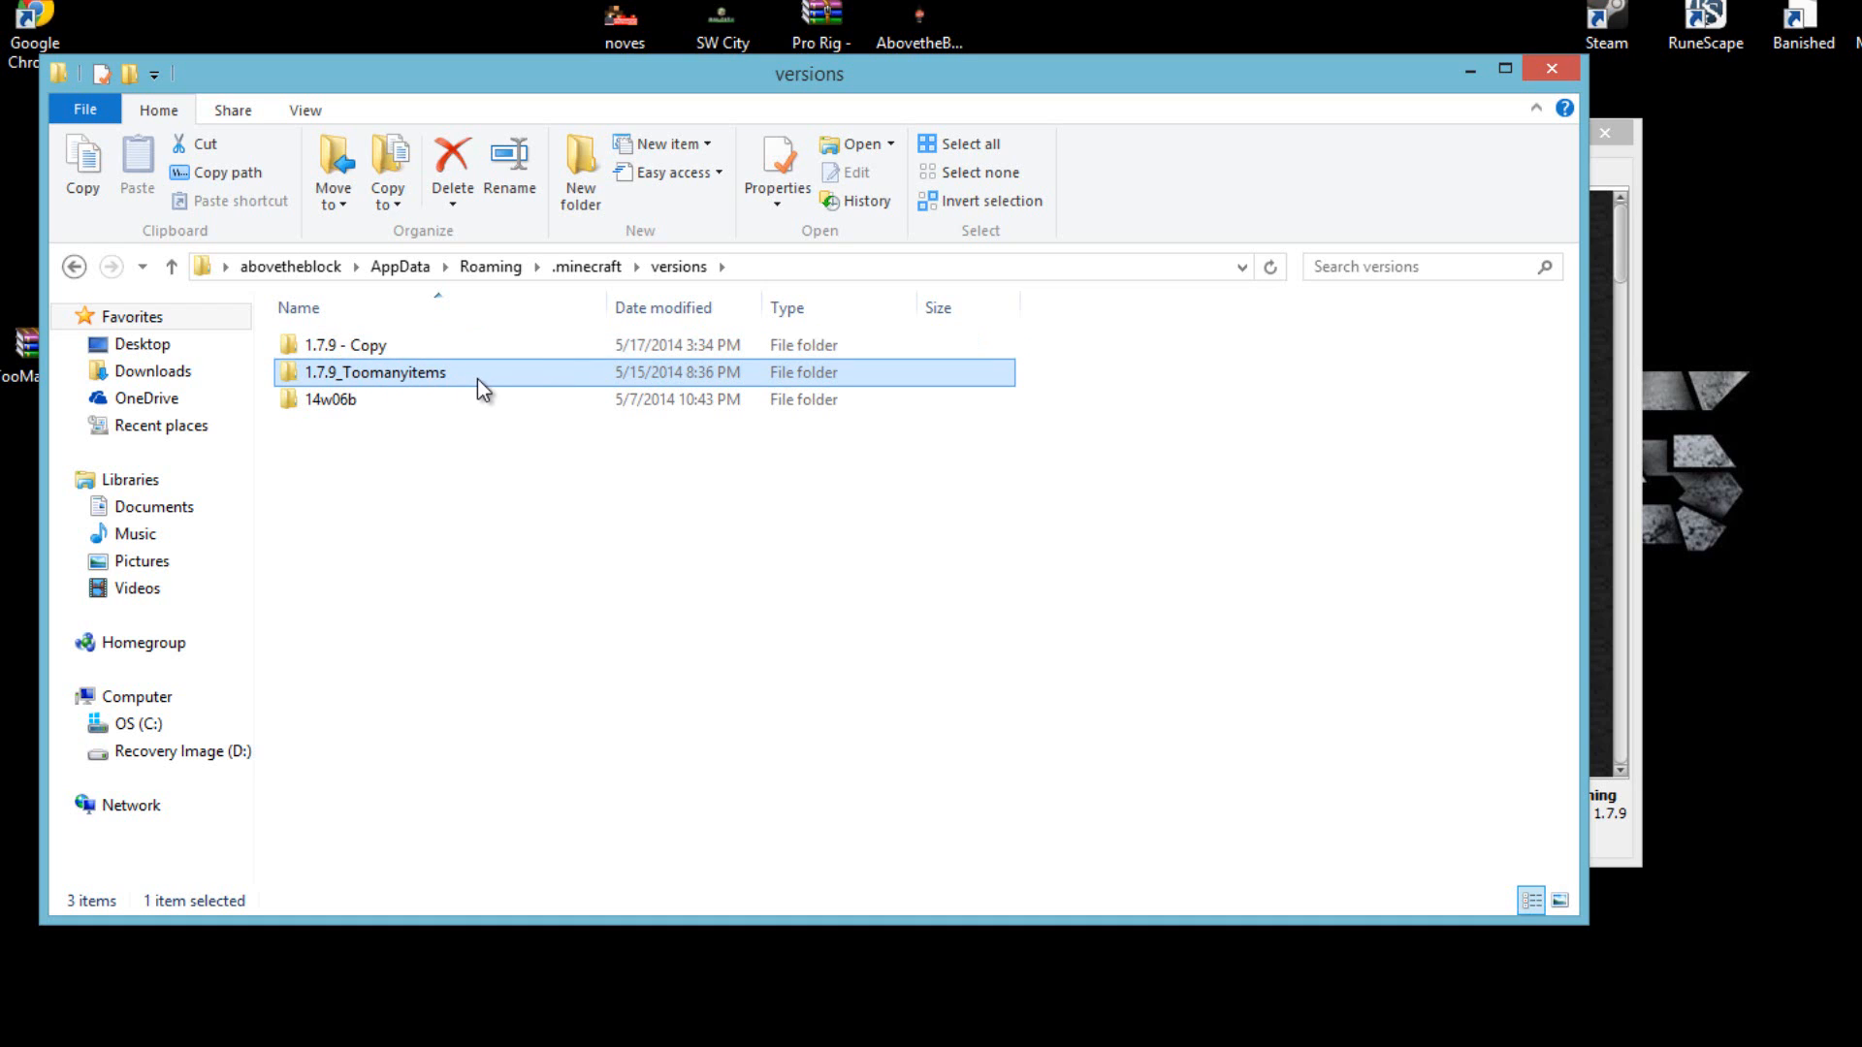
pyautogui.doubleClick(375, 372)
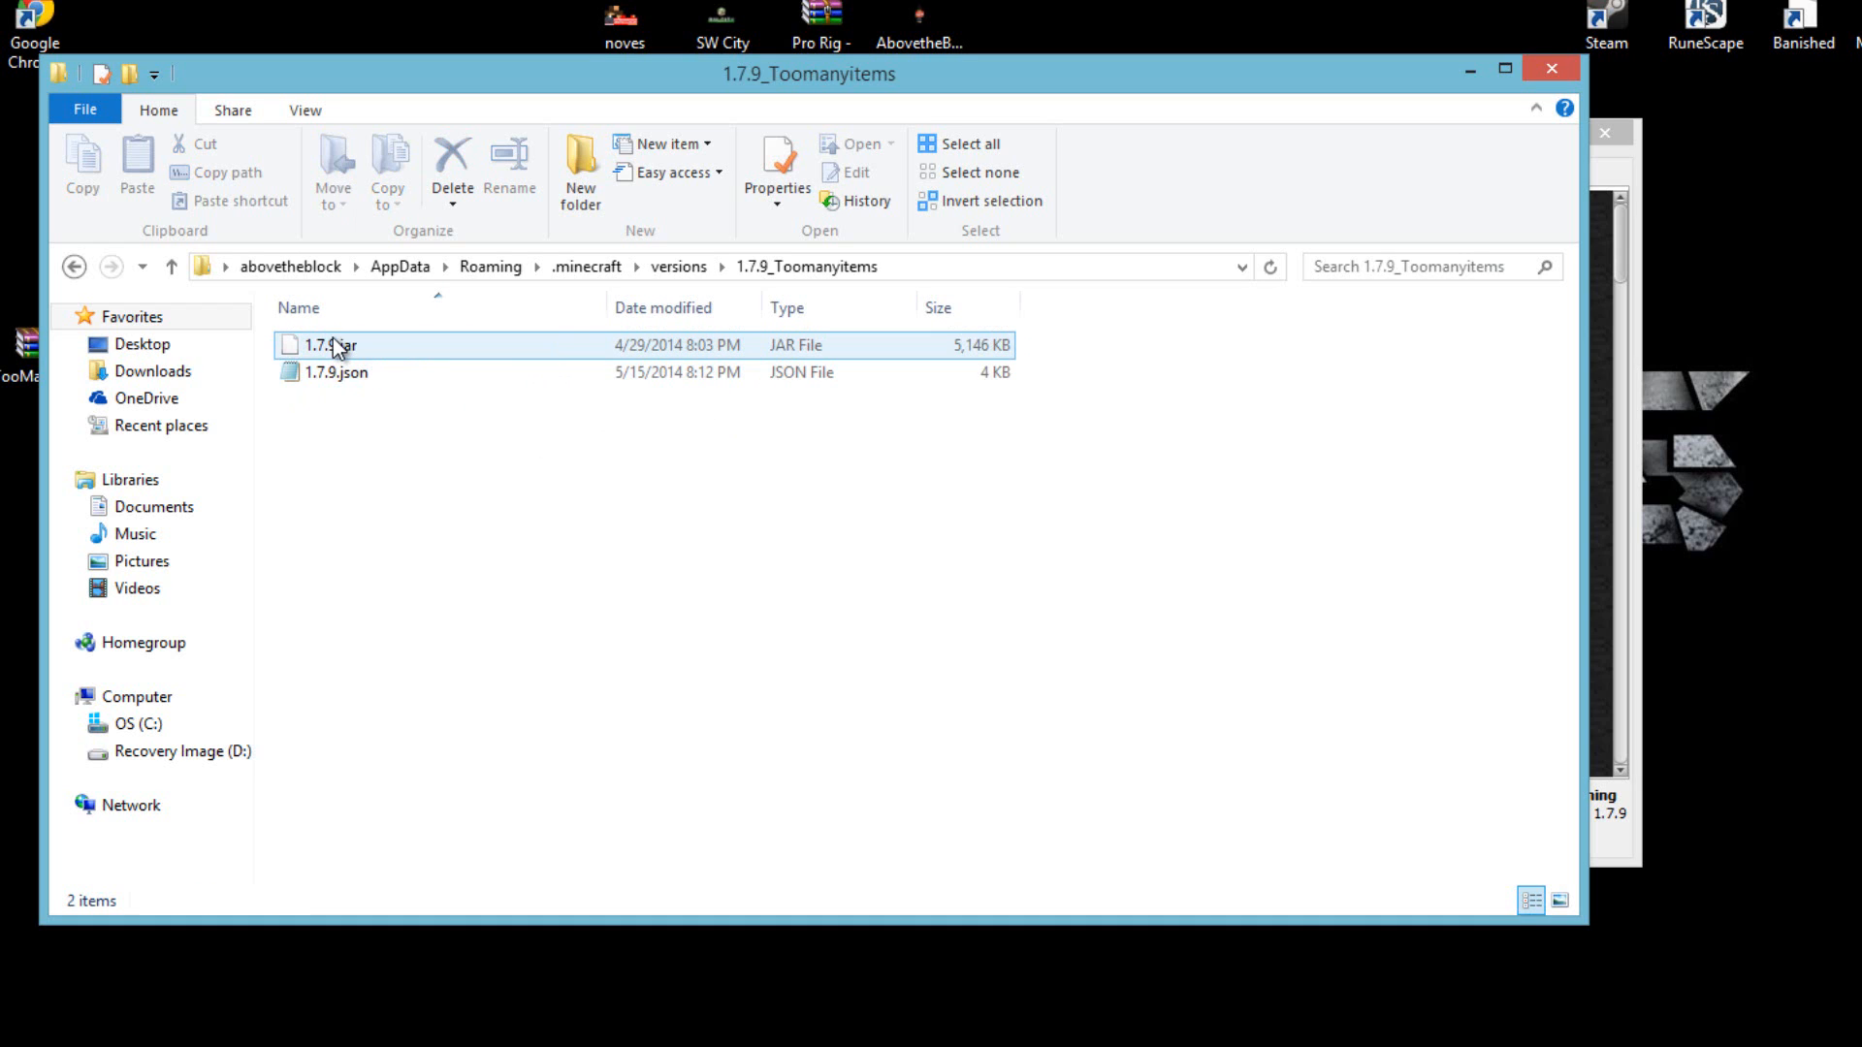
pyautogui.moveTo(404, 349)
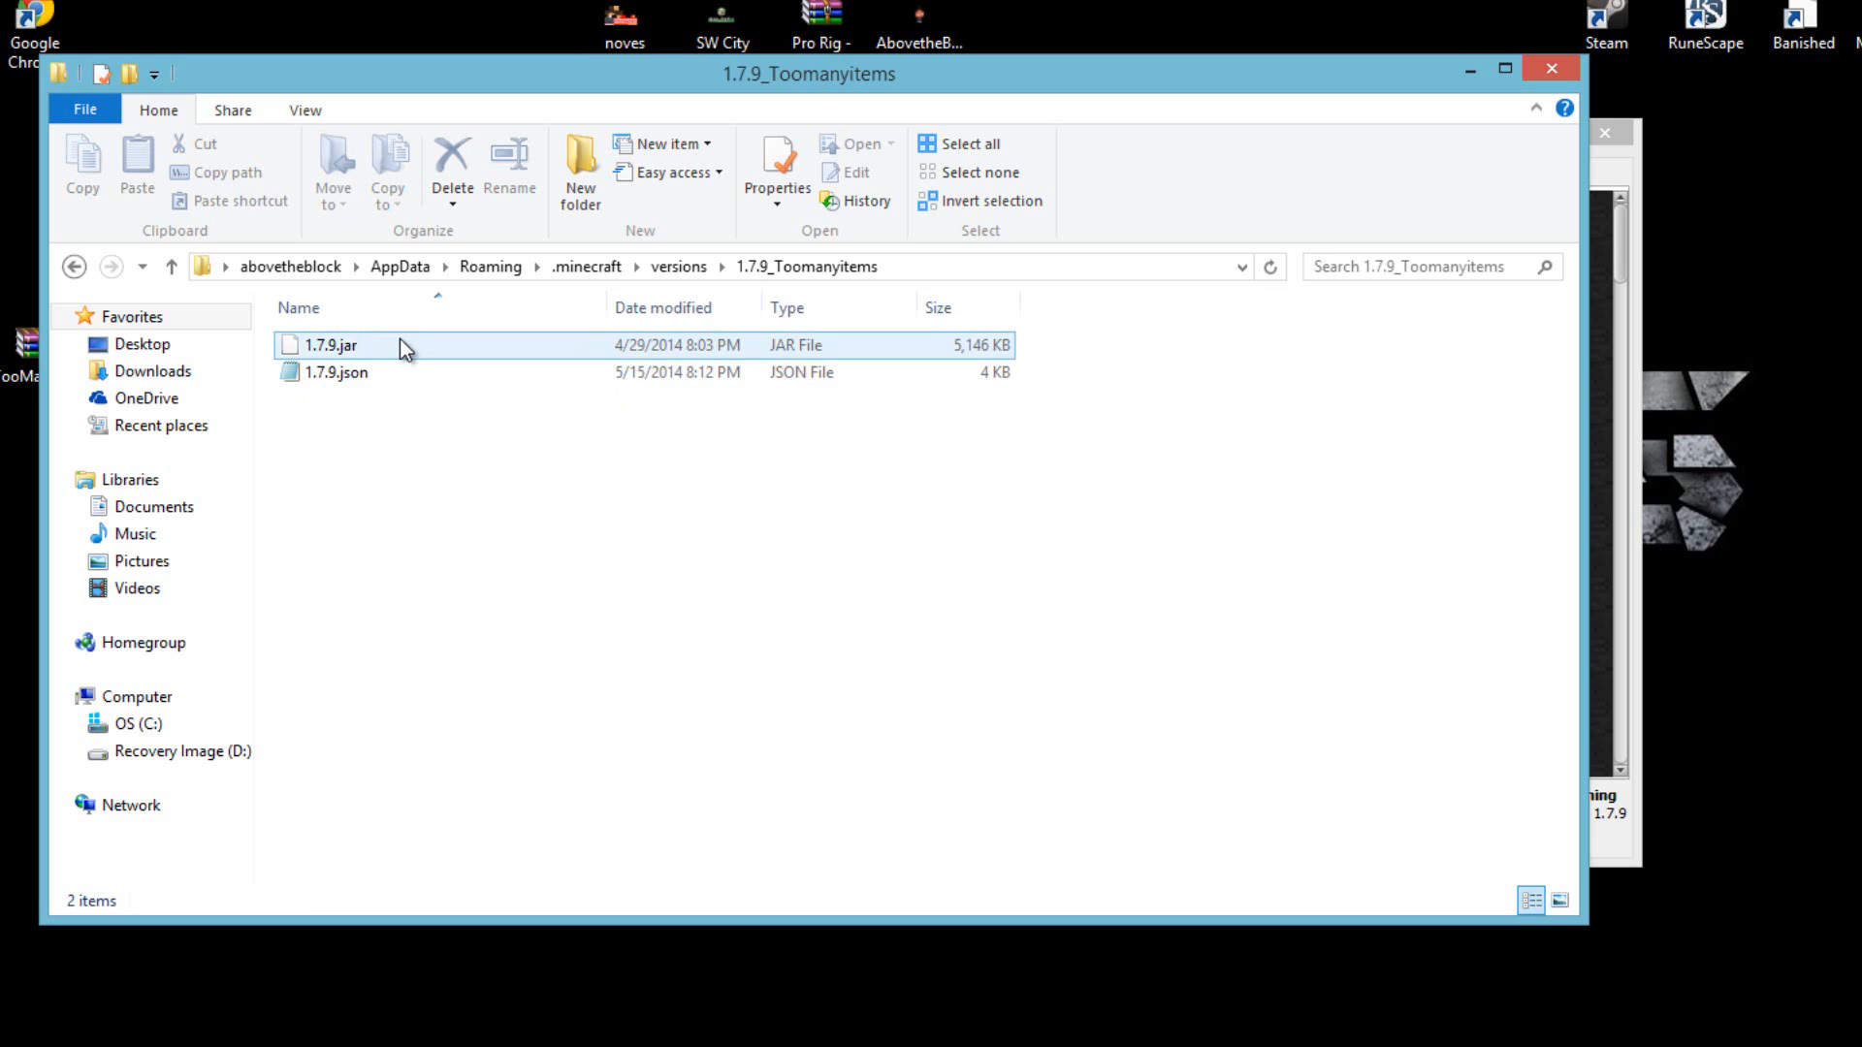
# Rename 1.7.9.json and 1.7.9.jar to 1.7.9_Toomanyitems.json and 1.7.9_Toomanyitems.jar.
pyautogui.click(333, 373)
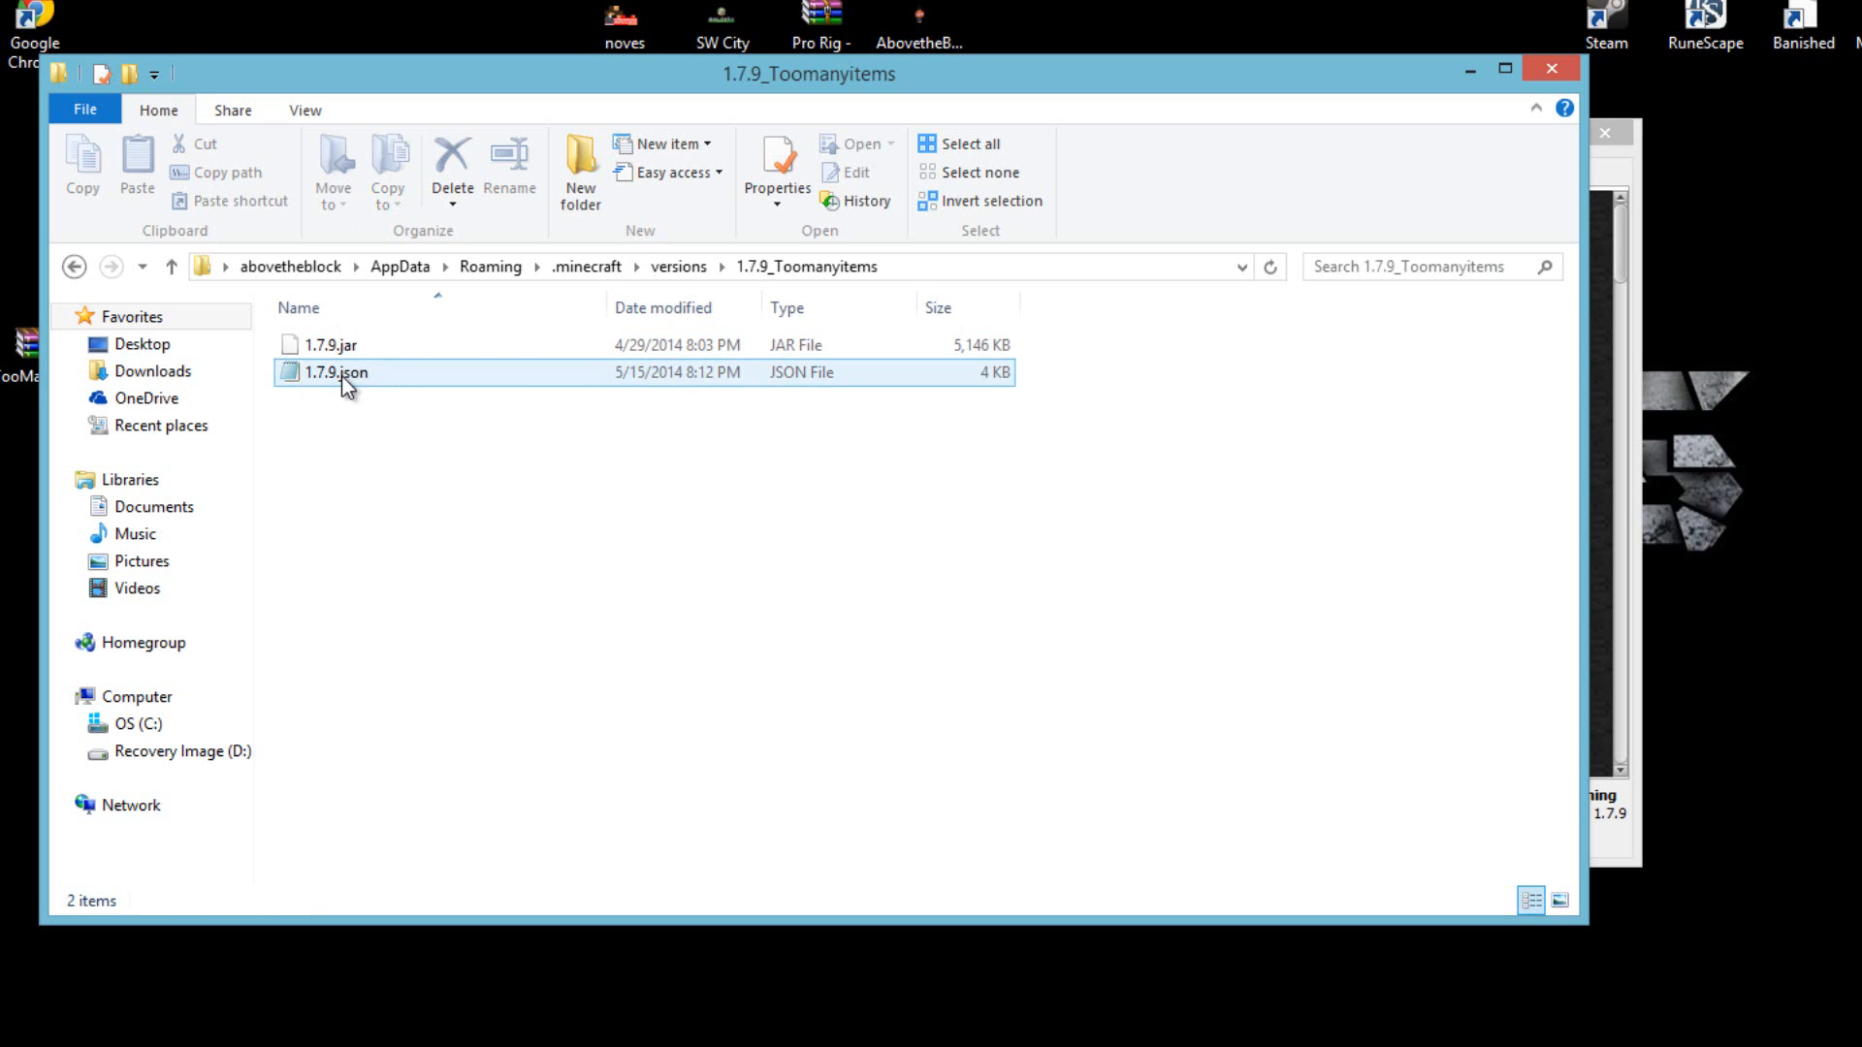
pyautogui.rightClick(346, 373)
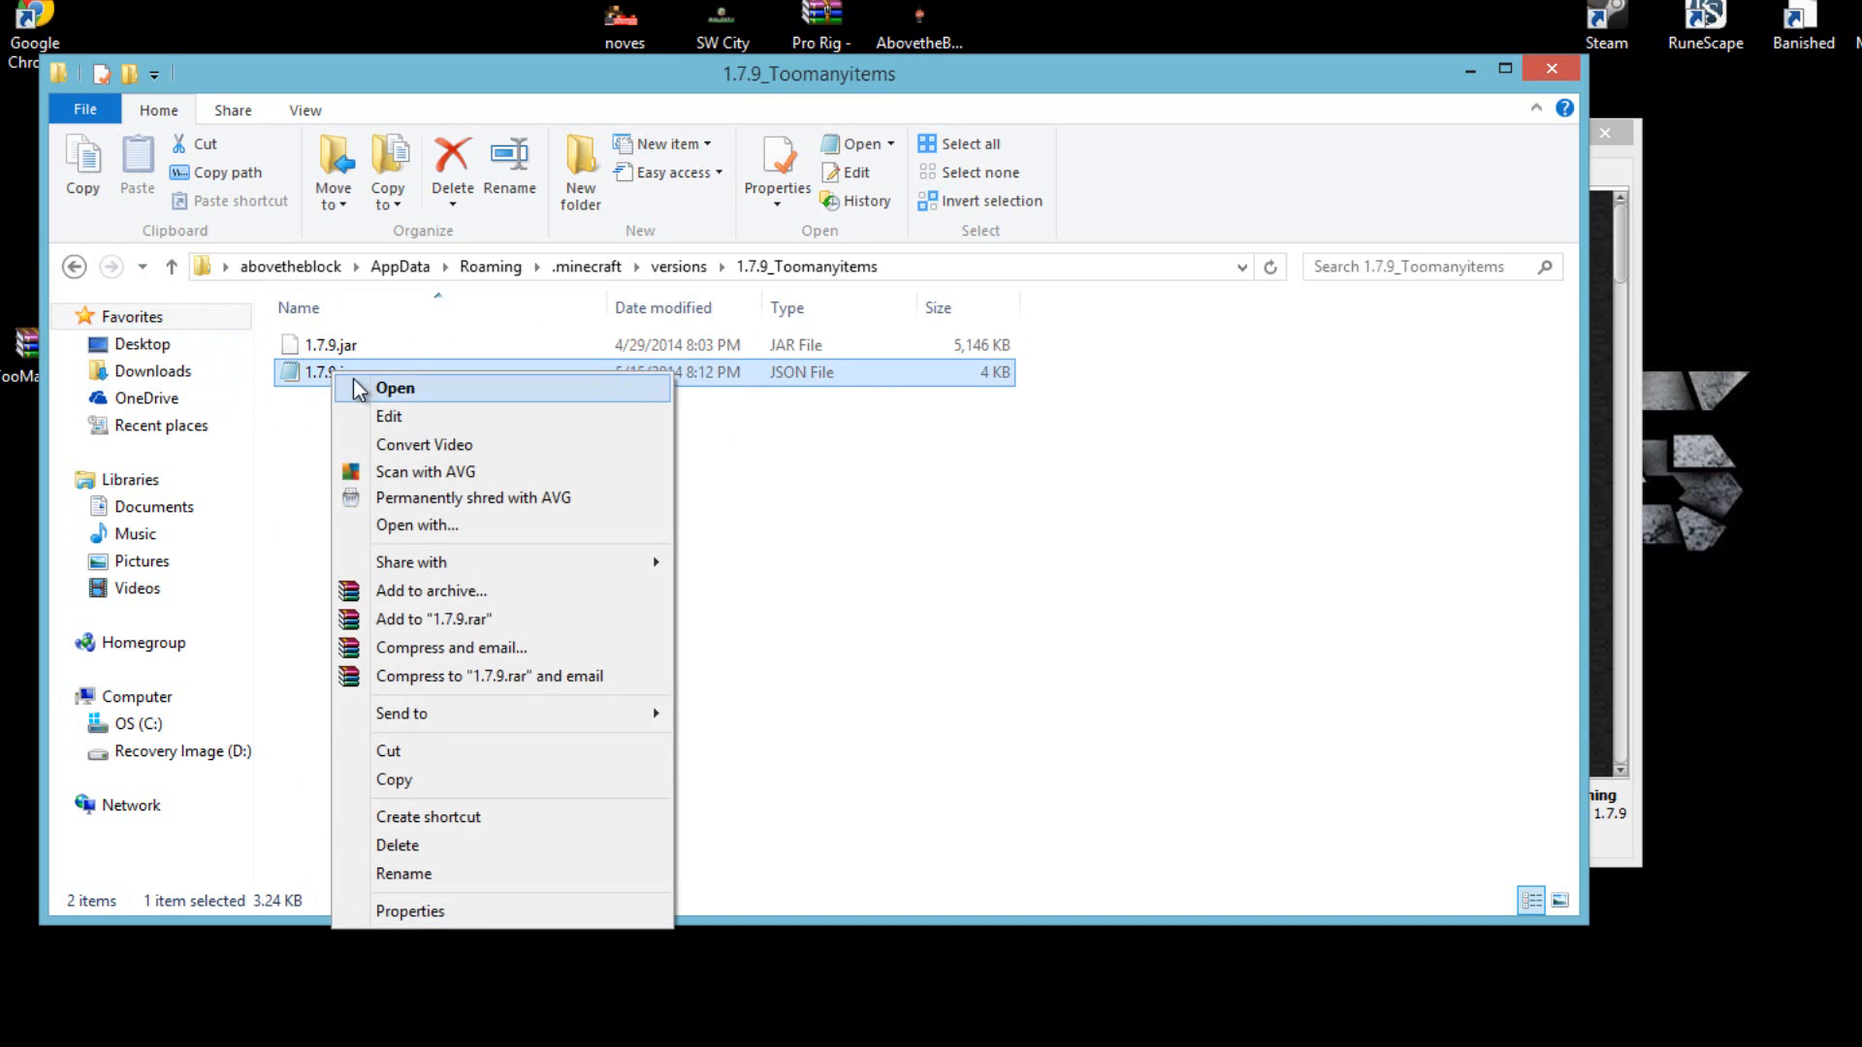
pyautogui.click(404, 873)
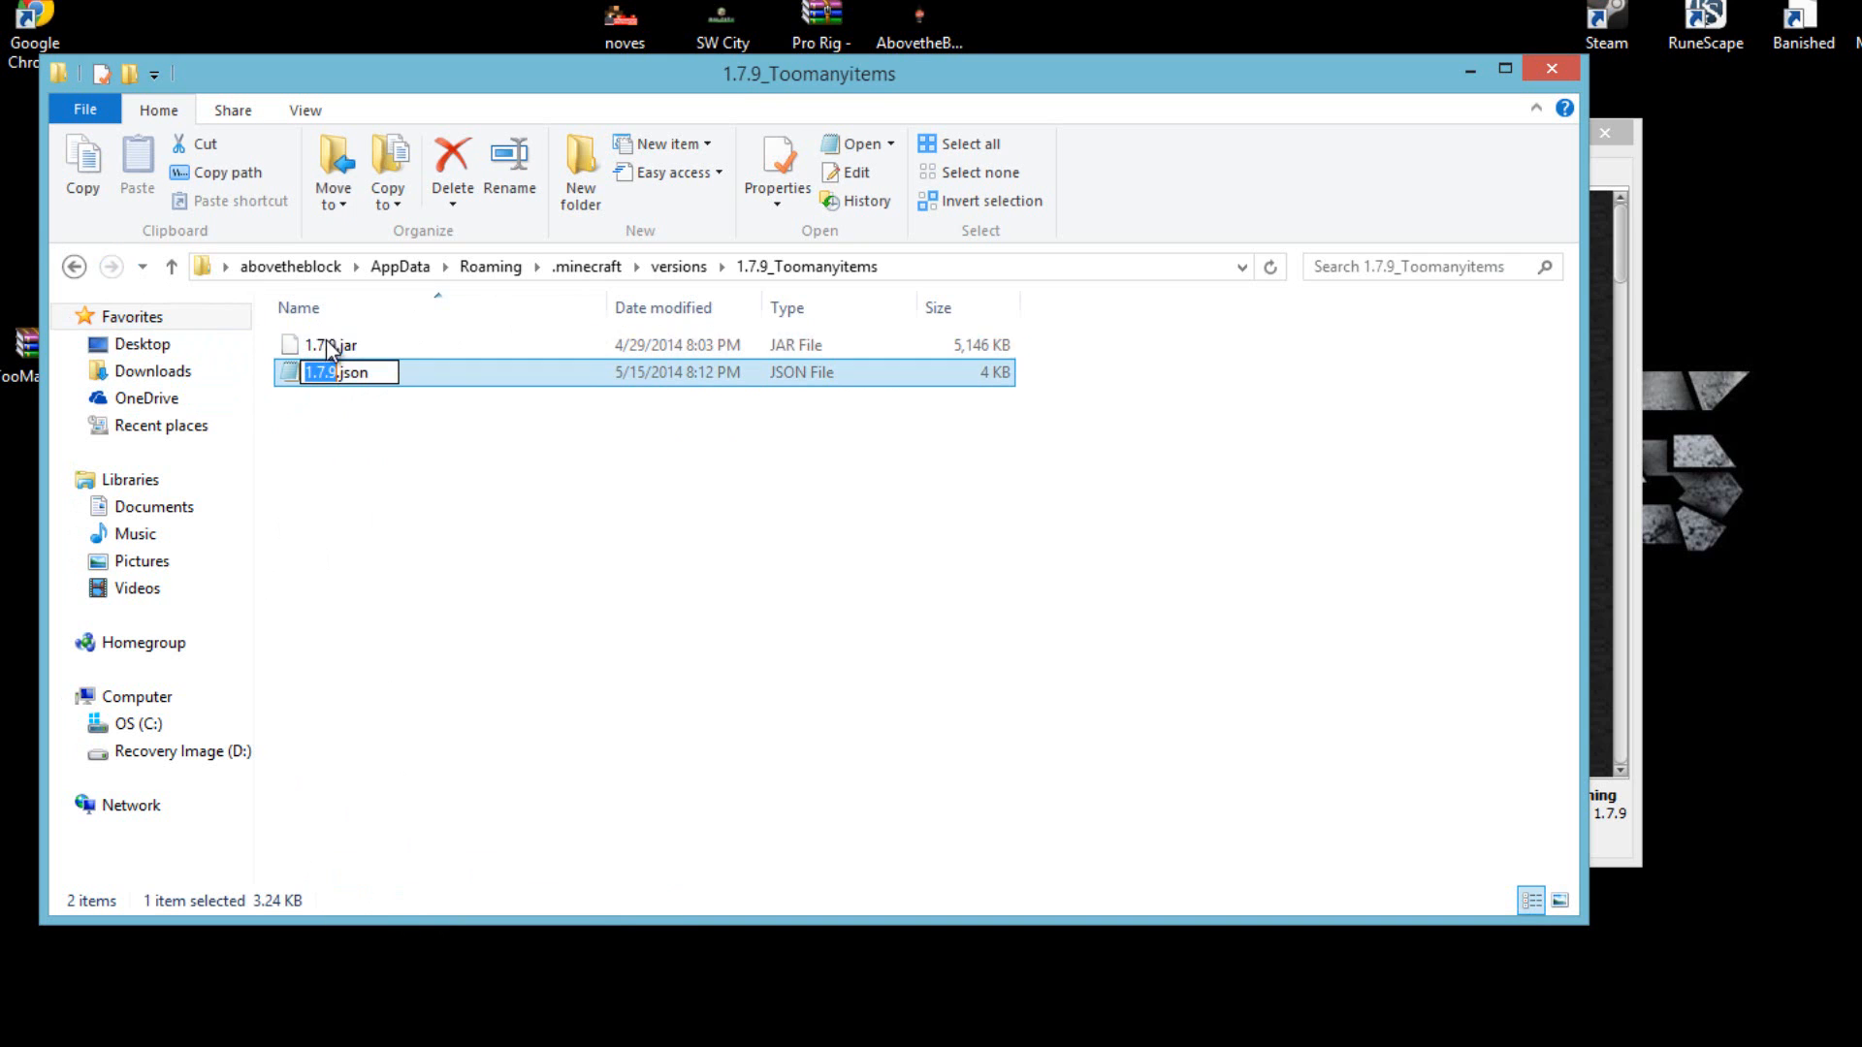
pyautogui.click(341, 372)
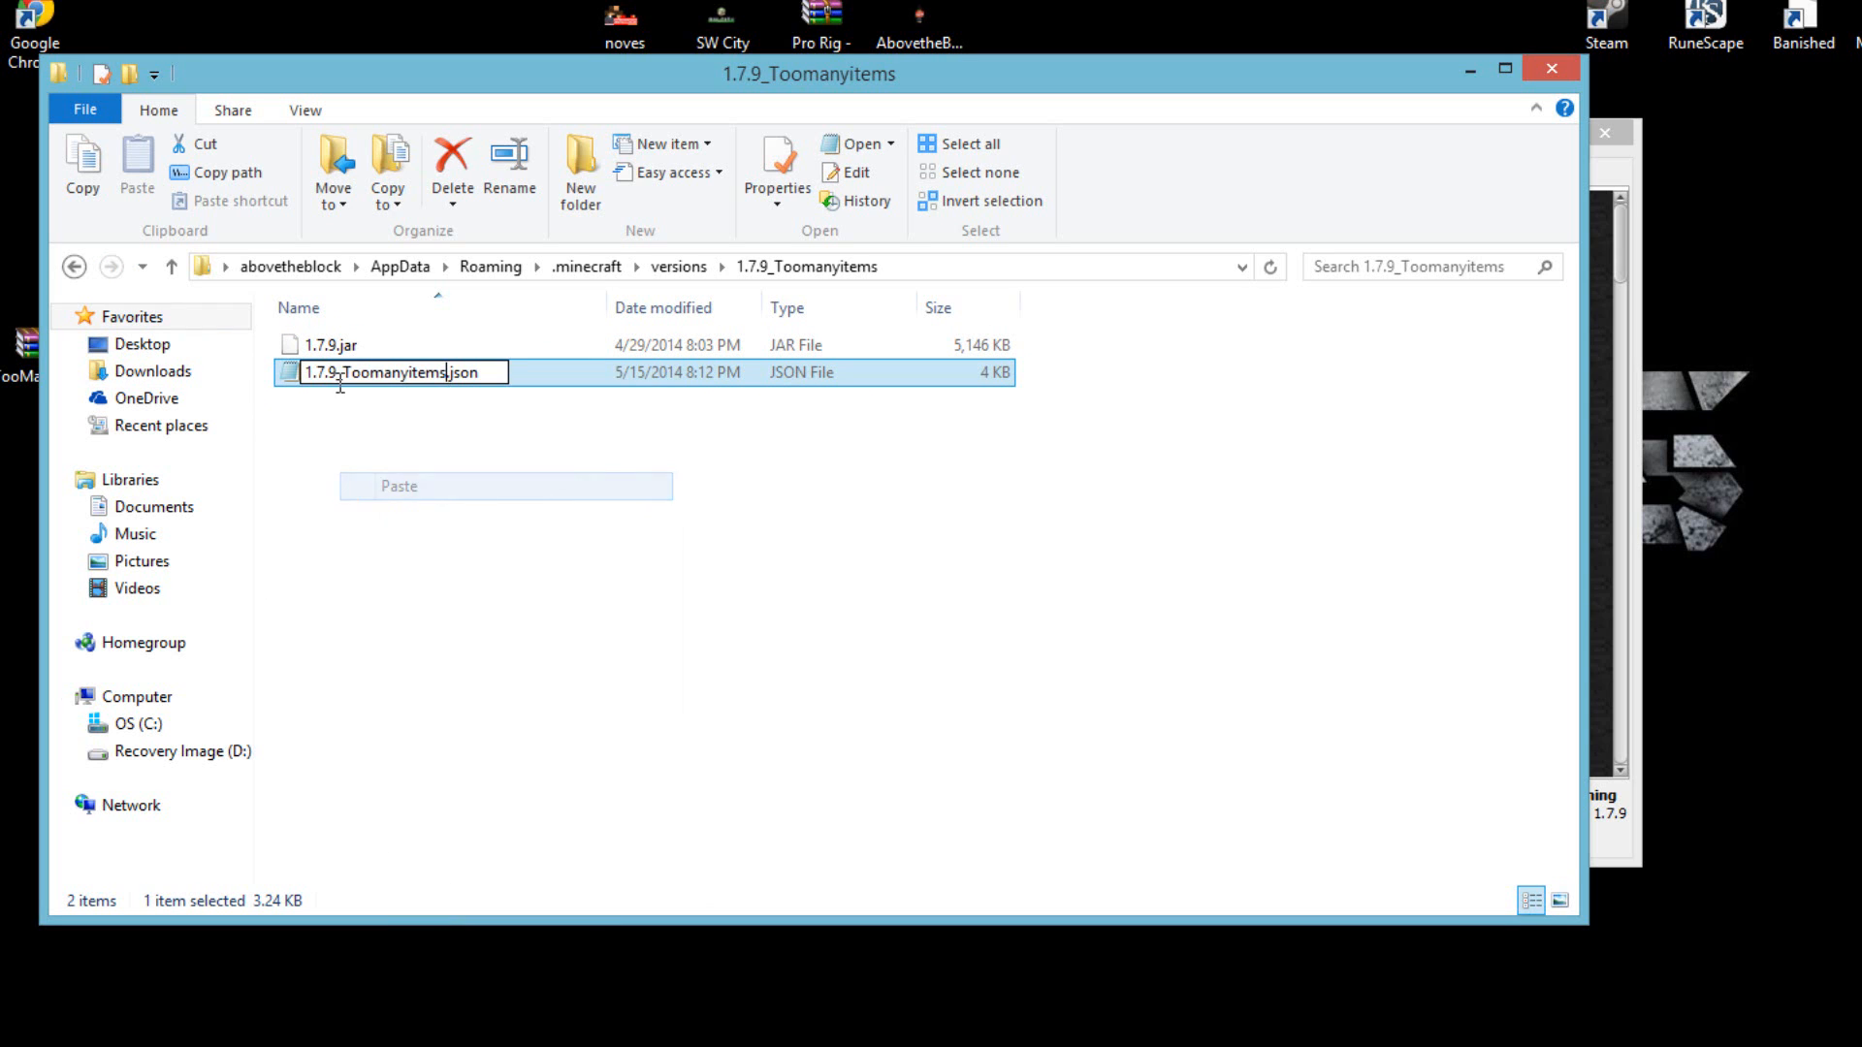
pyautogui.rightClick(312, 345)
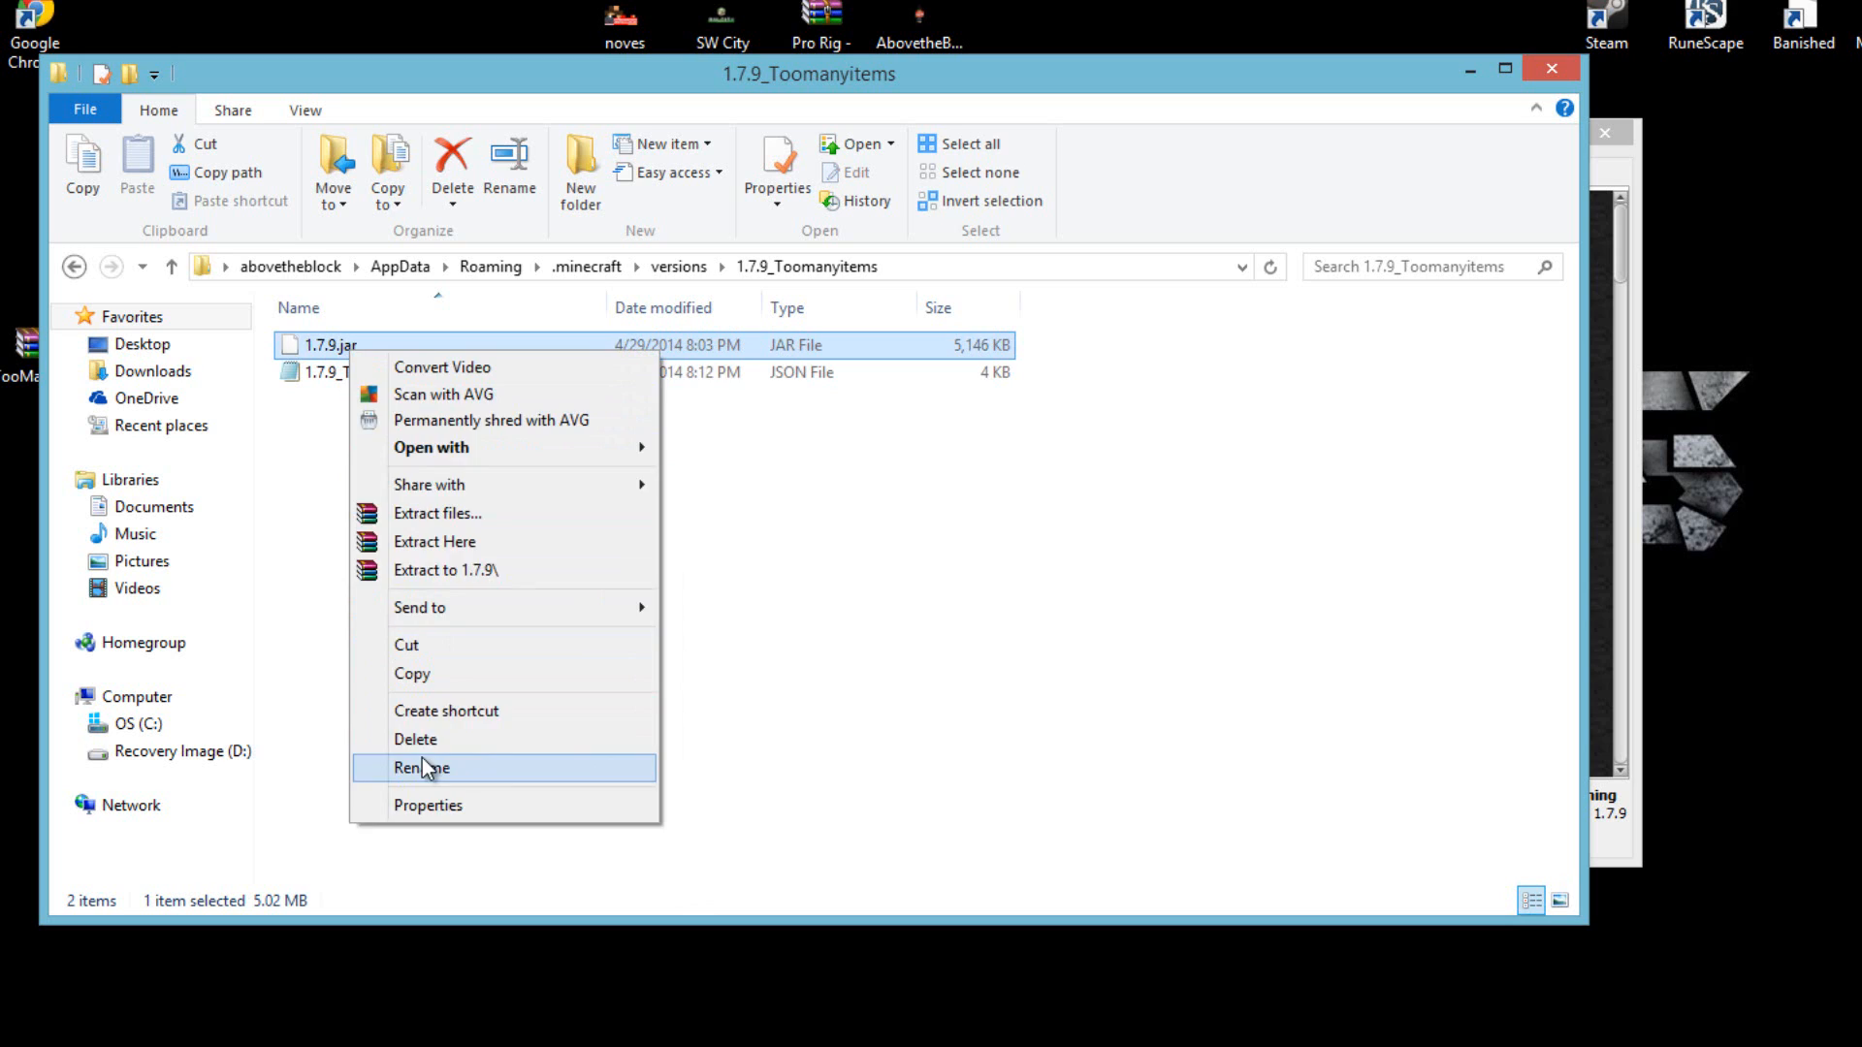
pyautogui.click(420, 768)
pyautogui.write('_Toomanyitems')
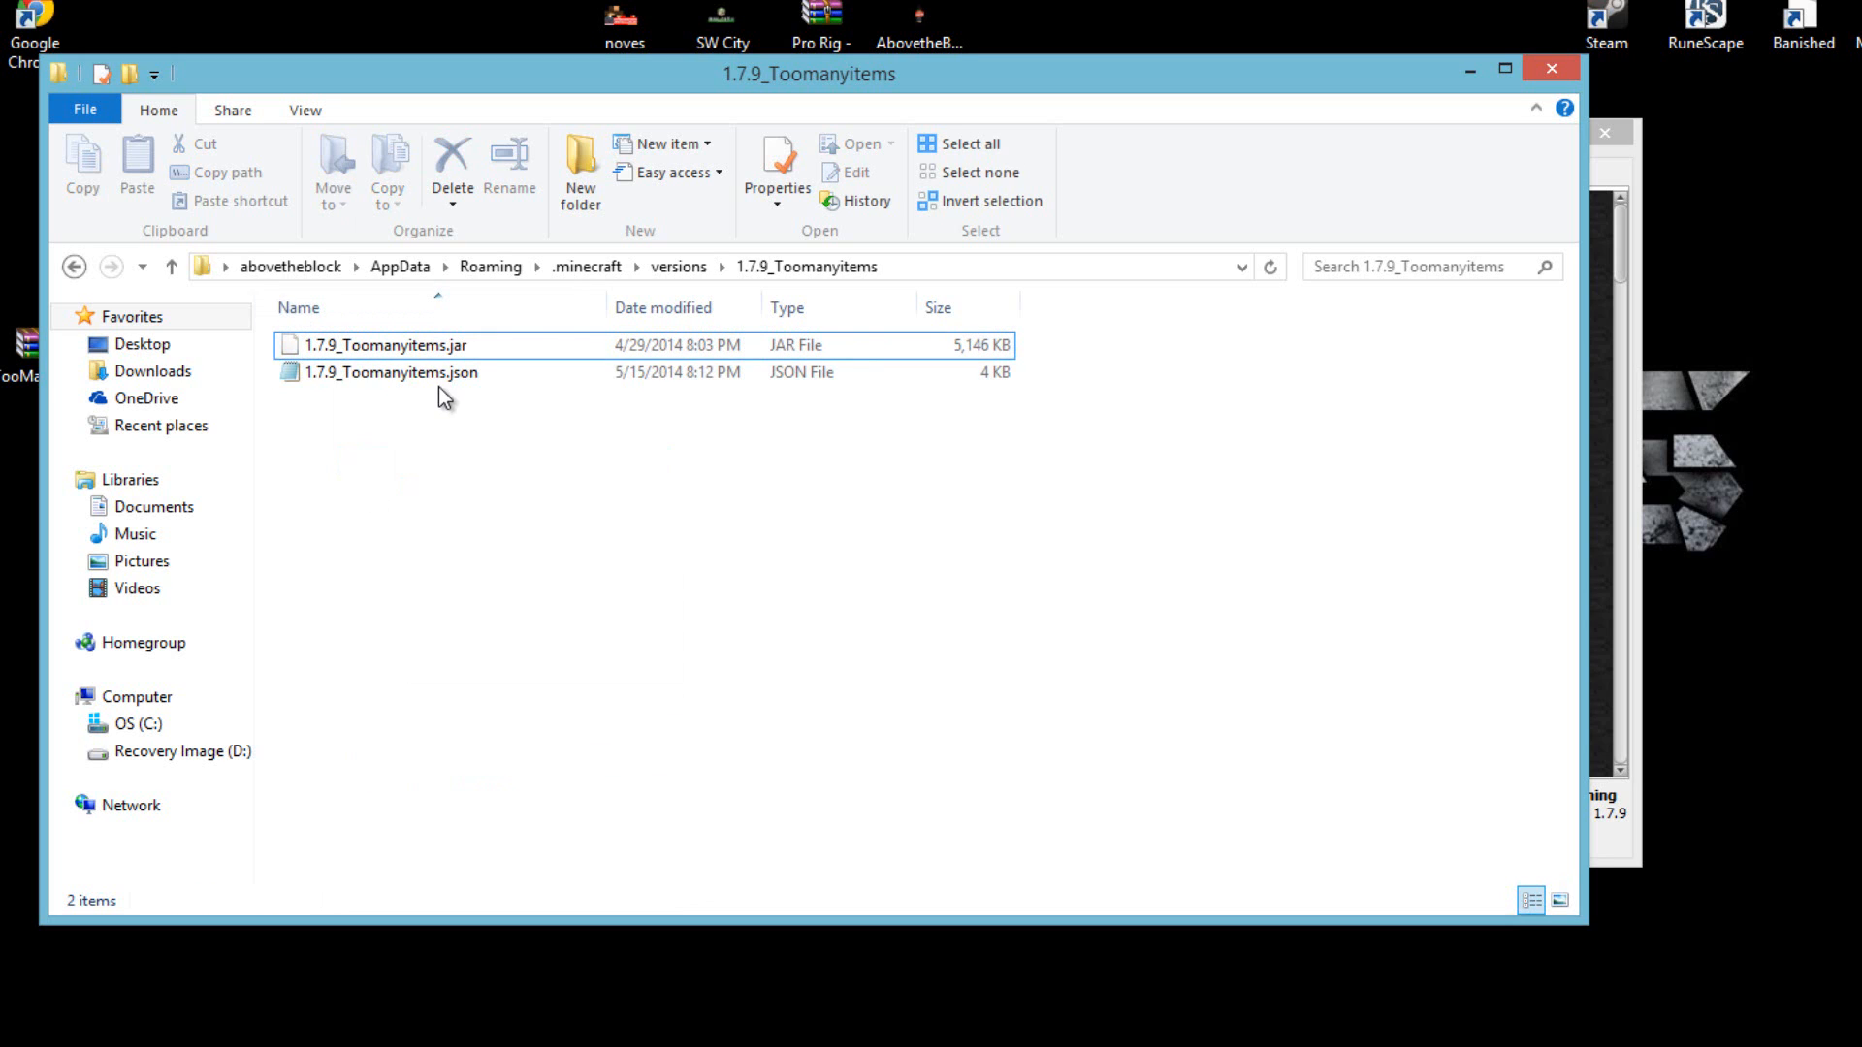
pyautogui.moveTo(394, 378)
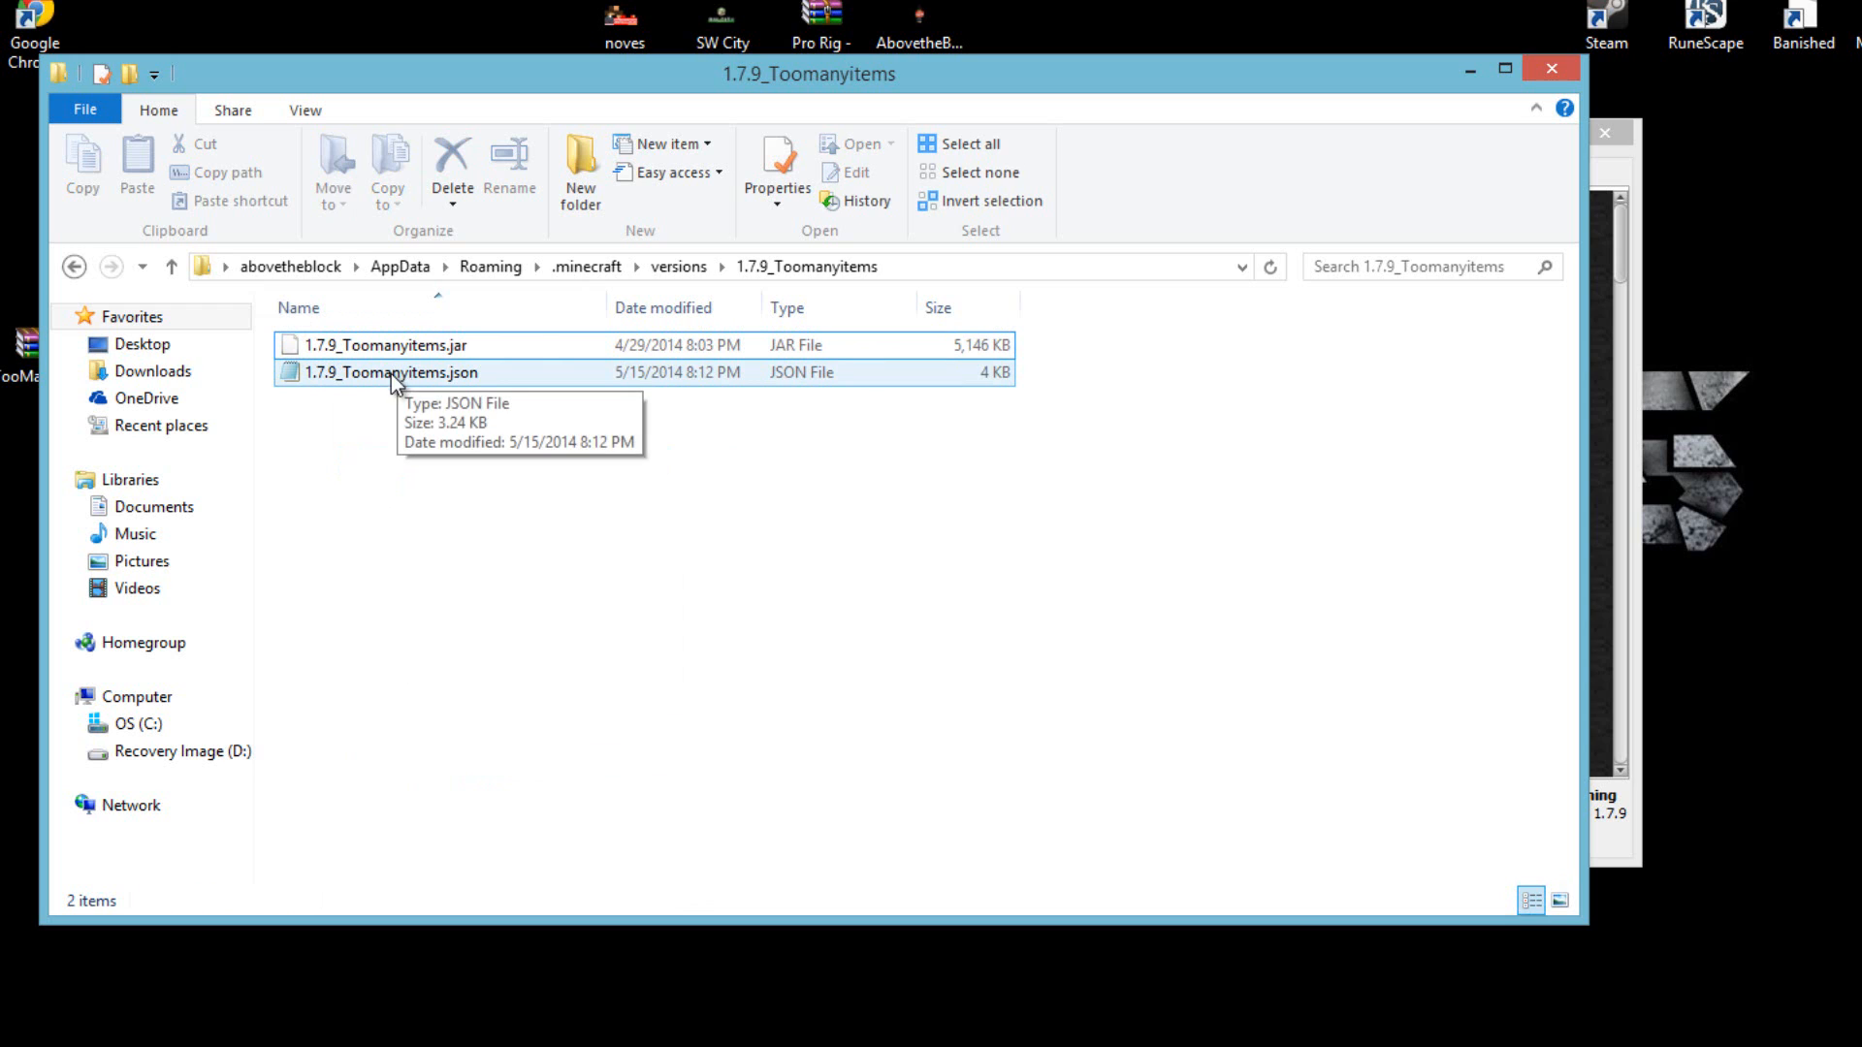
# Open 1.7.9_Toomanyitems.json with Notepad via Open with.
pyautogui.rightClick(393, 374)
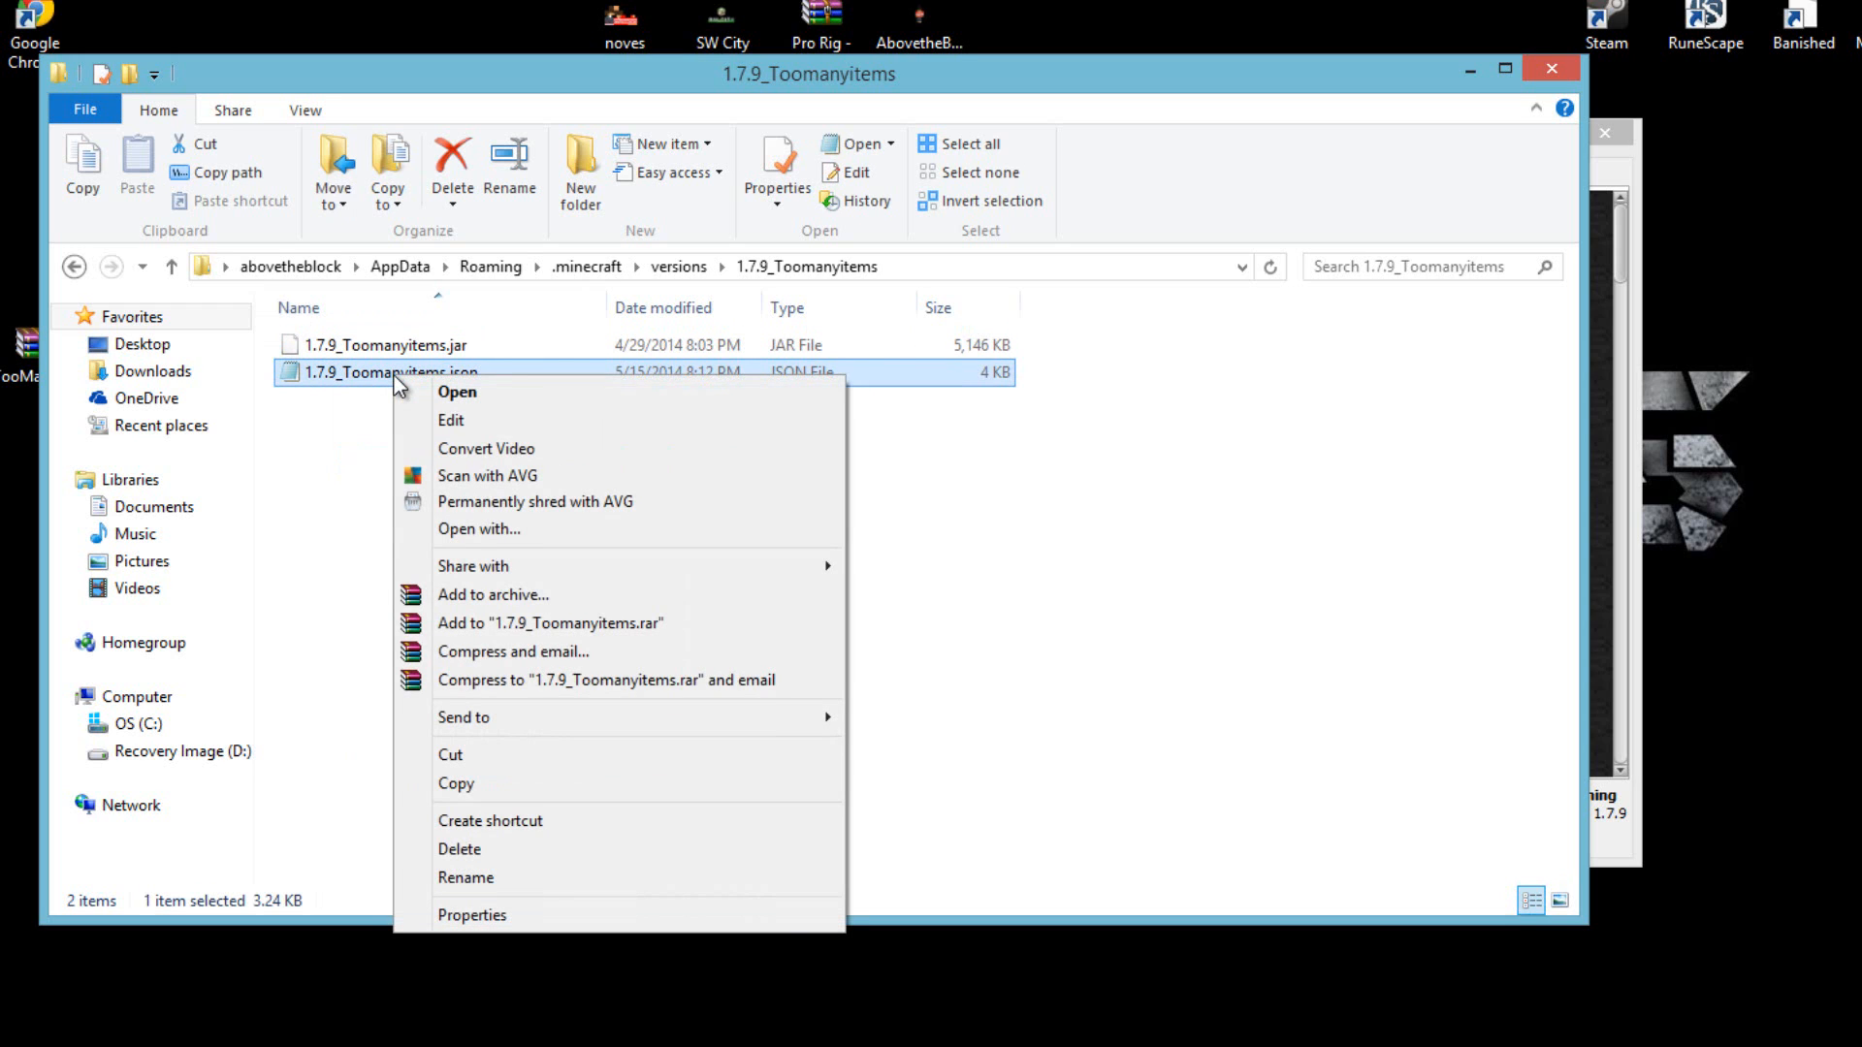
pyautogui.moveTo(380, 380)
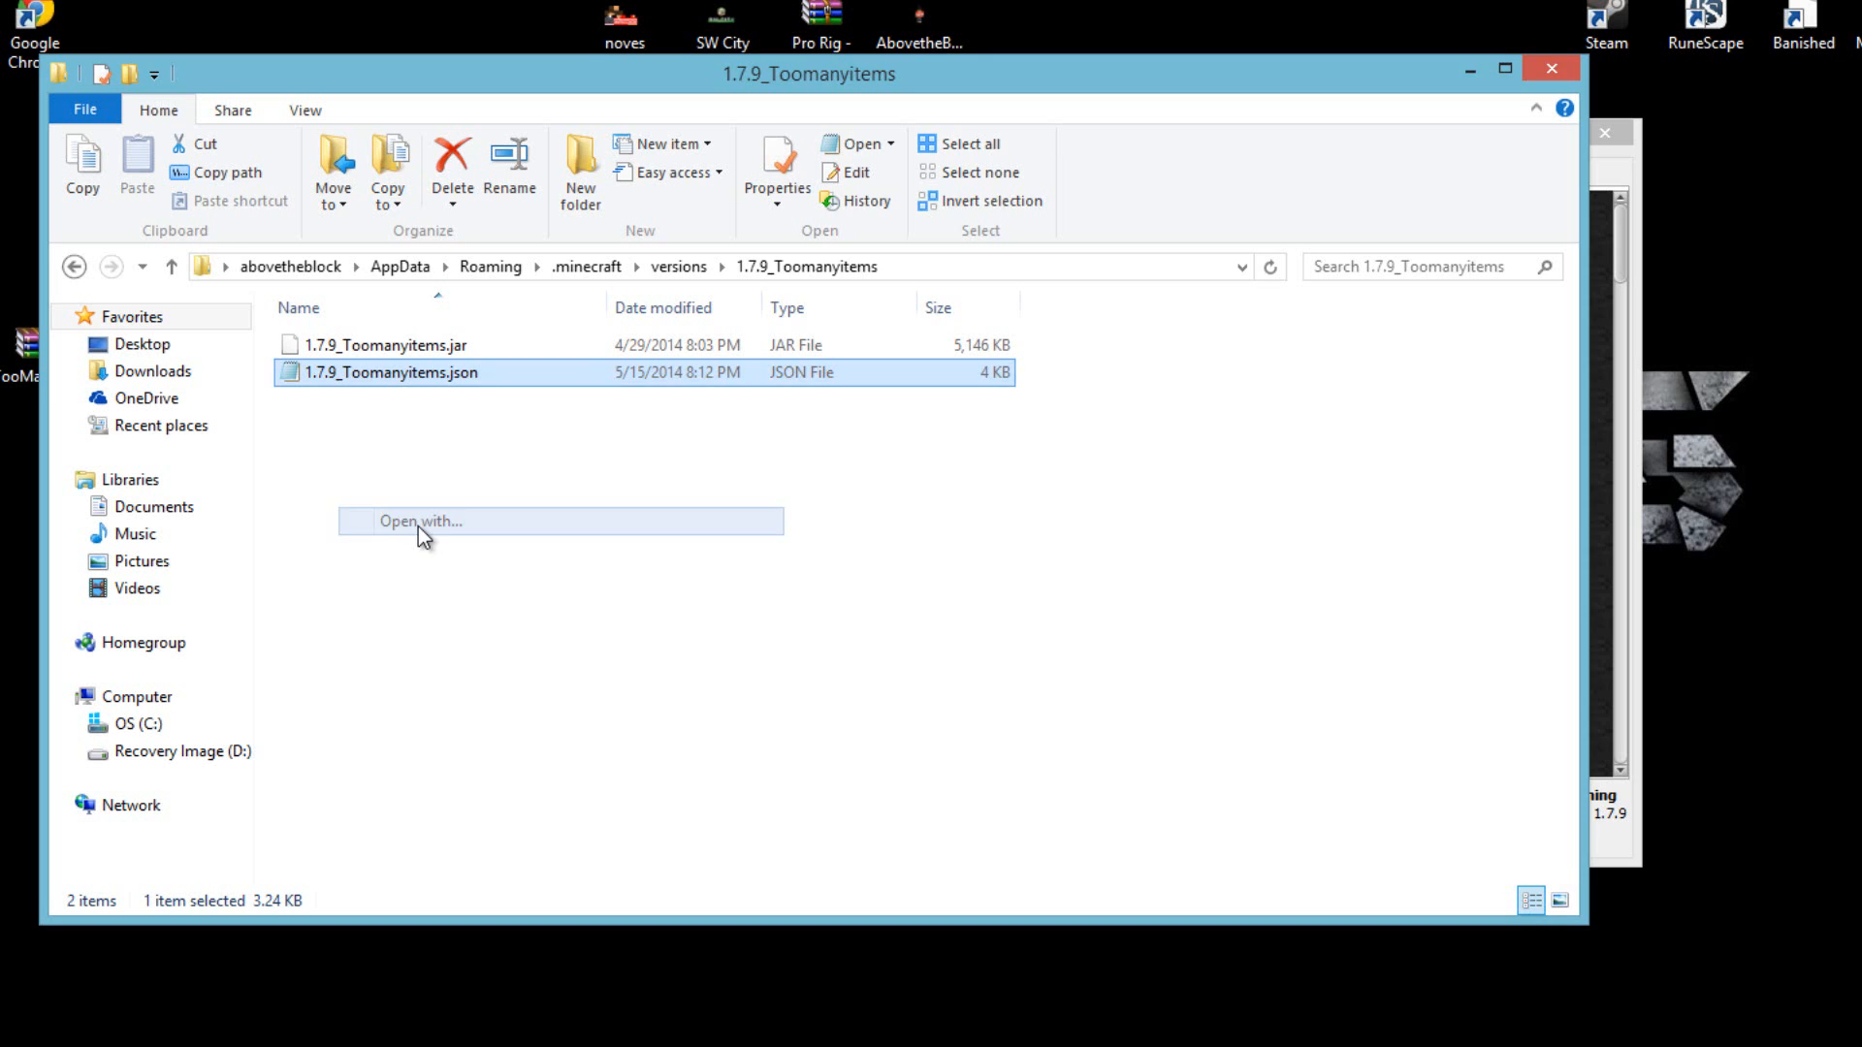
pyautogui.click(419, 520)
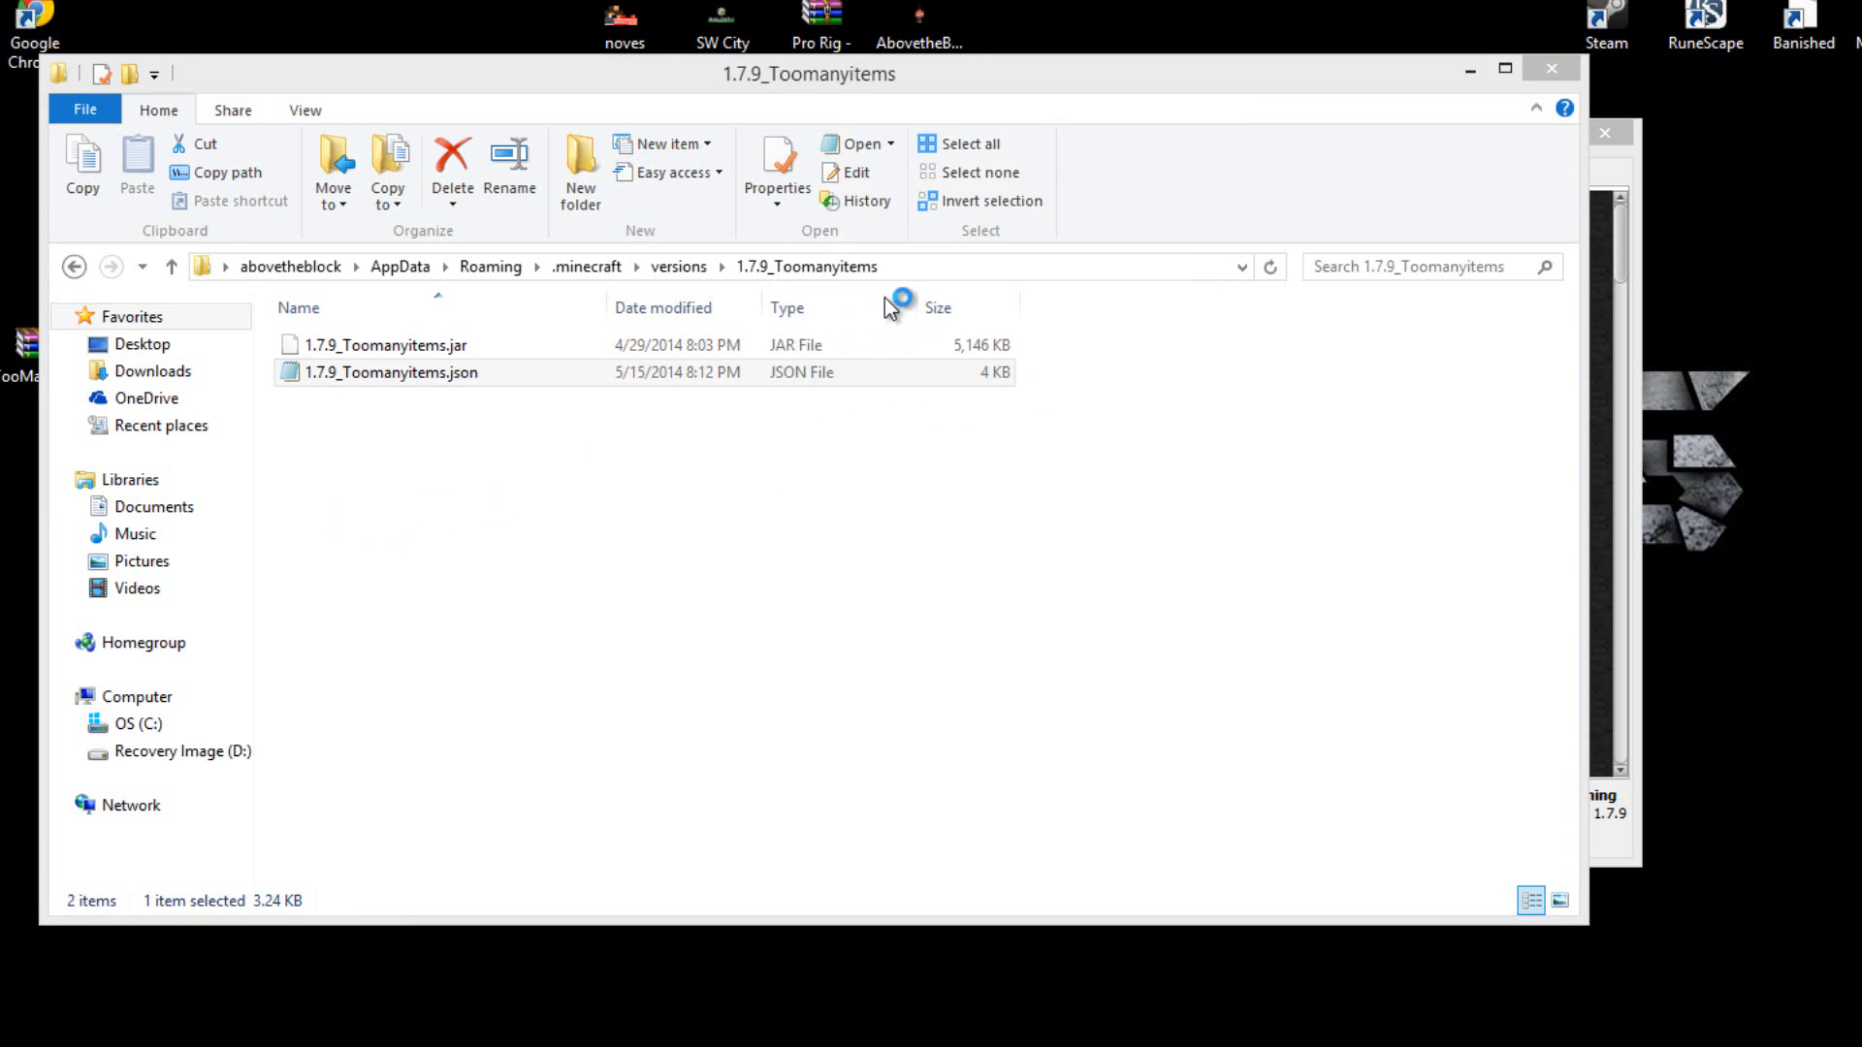
pyautogui.doubleClick(386, 372)
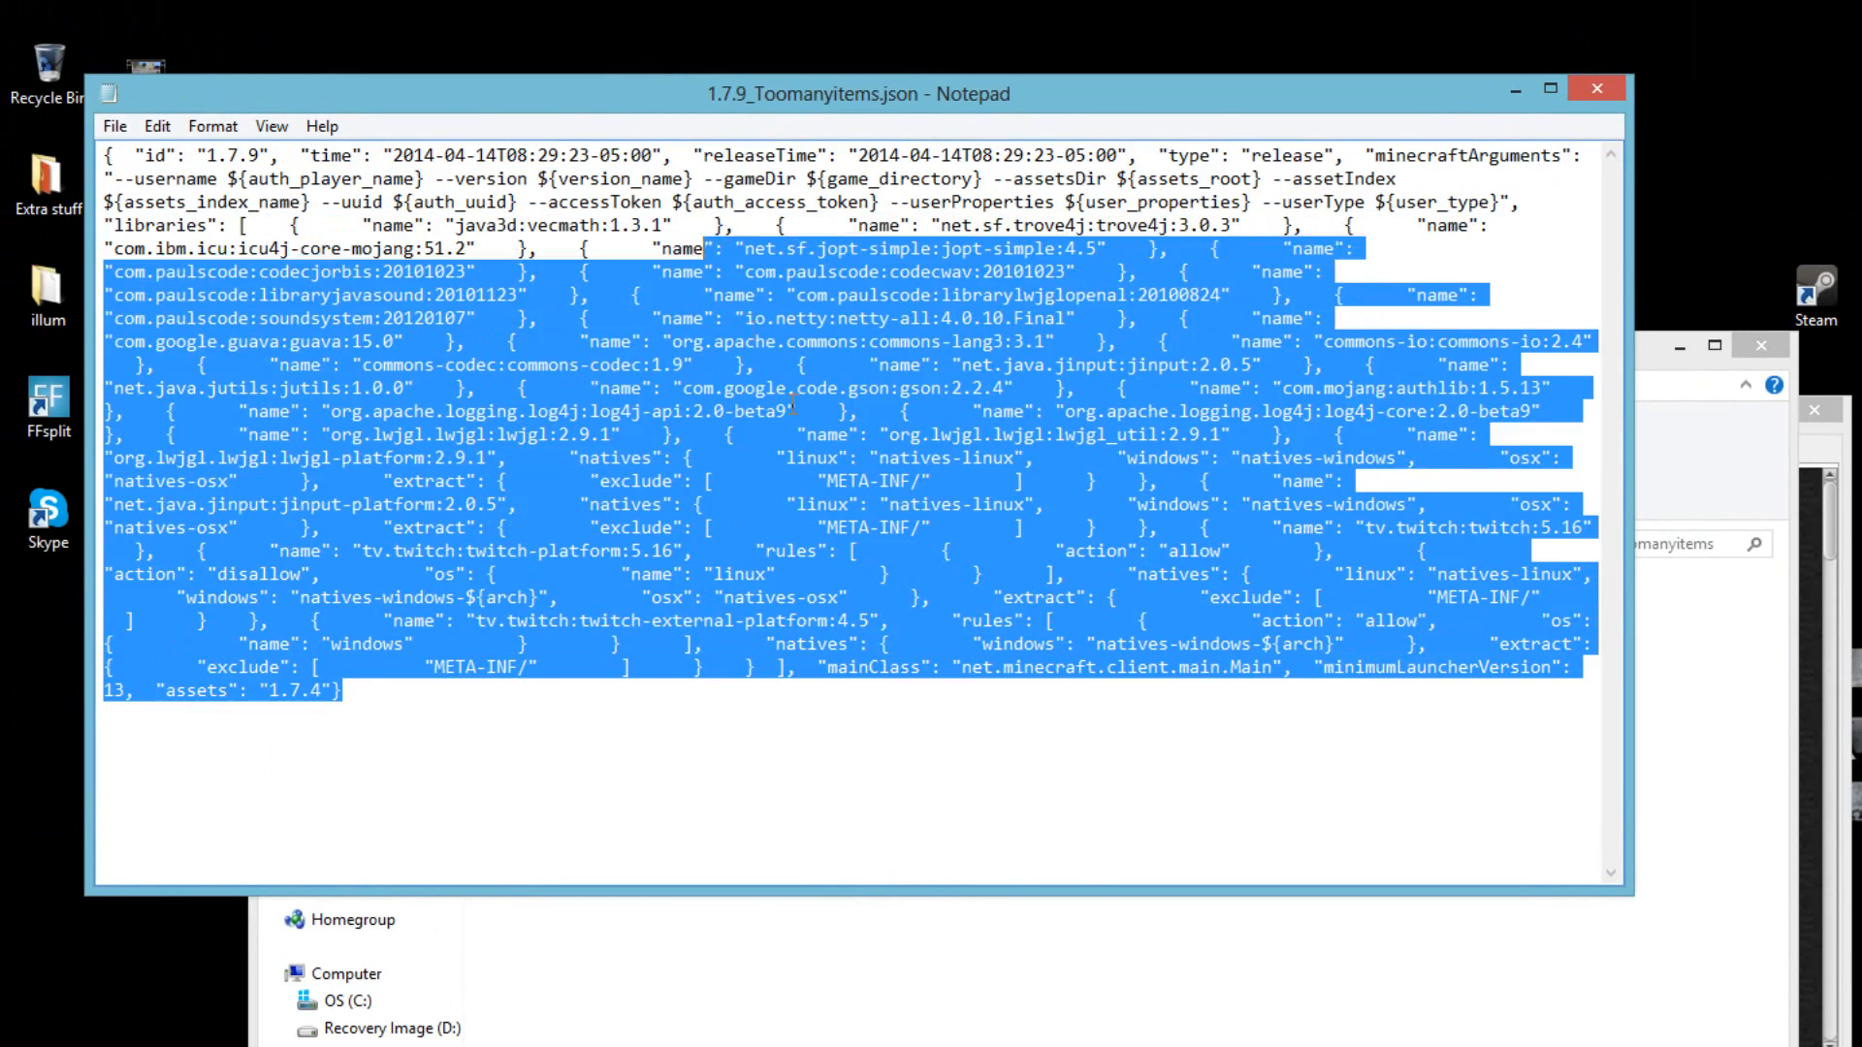
# Paste _Toomanyitems after the id 1.7.9 in the json and save it.
pyautogui.click(450, 471)
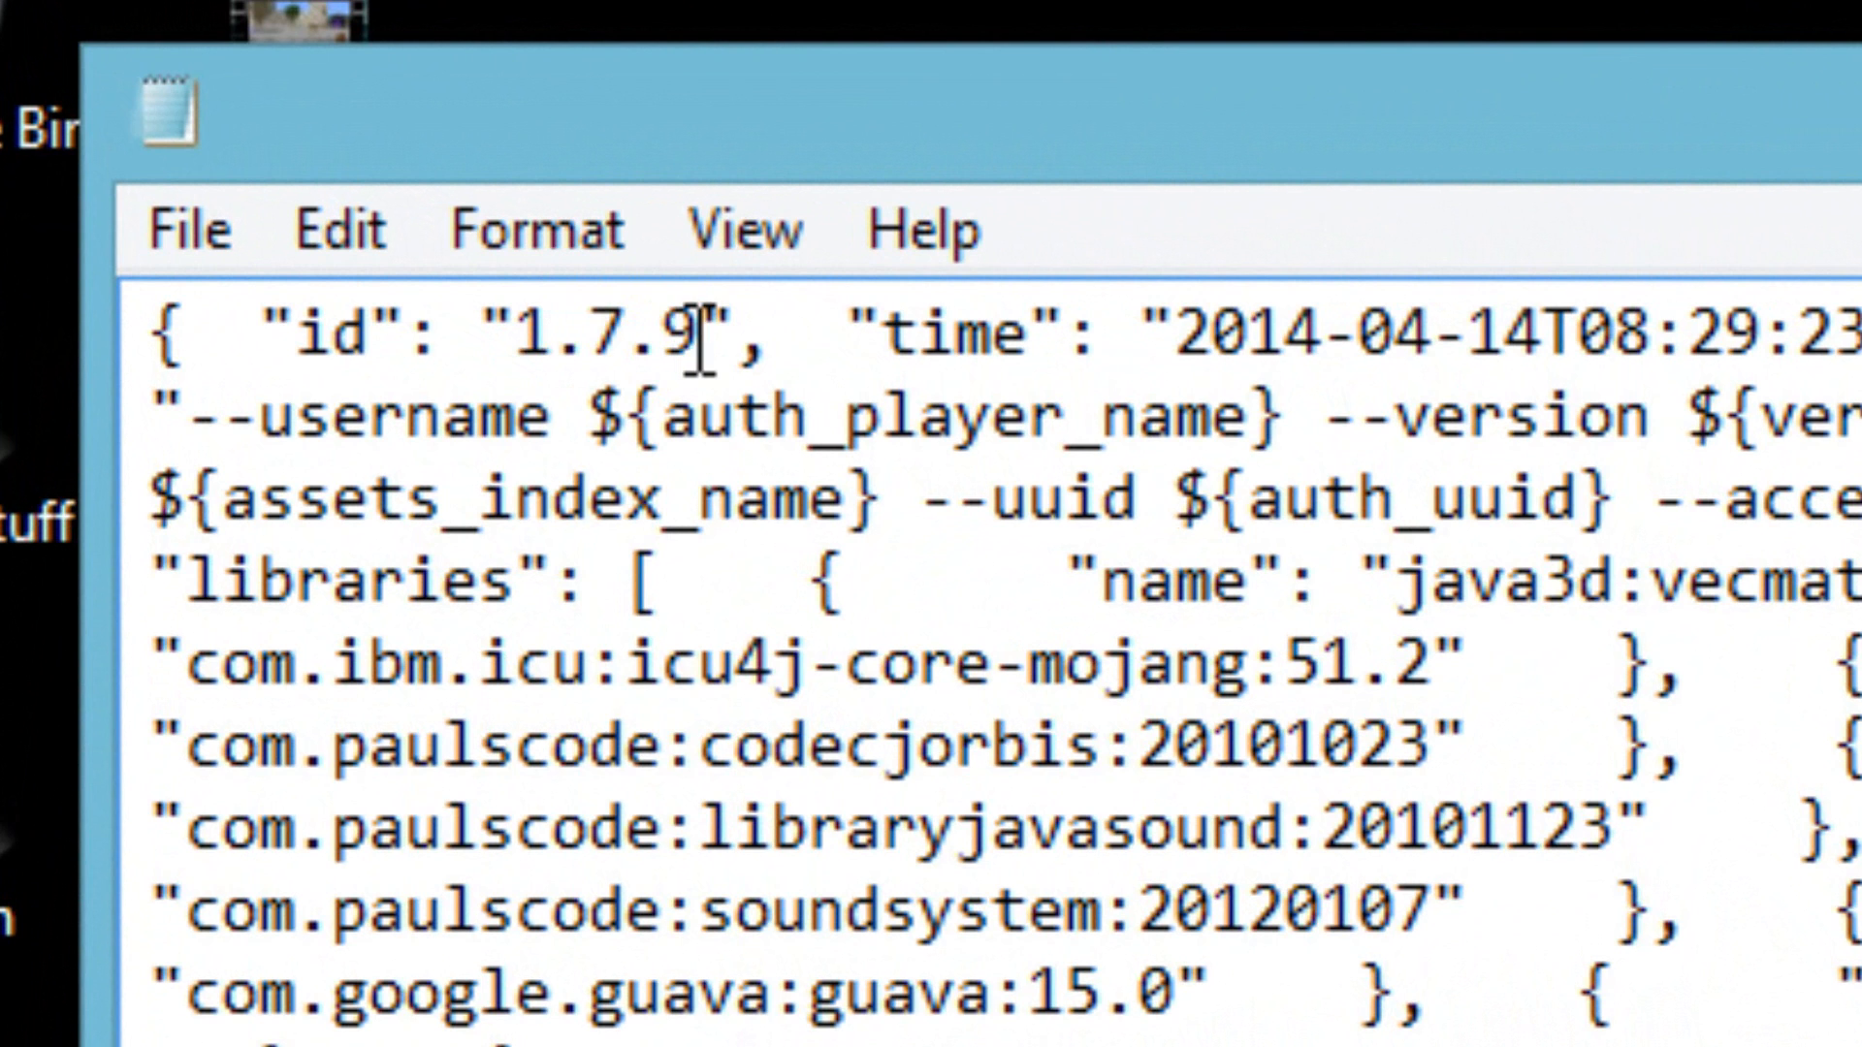
pyautogui.rightClick(698, 334)
pyautogui.write('_Toomanyitems')
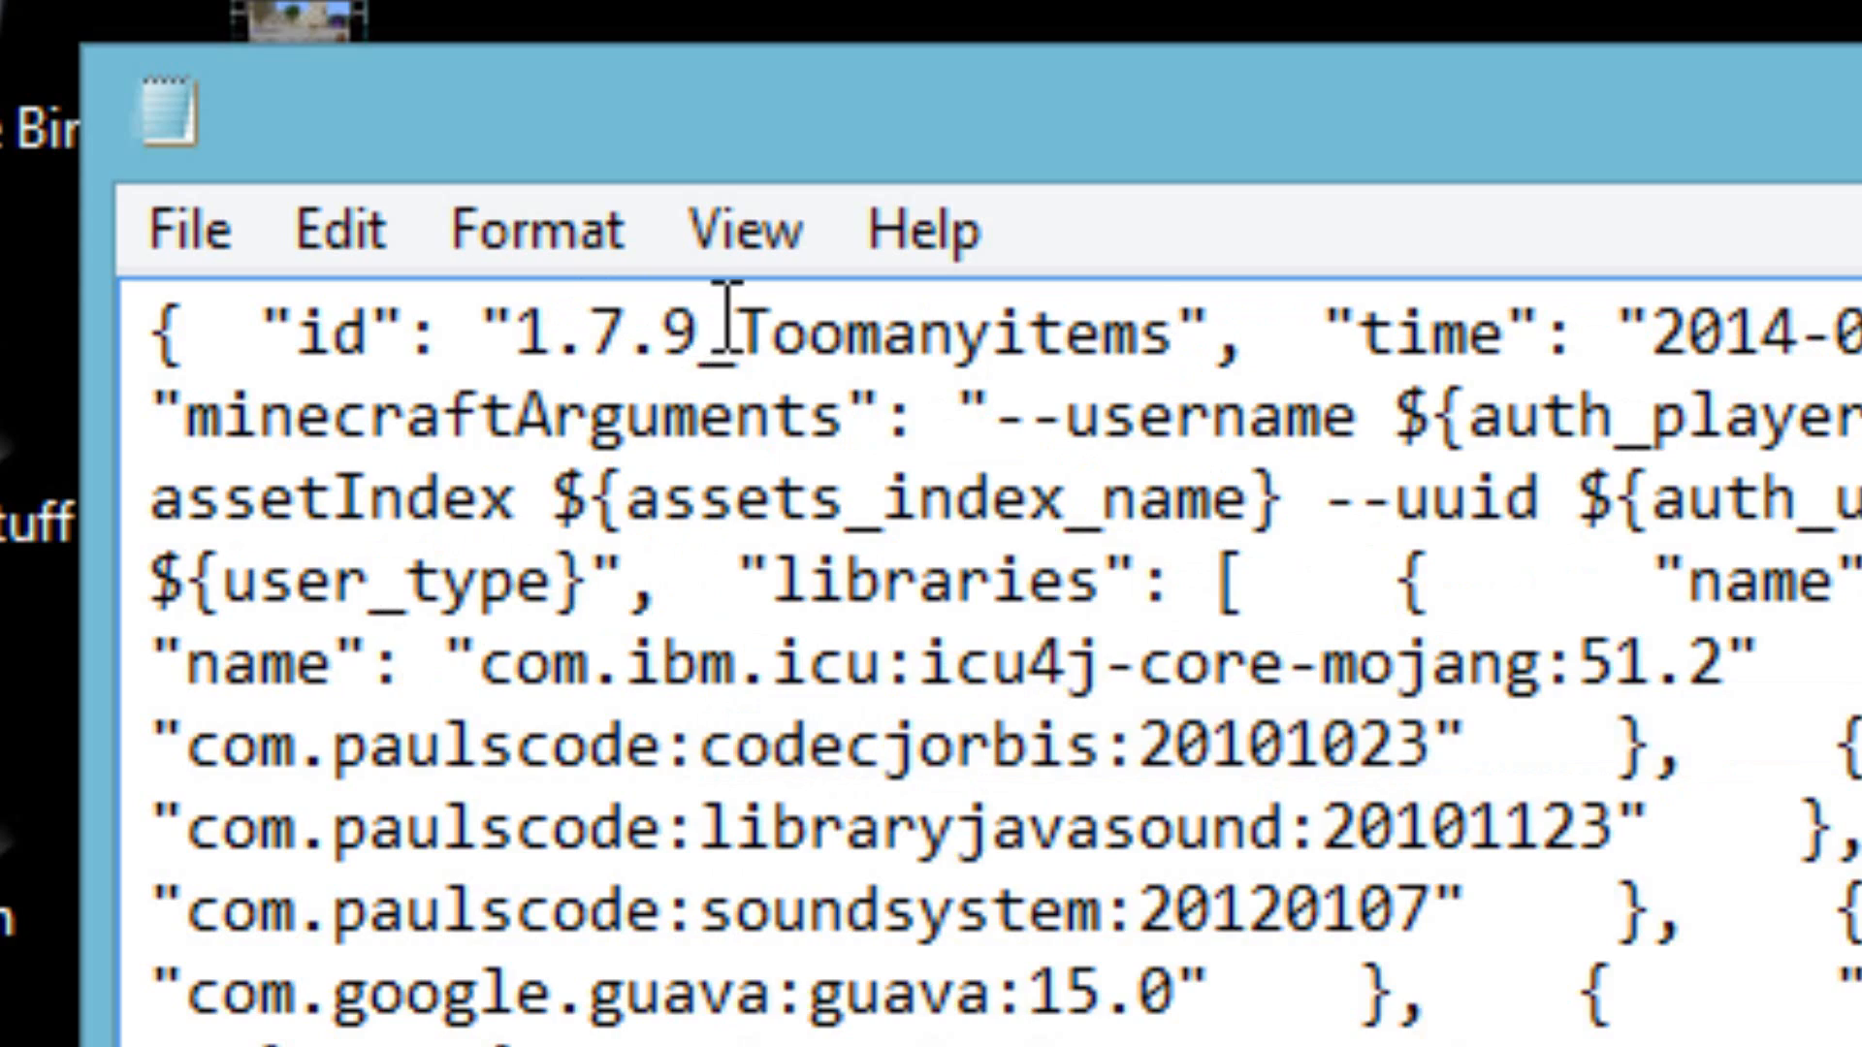
pyautogui.click(186, 229)
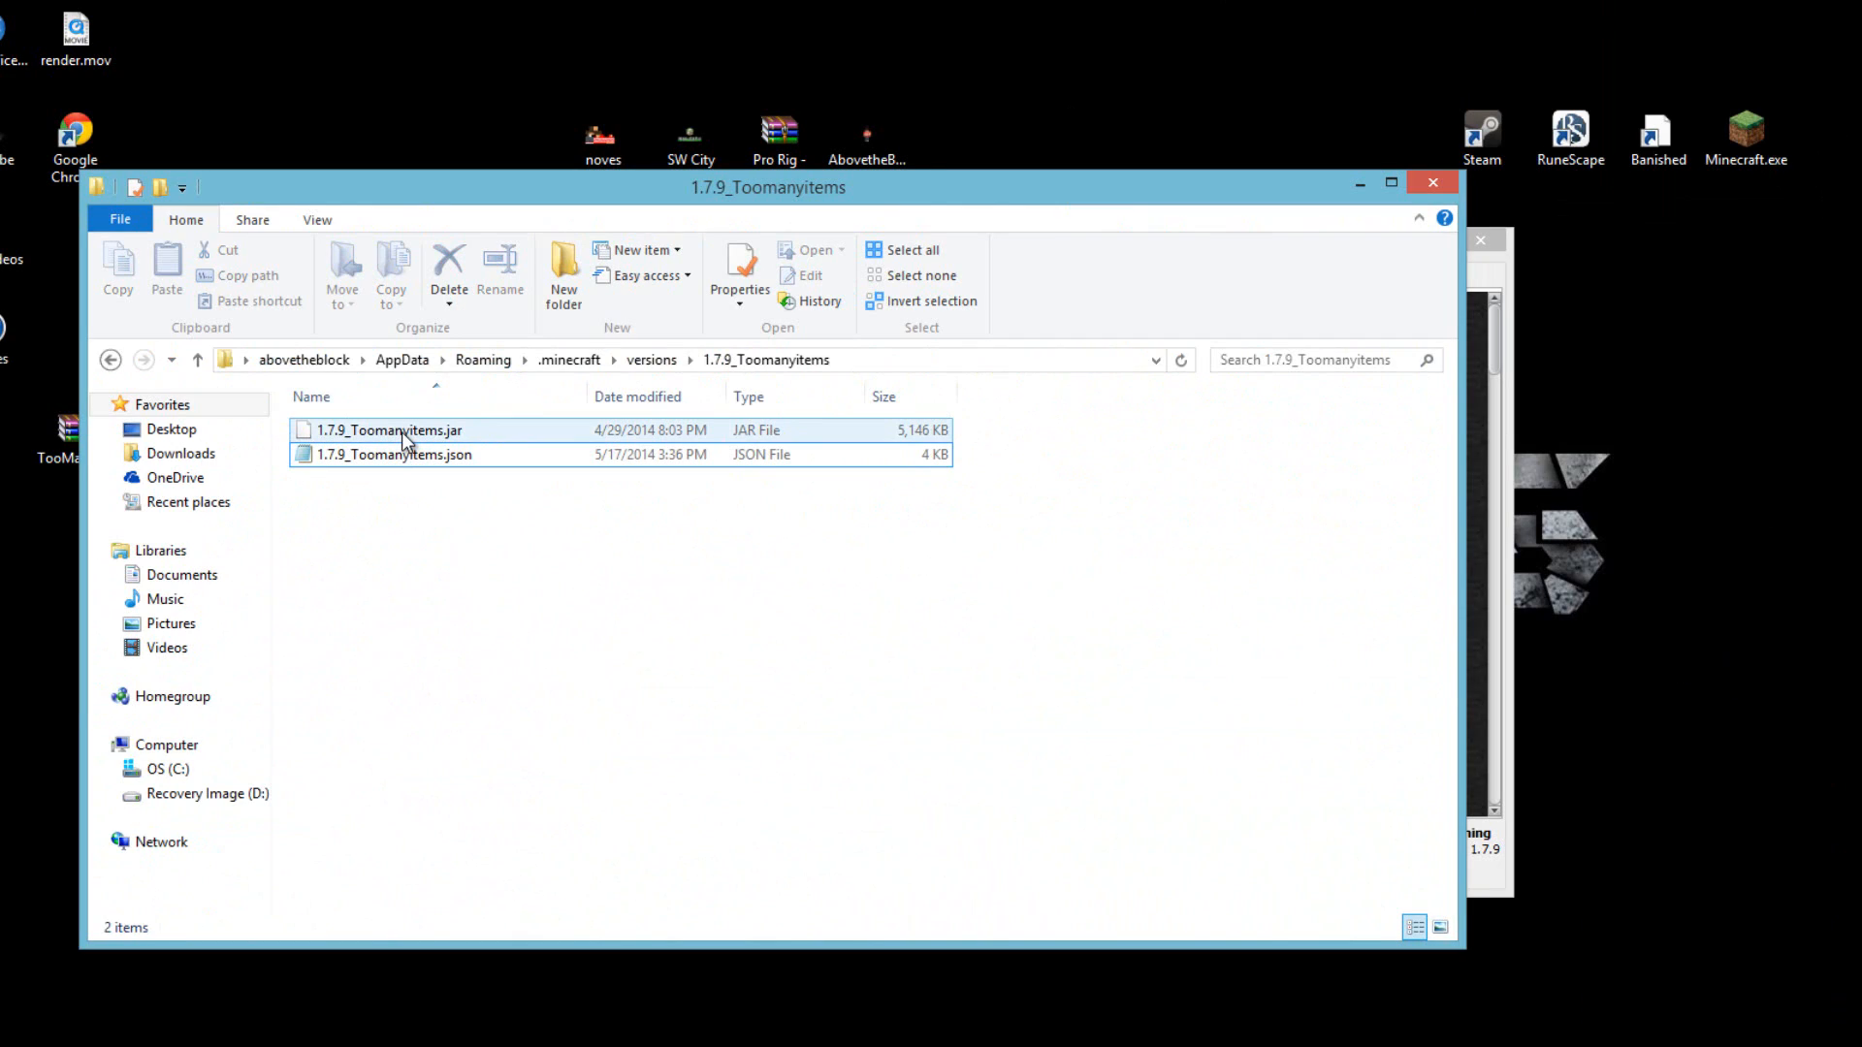
# Open 1.7.9_Toomanyitems.jar as an archive in WinRAR.
pyautogui.doubleClick(386, 431)
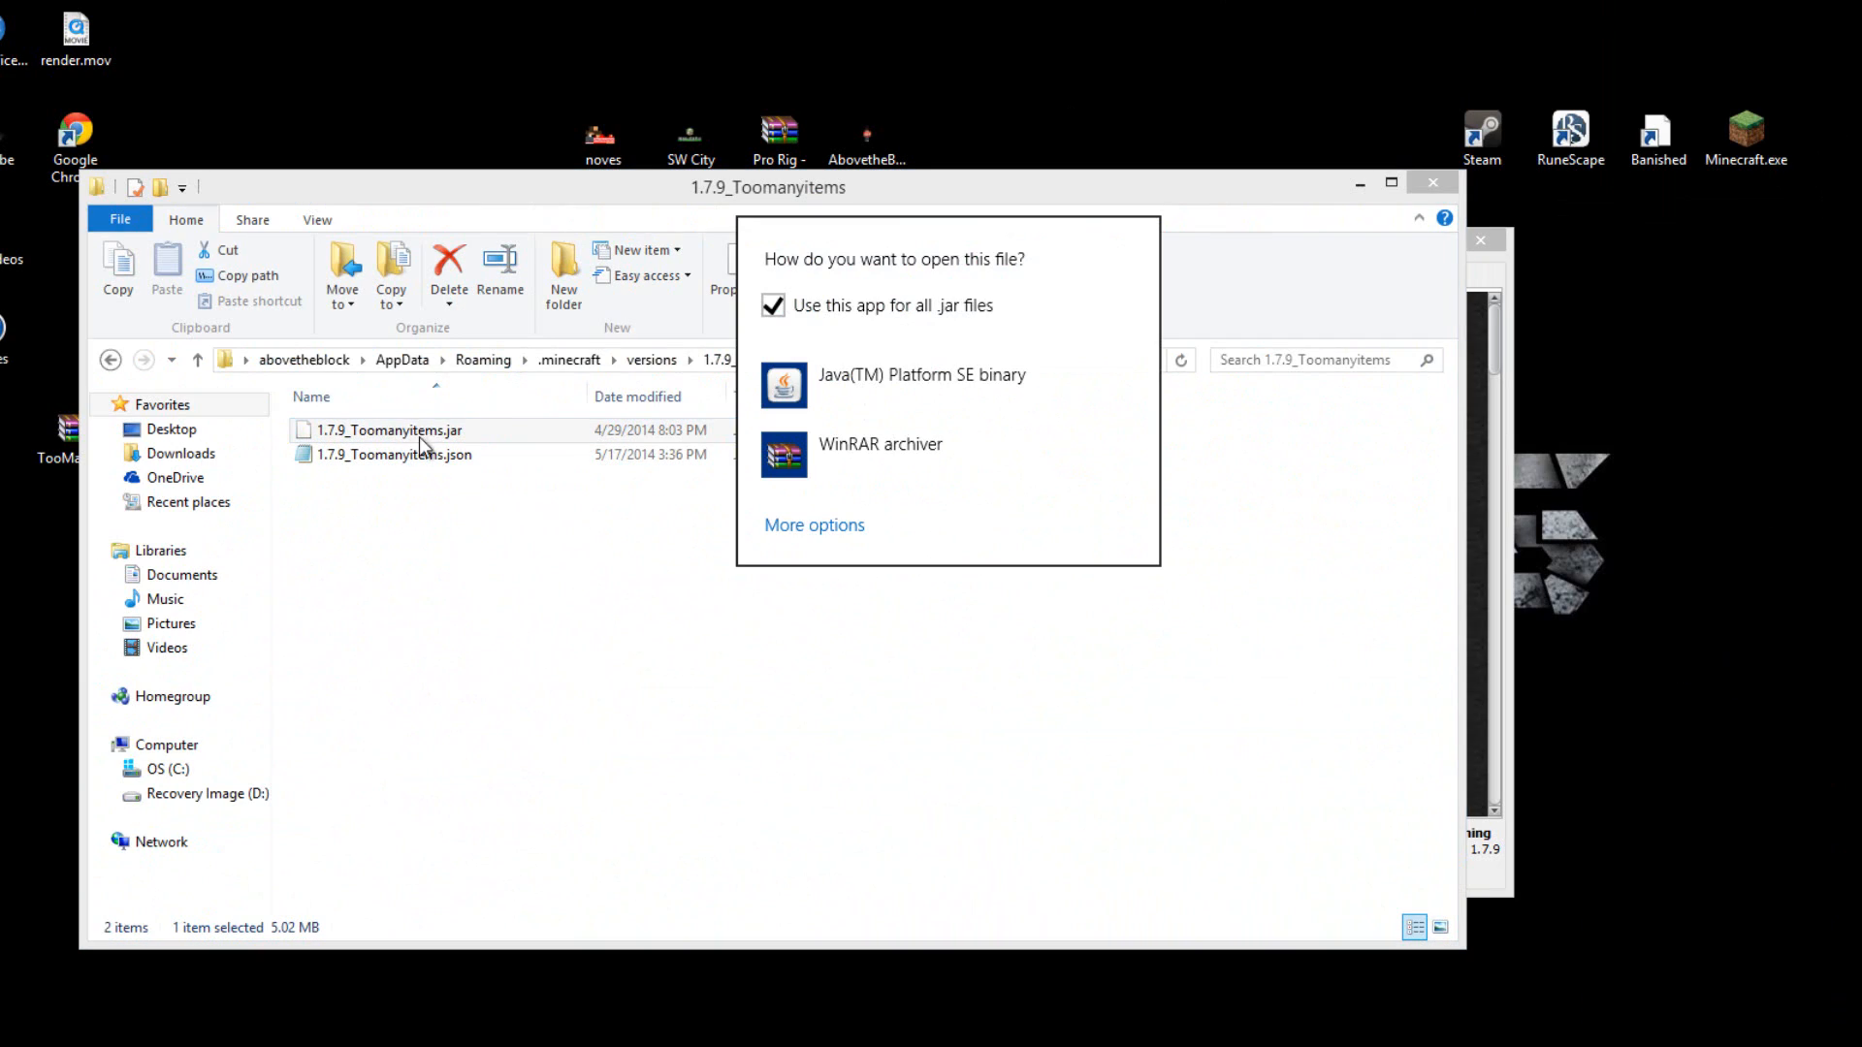
pyautogui.moveTo(442, 438)
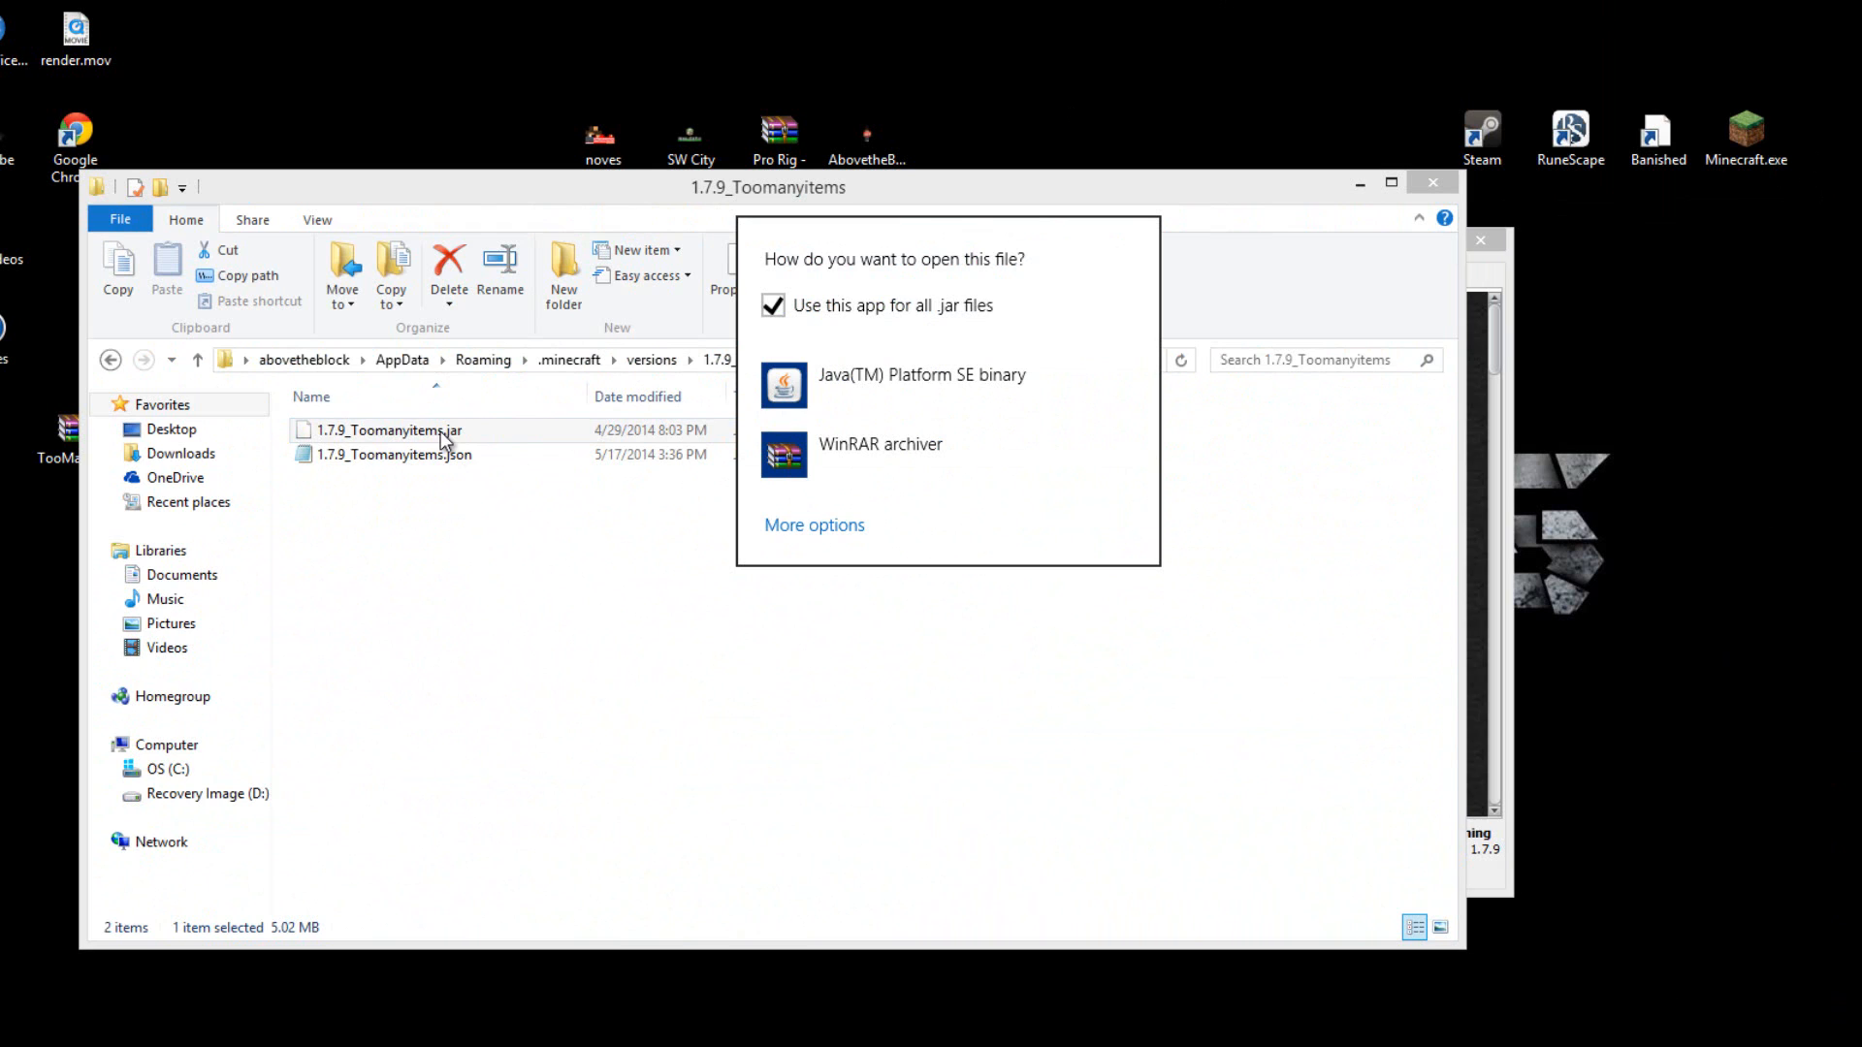
pyautogui.moveTo(863, 448)
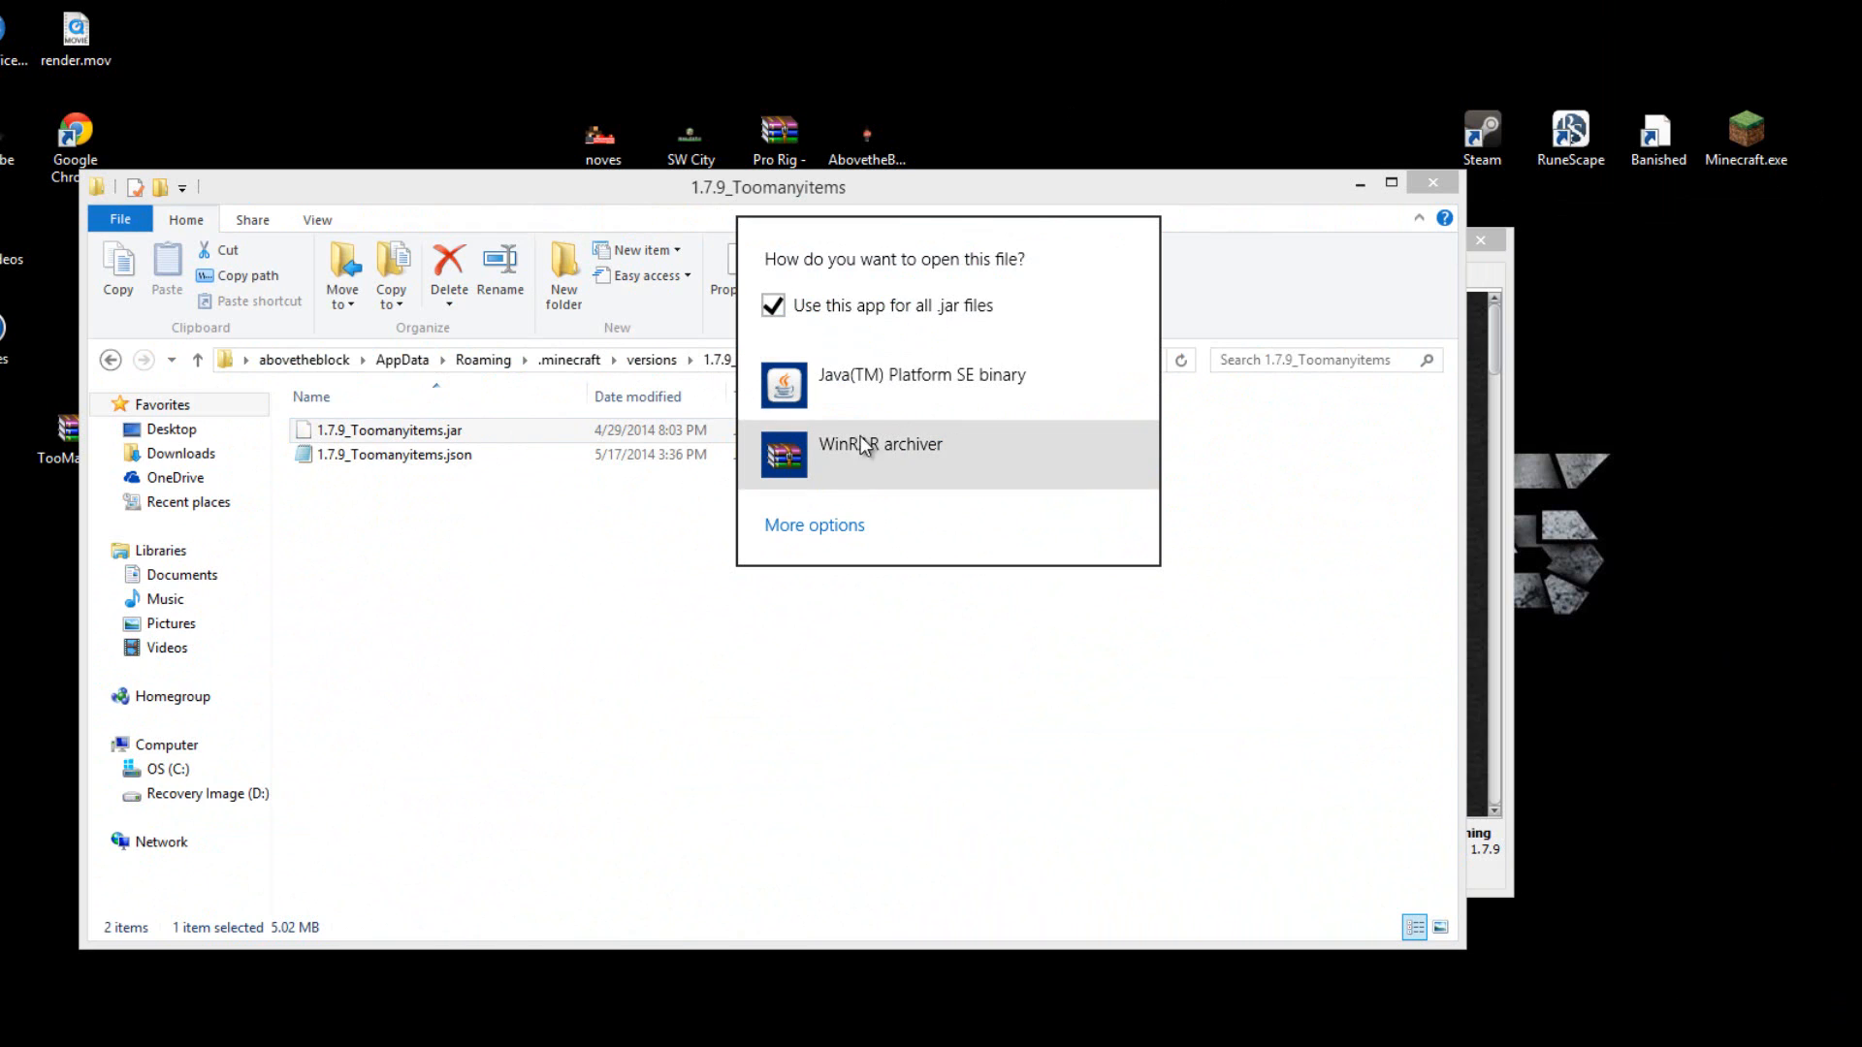
pyautogui.rightClick(370, 430)
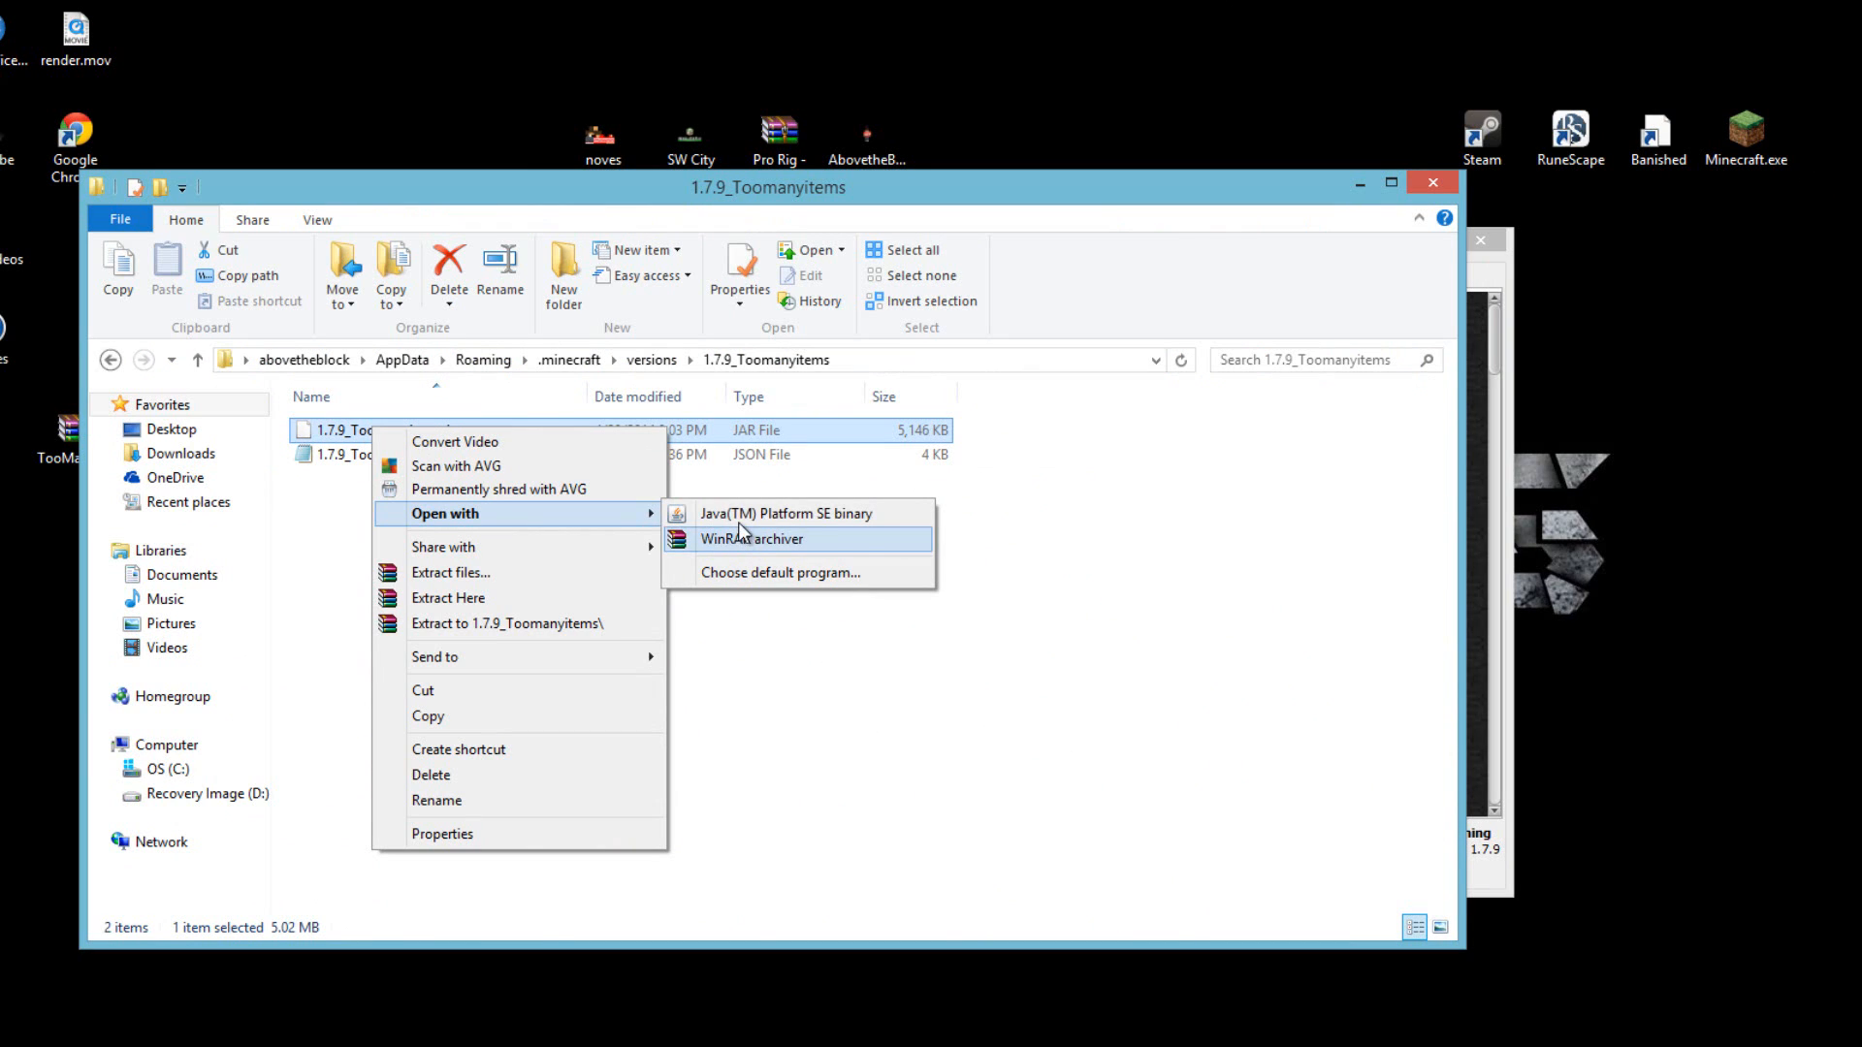
pyautogui.moveTo(748, 545)
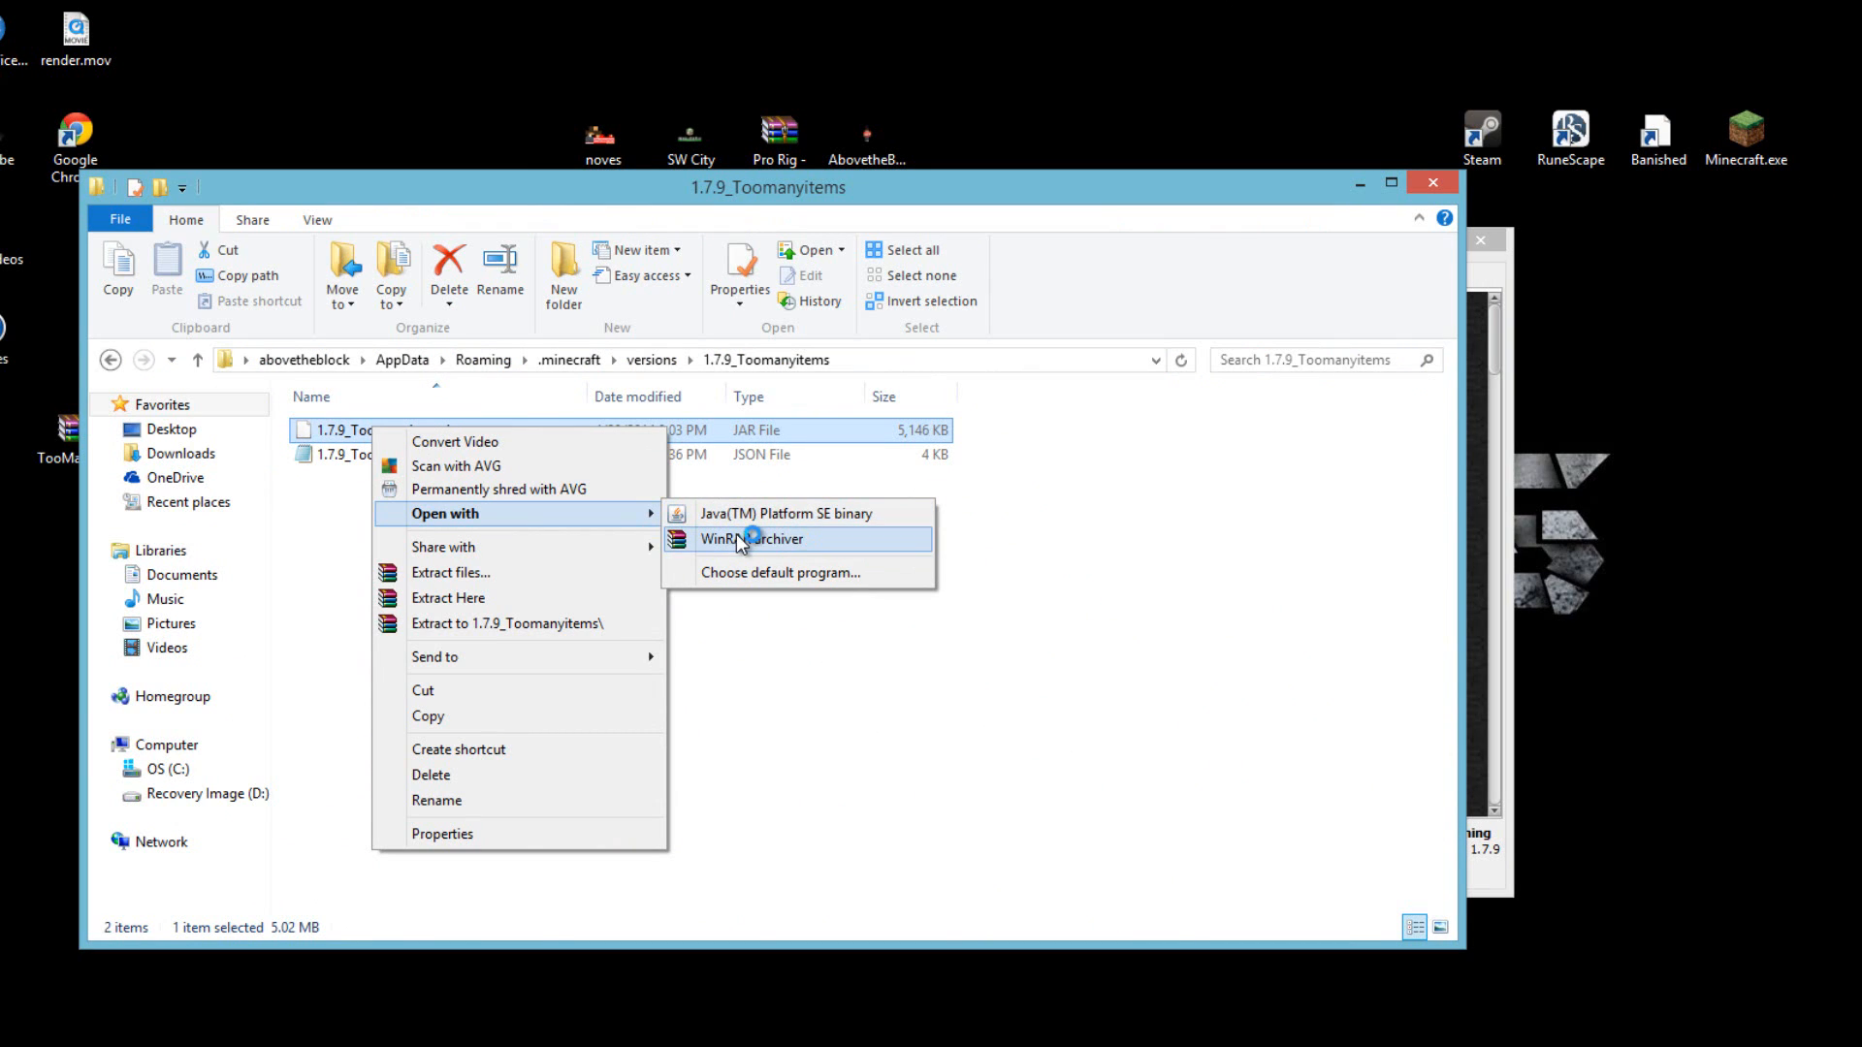
pyautogui.click(749, 539)
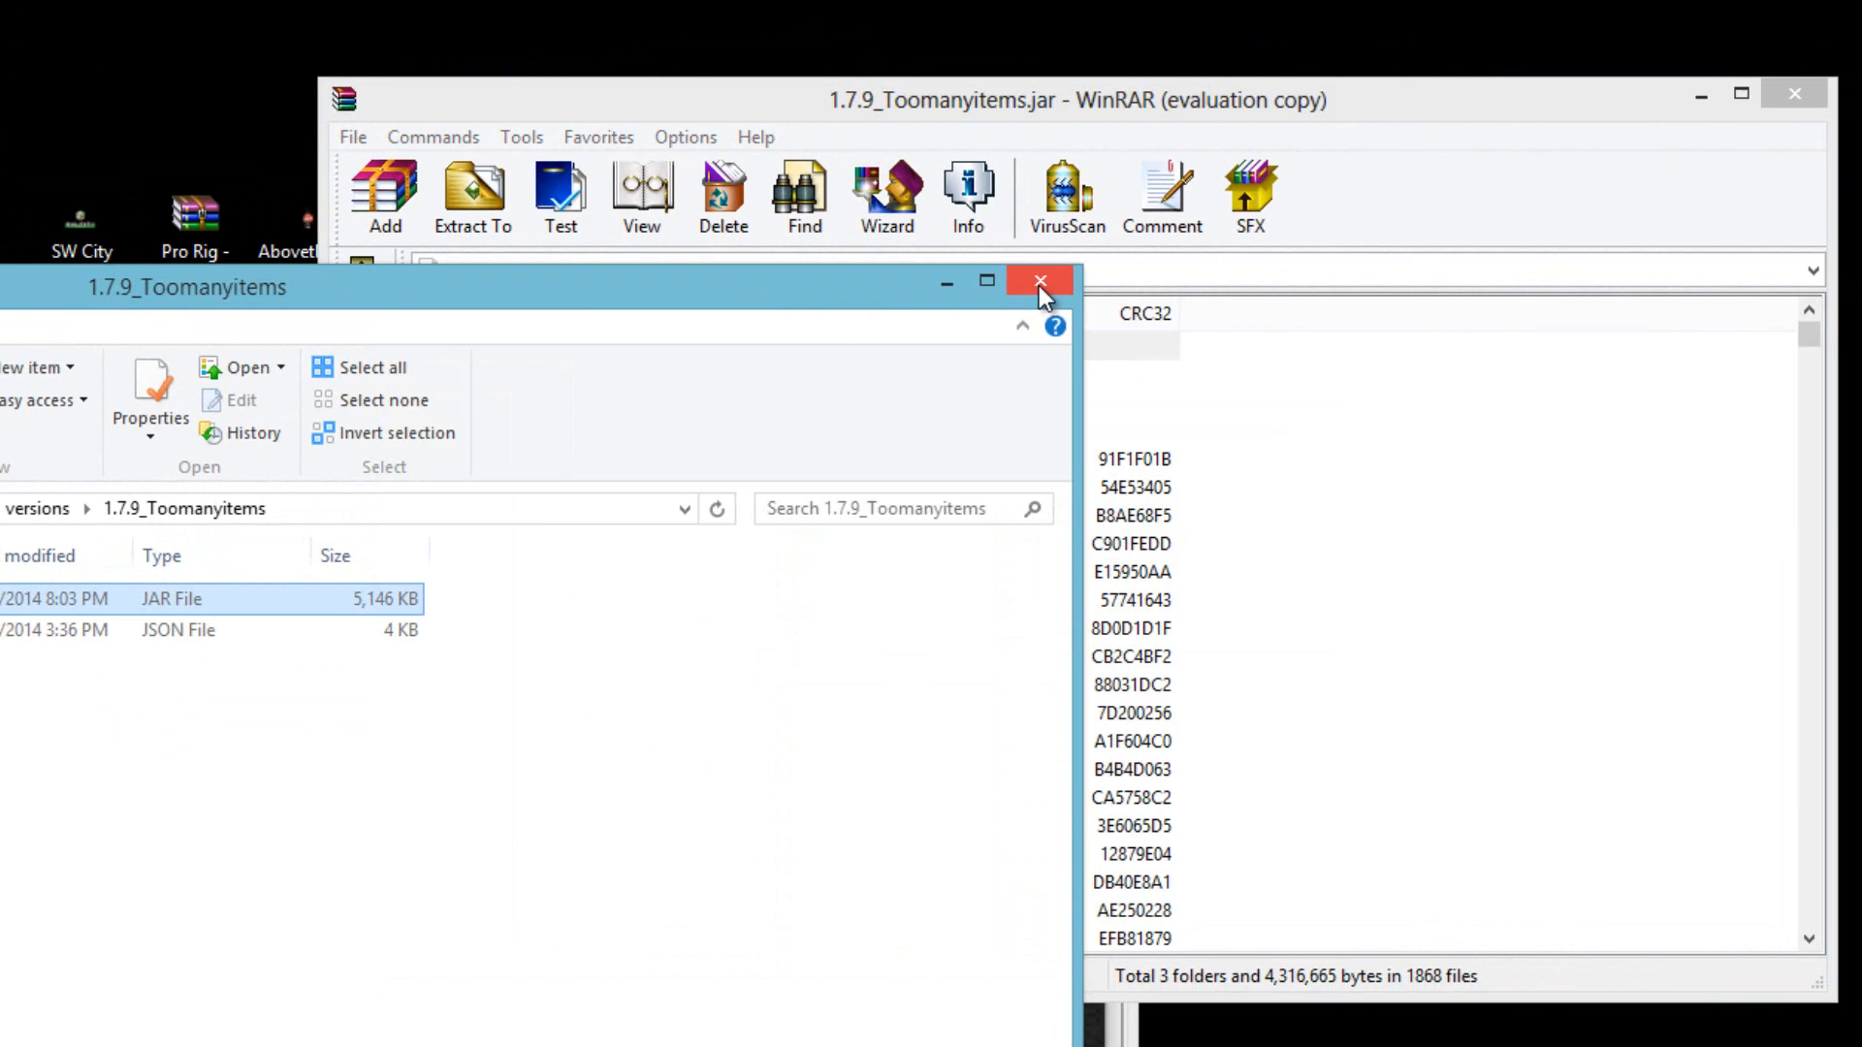
pyautogui.moveTo(310, 320)
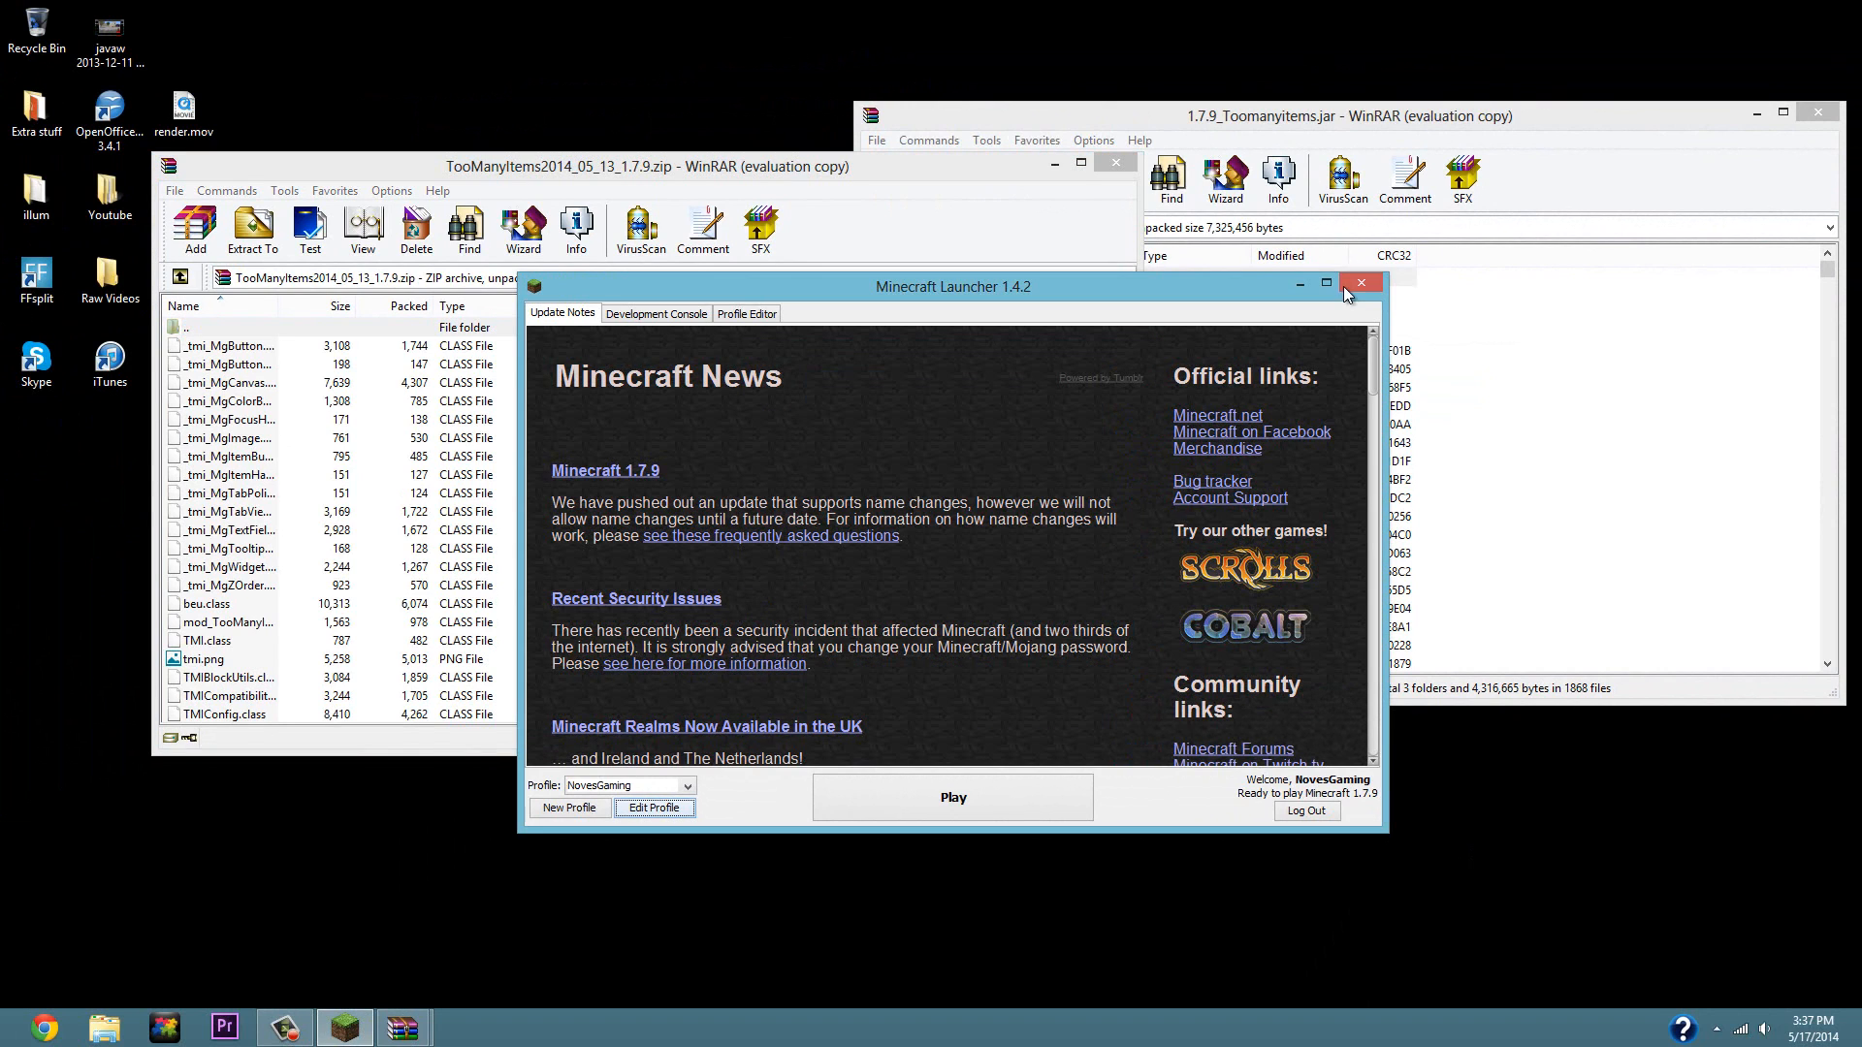
# Close the Minecraft Launcher, leaving the zip and jar WinRAR windows open.
pyautogui.click(1359, 283)
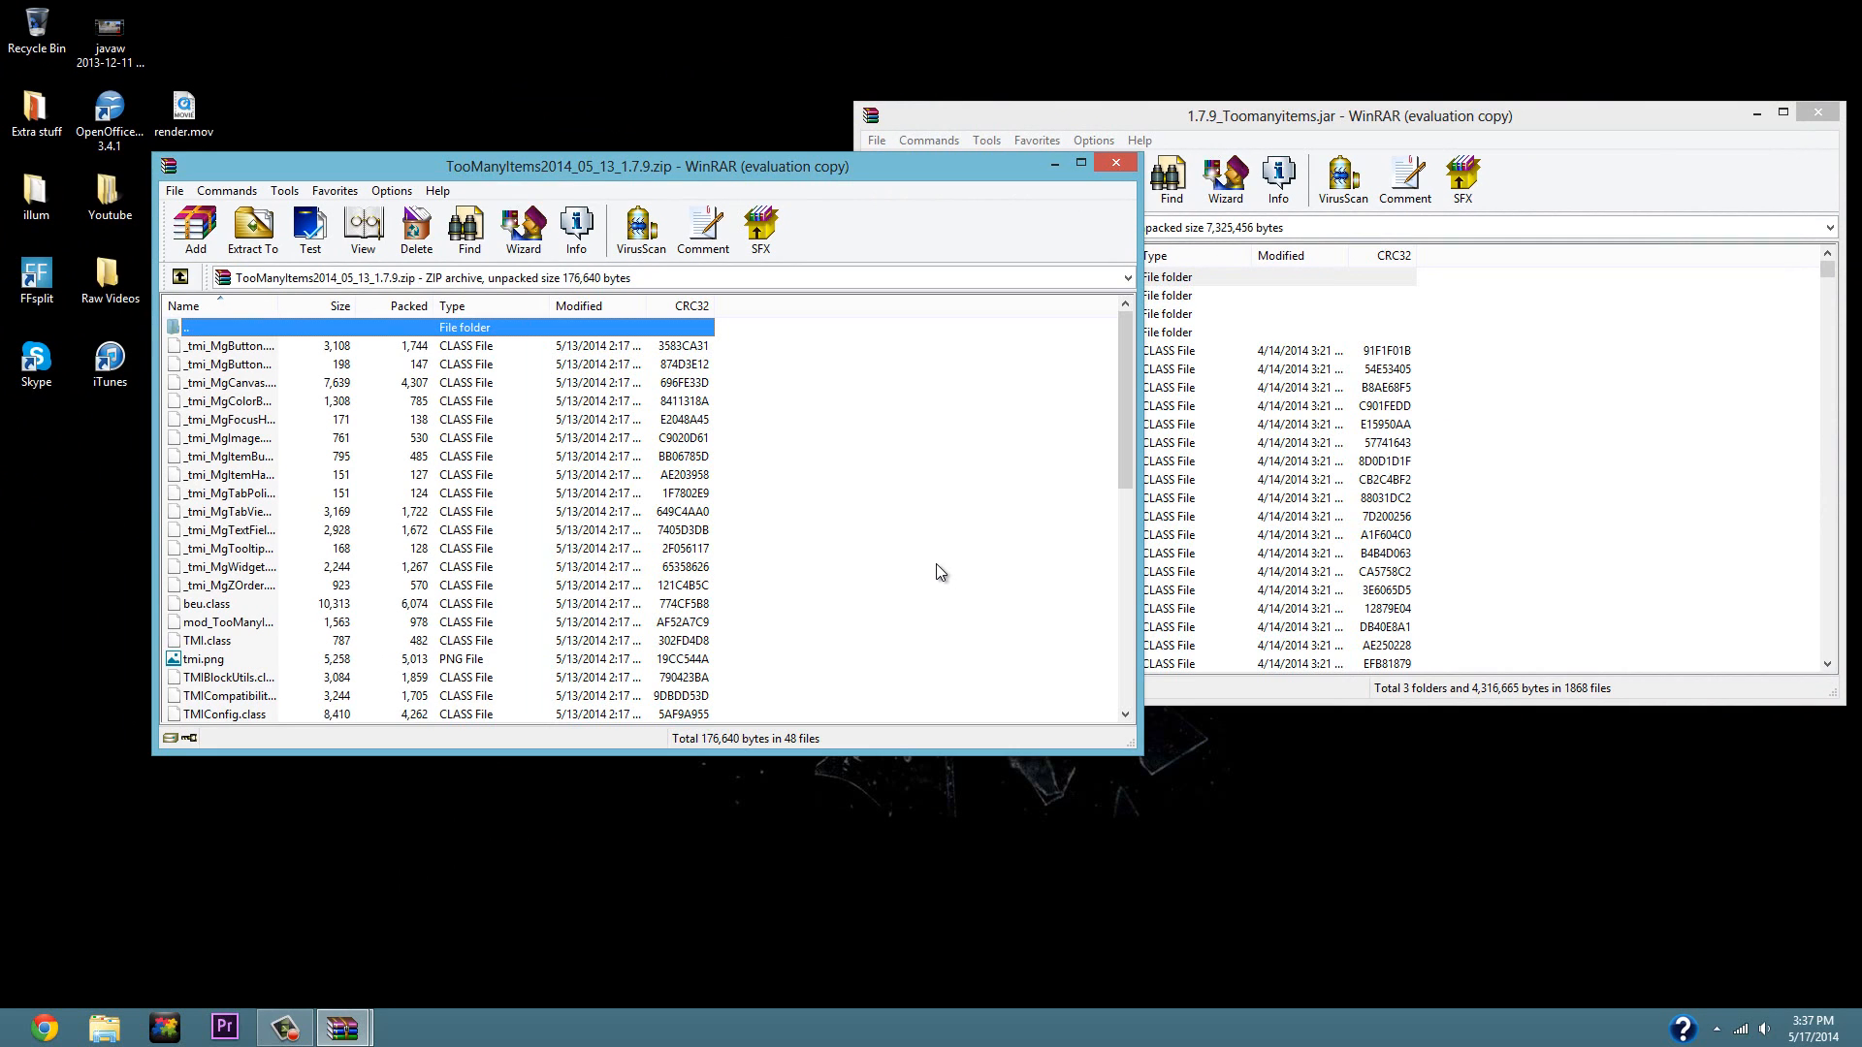
pyautogui.moveTo(885, 733)
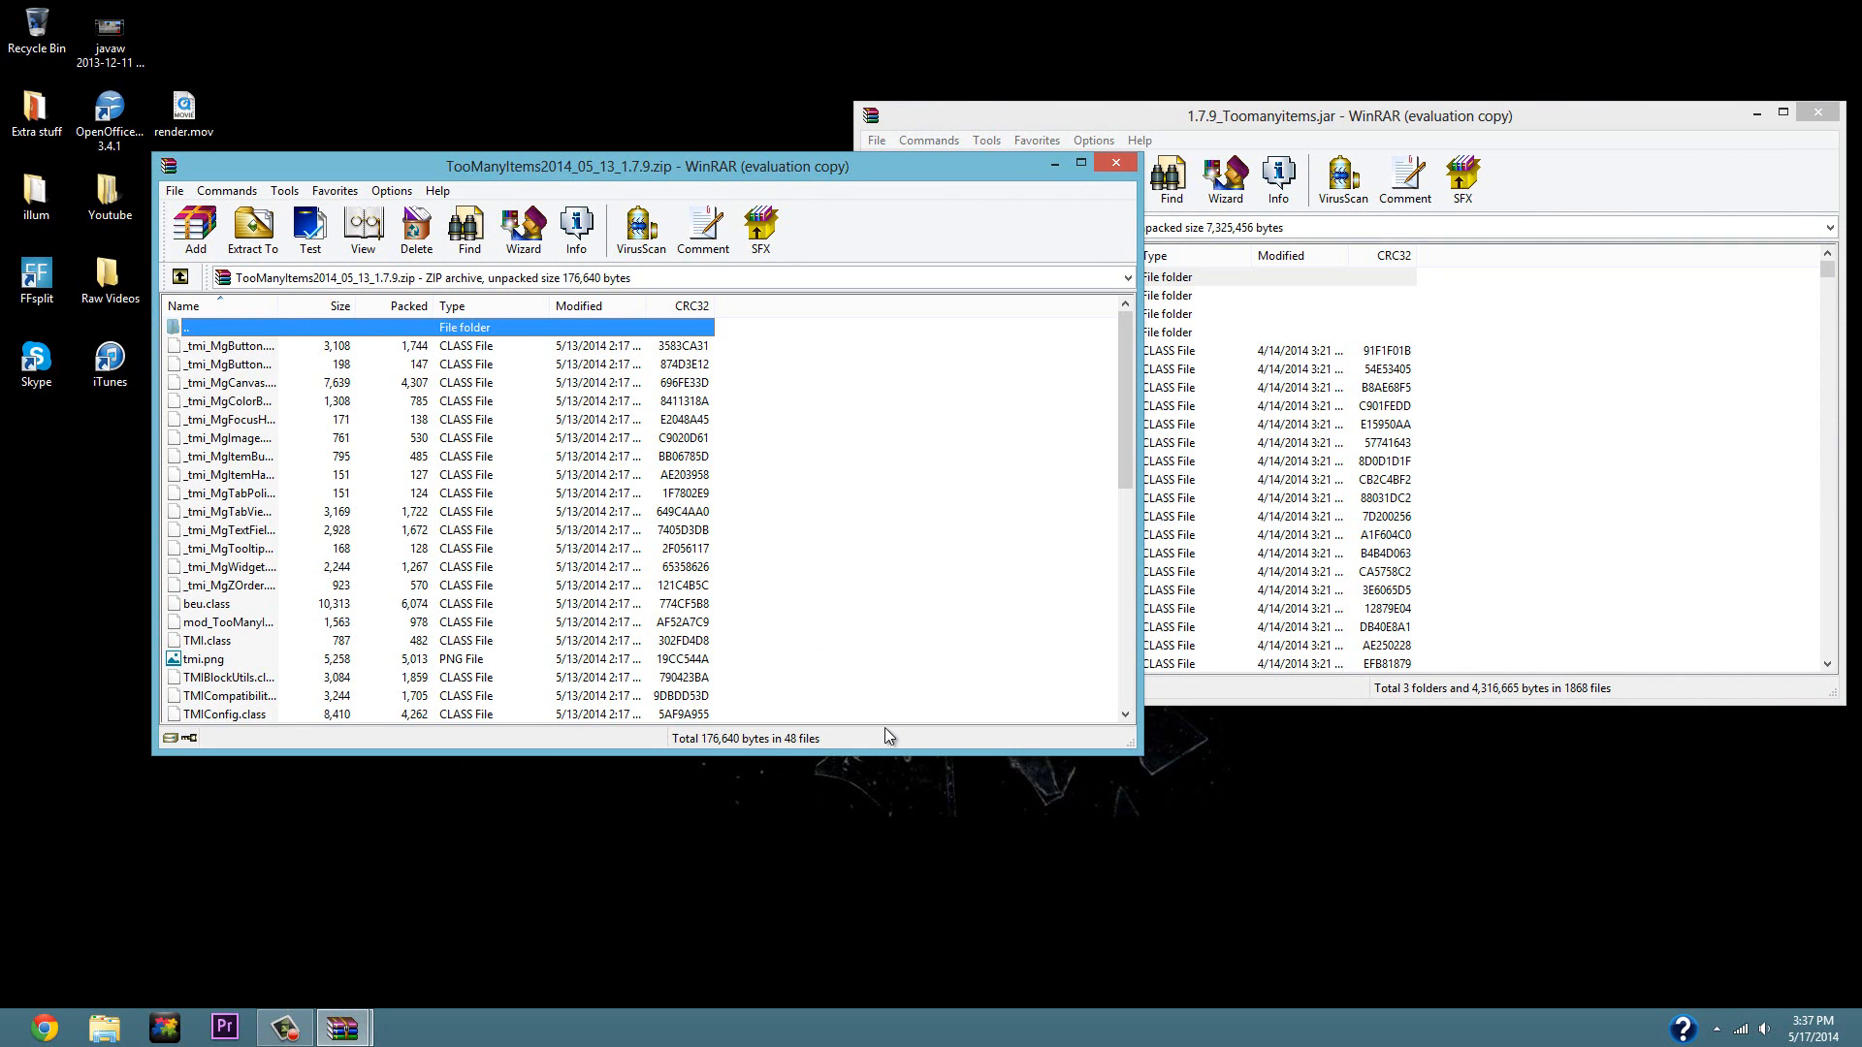
pyautogui.moveTo(828, 120)
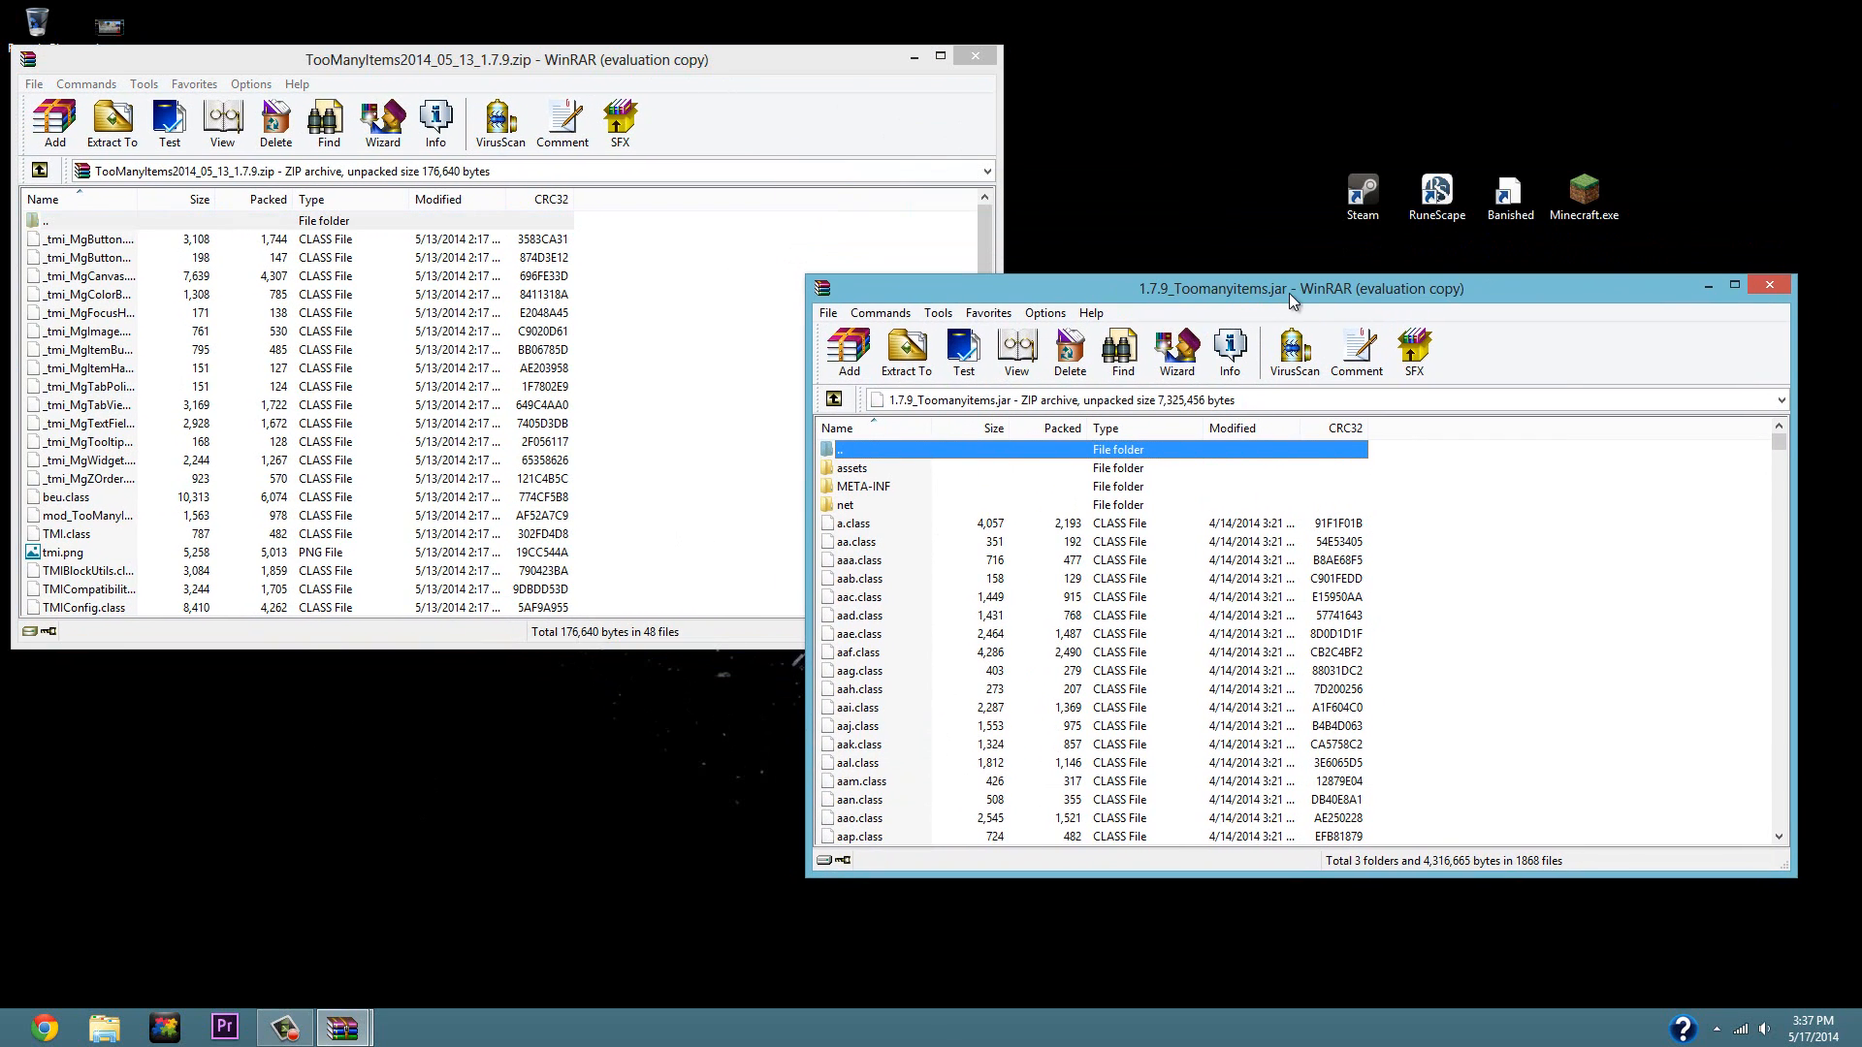
pyautogui.moveTo(892, 457)
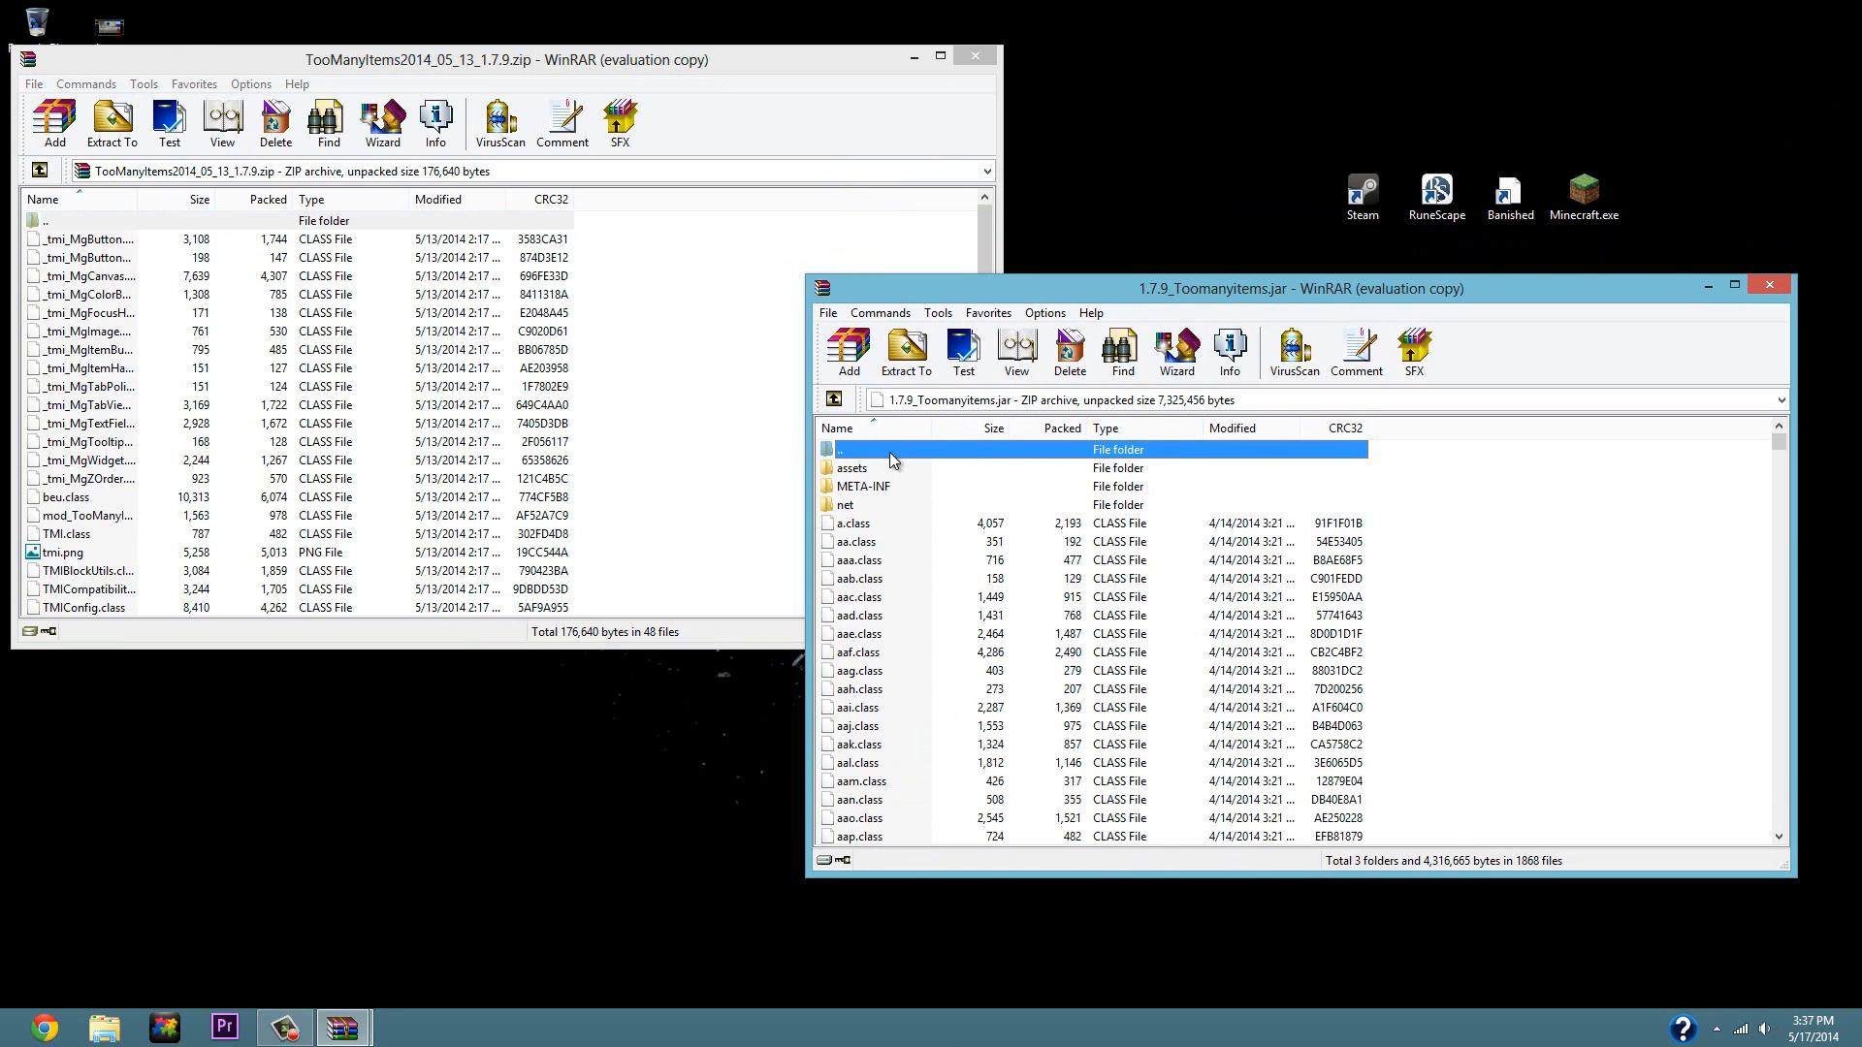
pyautogui.moveTo(1359, 295)
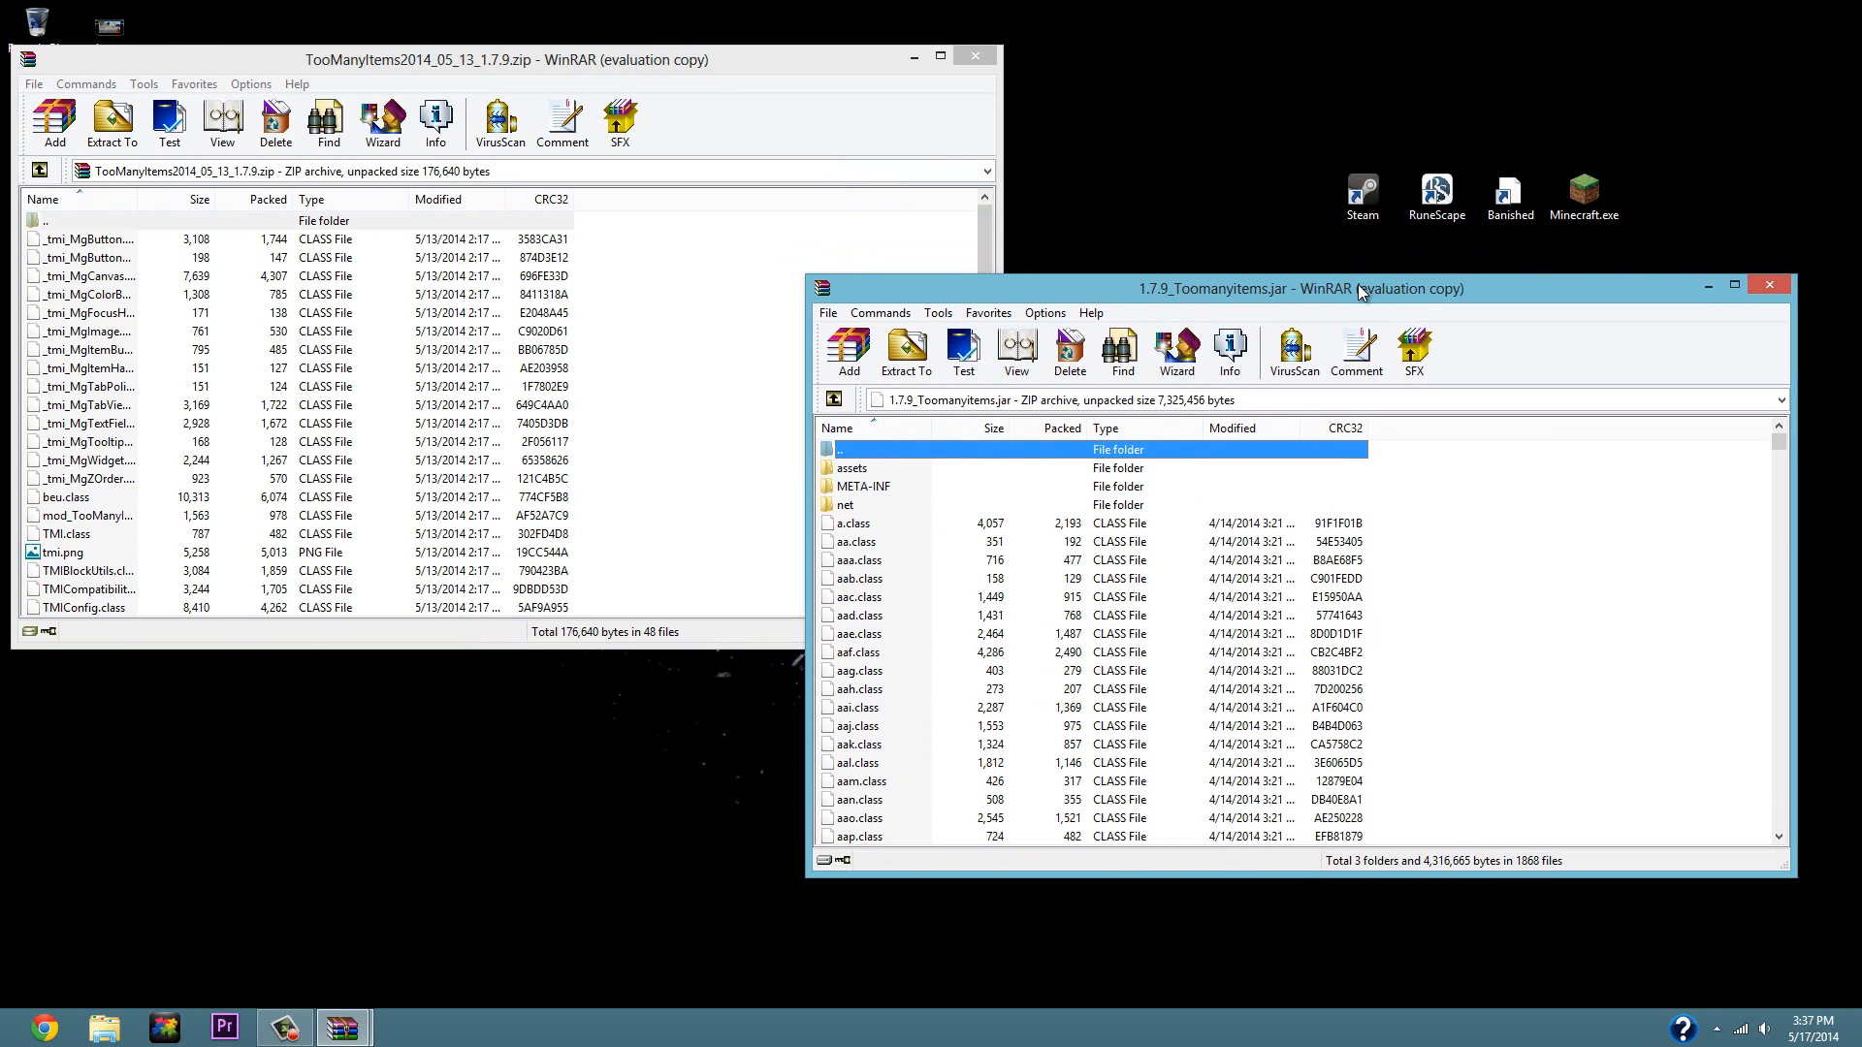
pyautogui.moveTo(914, 497)
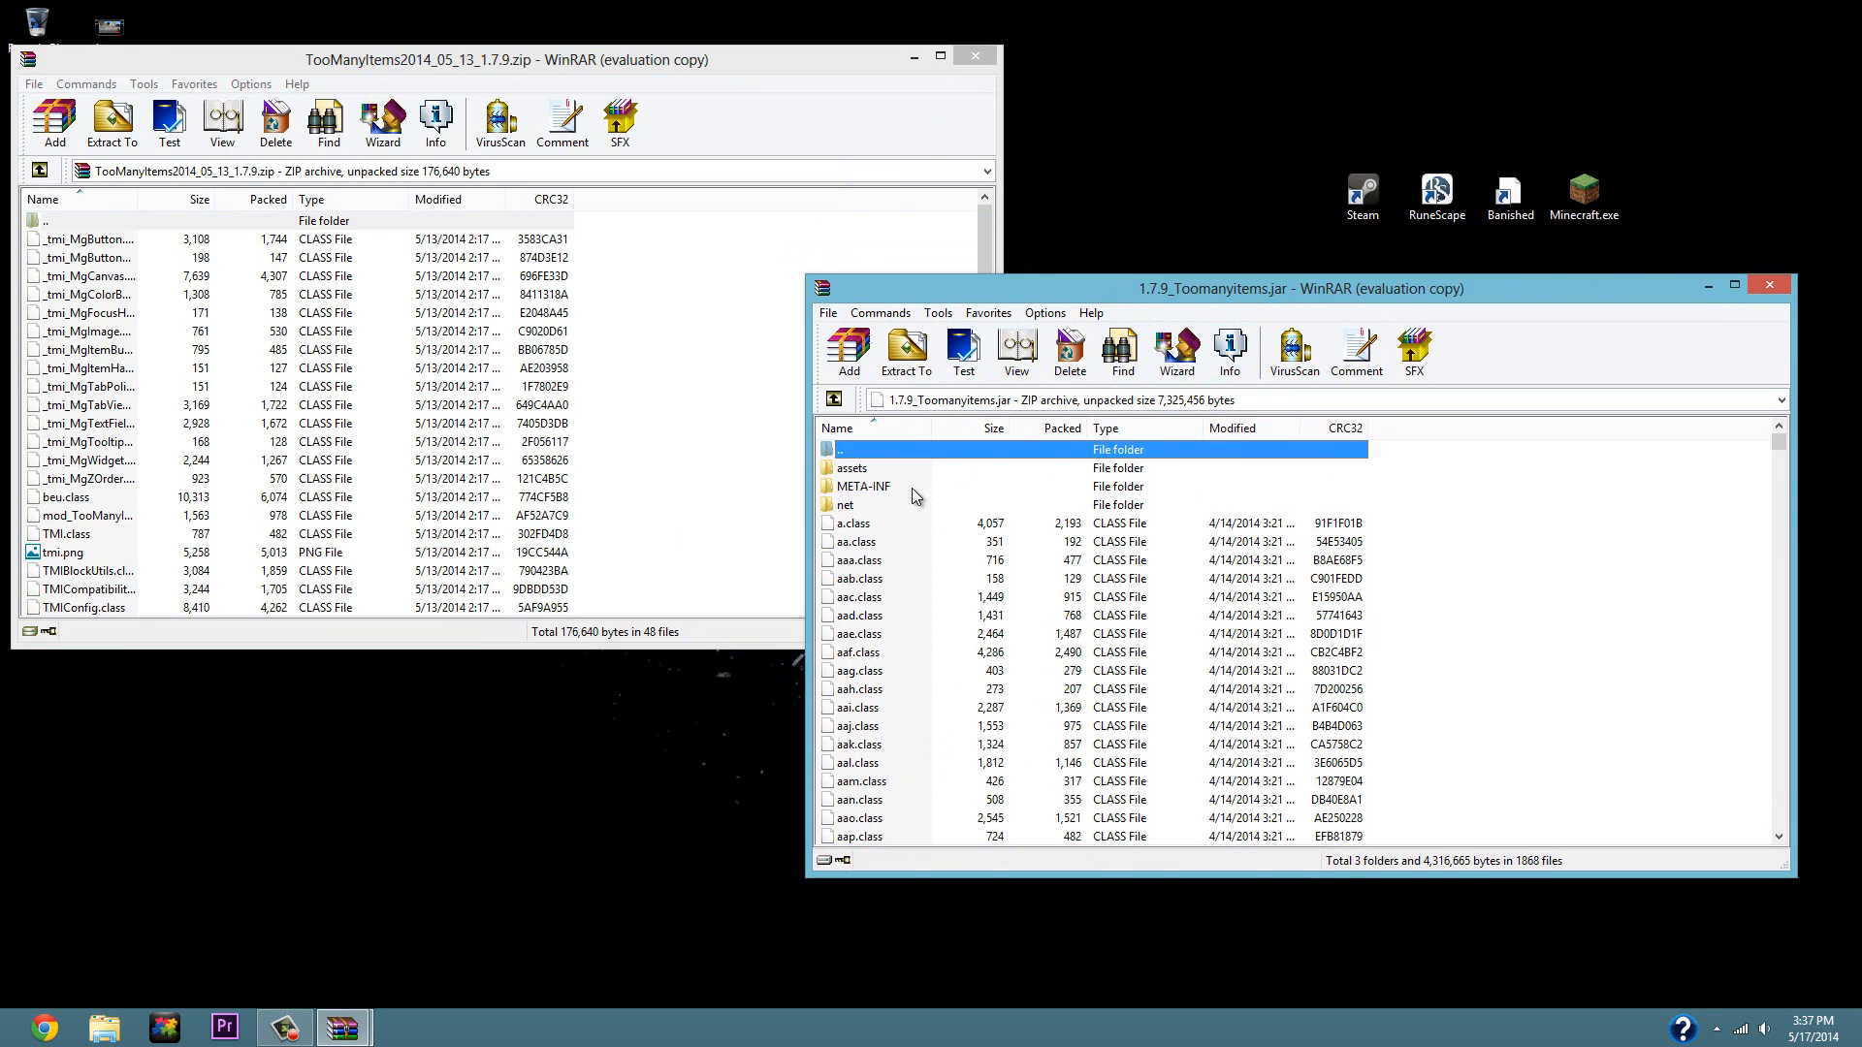
# Delete the META-INF folder from the jar archive and confirm.
pyautogui.click(1070, 349)
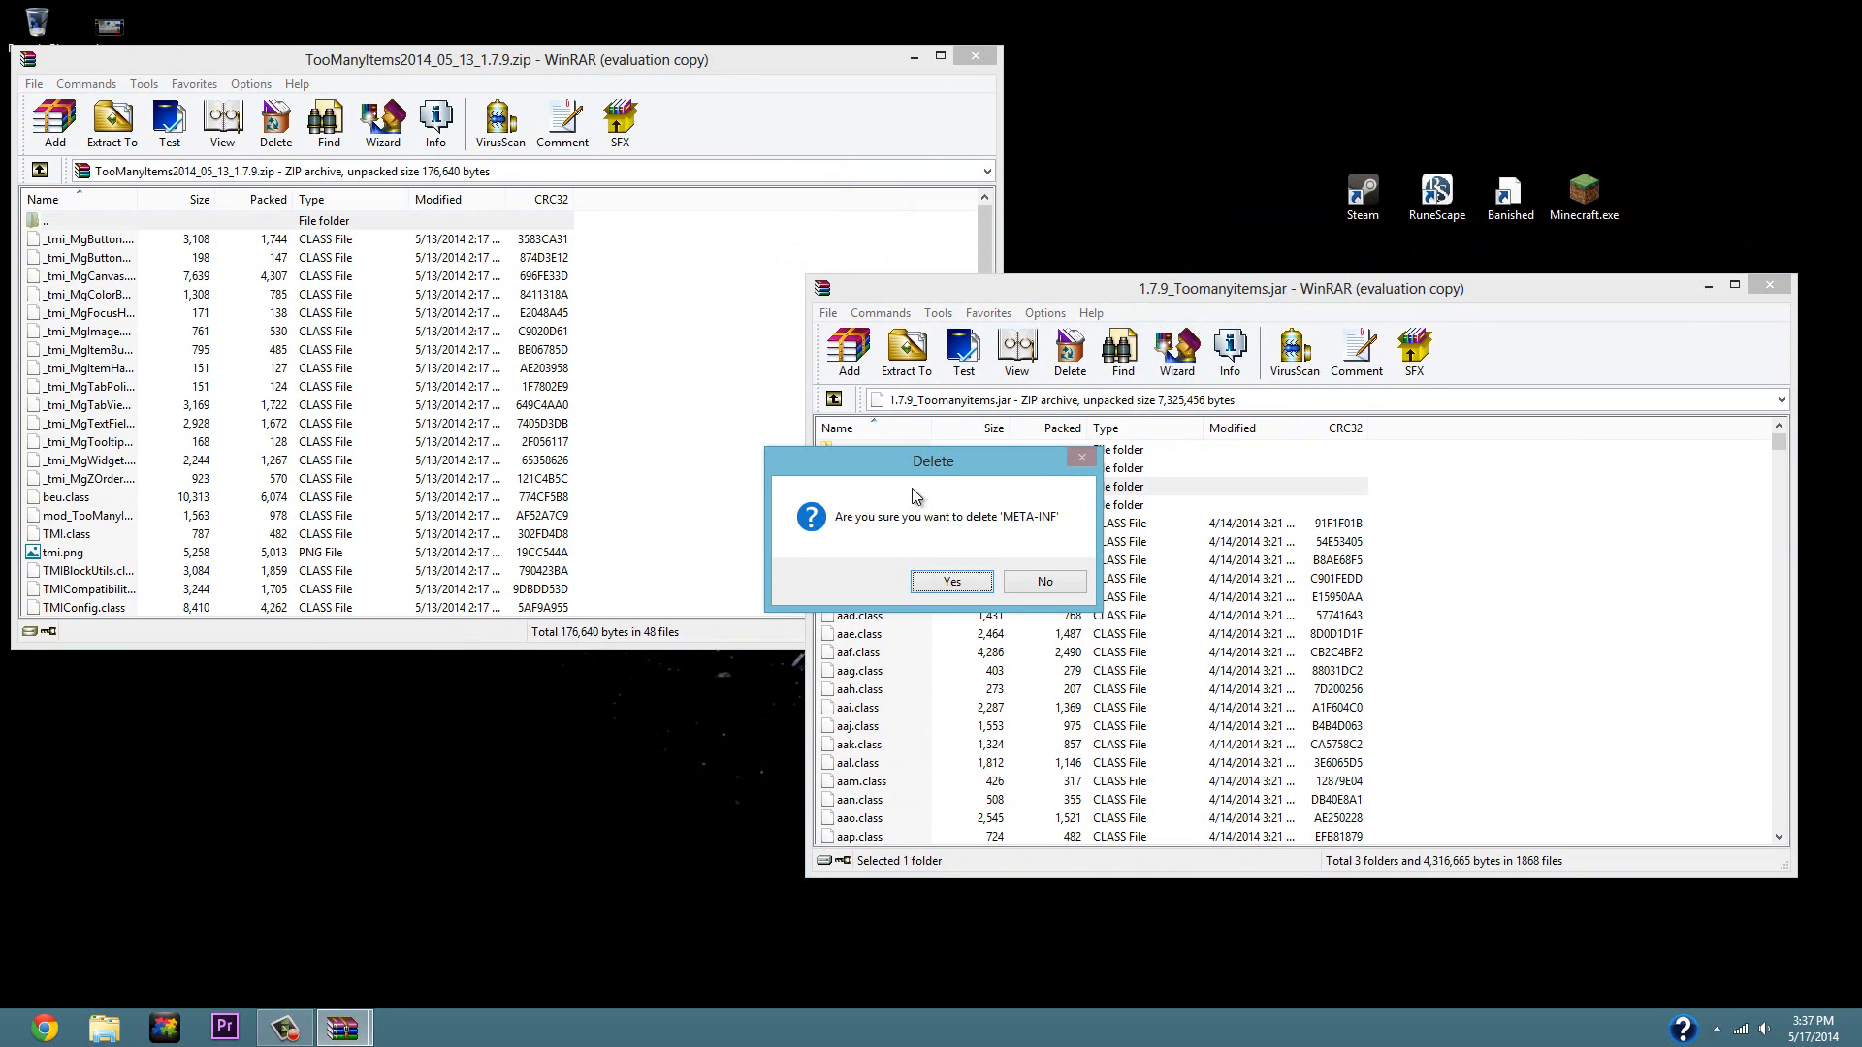
pyautogui.click(1043, 582)
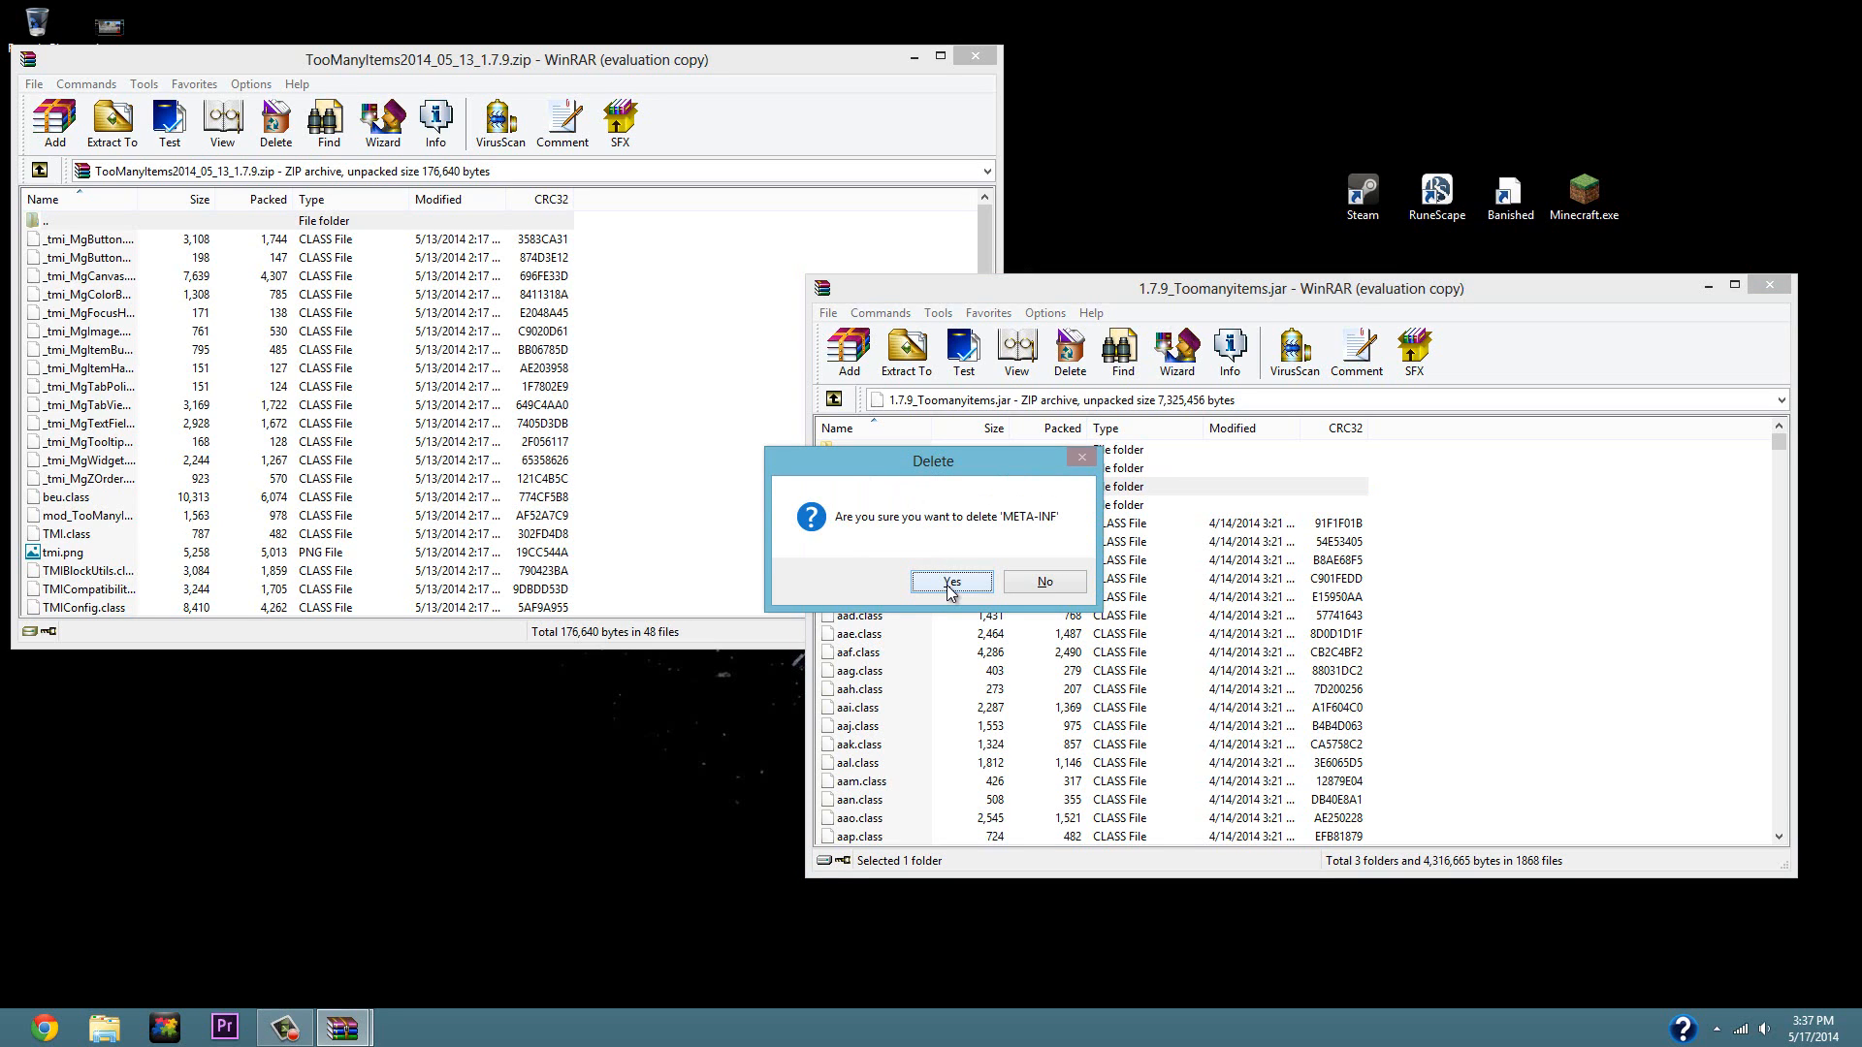
pyautogui.click(951, 582)
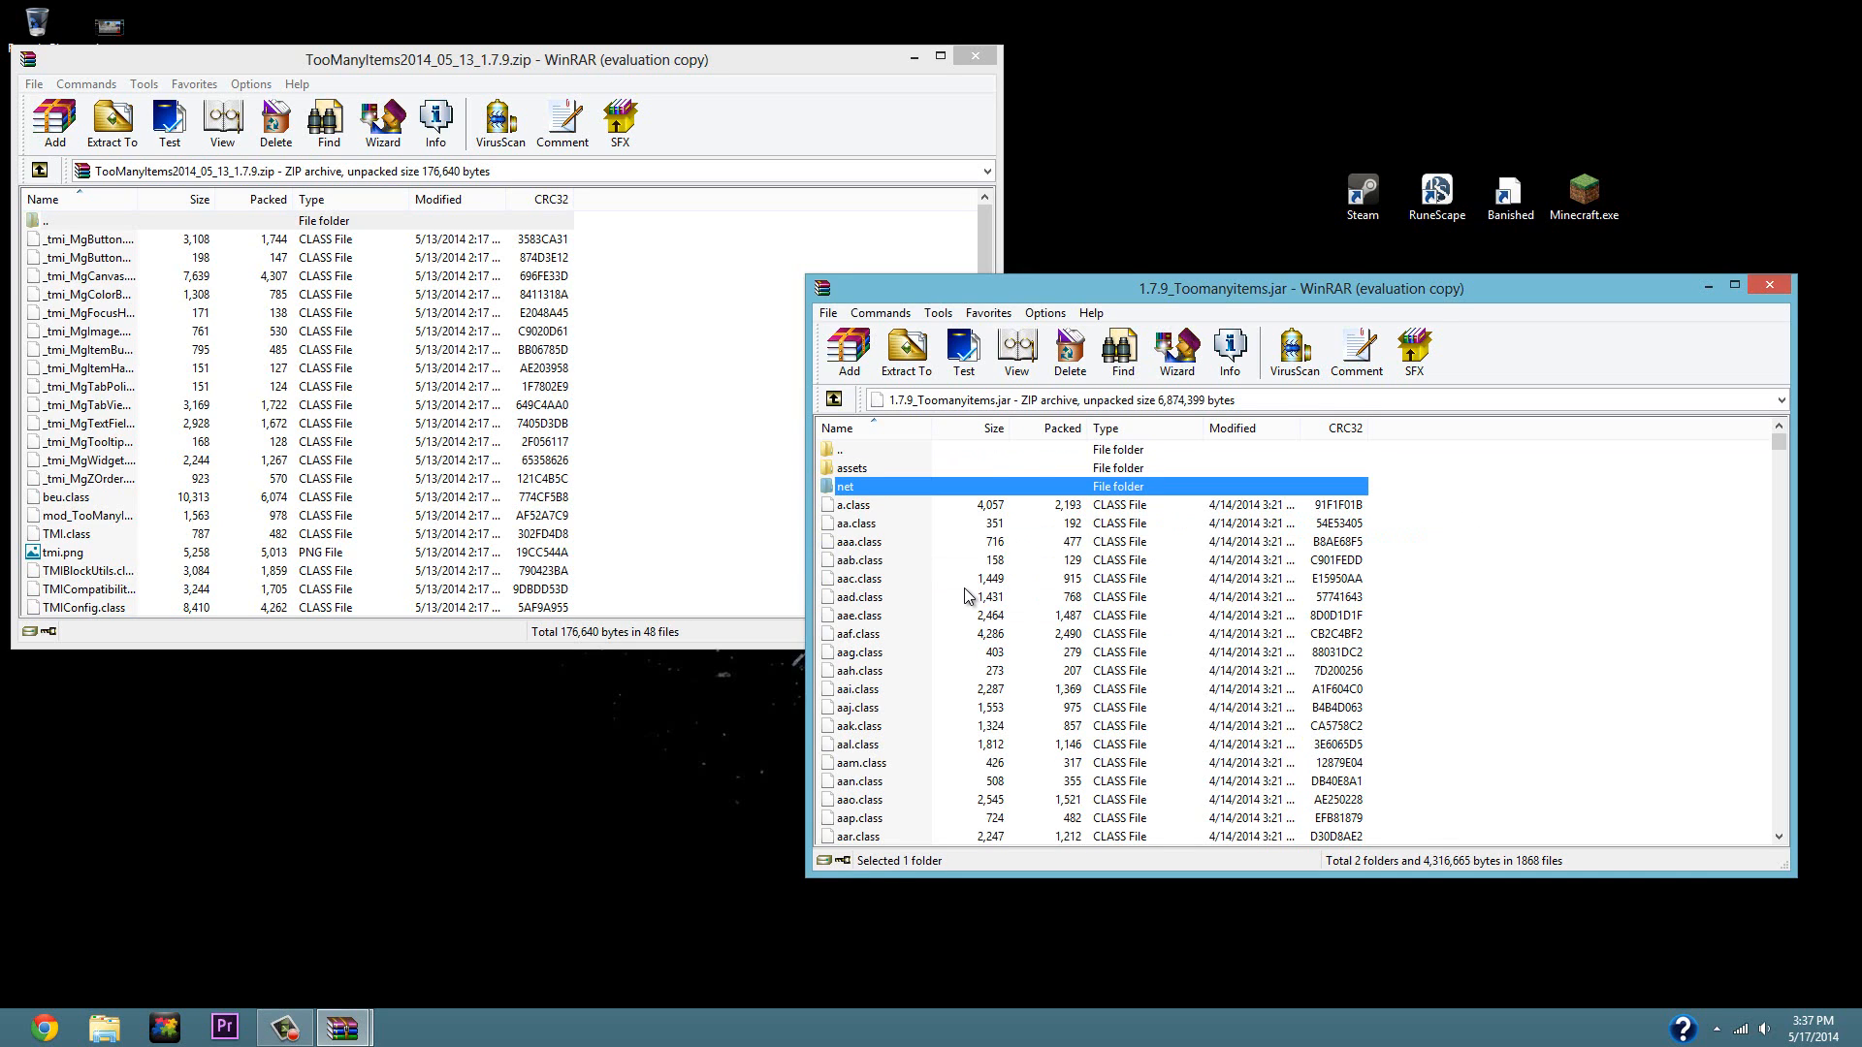
pyautogui.moveTo(576, 430)
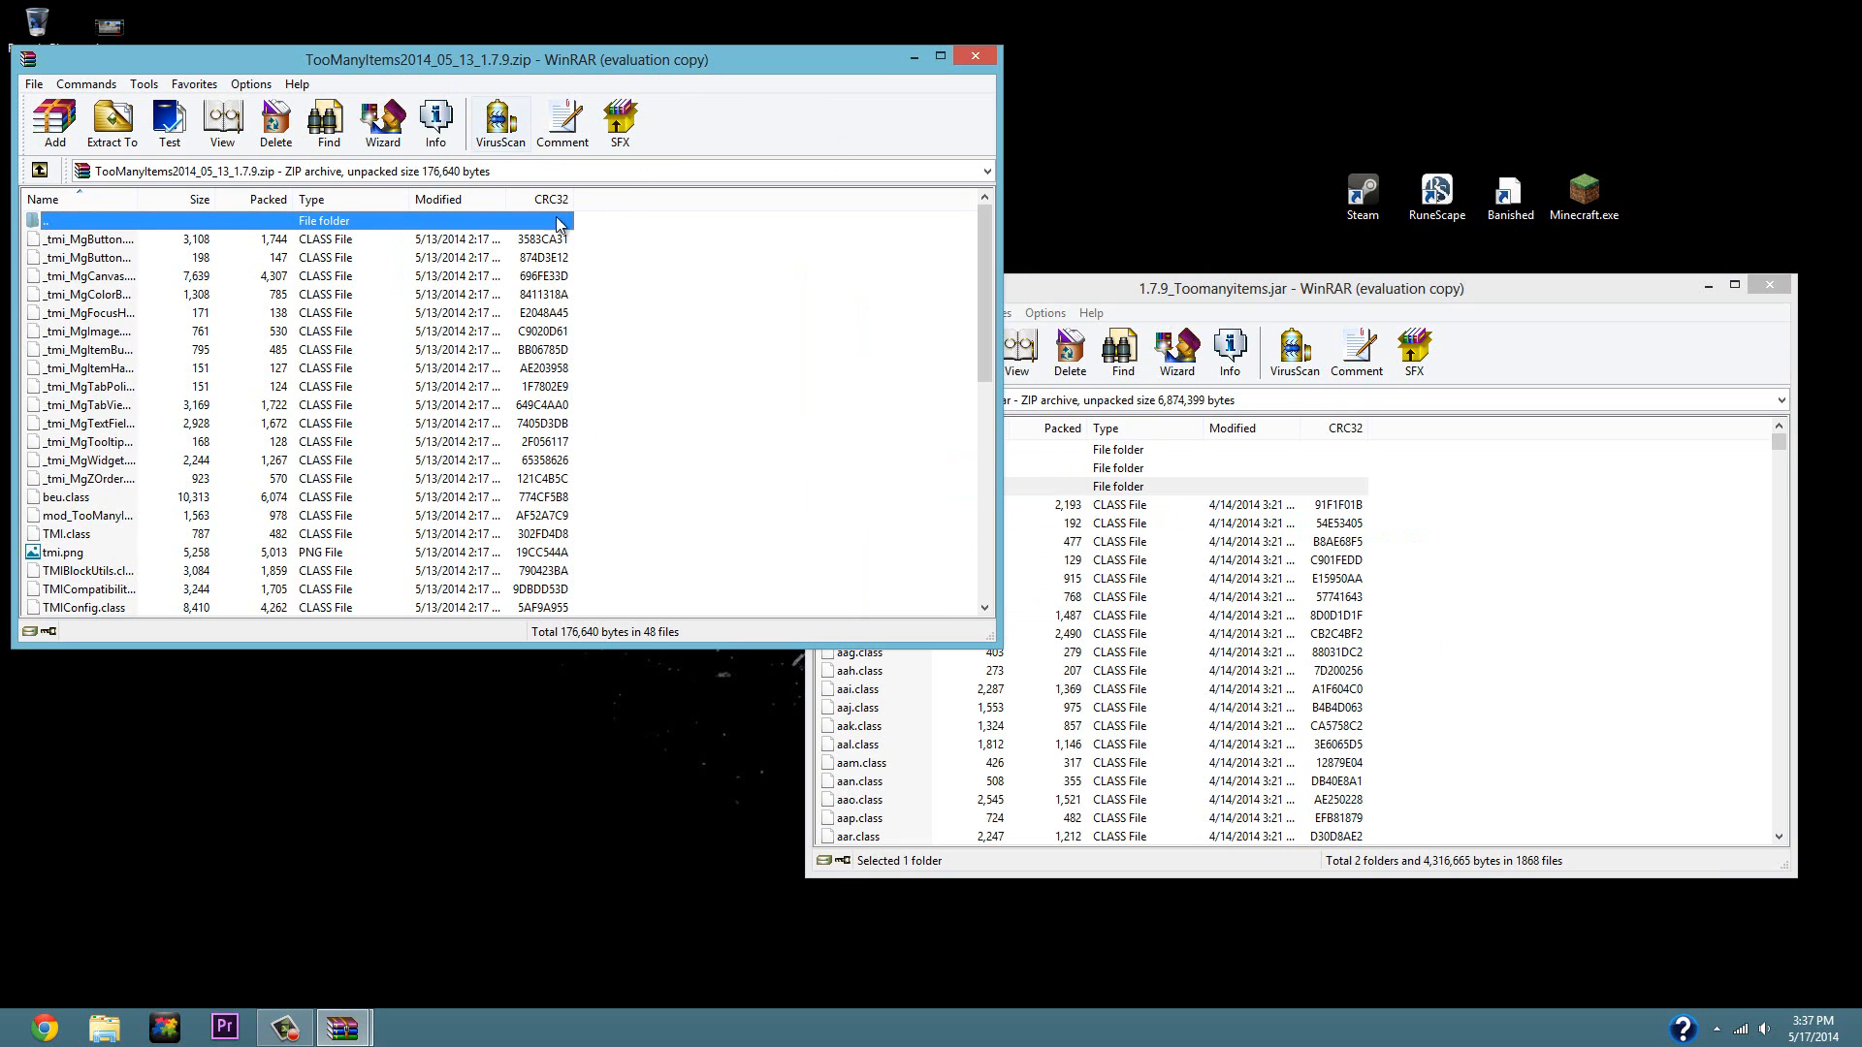
pyautogui.moveTo(94, 175)
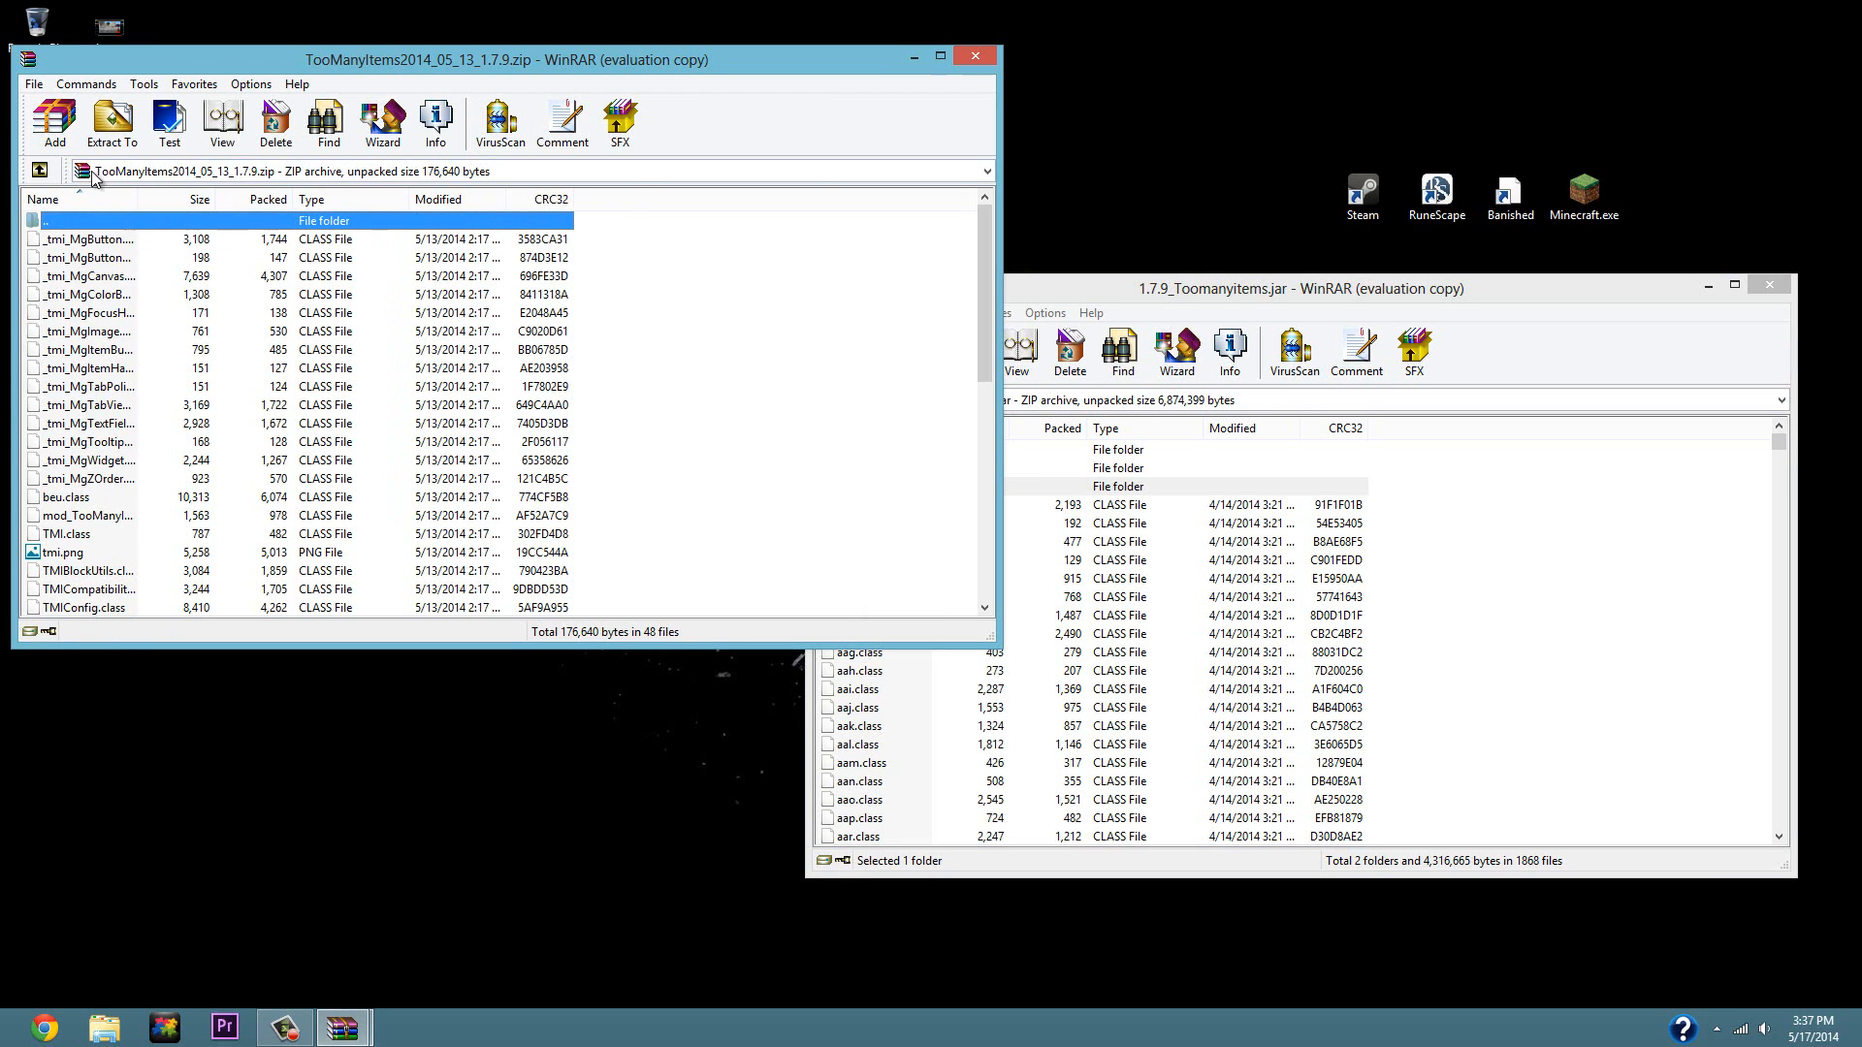
# Select all 48 TooManyItems files, drag them into the 1.7.9_Toomanyitems jar and close the zip.
pyautogui.click(41, 83)
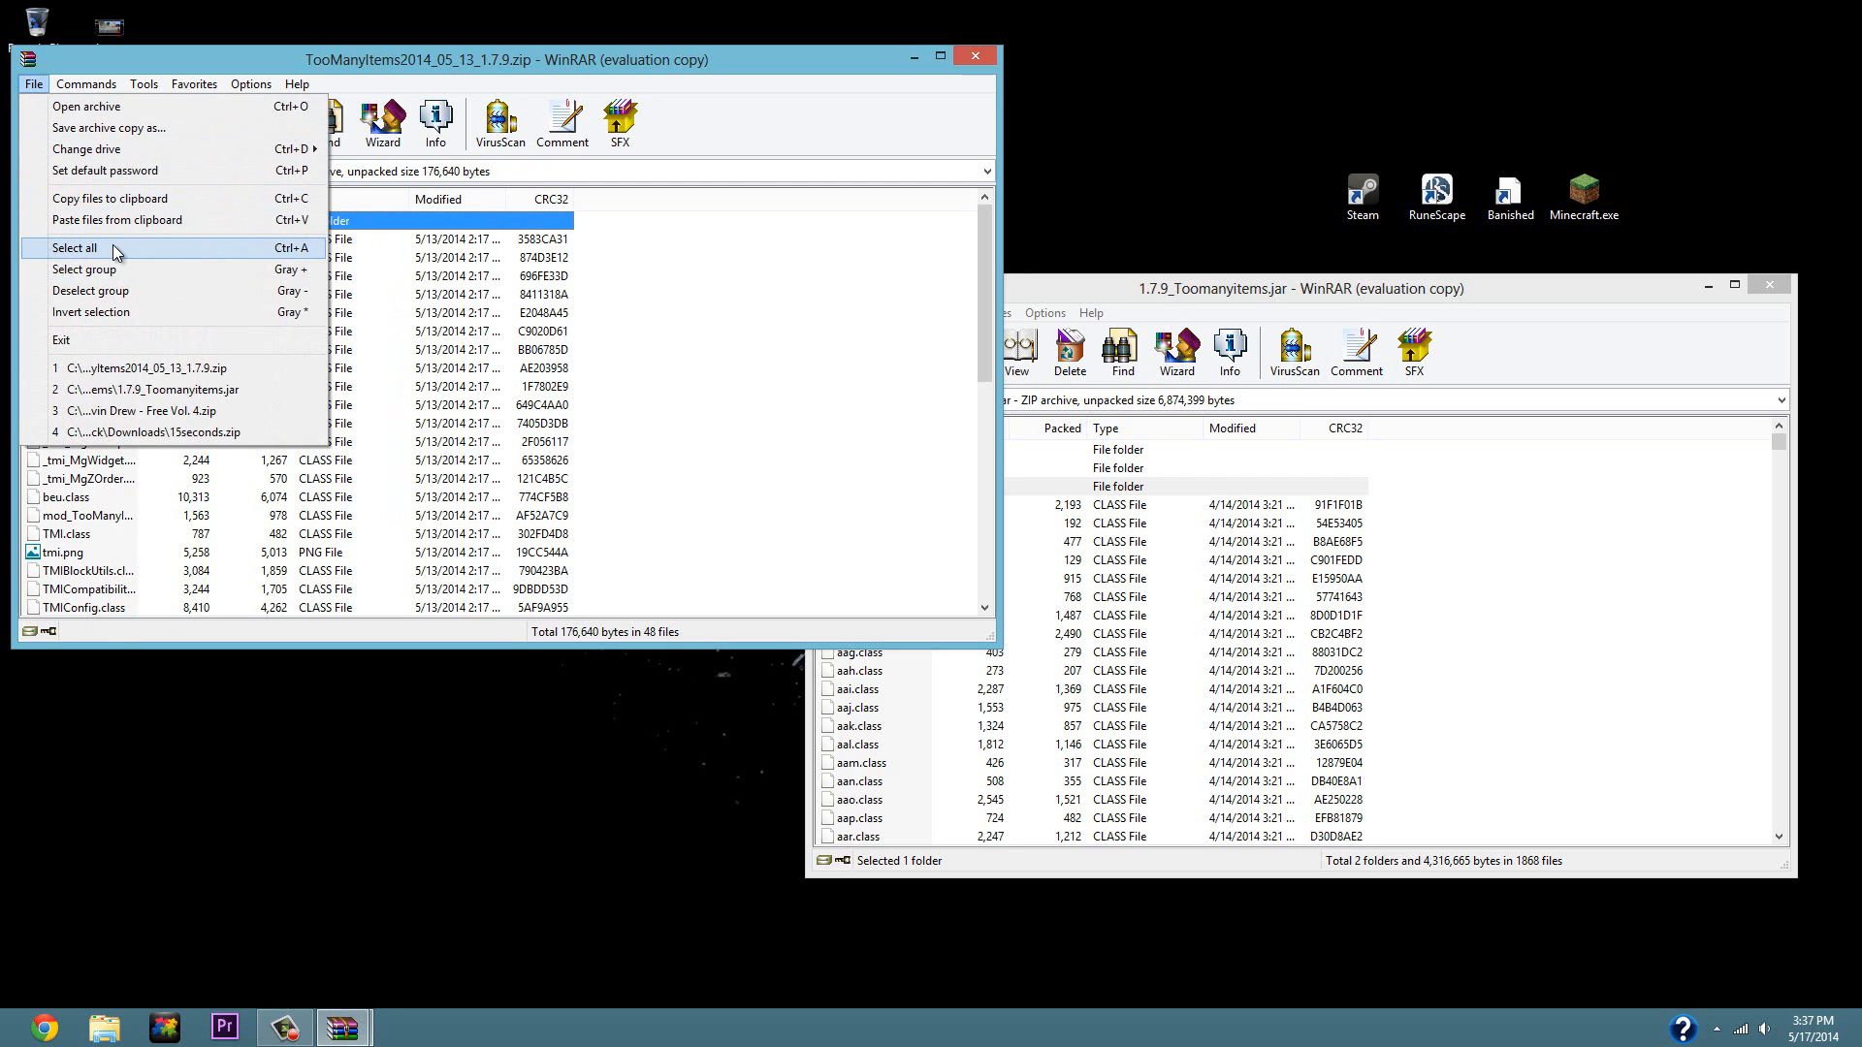
pyautogui.click(60, 249)
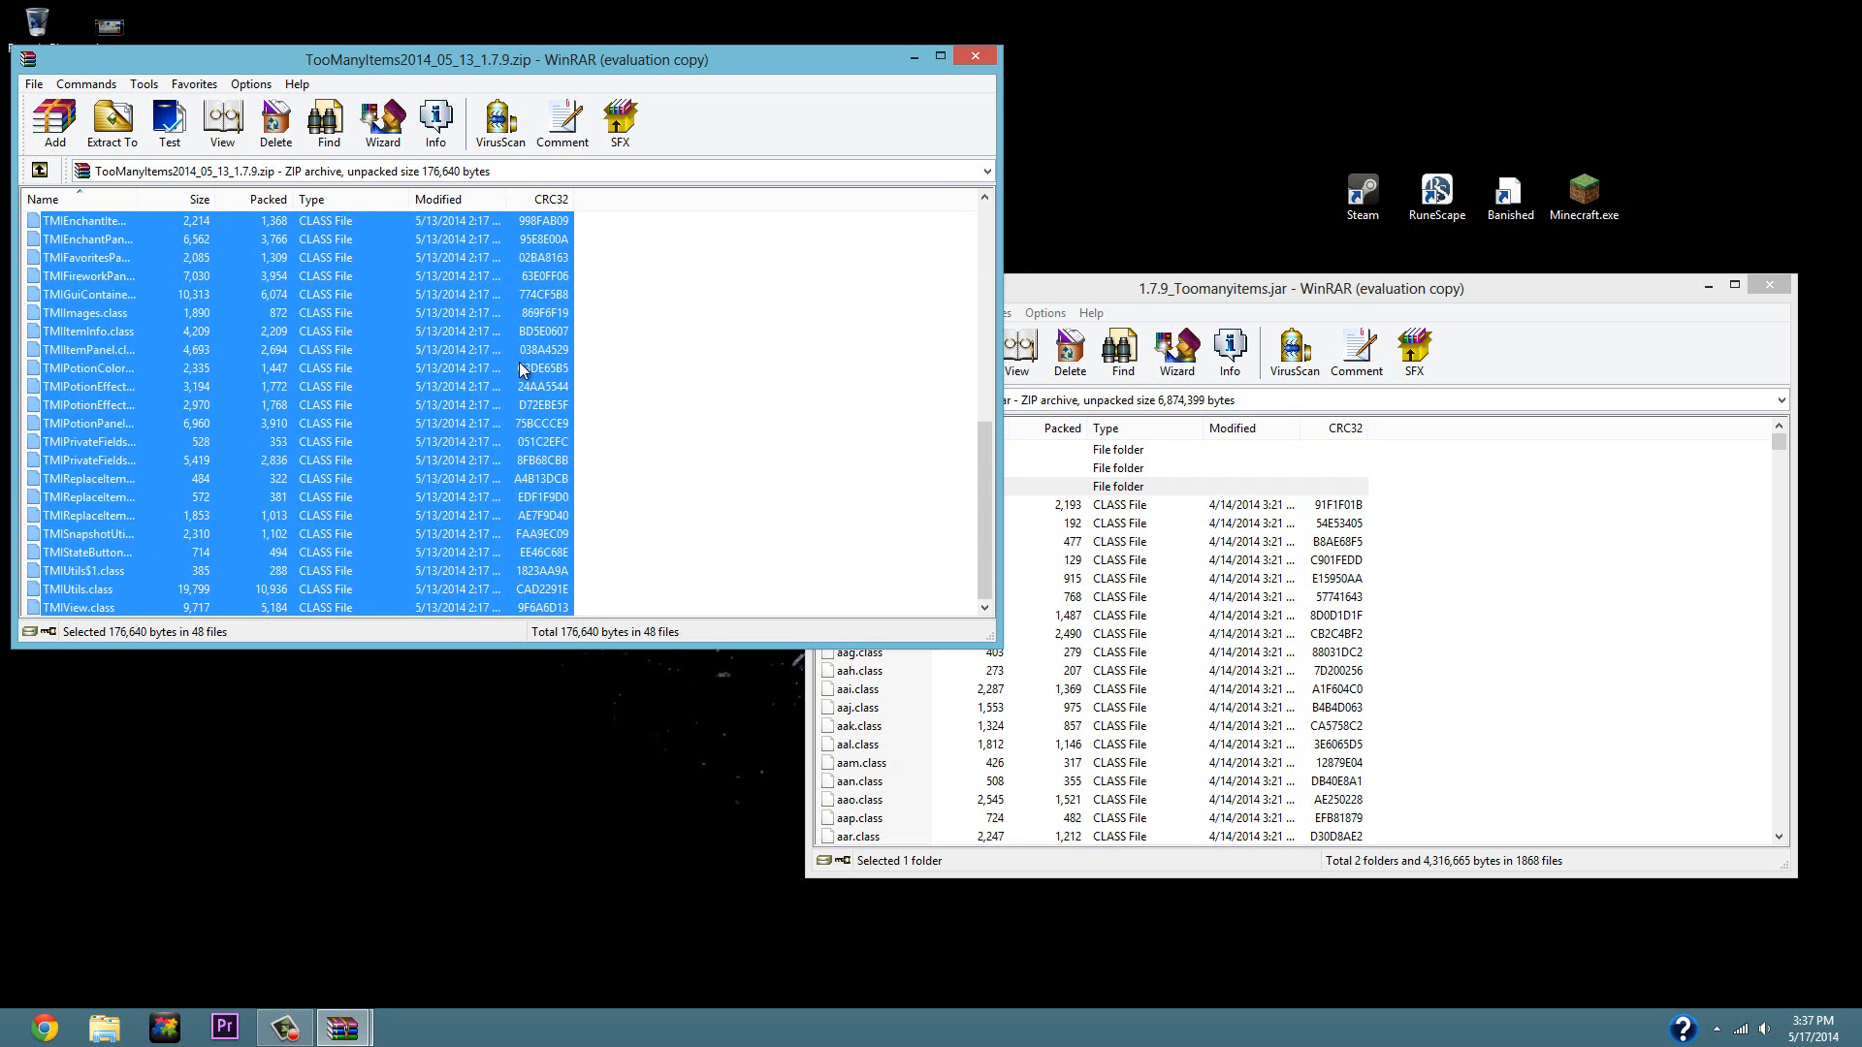
pyautogui.moveTo(295, 333)
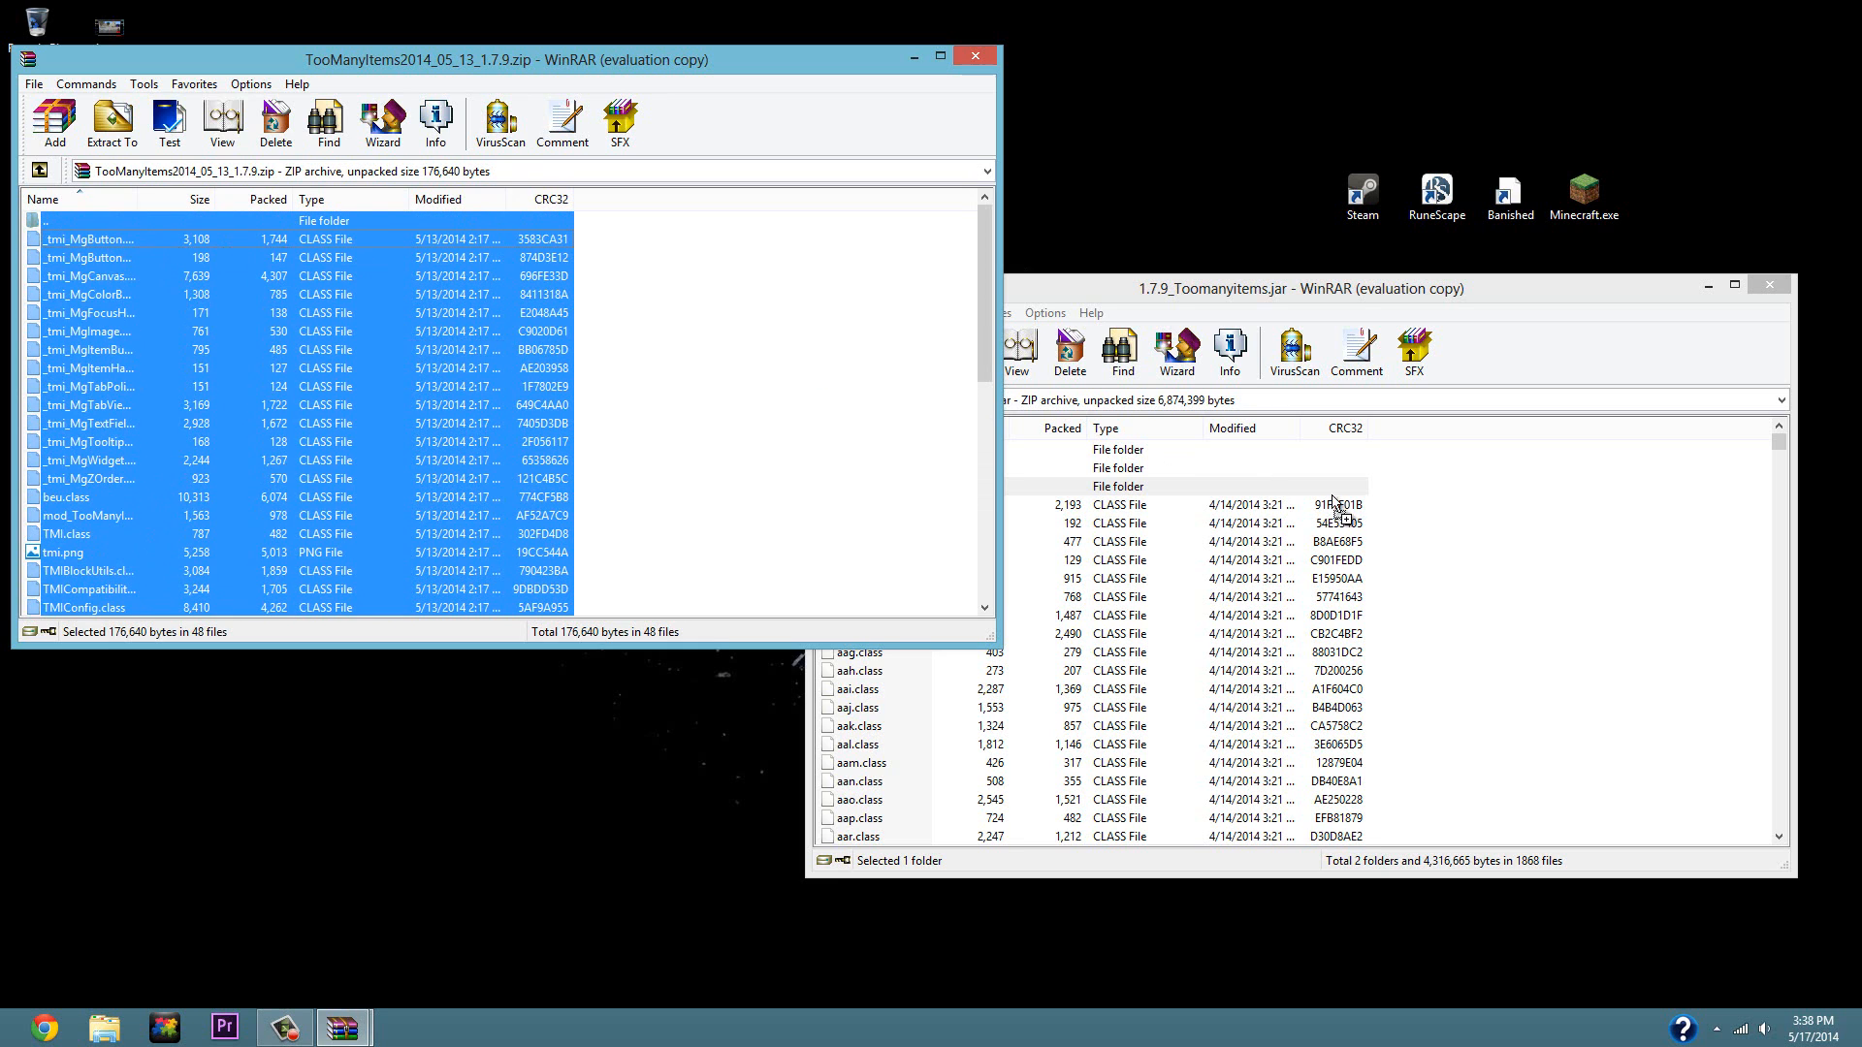
pyautogui.click(849, 351)
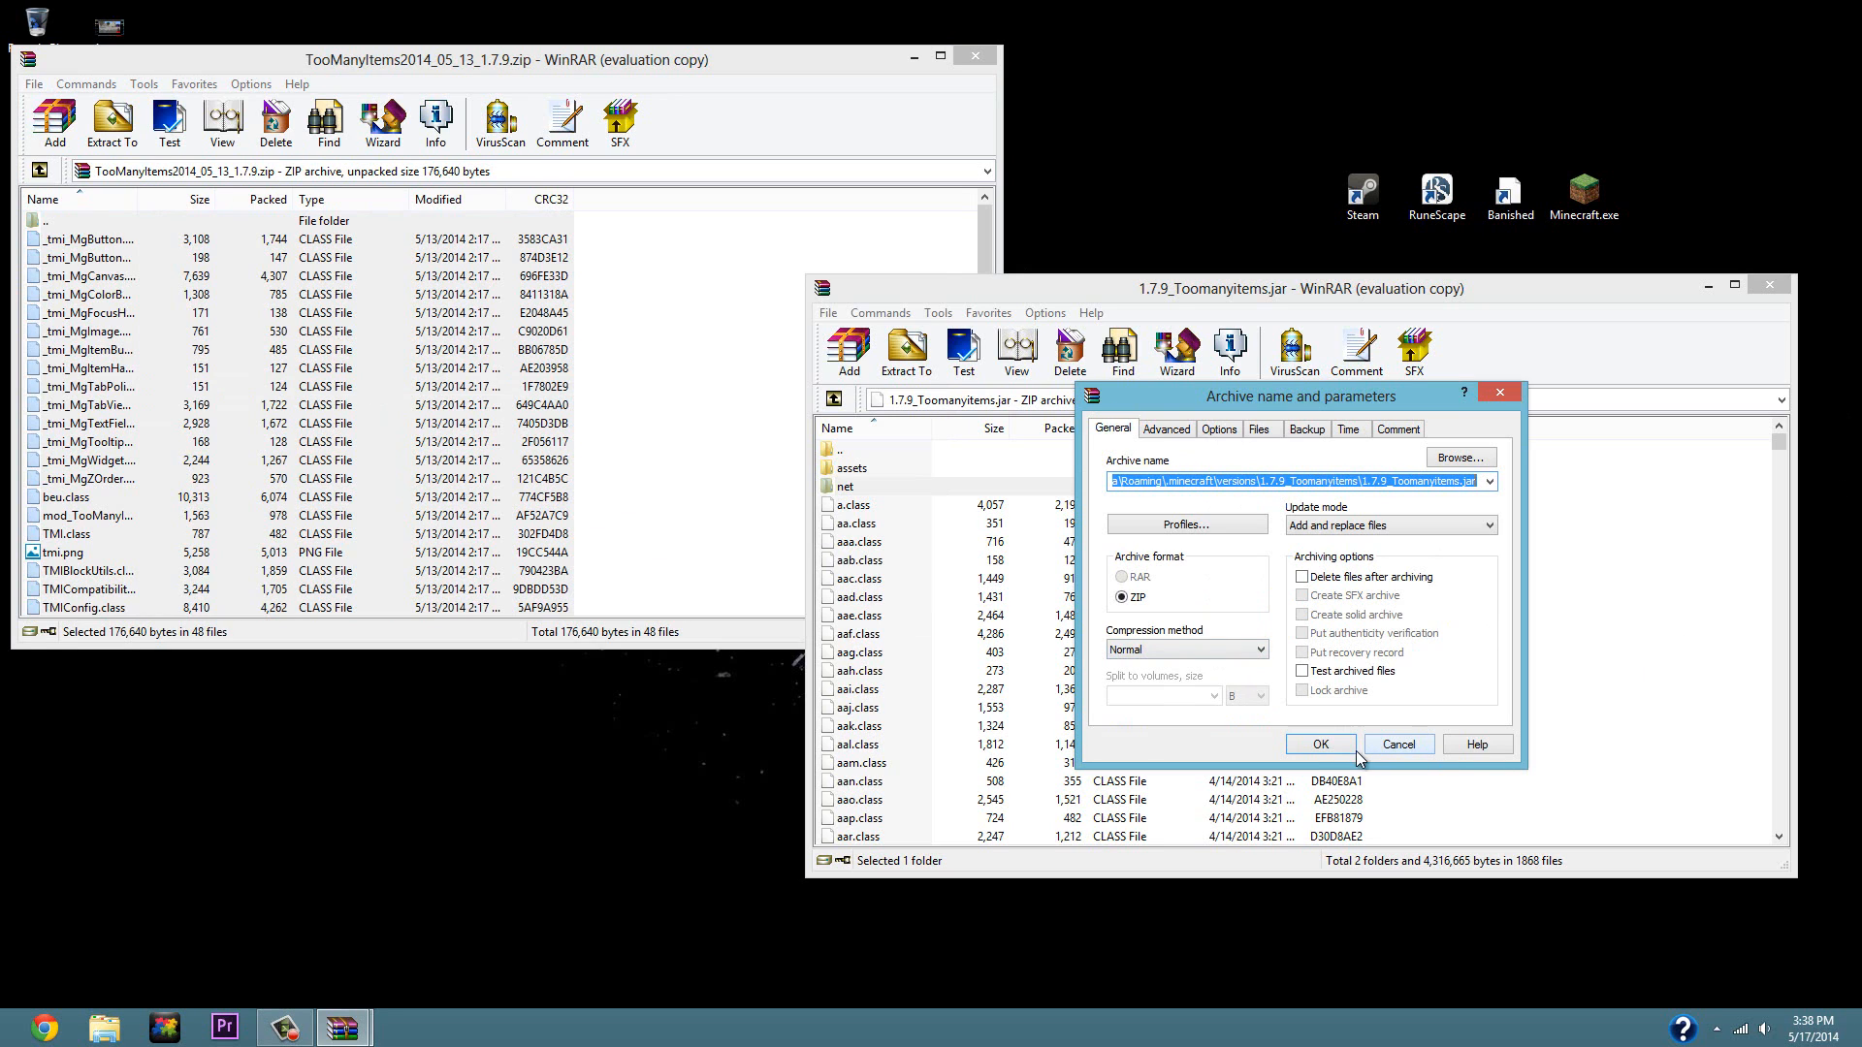
pyautogui.click(1321, 745)
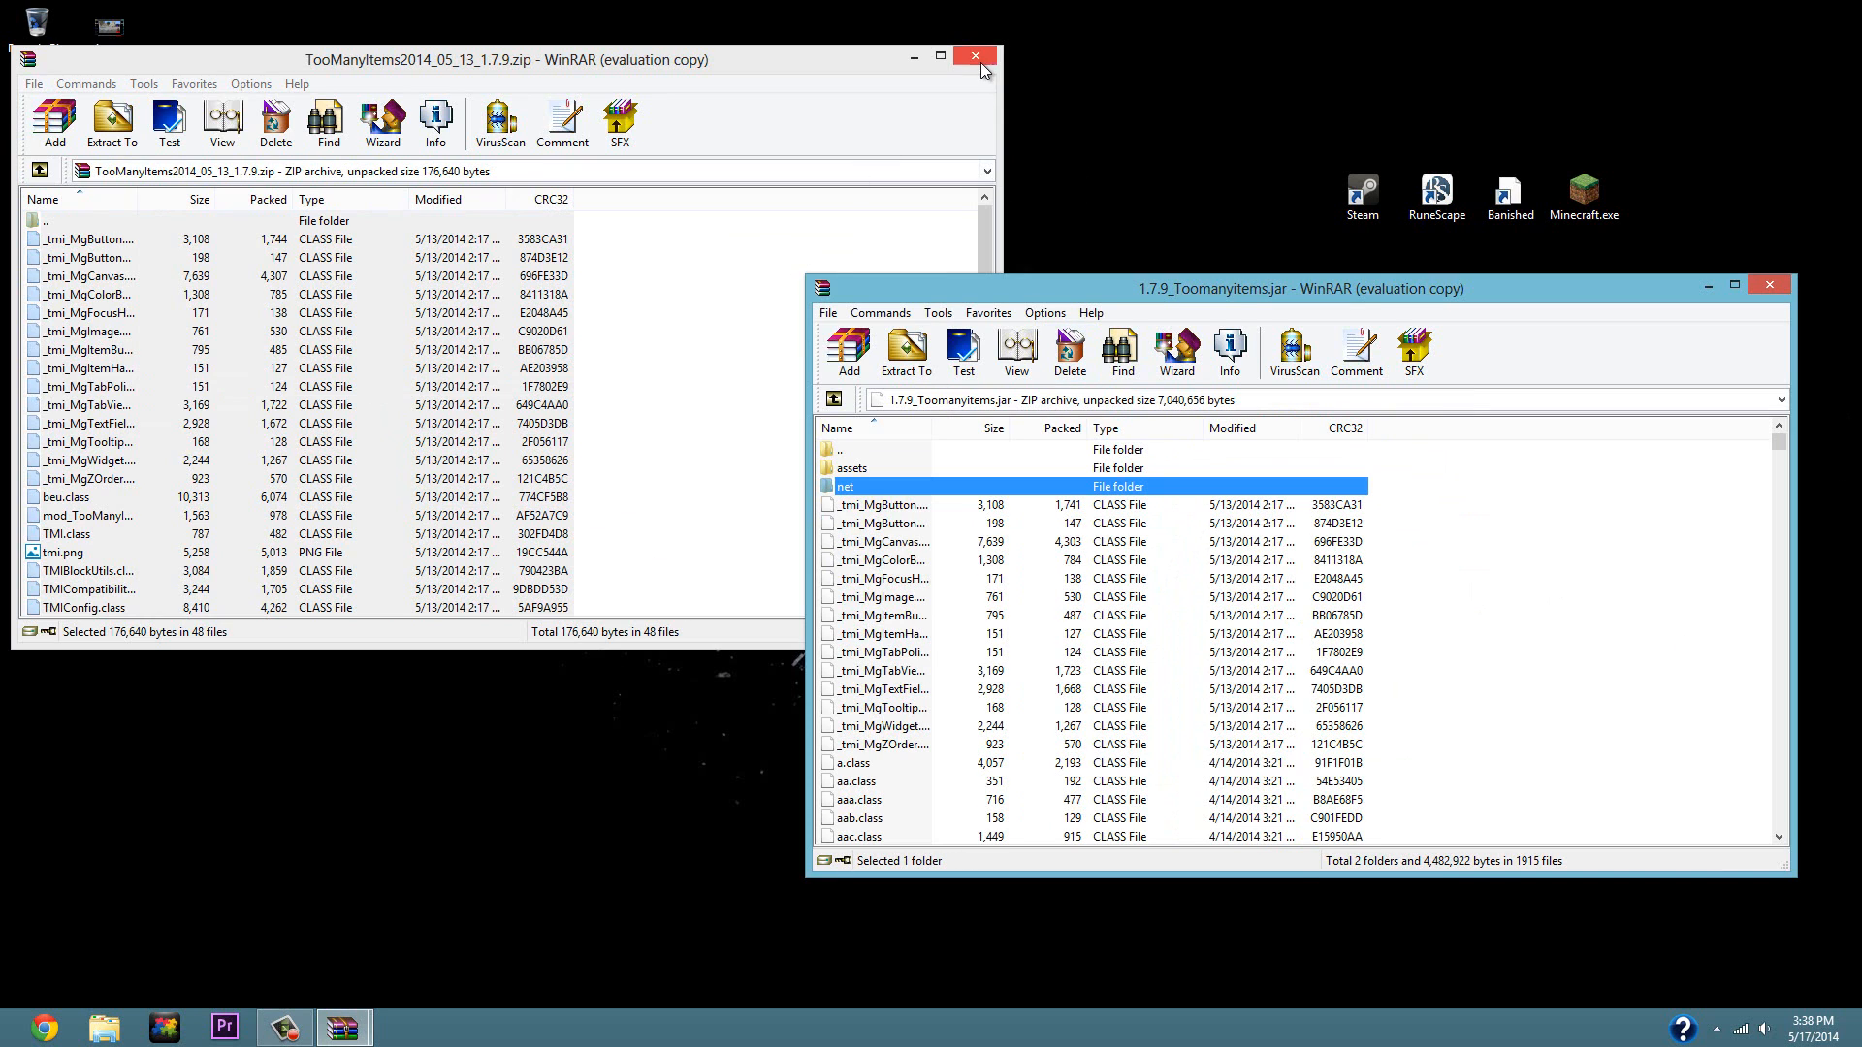
pyautogui.click(973, 54)
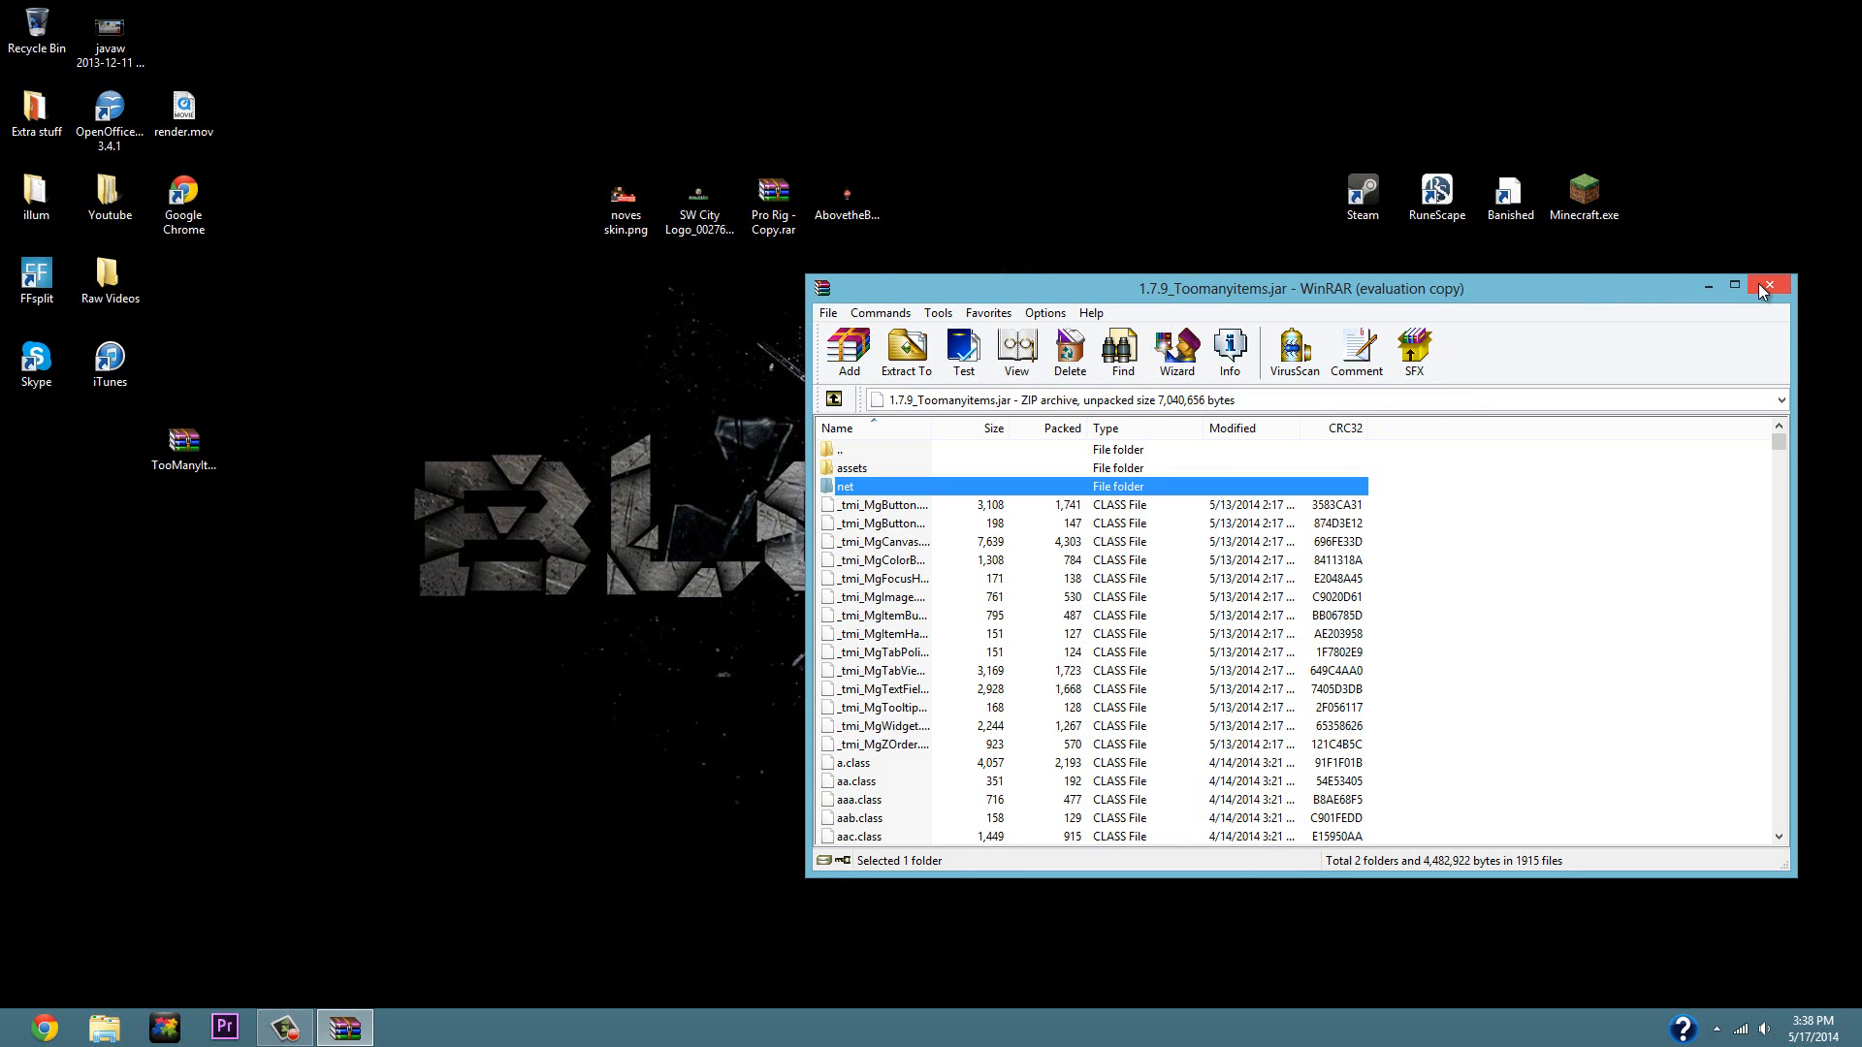
# Close the jar, start Minecraft Launcher and hit Play on the 1.7.9_Toomanyitems profile.
pyautogui.click(1772, 283)
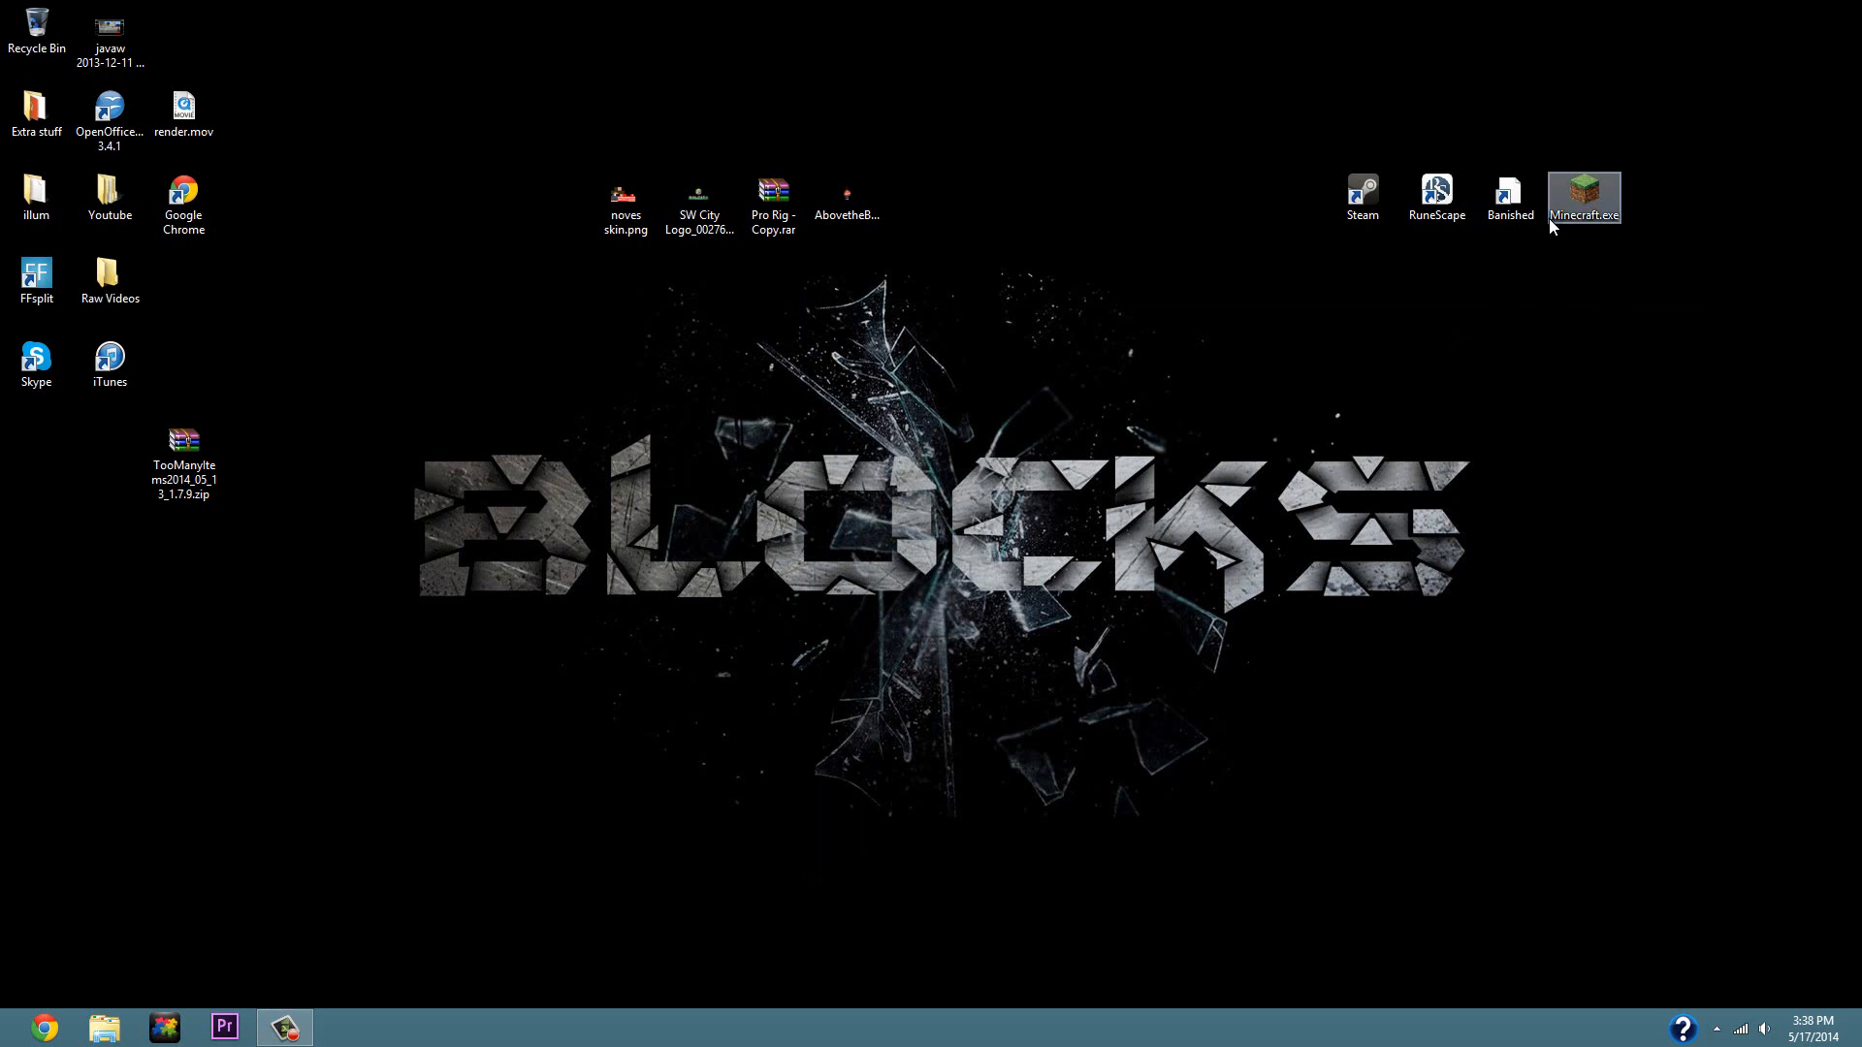
pyautogui.doubleClick(1585, 186)
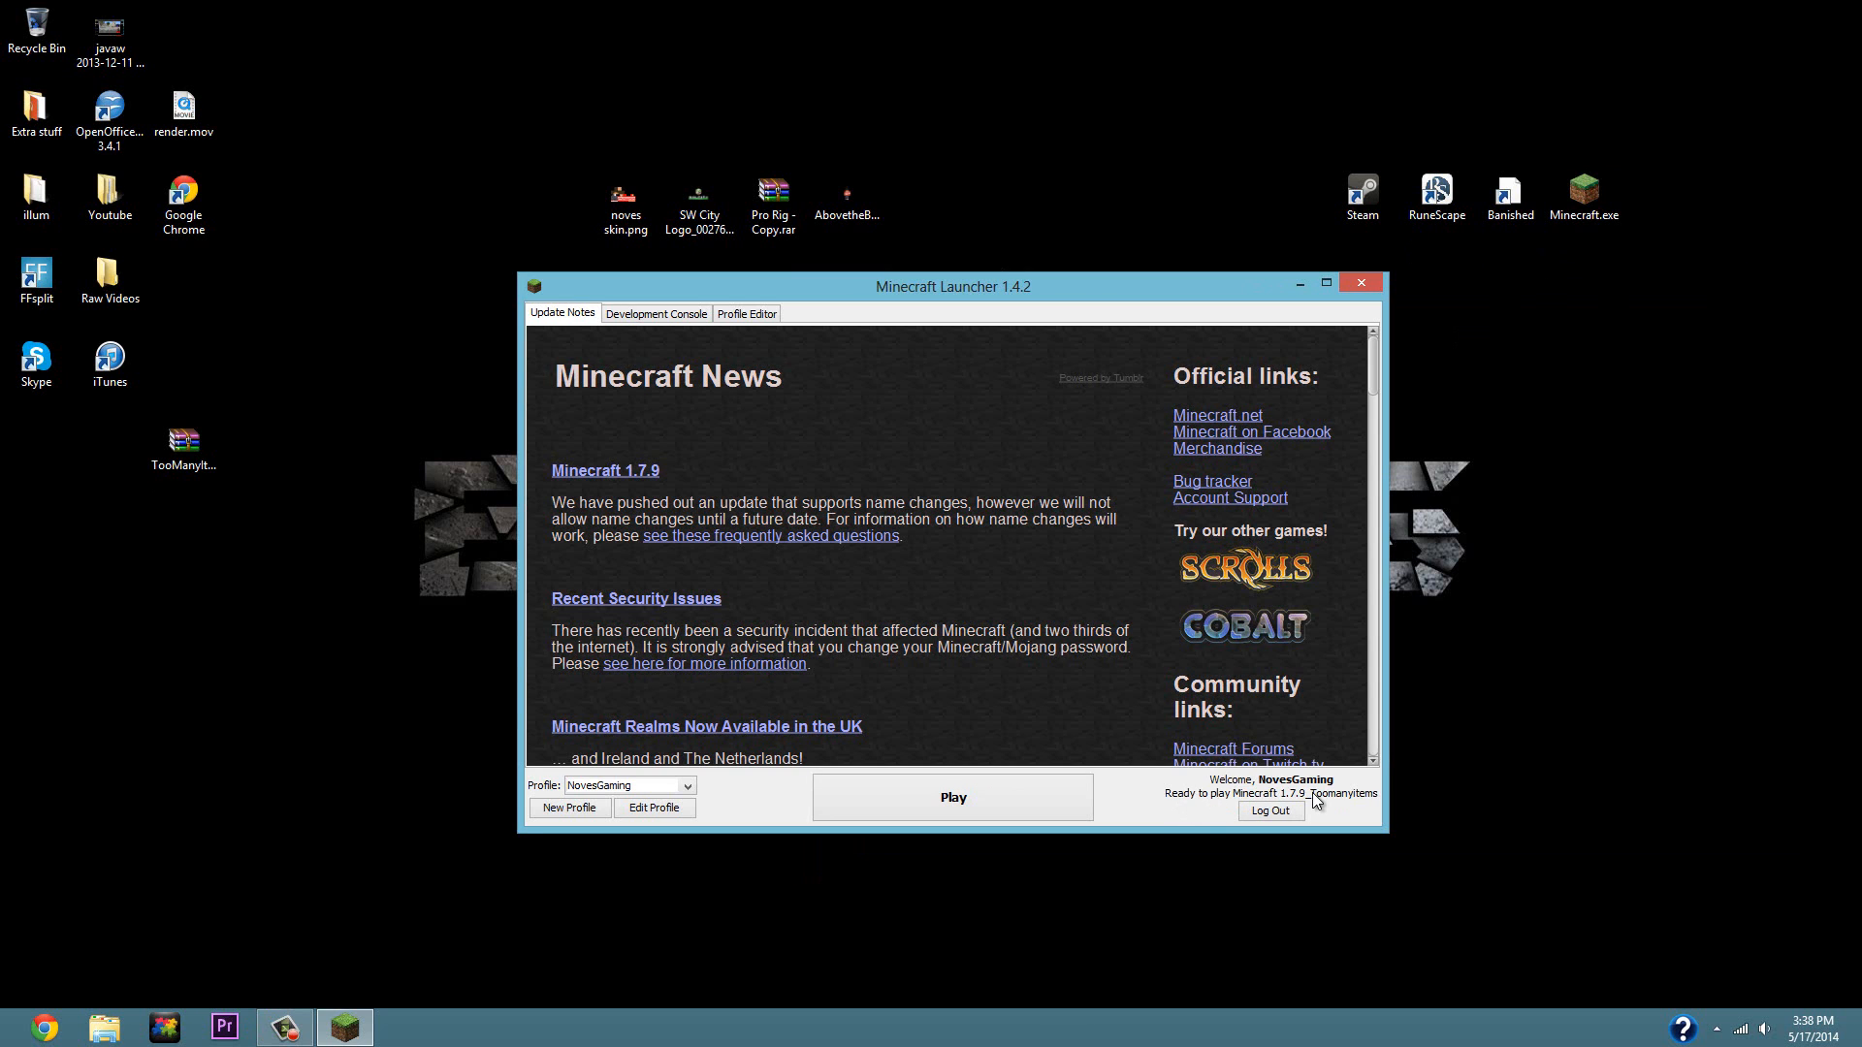
pyautogui.moveTo(1358, 786)
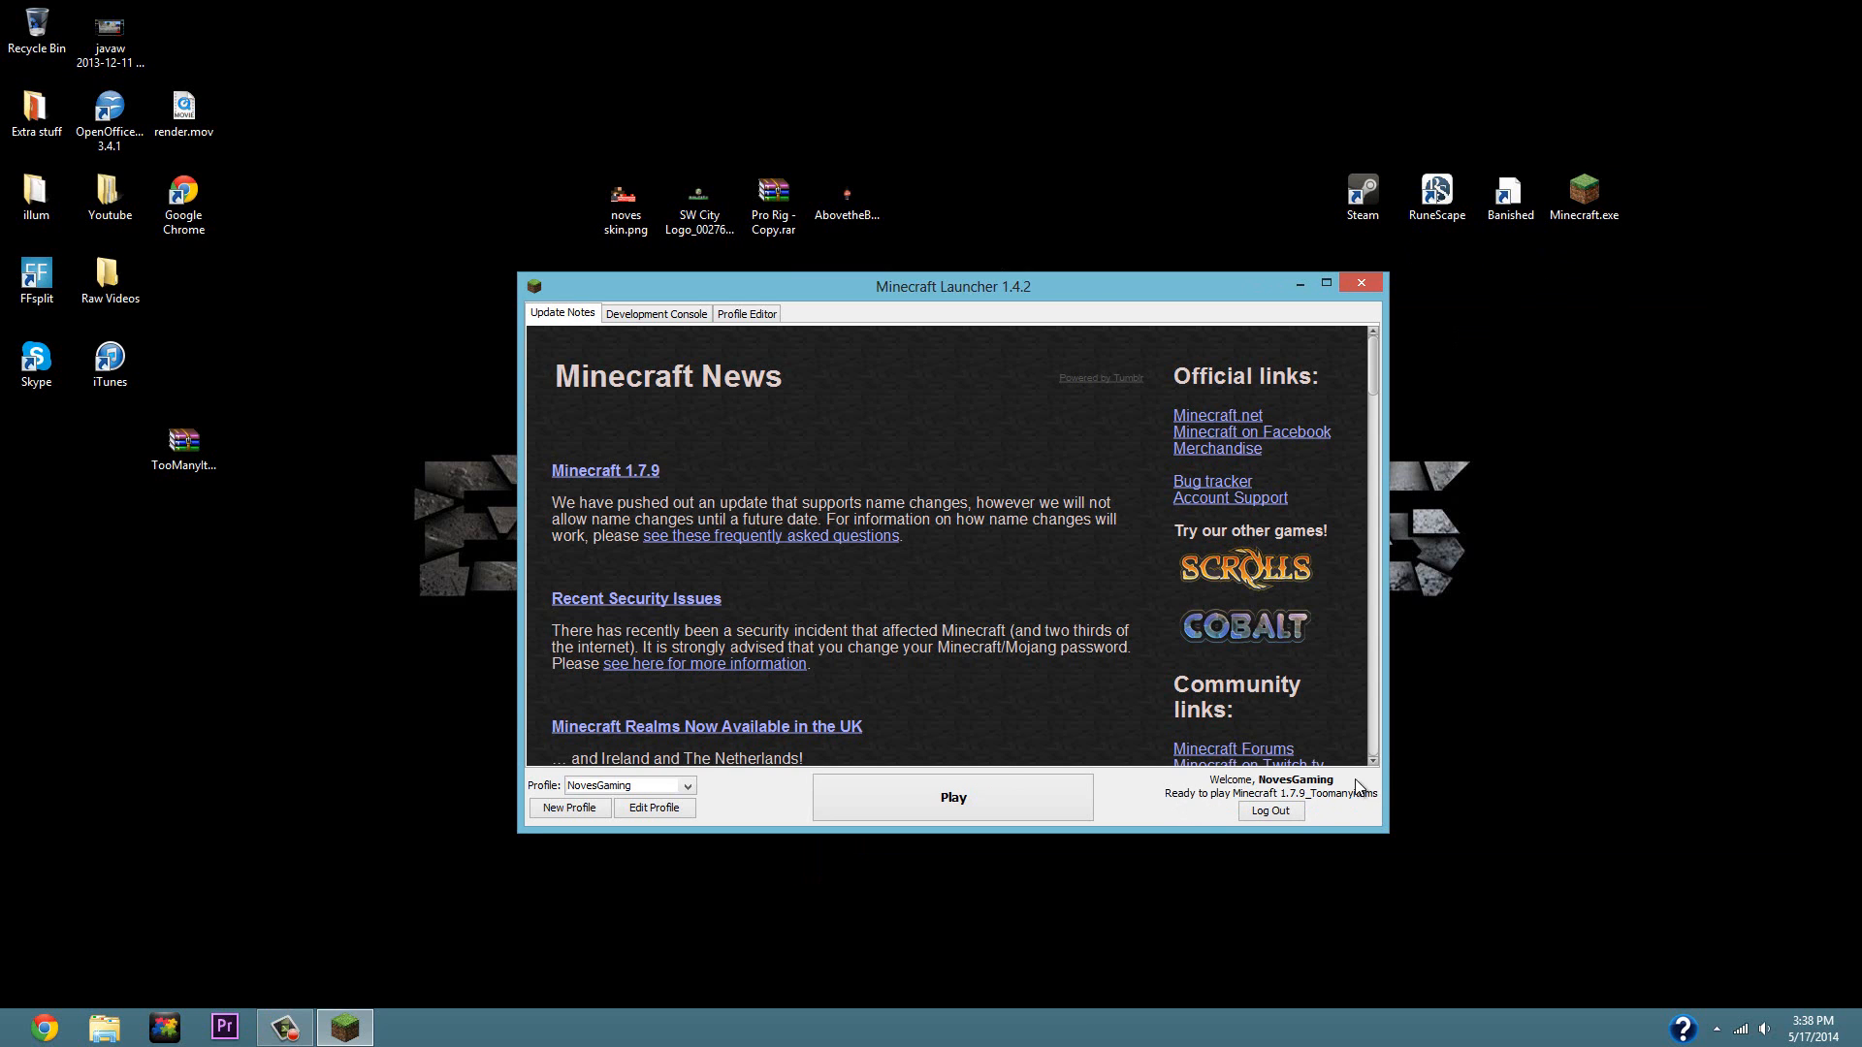
pyautogui.moveTo(1006, 768)
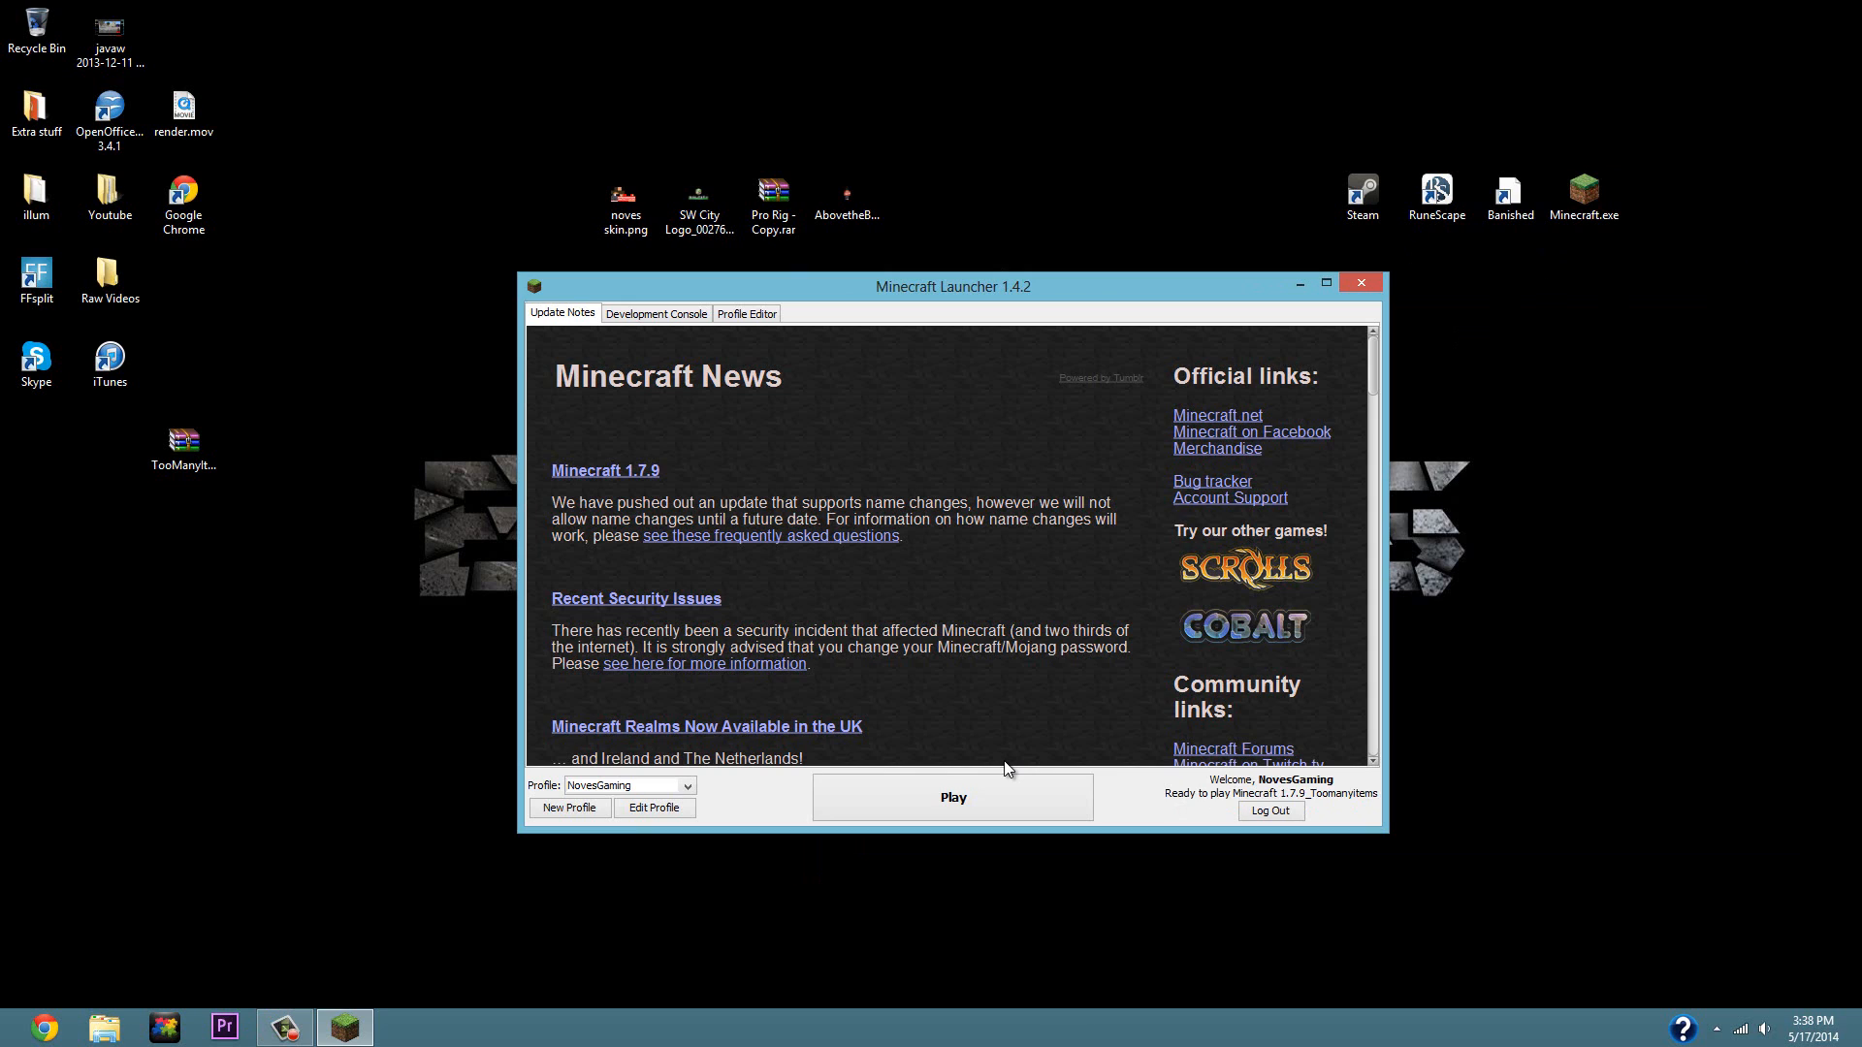
pyautogui.moveTo(966, 797)
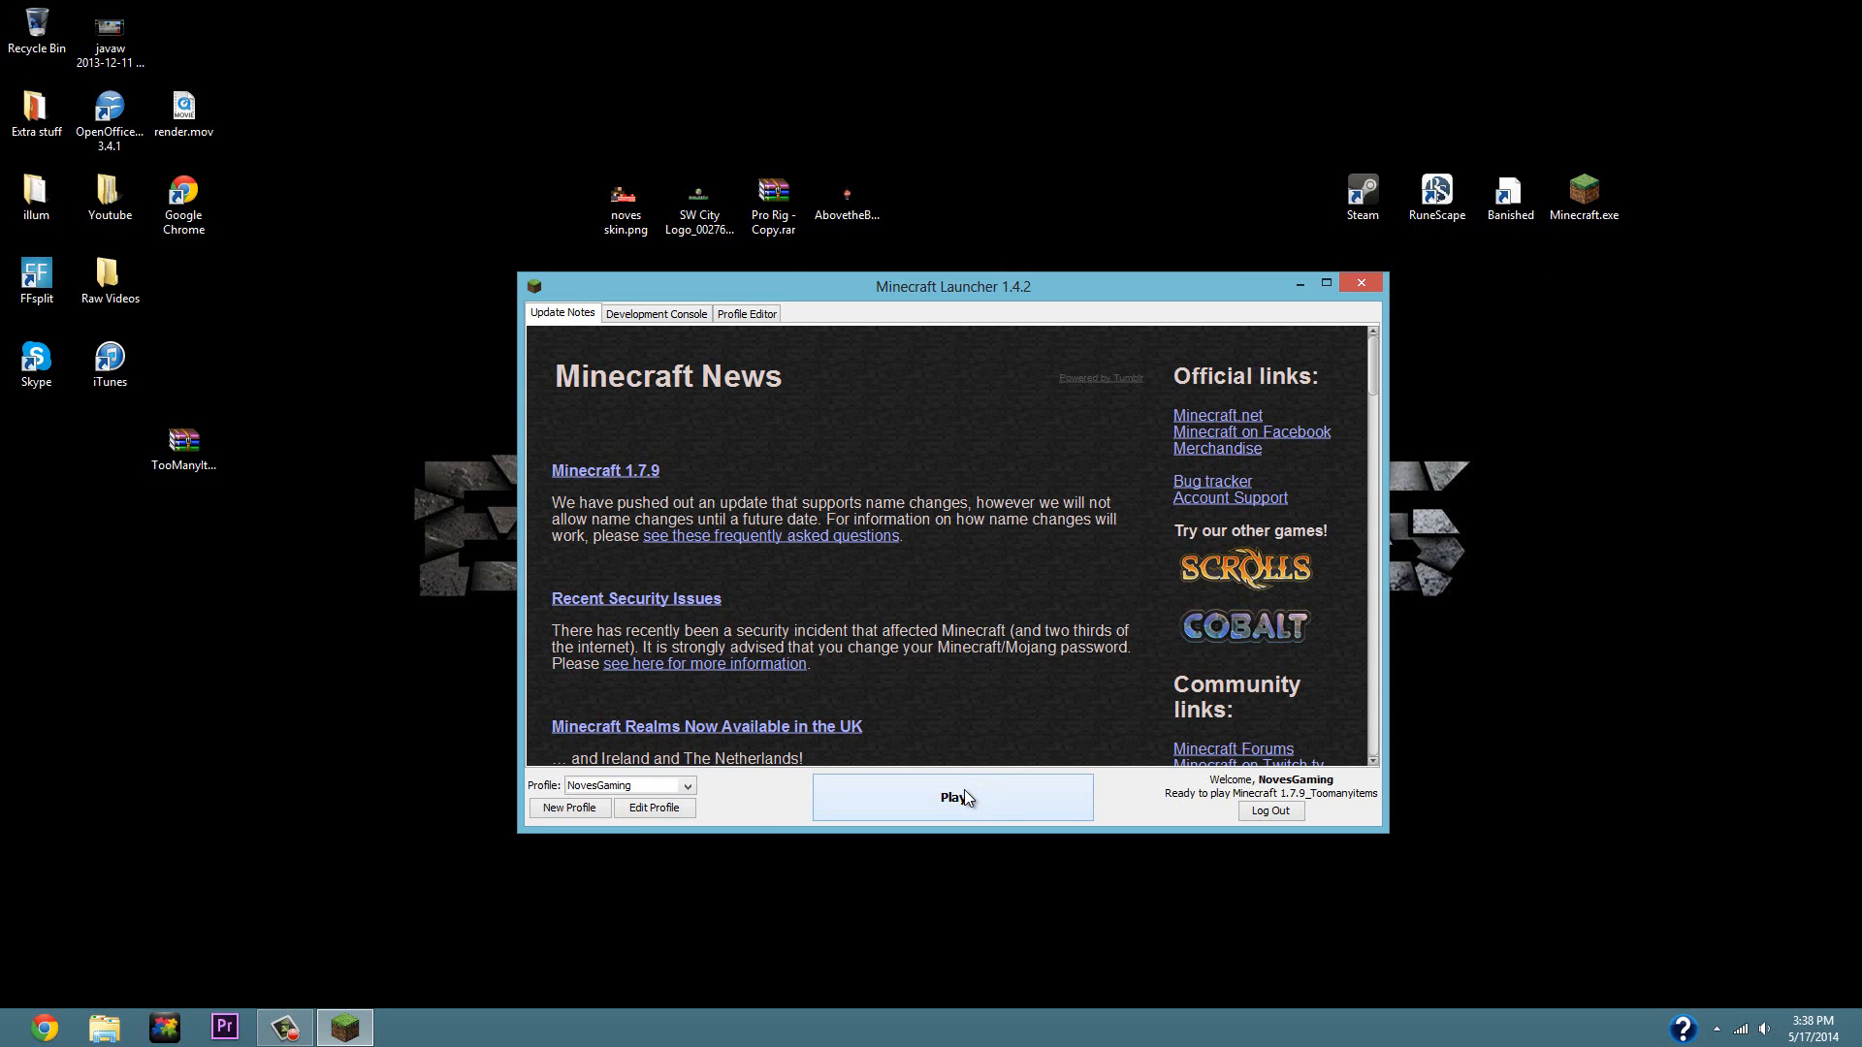
pyautogui.click(954, 797)
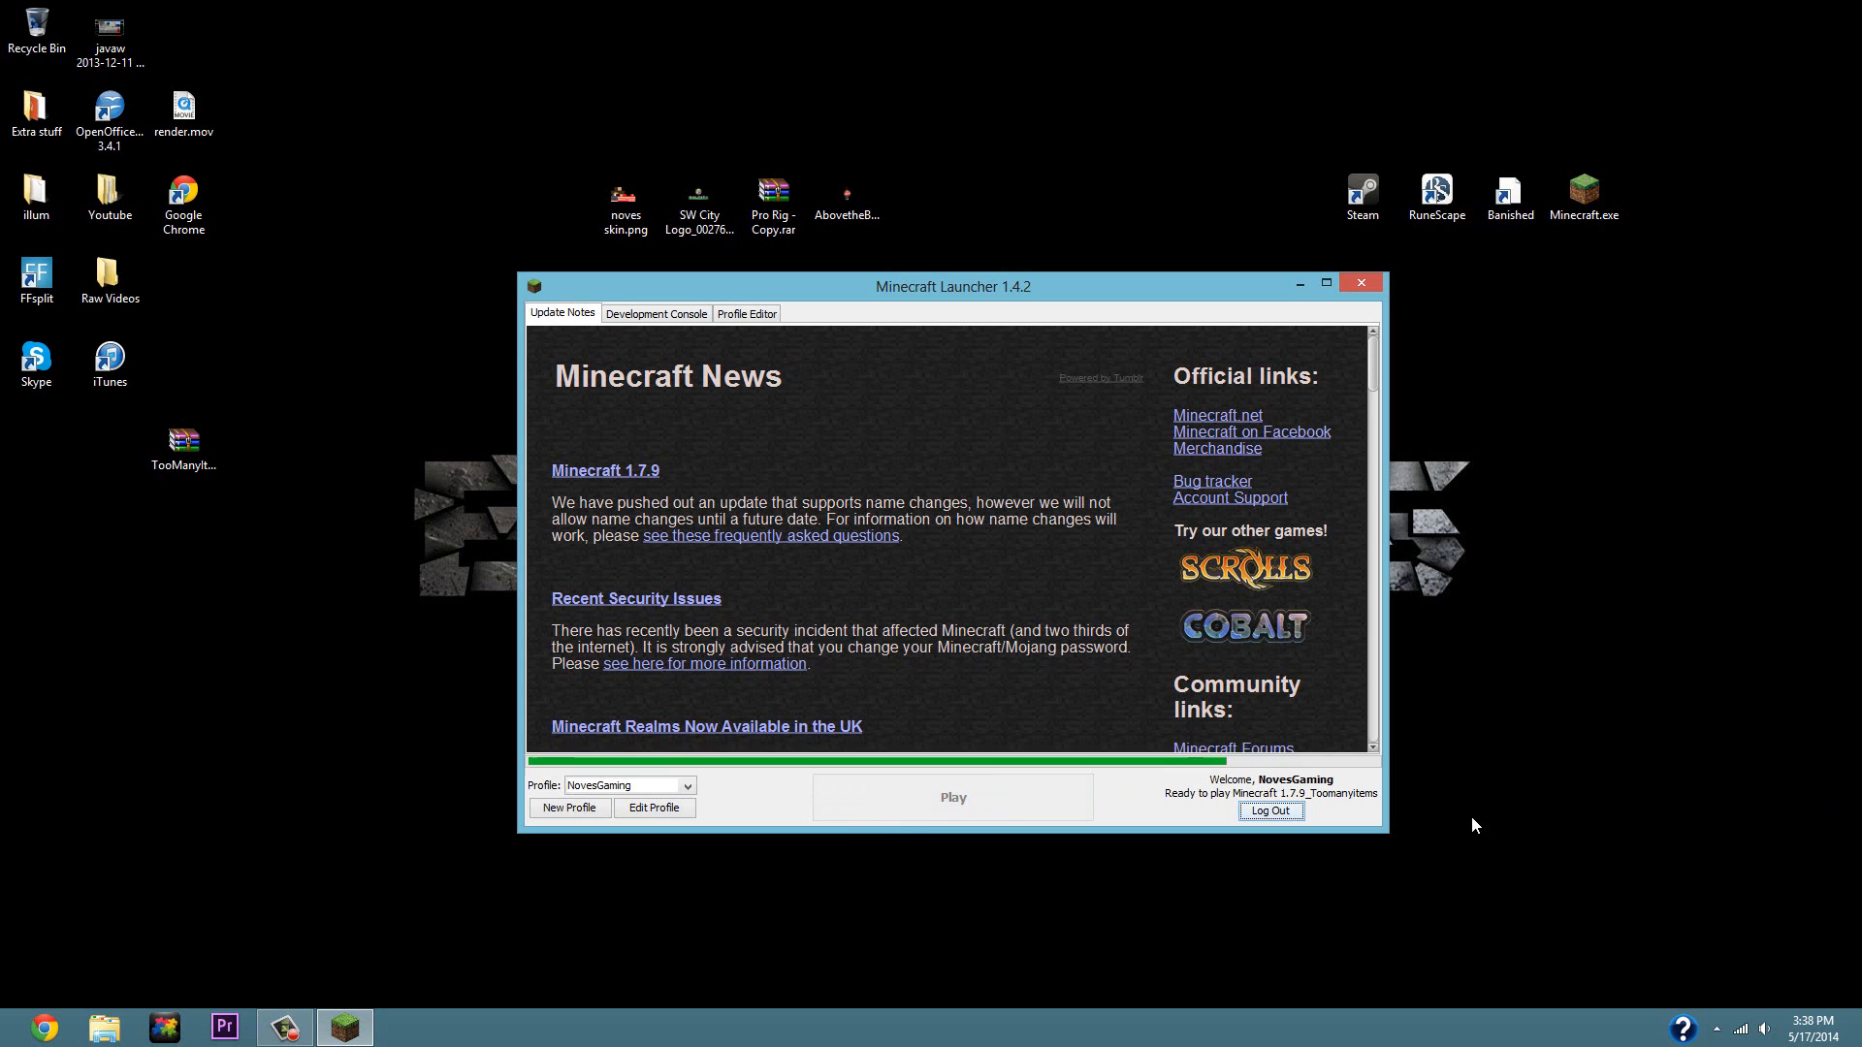
# From the title screen choose Singleplayer, pick an existing world and load it.
pyautogui.click(954, 795)
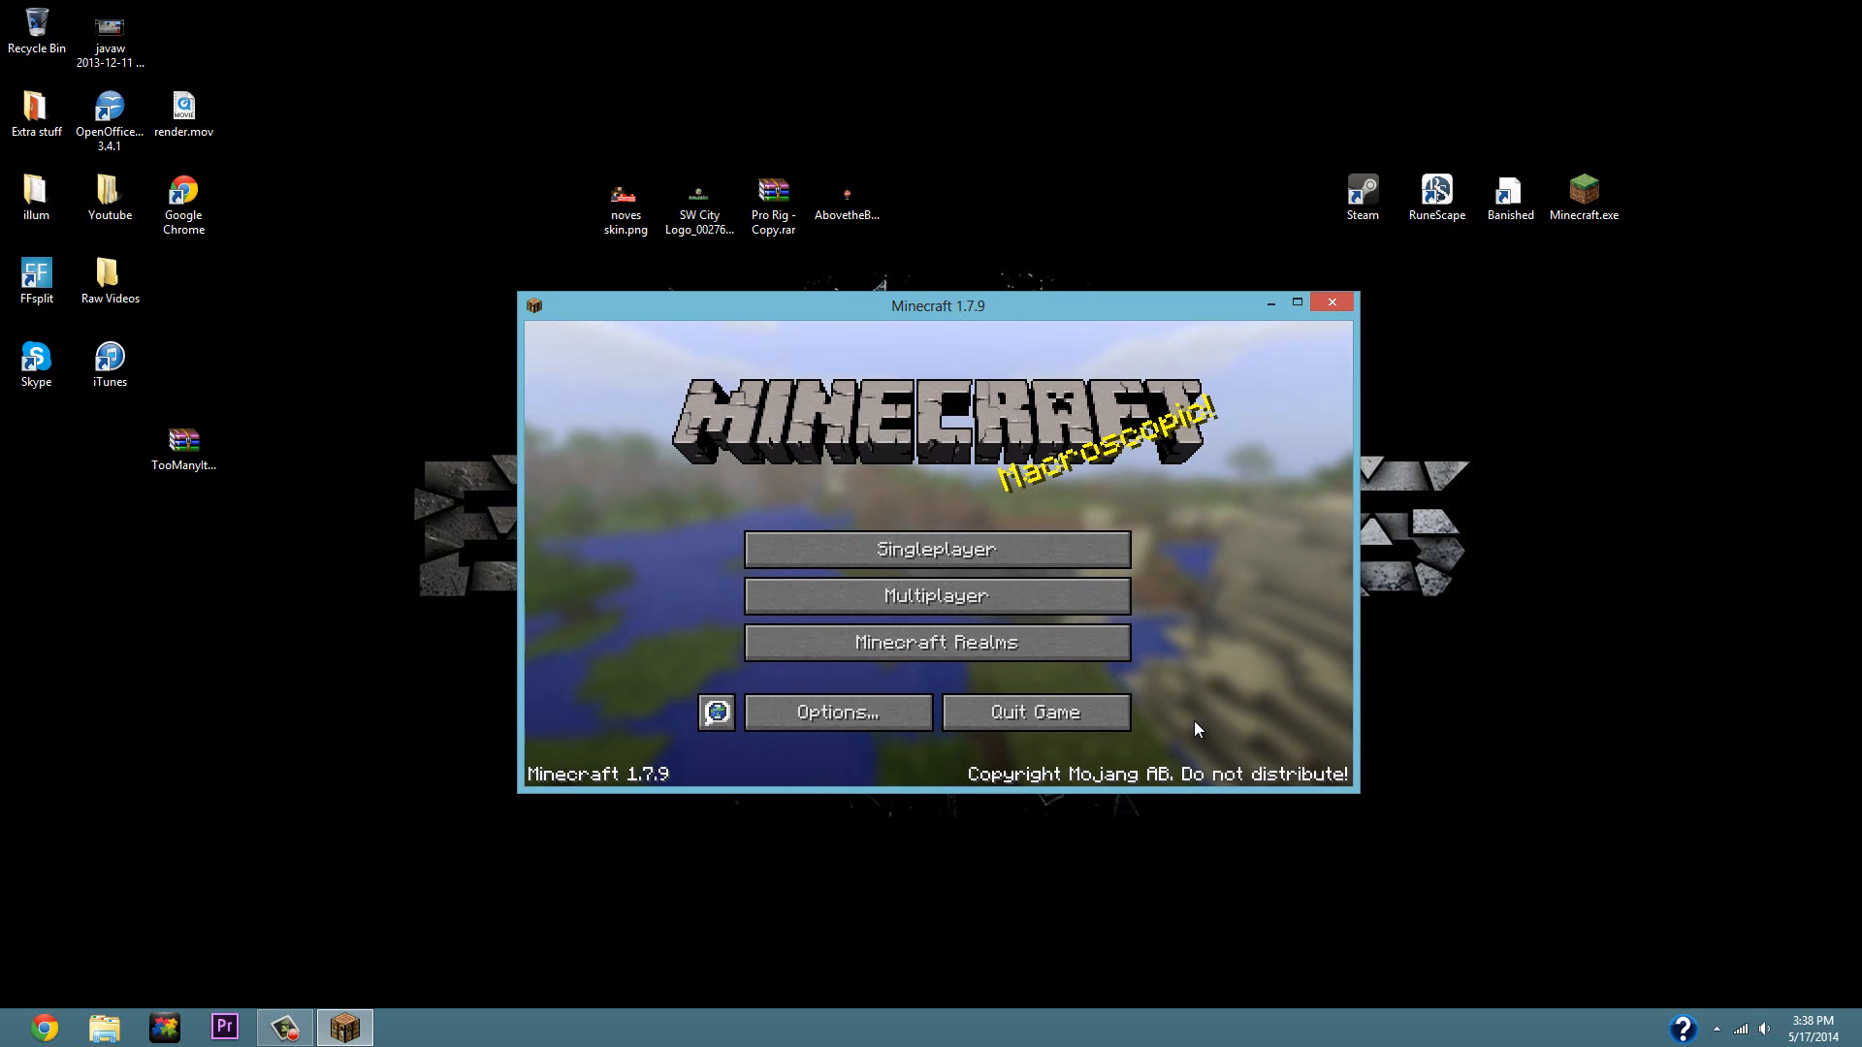
pyautogui.moveTo(1078, 561)
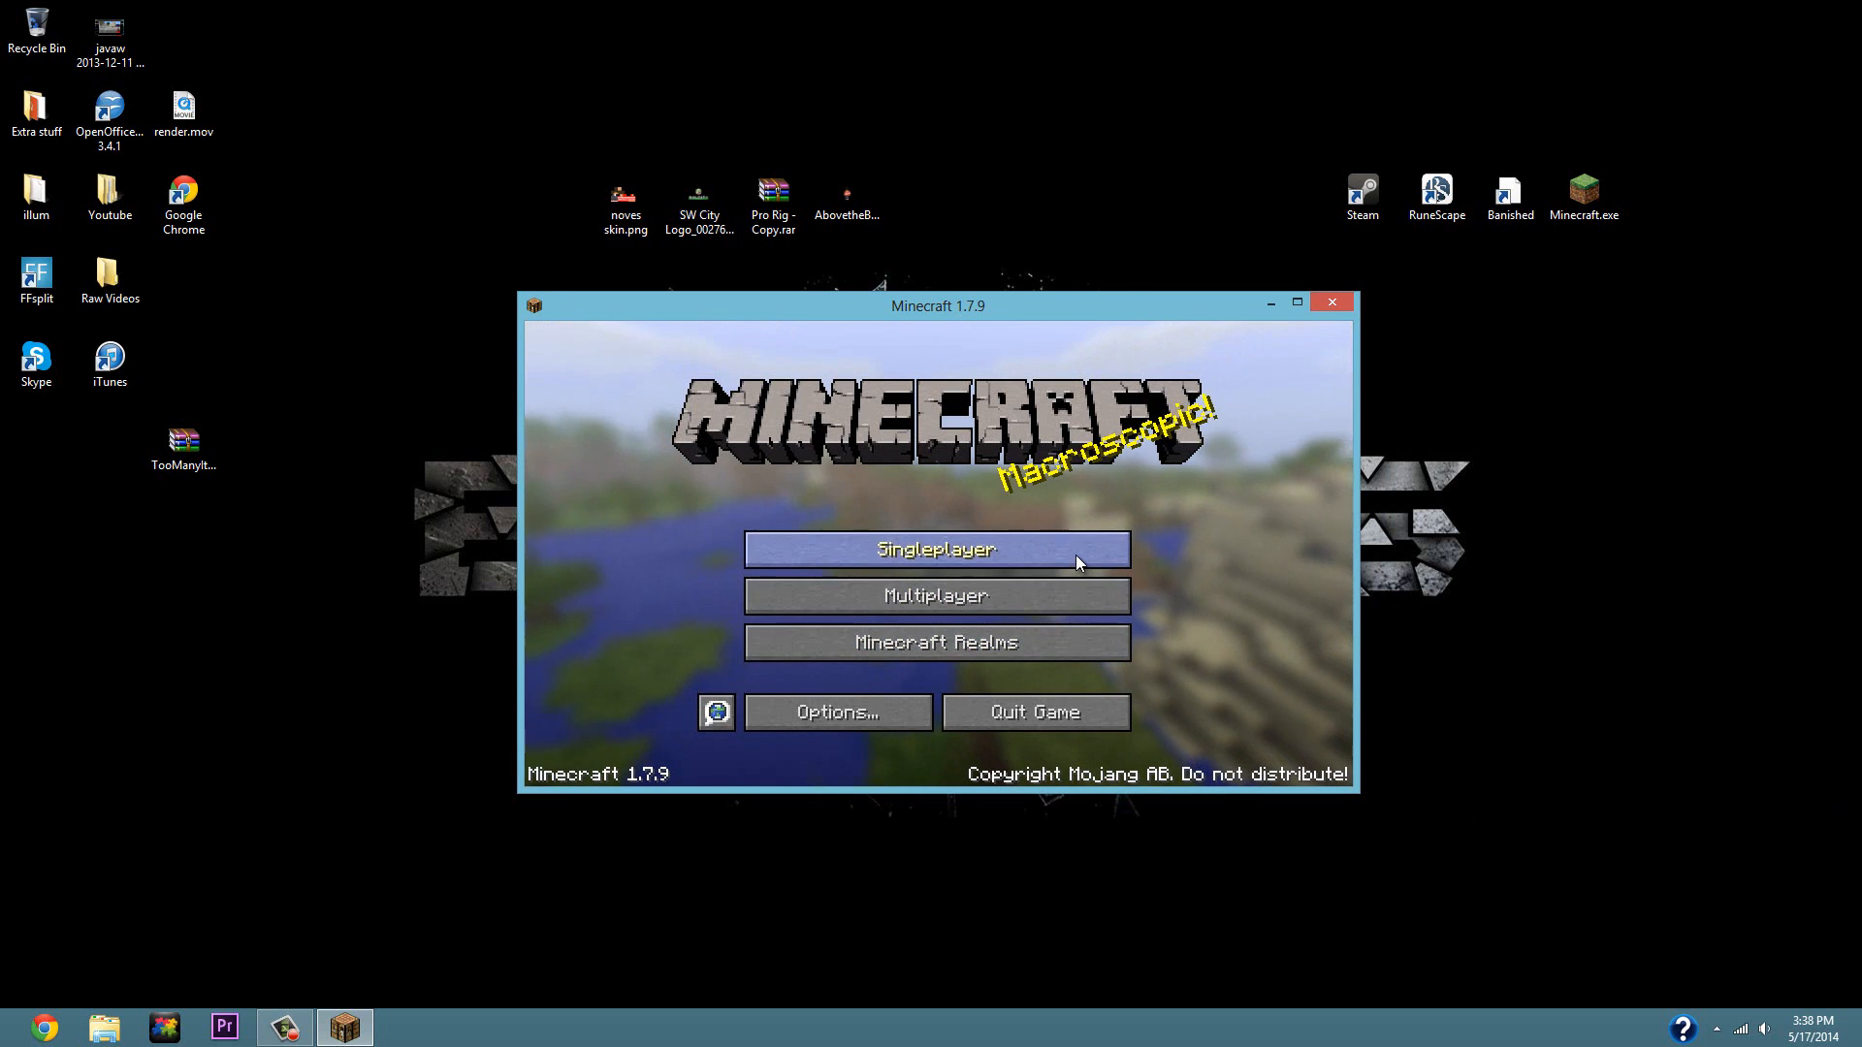
pyautogui.click(936, 549)
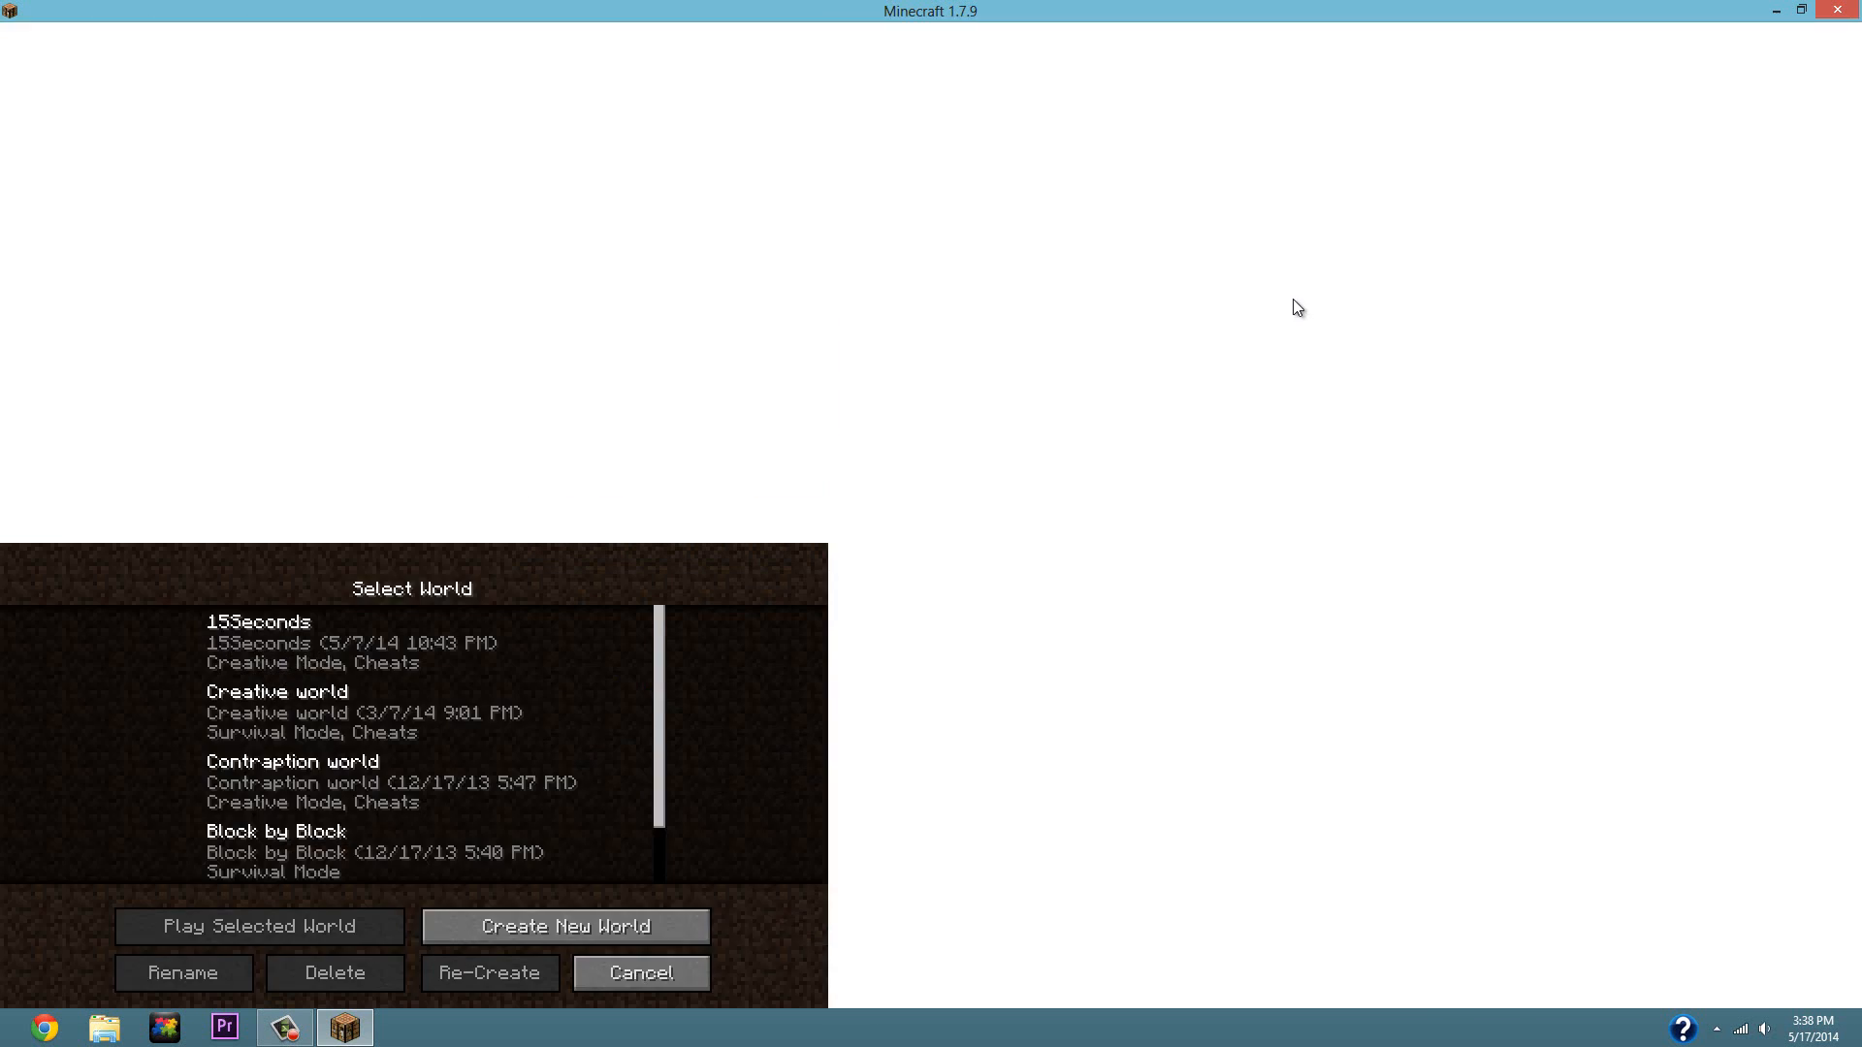
pyautogui.click(1800, 8)
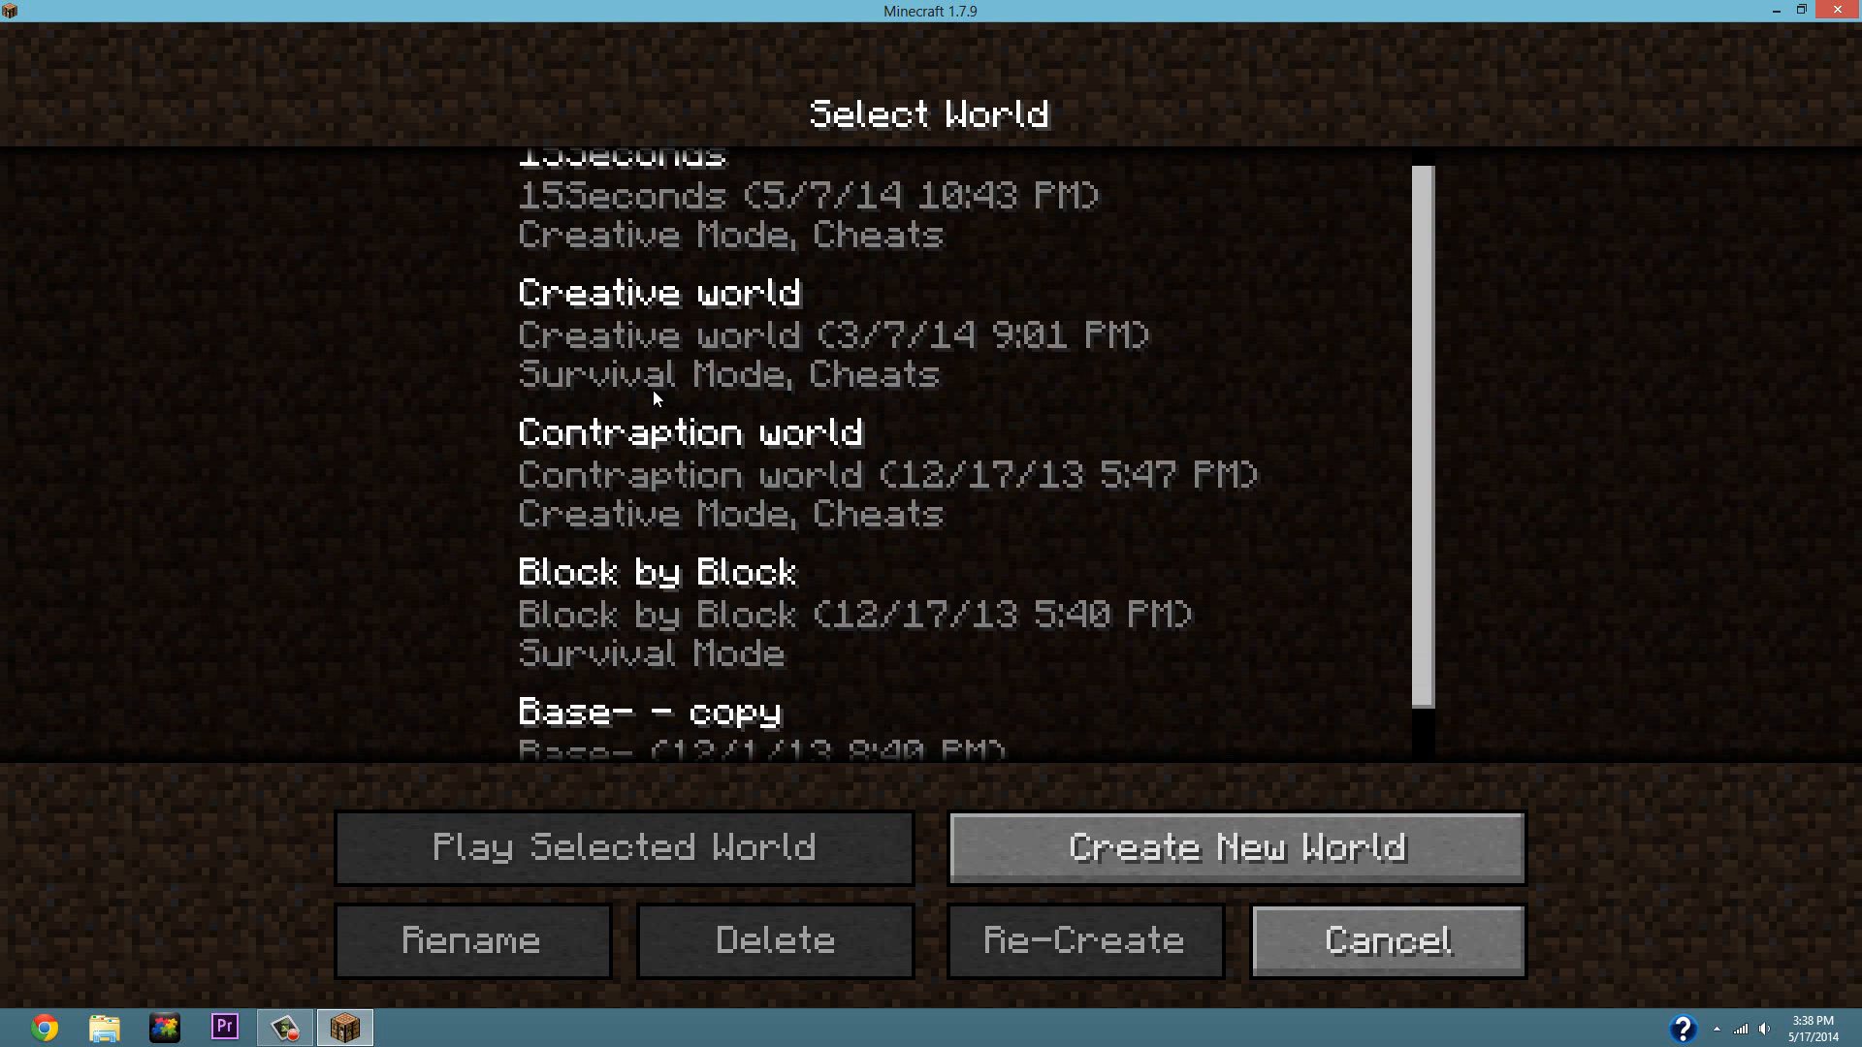
pyautogui.click(625, 848)
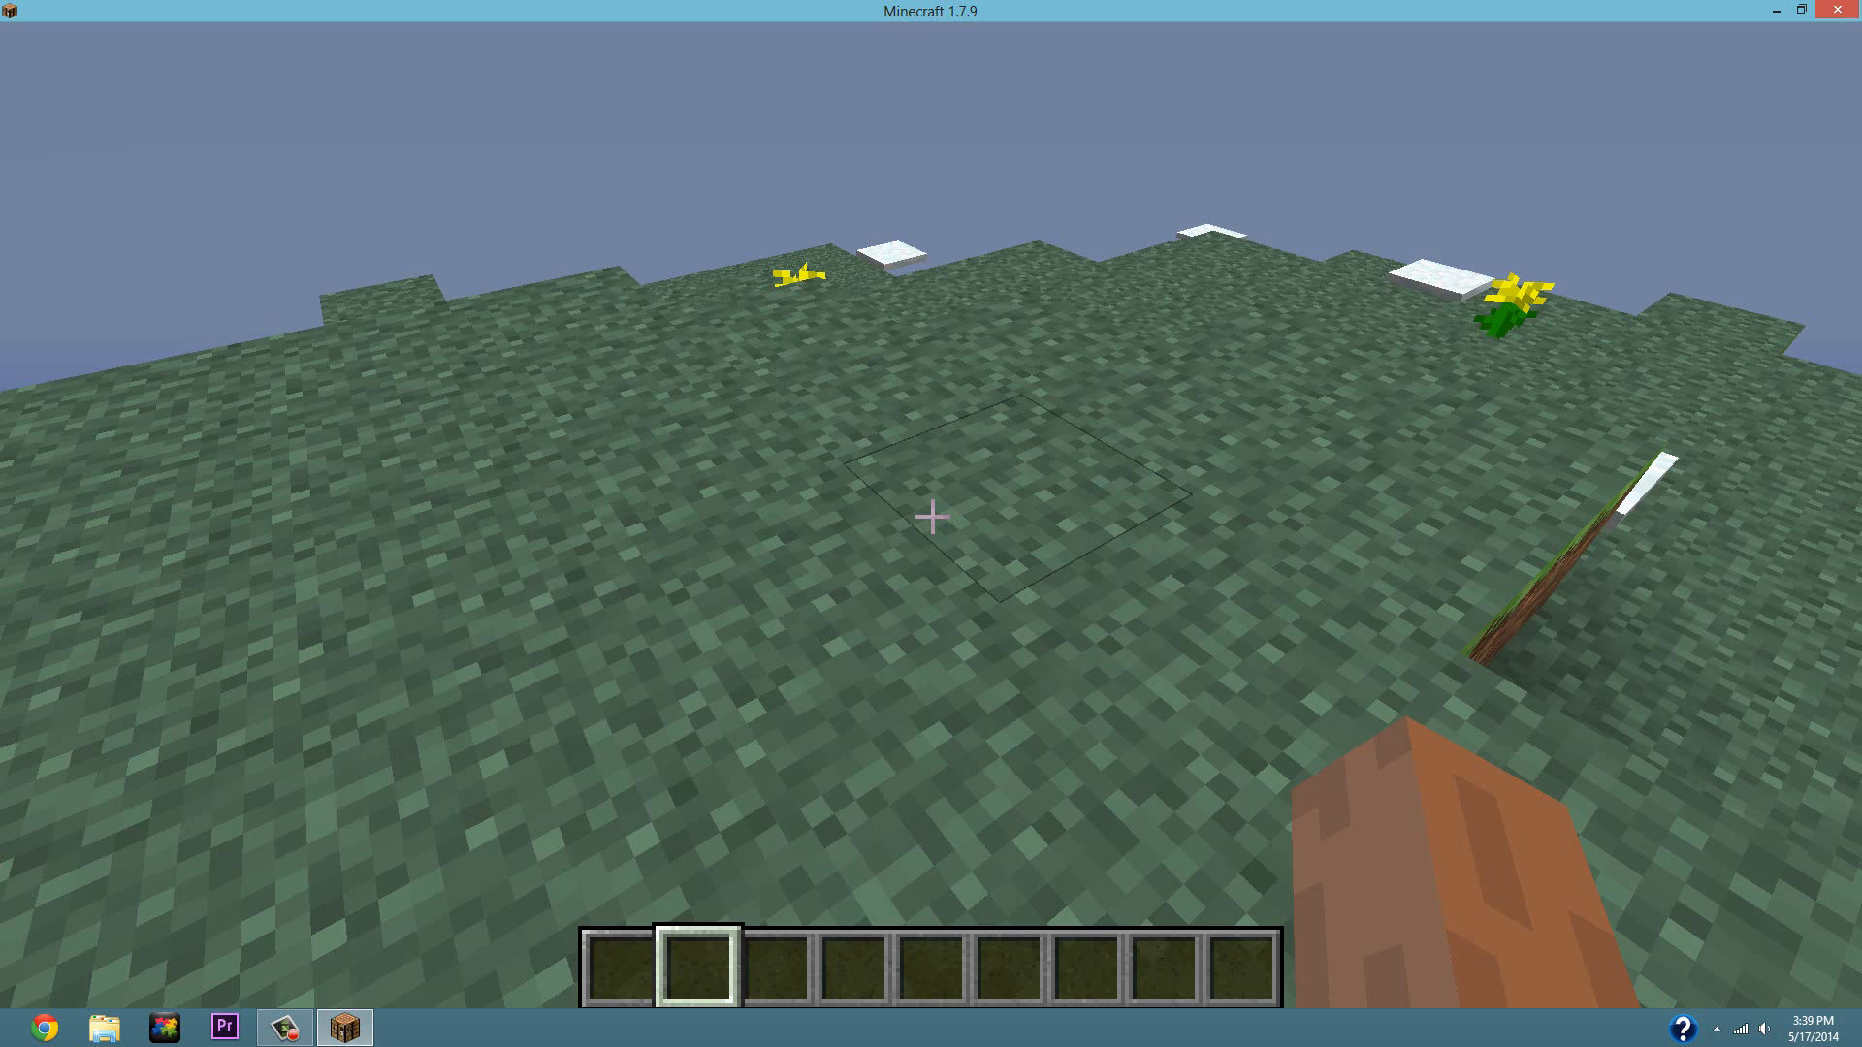
pyautogui.press('e')
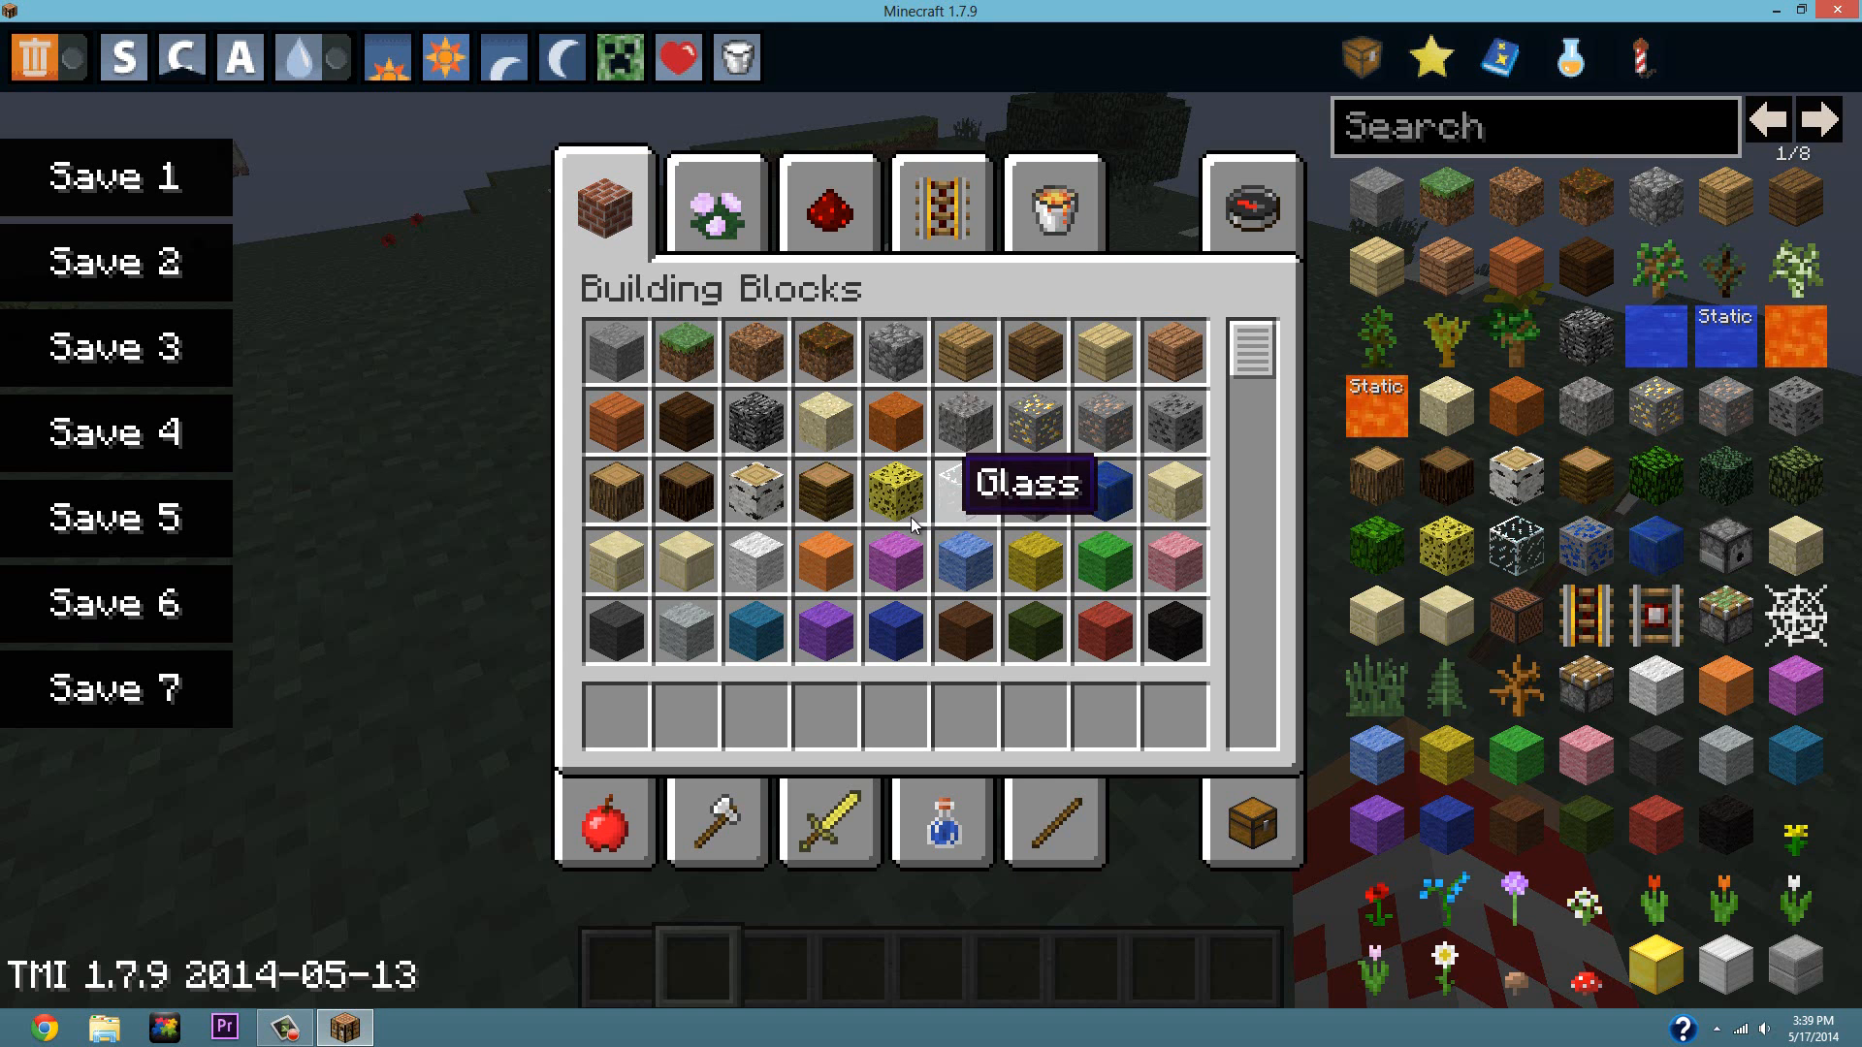
pyautogui.moveTo(892, 488)
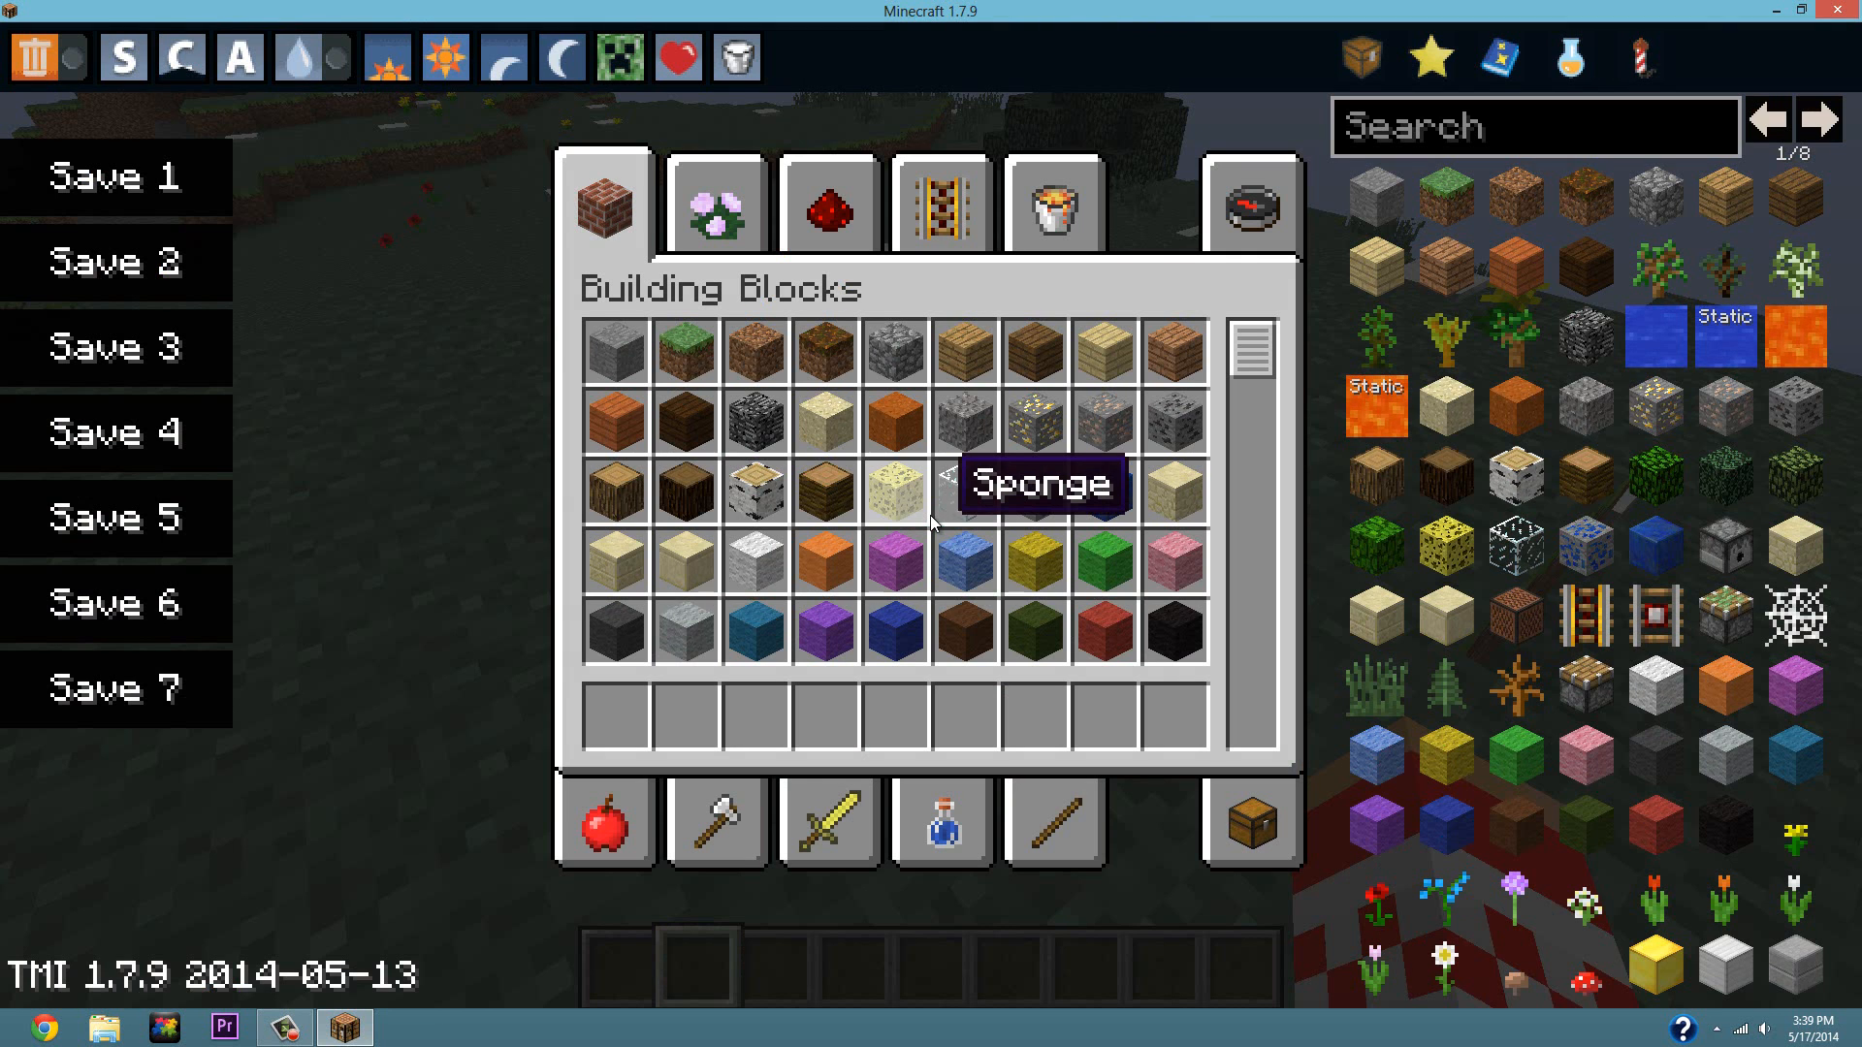
pyautogui.moveTo(1274, 428)
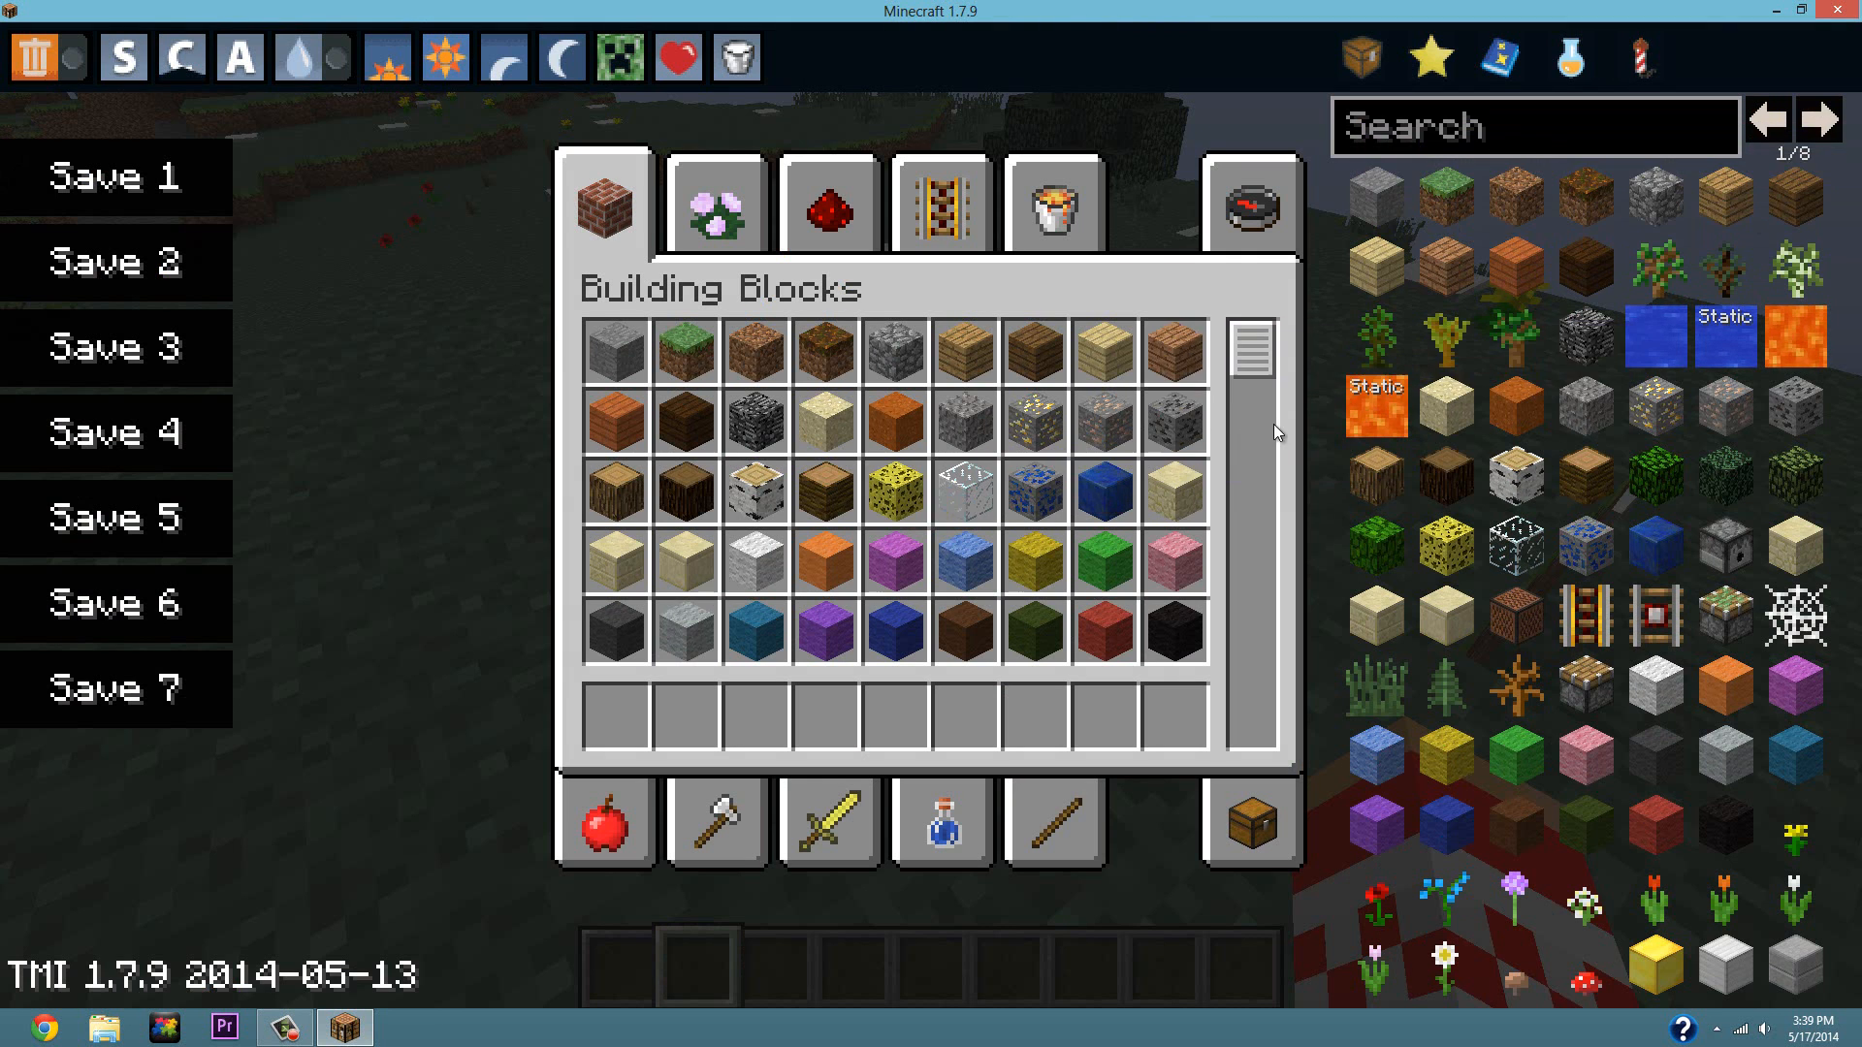
pyautogui.moveTo(799, 485)
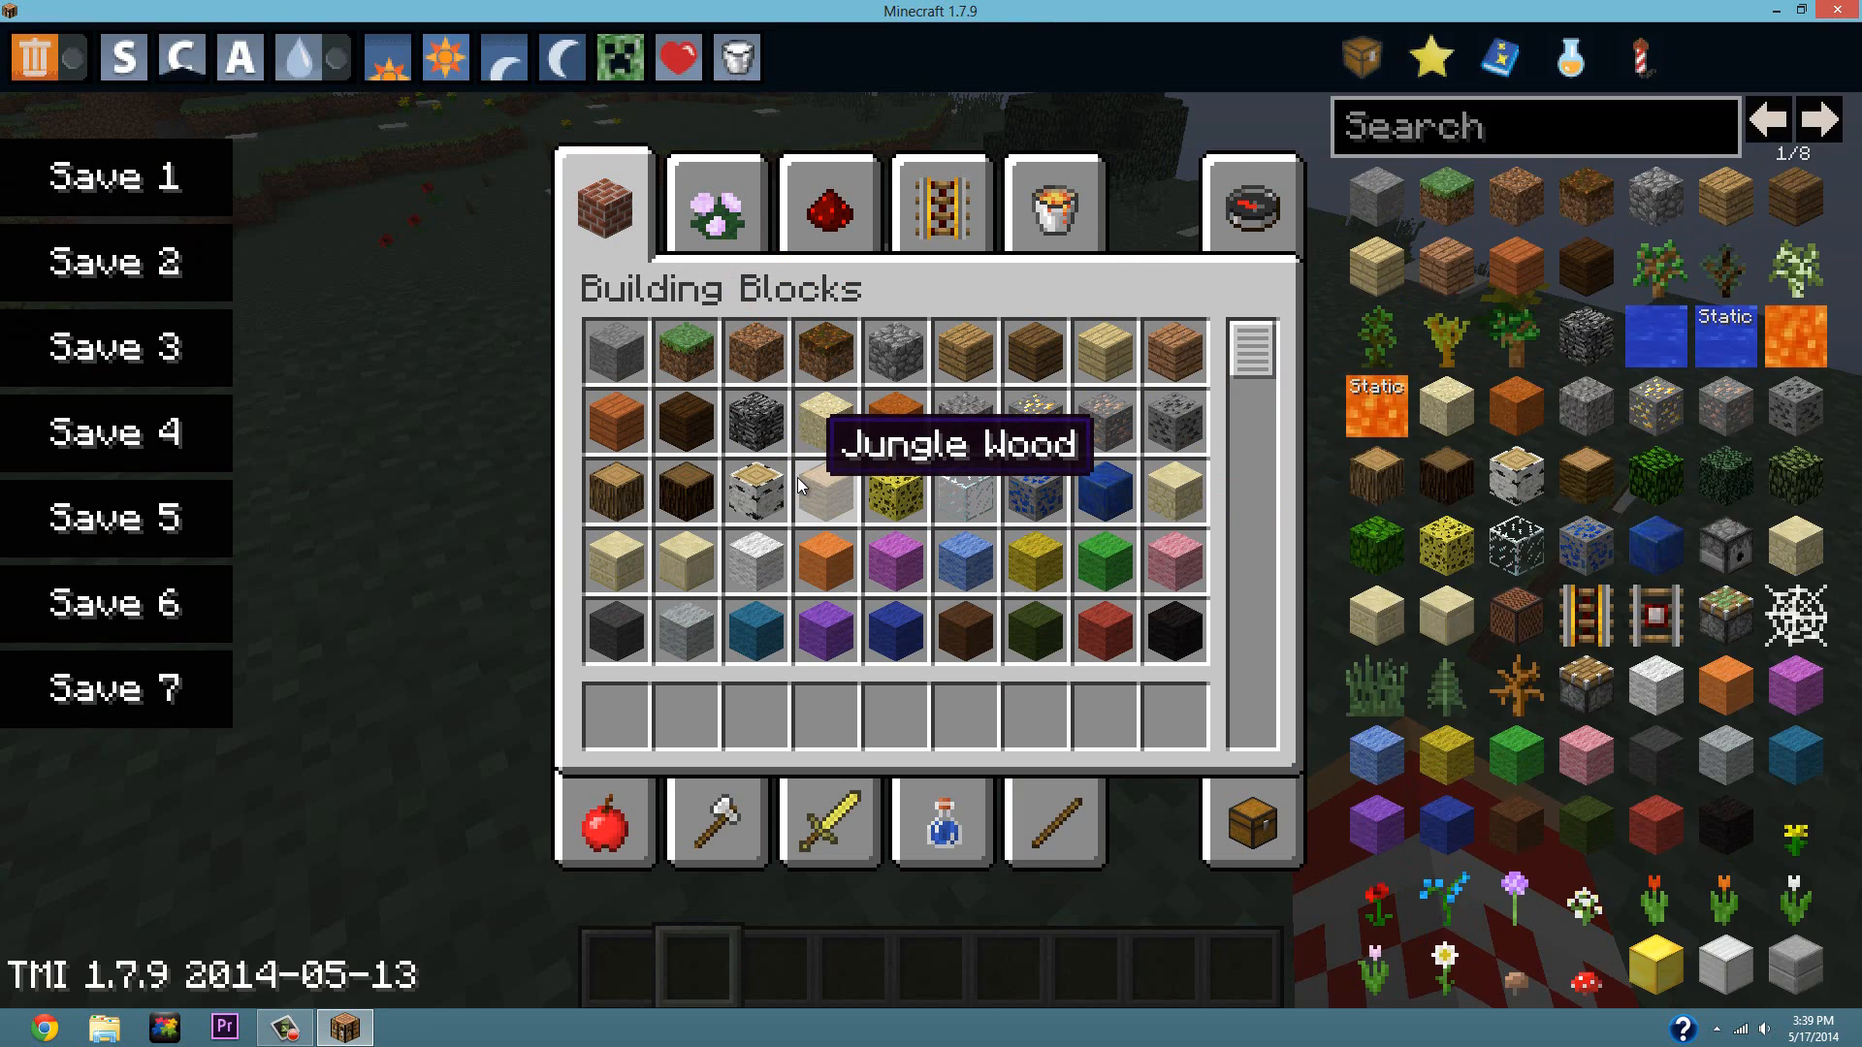
pyautogui.moveTo(726, 349)
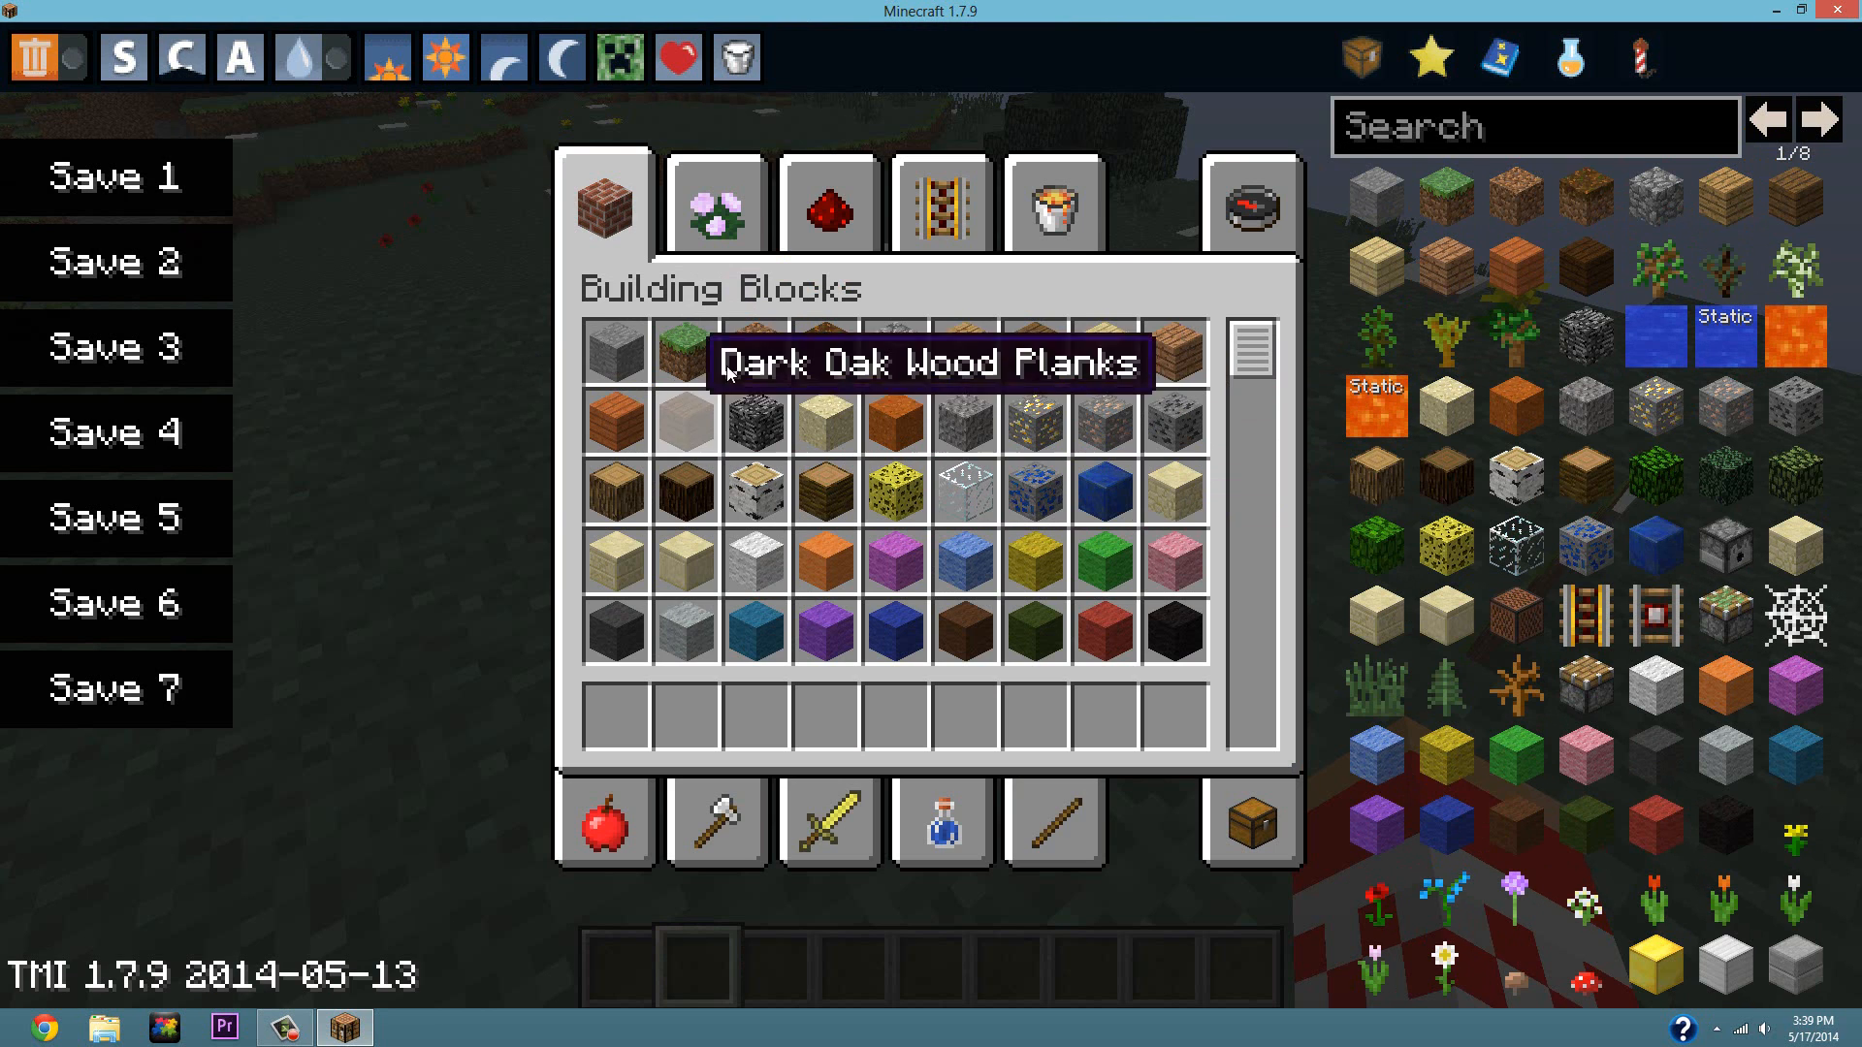
pyautogui.moveTo(1015, 361)
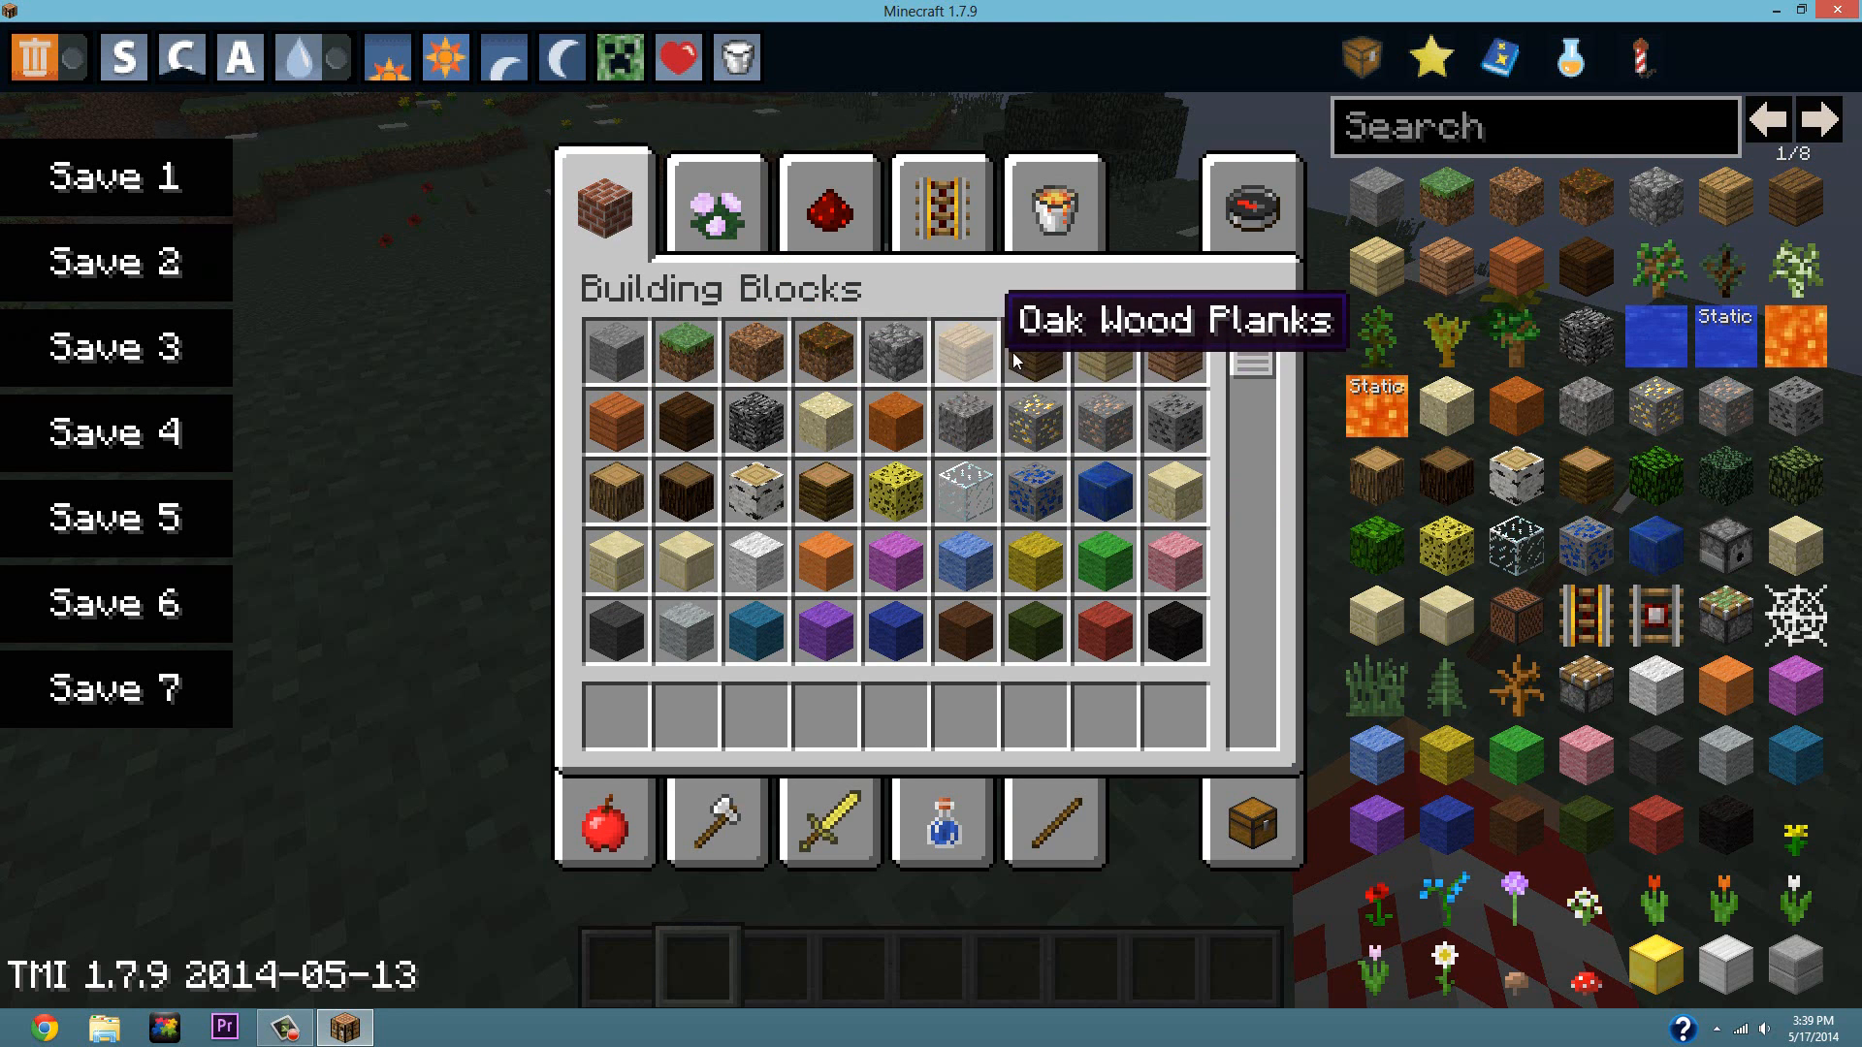
pyautogui.moveTo(141, 206)
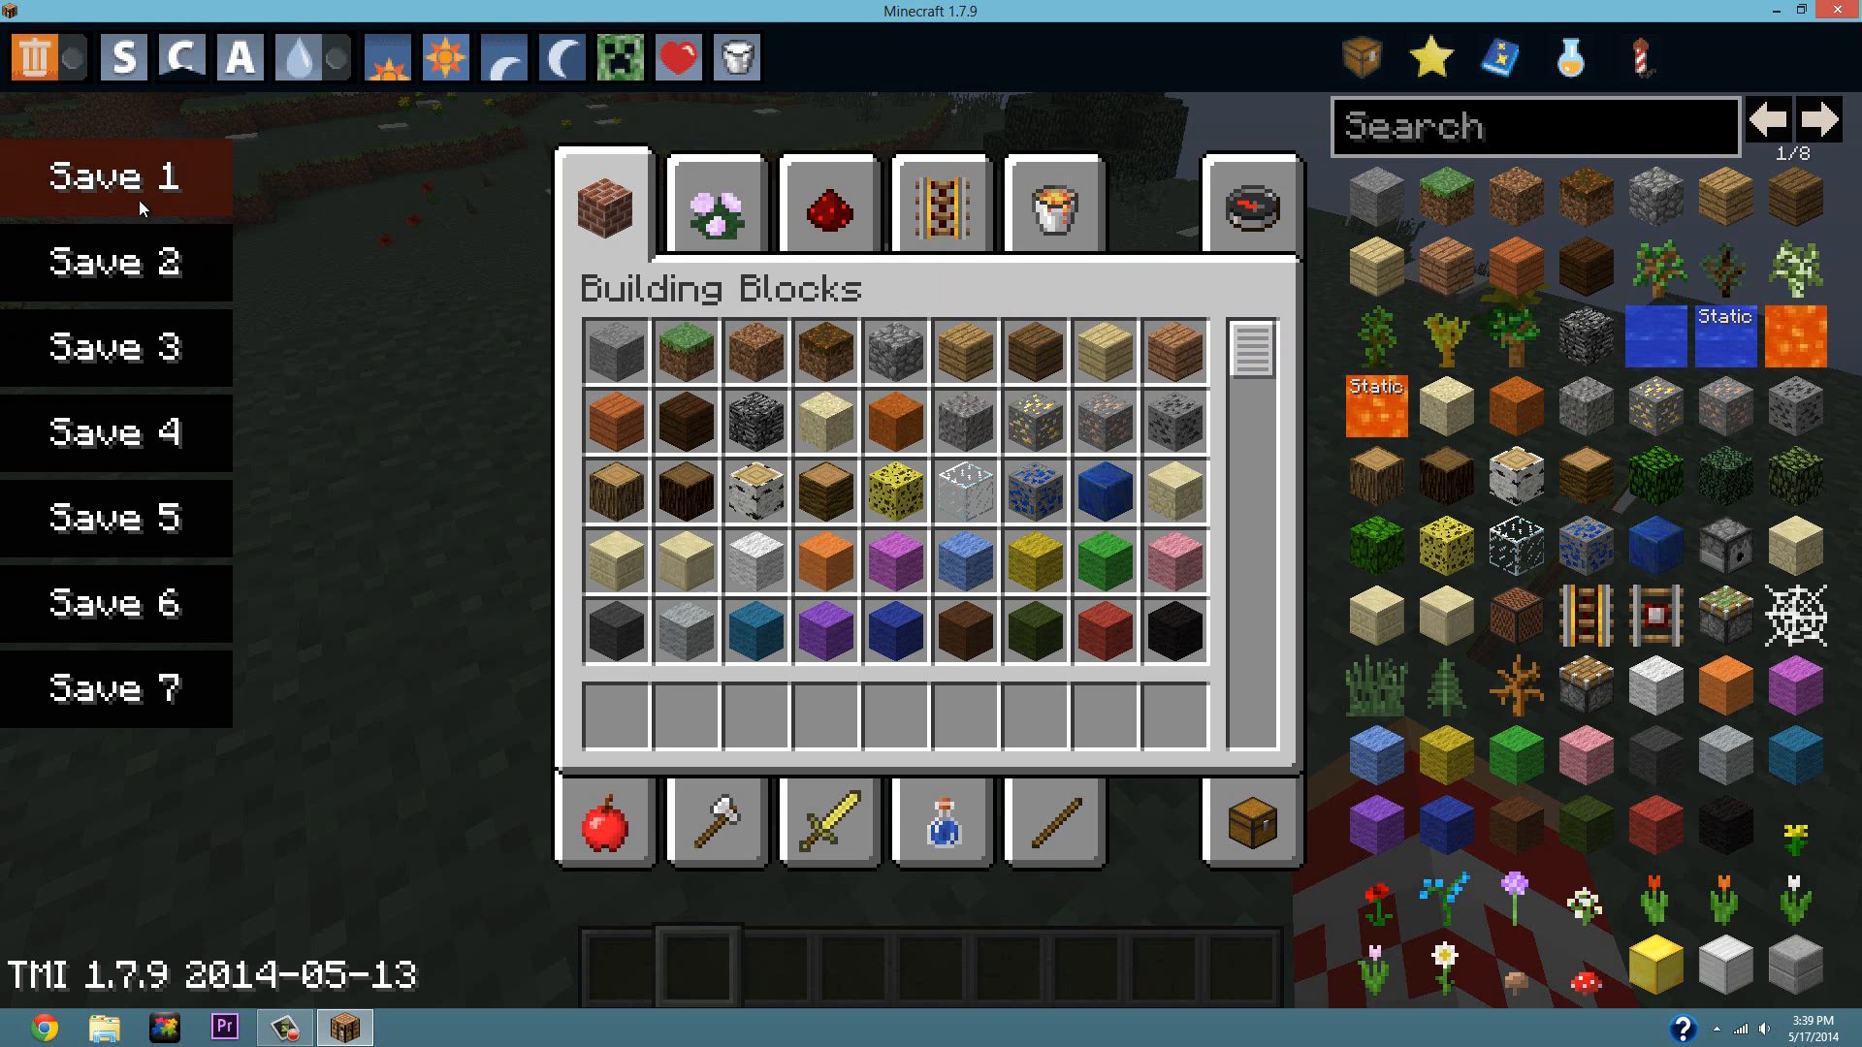
pyautogui.moveTo(231, 58)
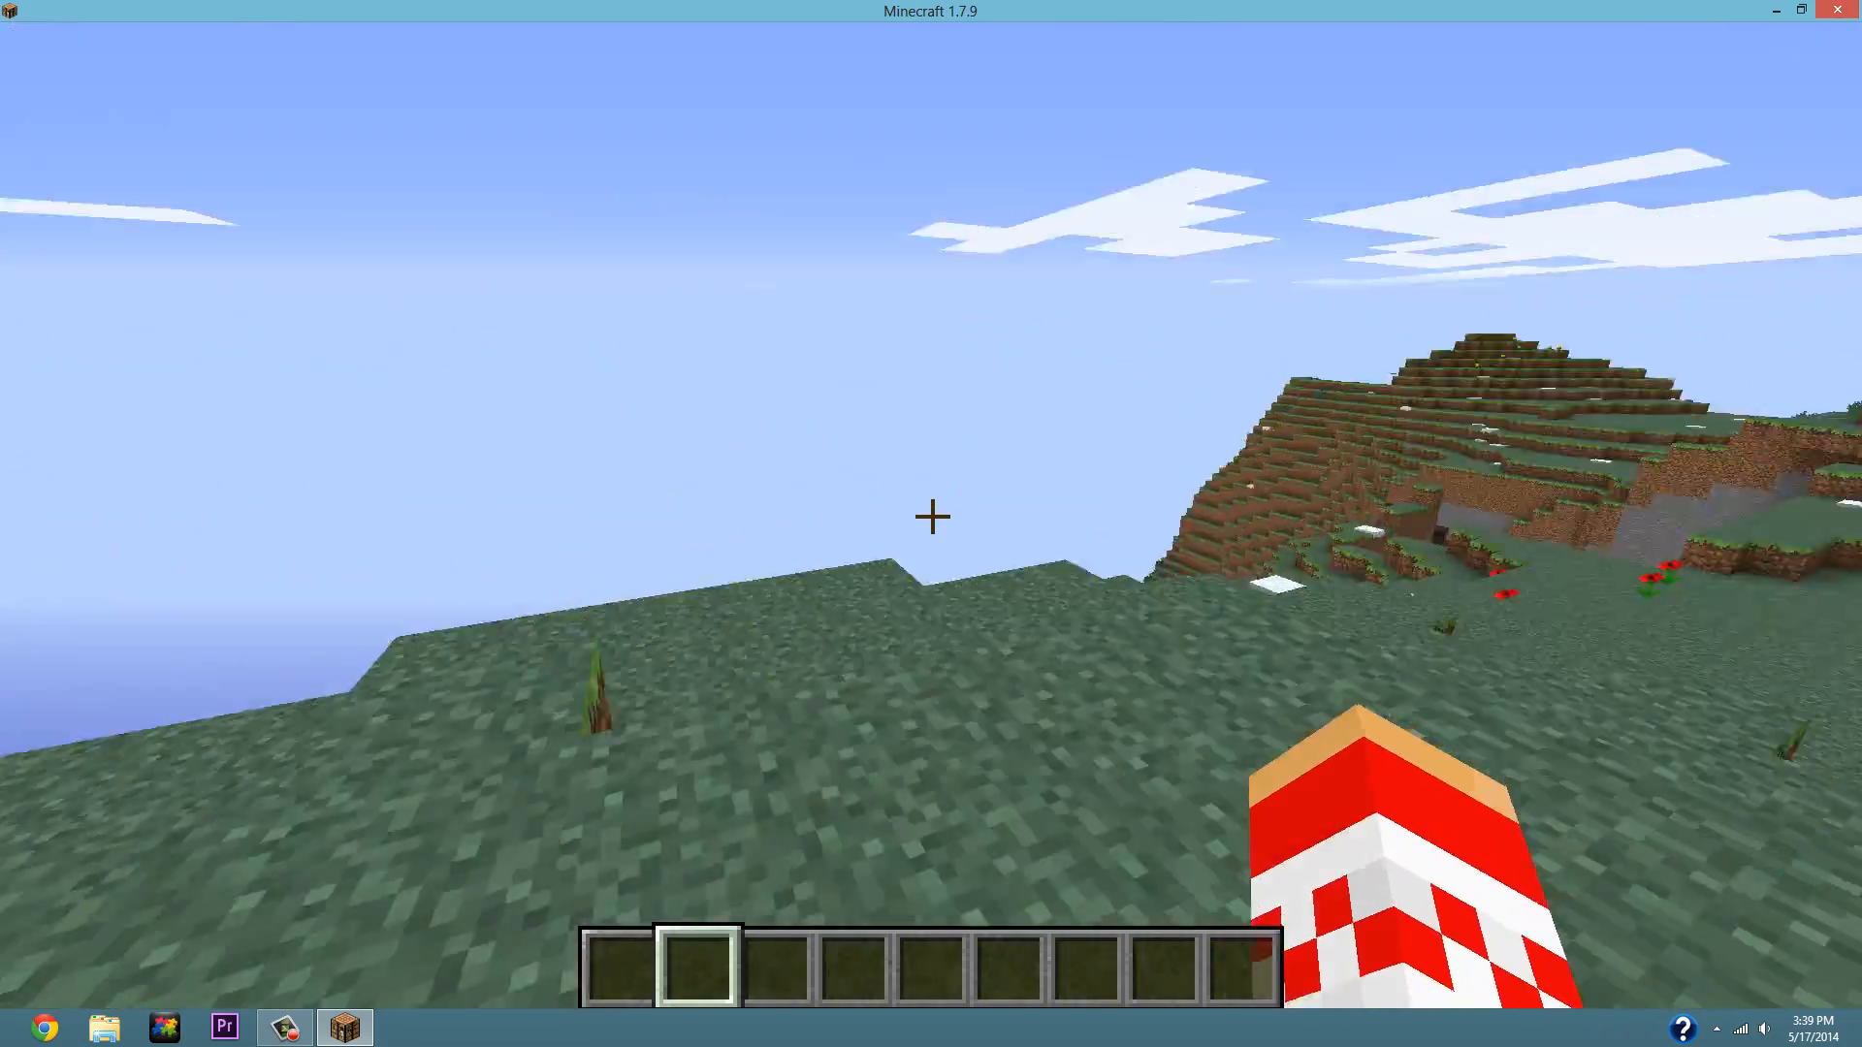
# Pause the game and choose Save and Quit to Title.
pyautogui.press('Escape')
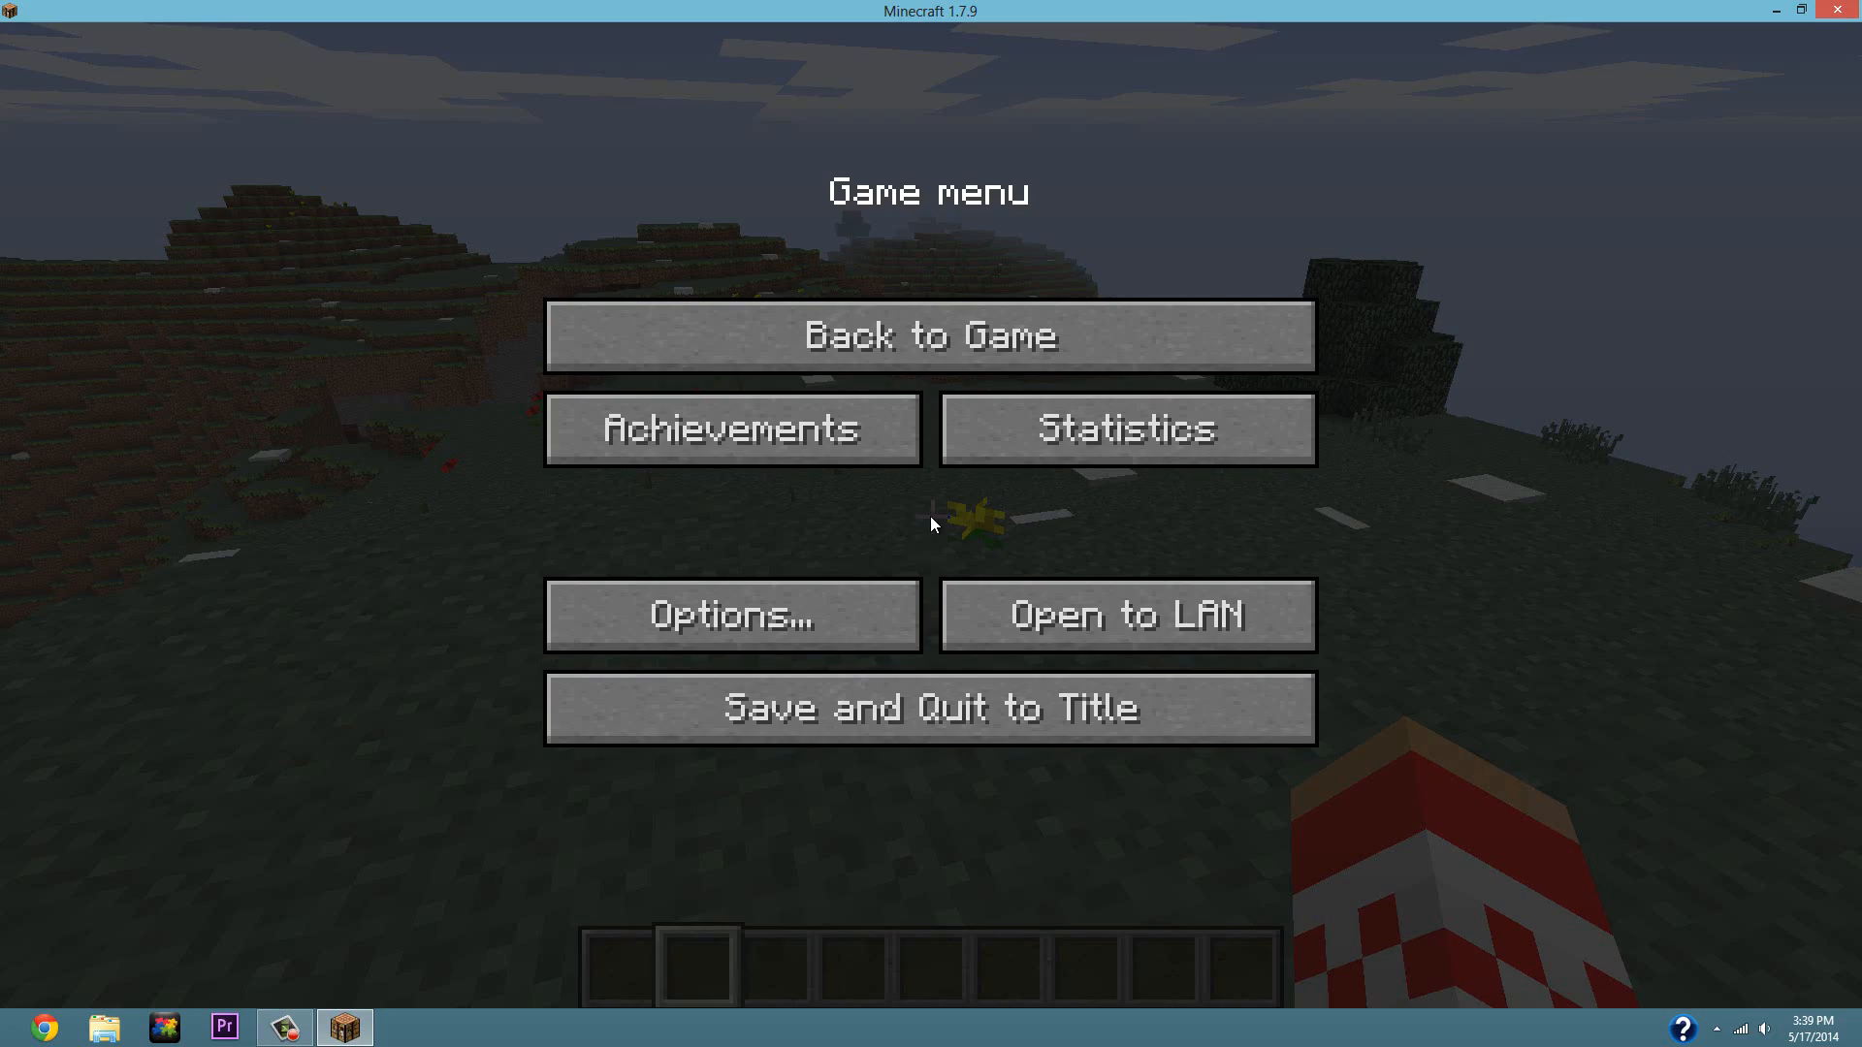
pyautogui.click(927, 708)
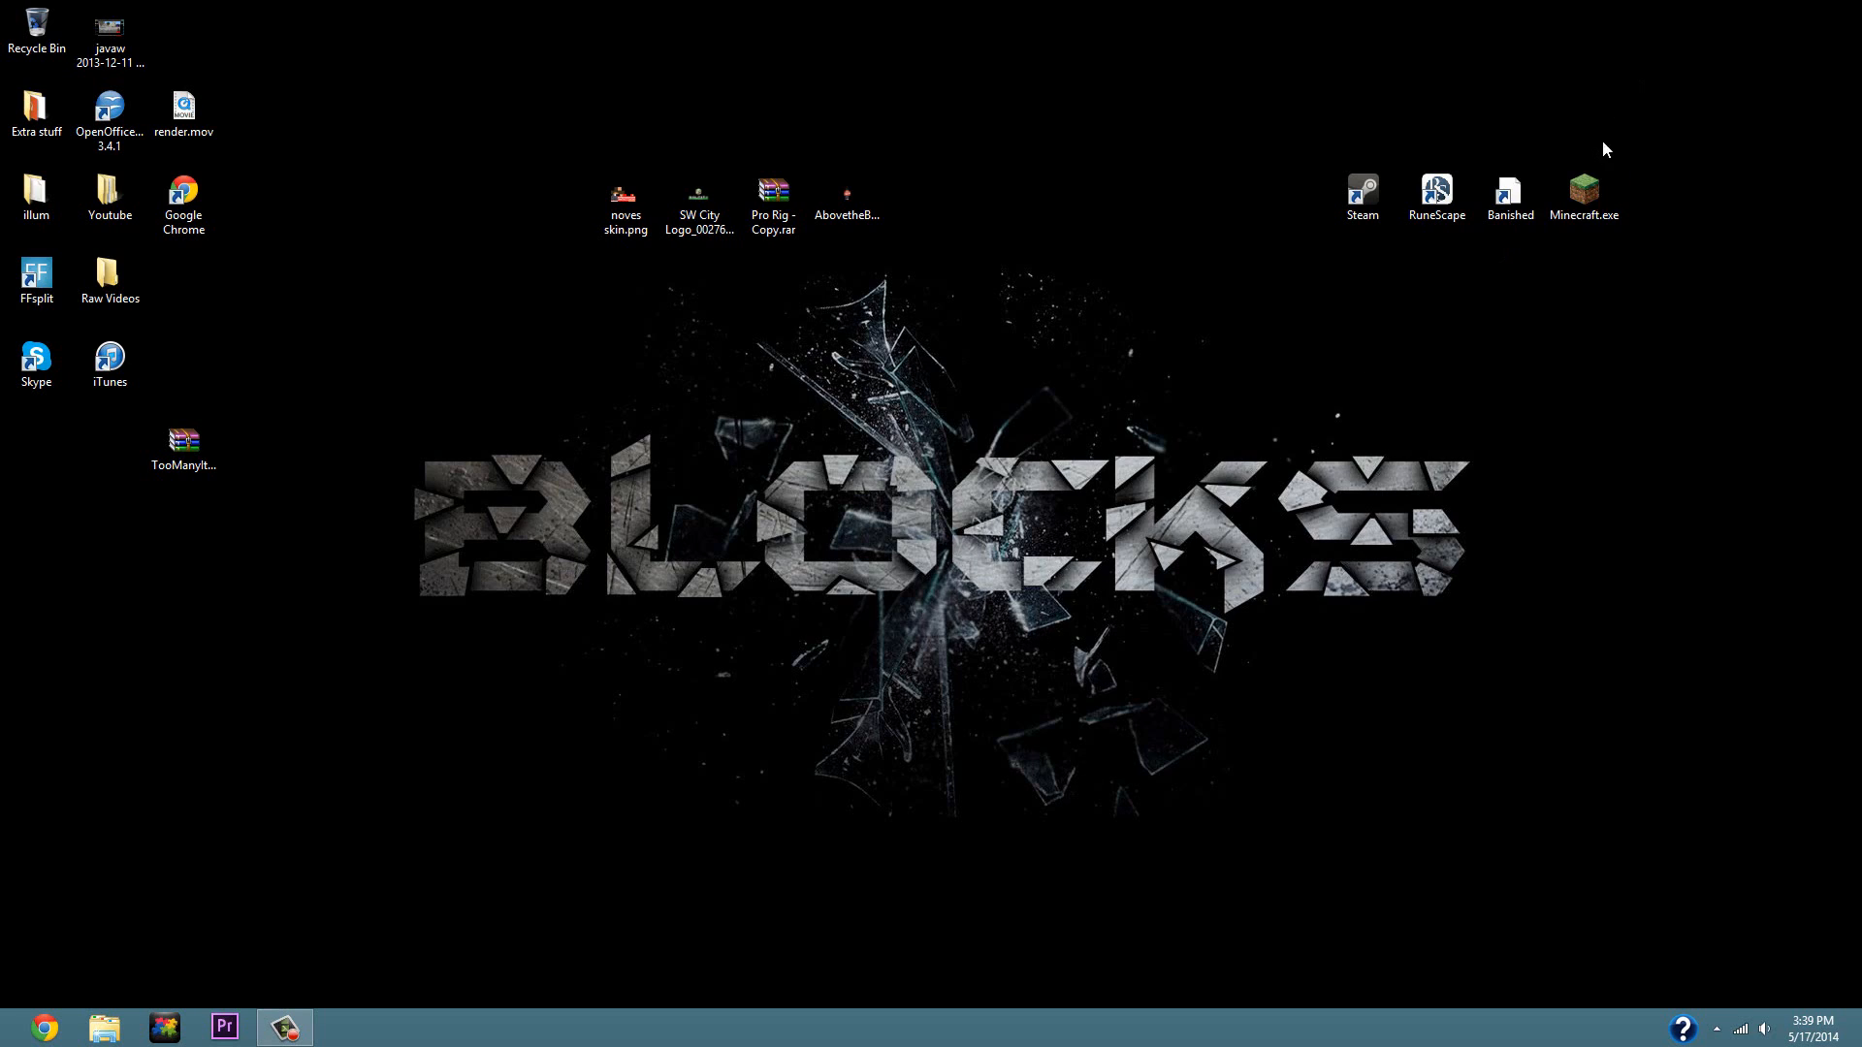
# Relaunch Minecraft.exe from the desktop and bring up Edit Profile for NovesGaming.
pyautogui.click(1583, 190)
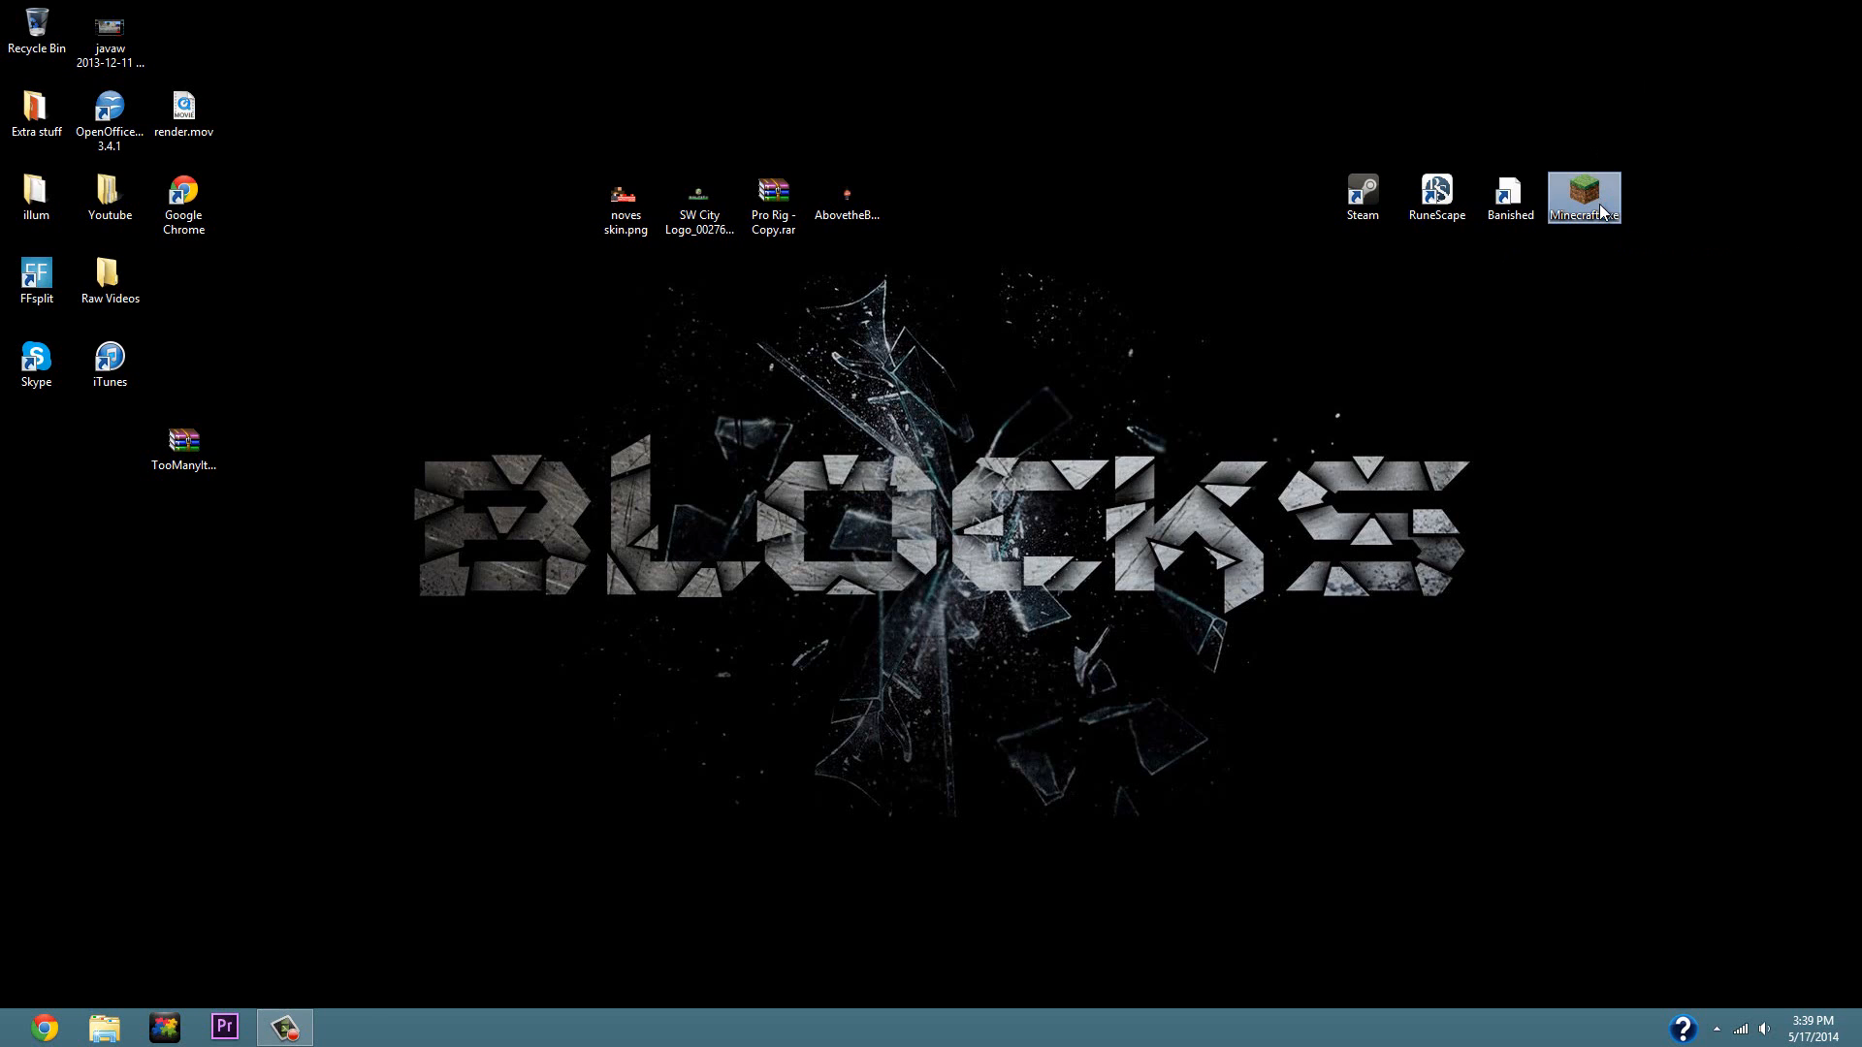
pyautogui.doubleClick(1582, 187)
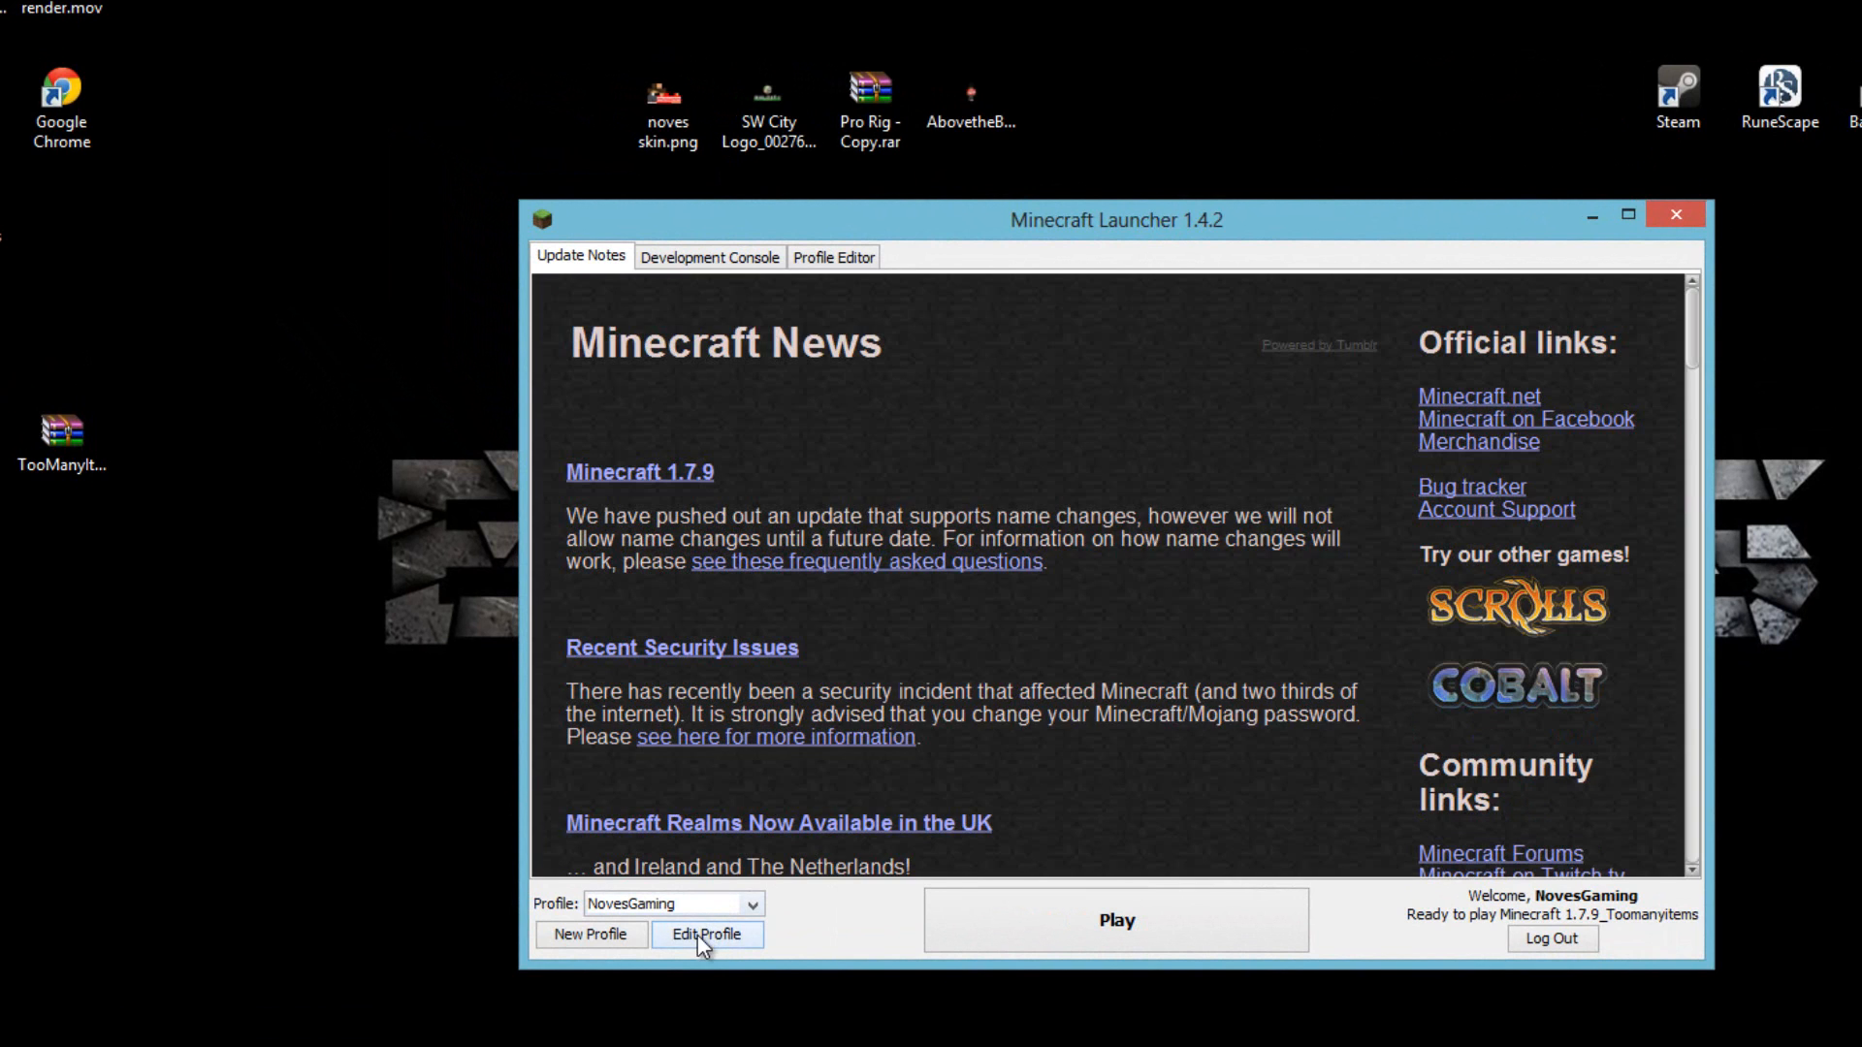
pyautogui.click(706, 934)
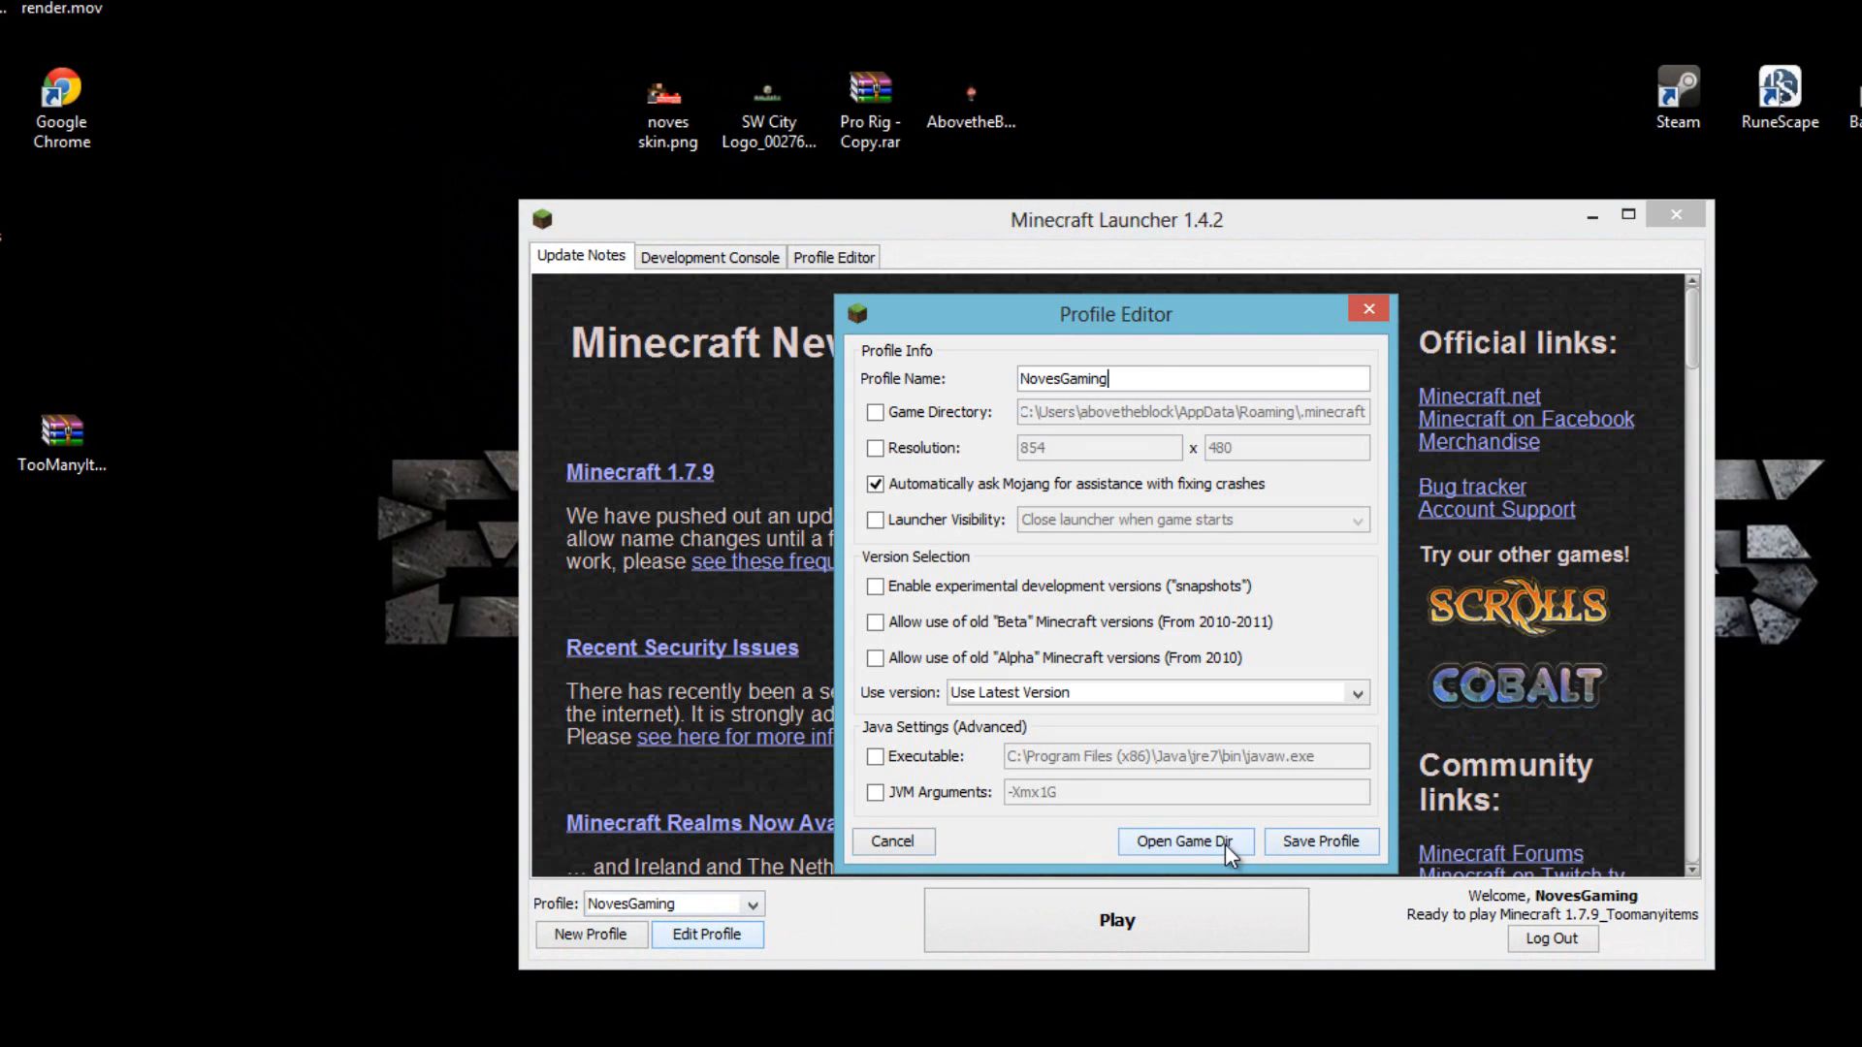
pyautogui.click(1187, 840)
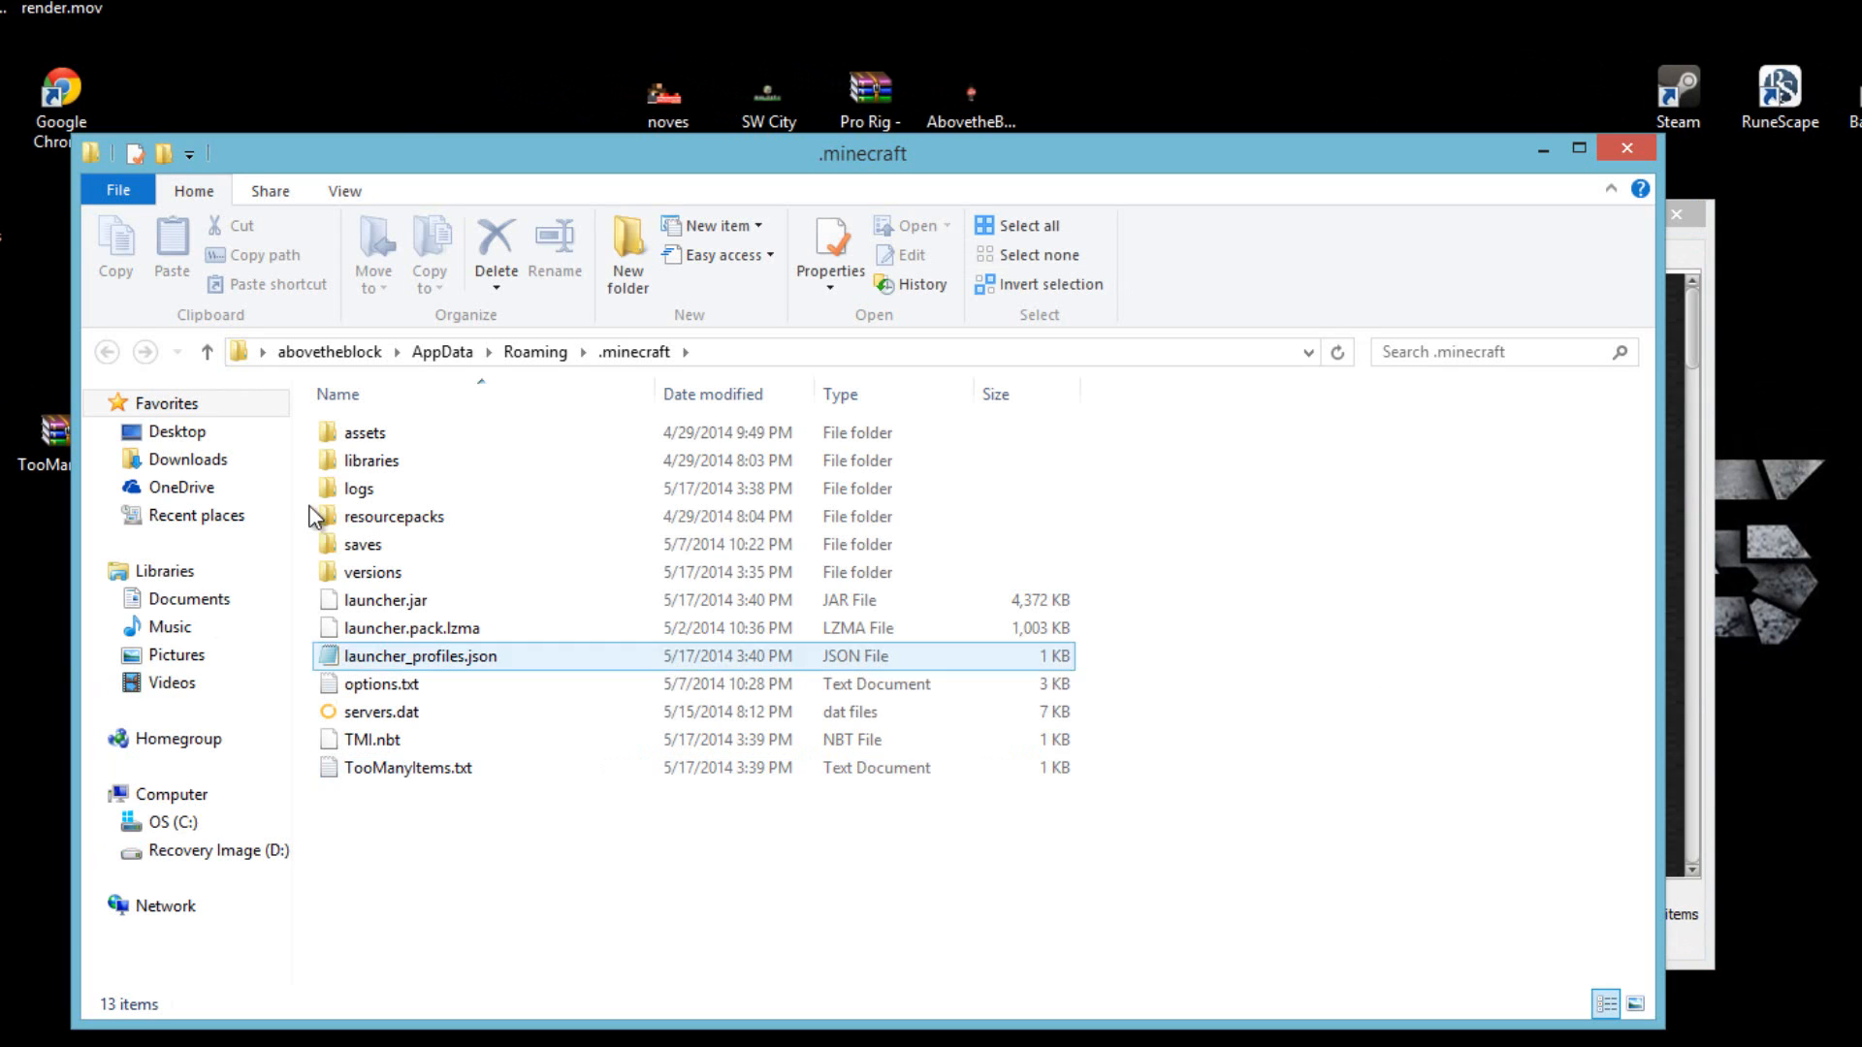
pyautogui.doubleClick(372, 572)
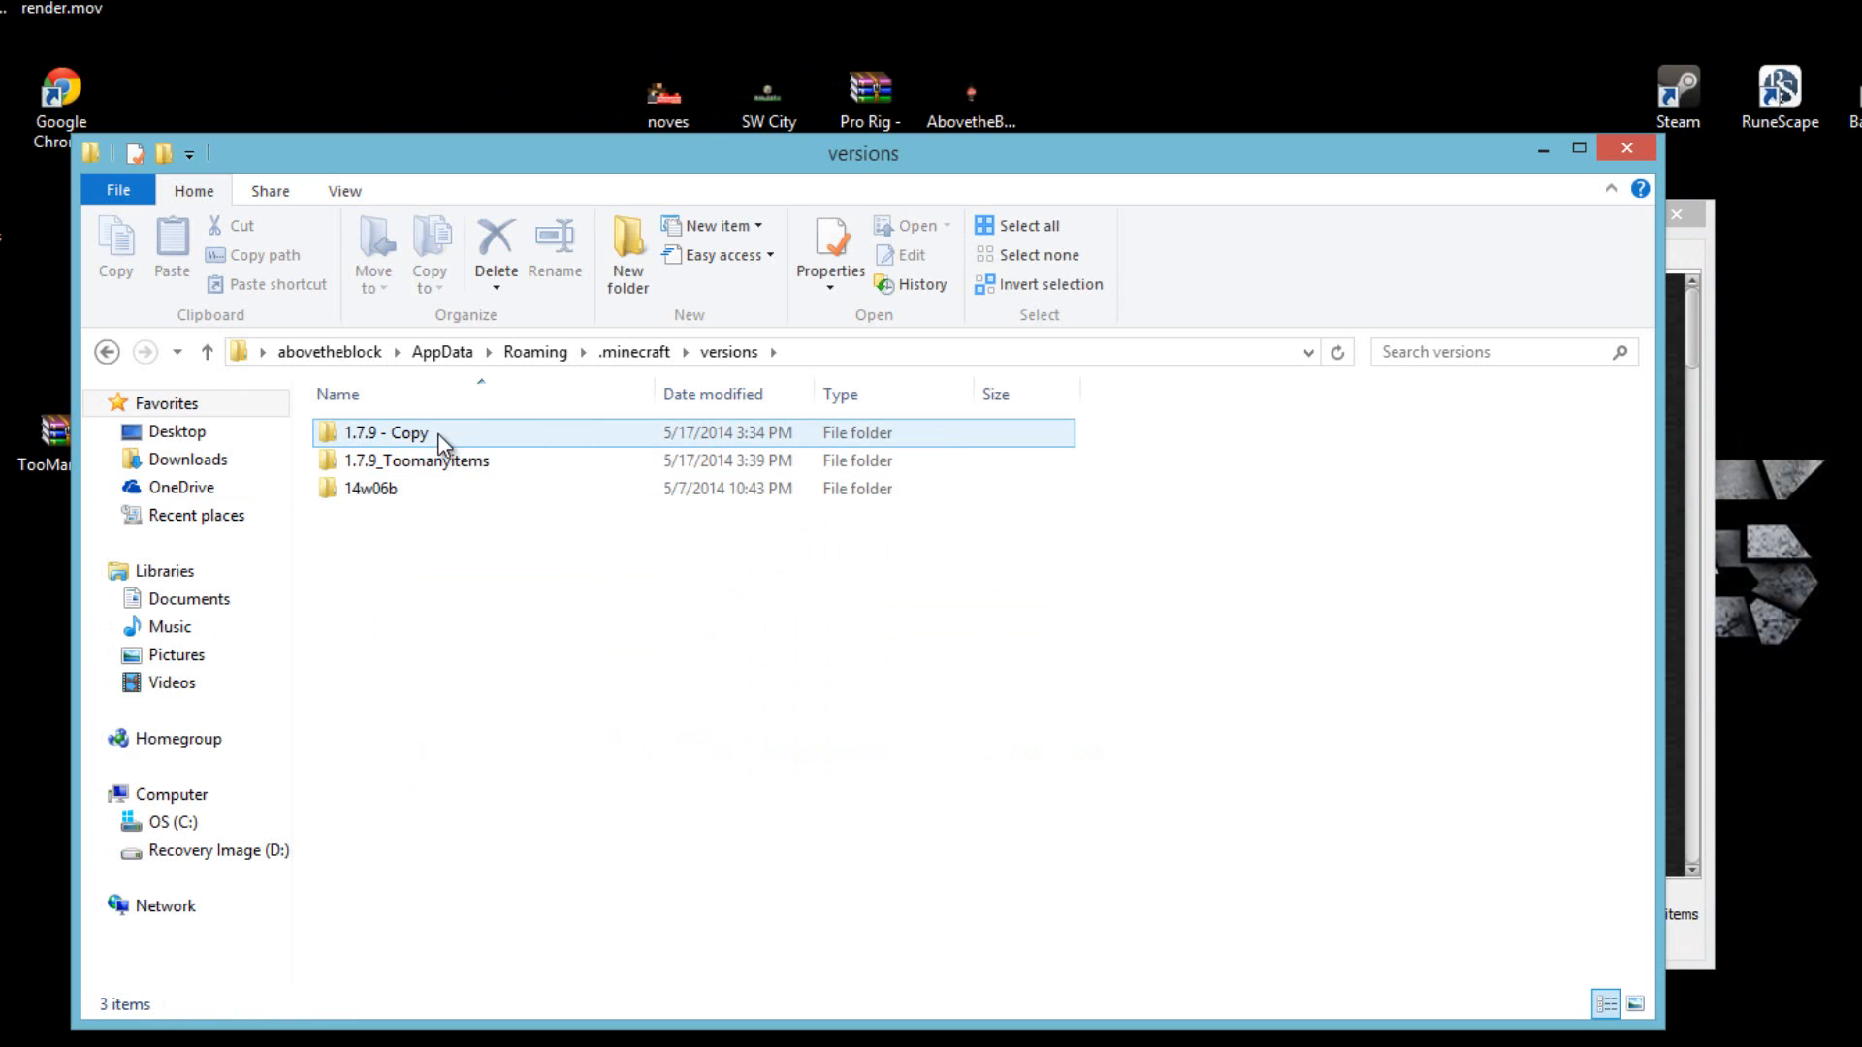
pyautogui.rightClick(398, 462)
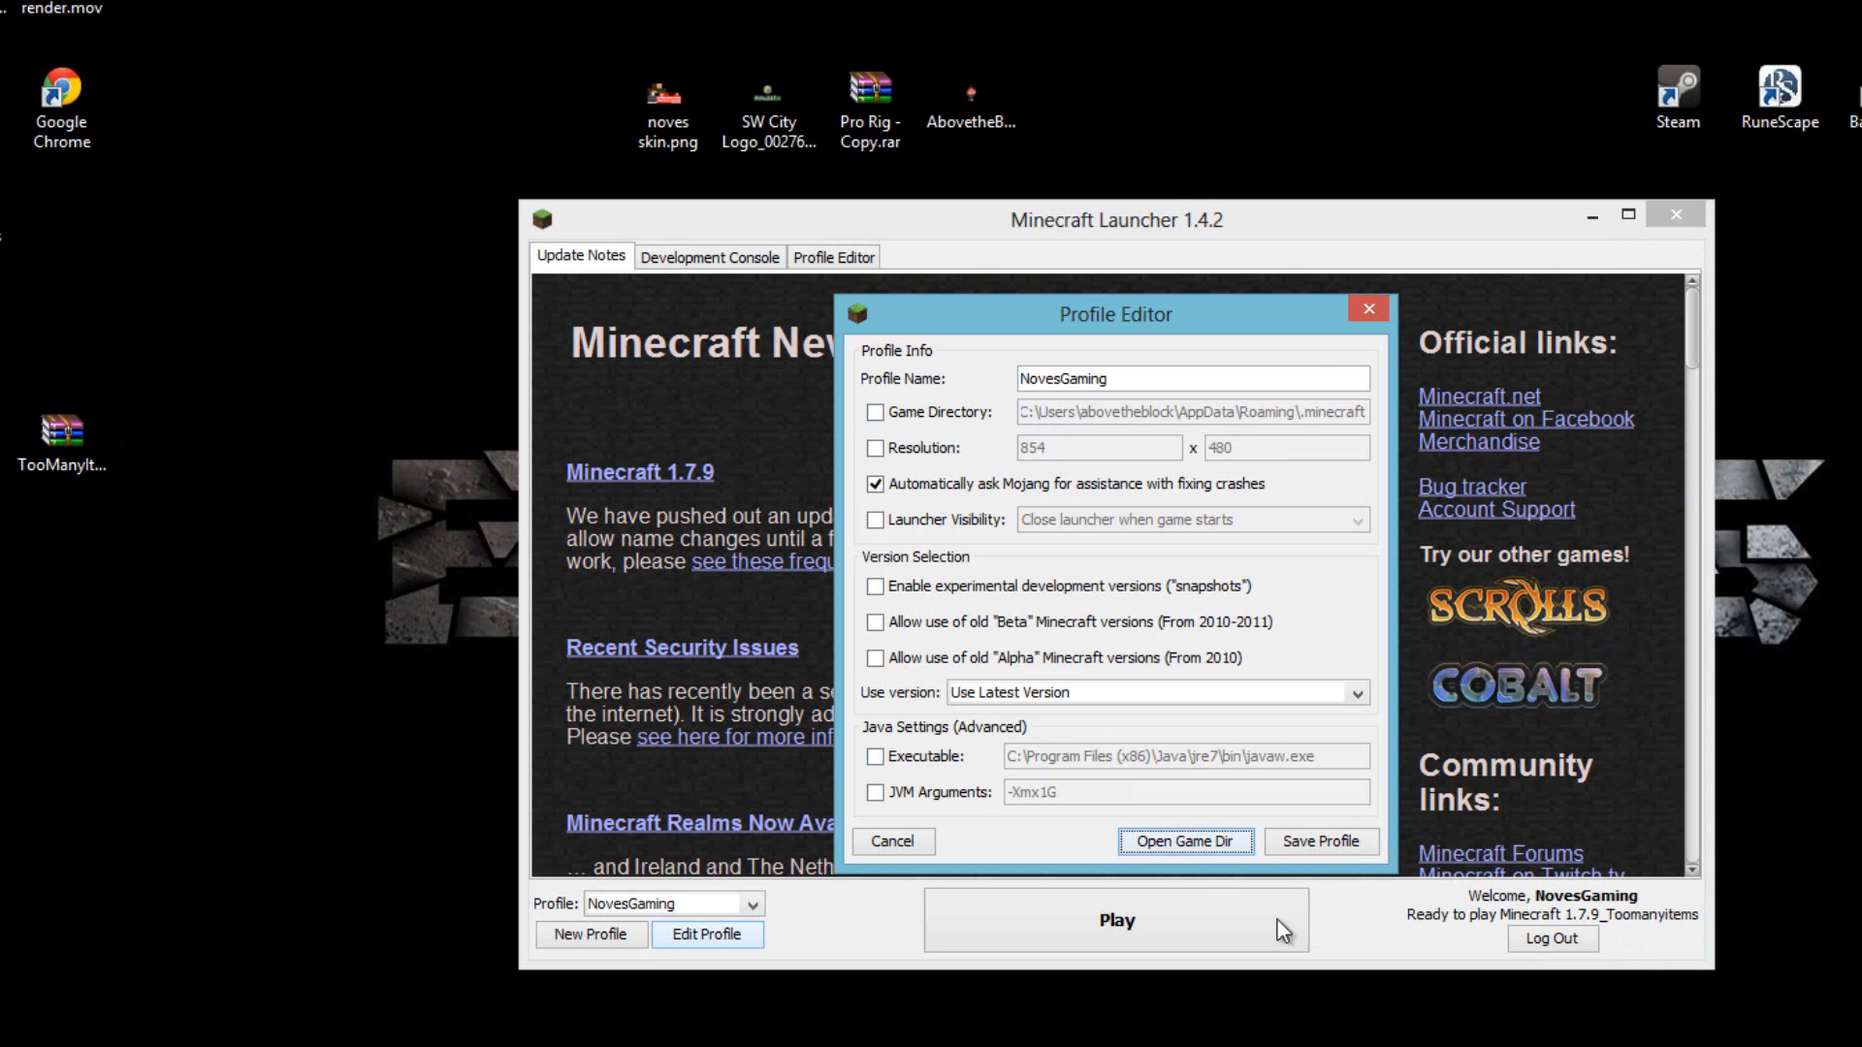
pyautogui.moveTo(1462, 929)
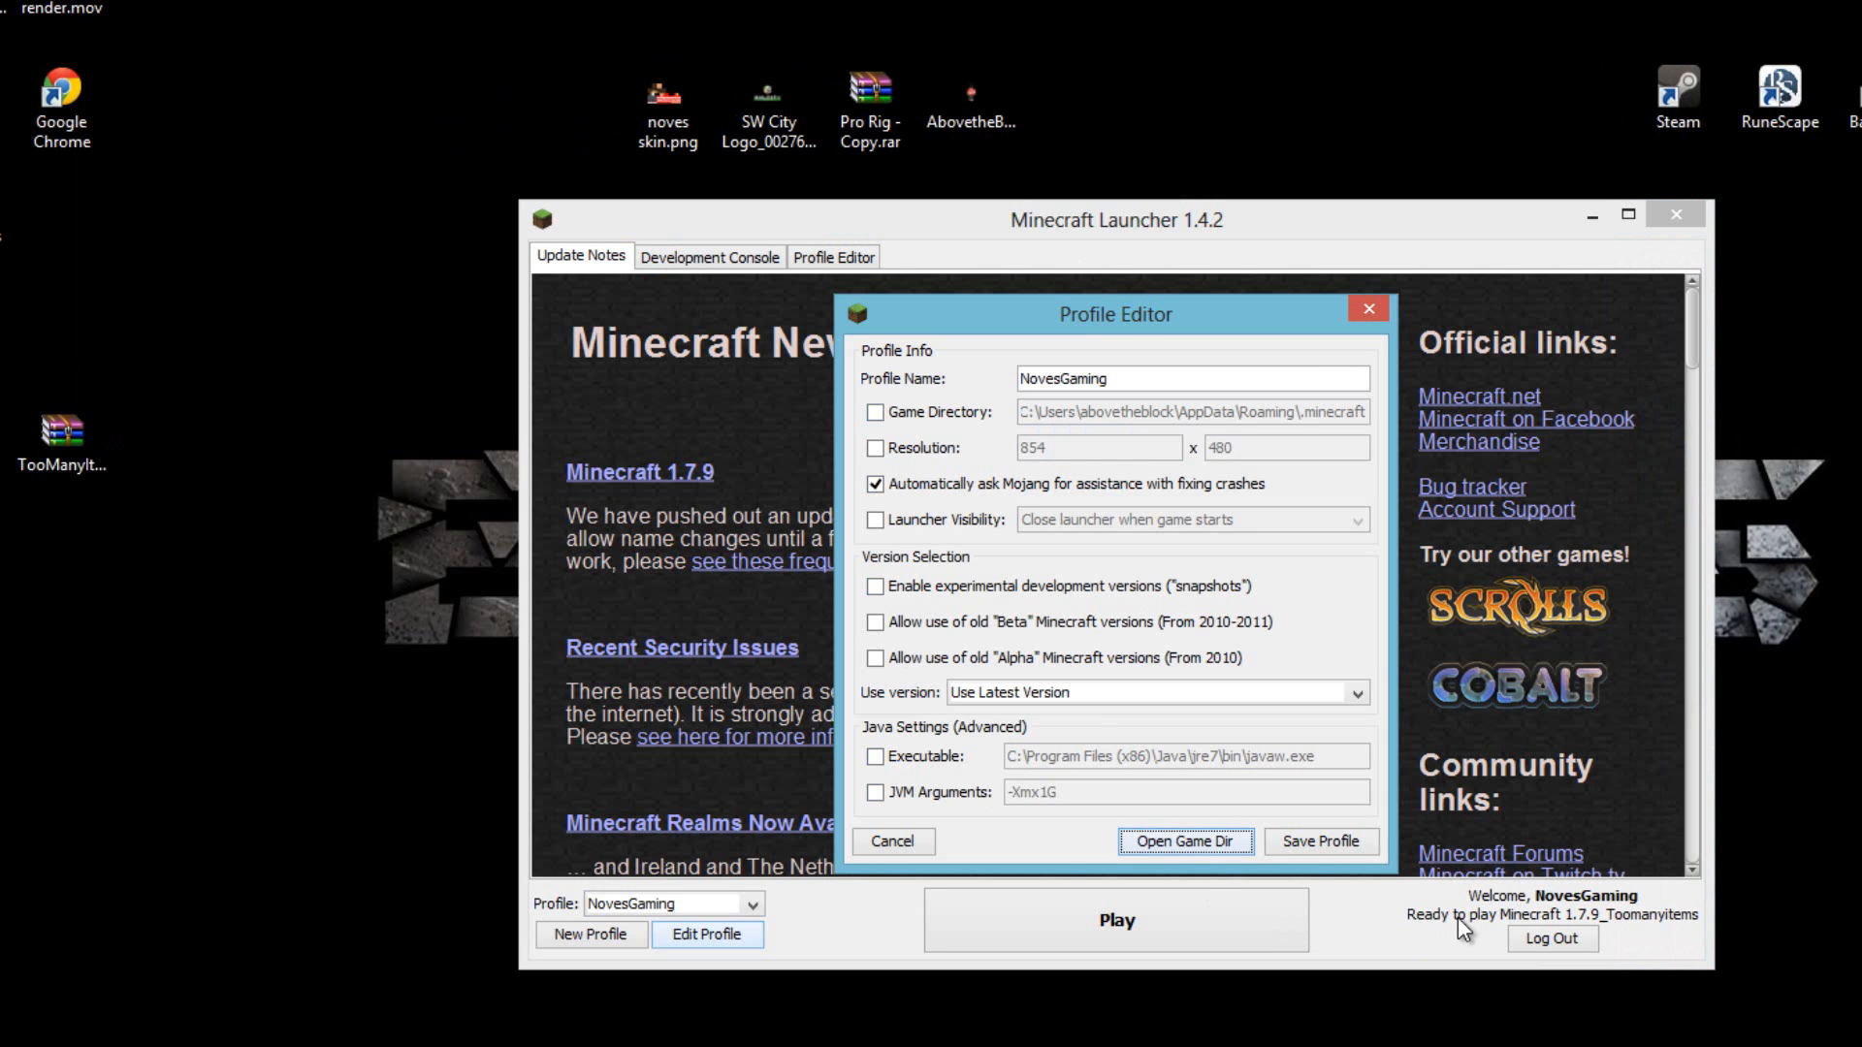